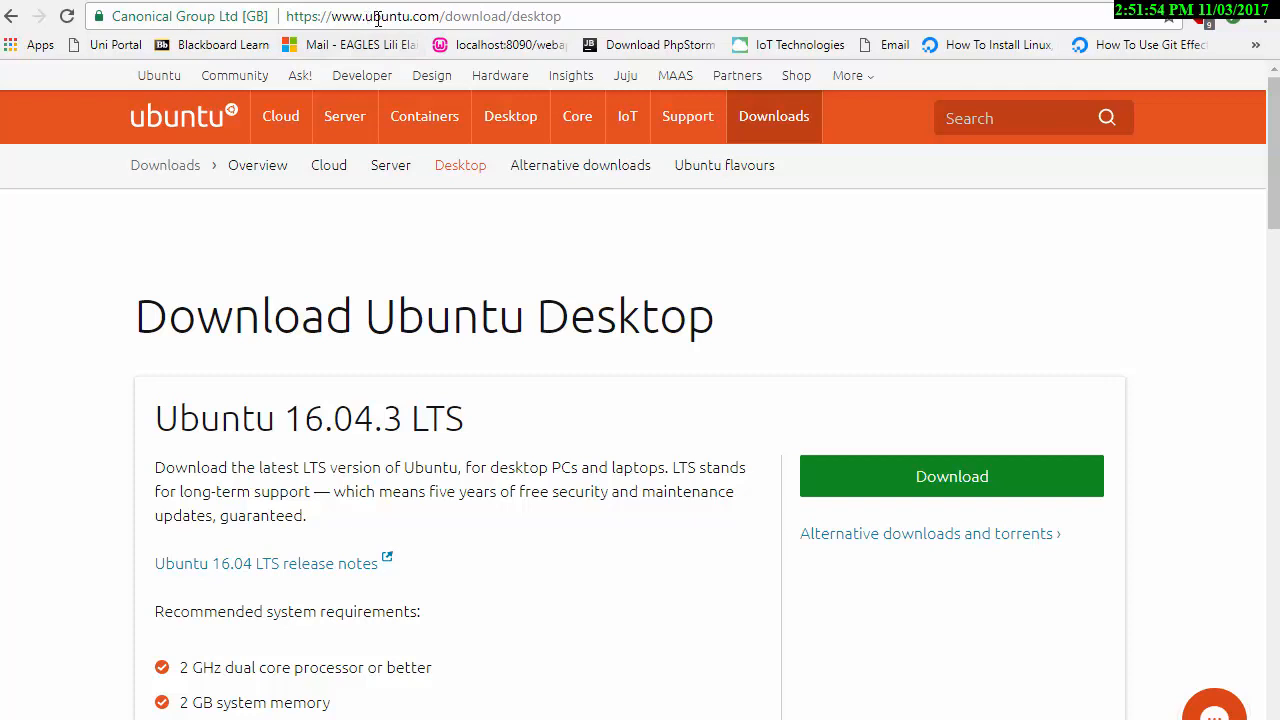
# - Scroll down the Ubuntu desktop download page to look over its contents
pyautogui.scroll(-3)
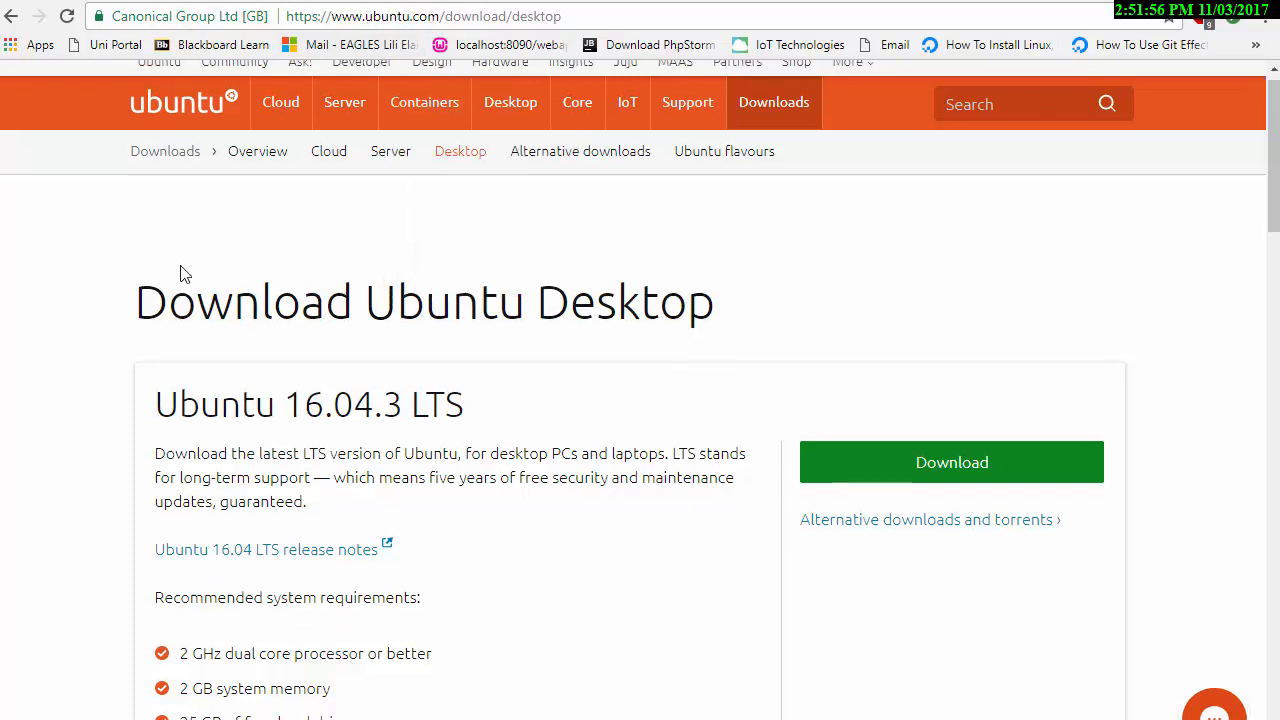
pyautogui.scroll(-3)
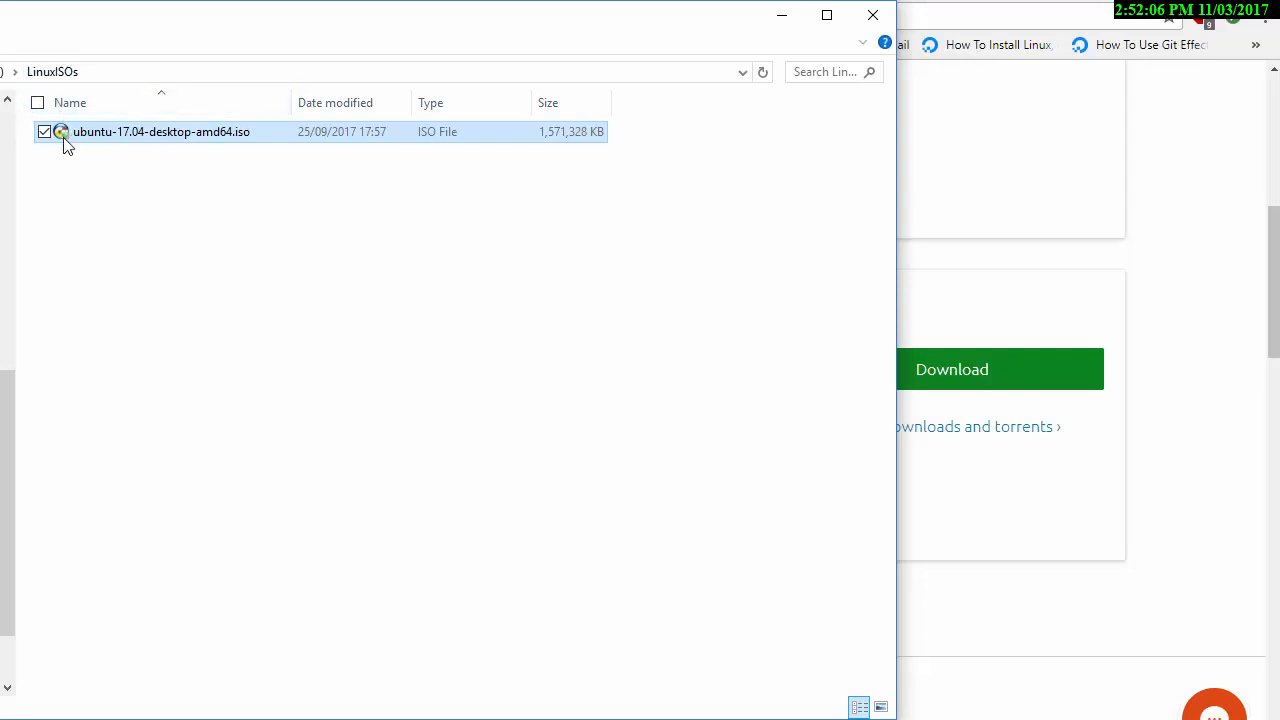
pyautogui.moveTo(180, 155)
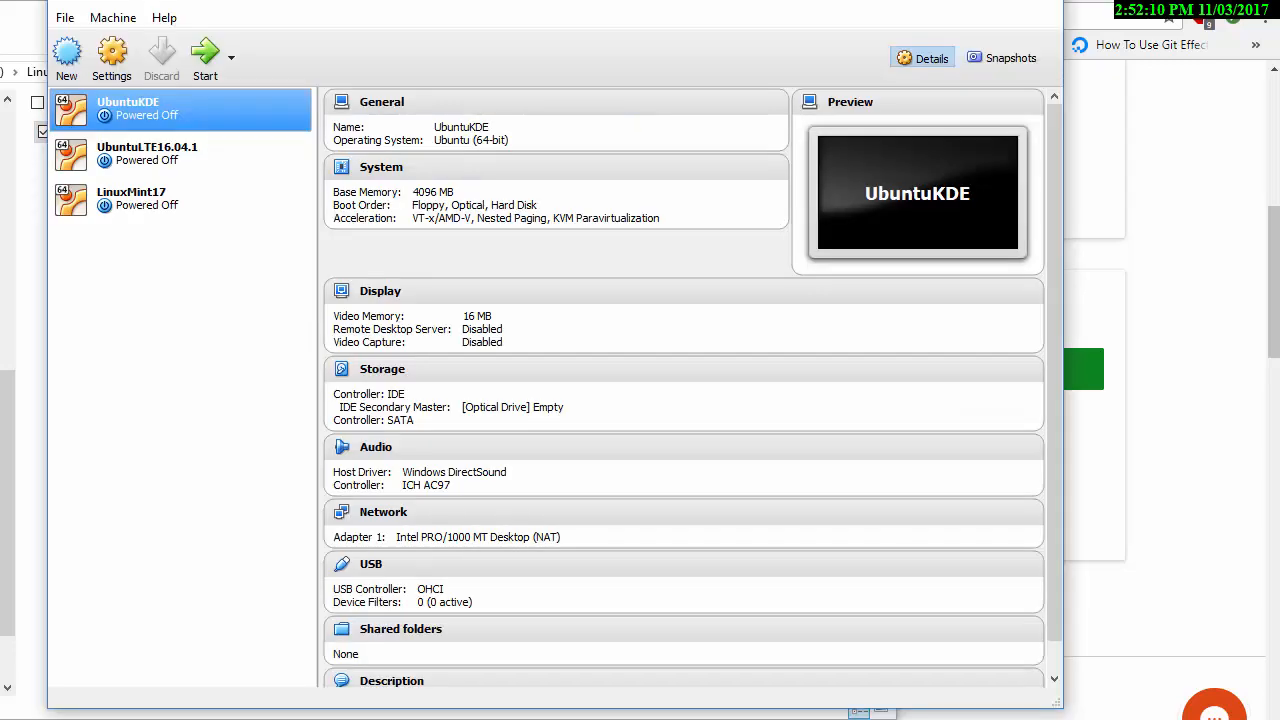
pyautogui.moveTo(135, 10)
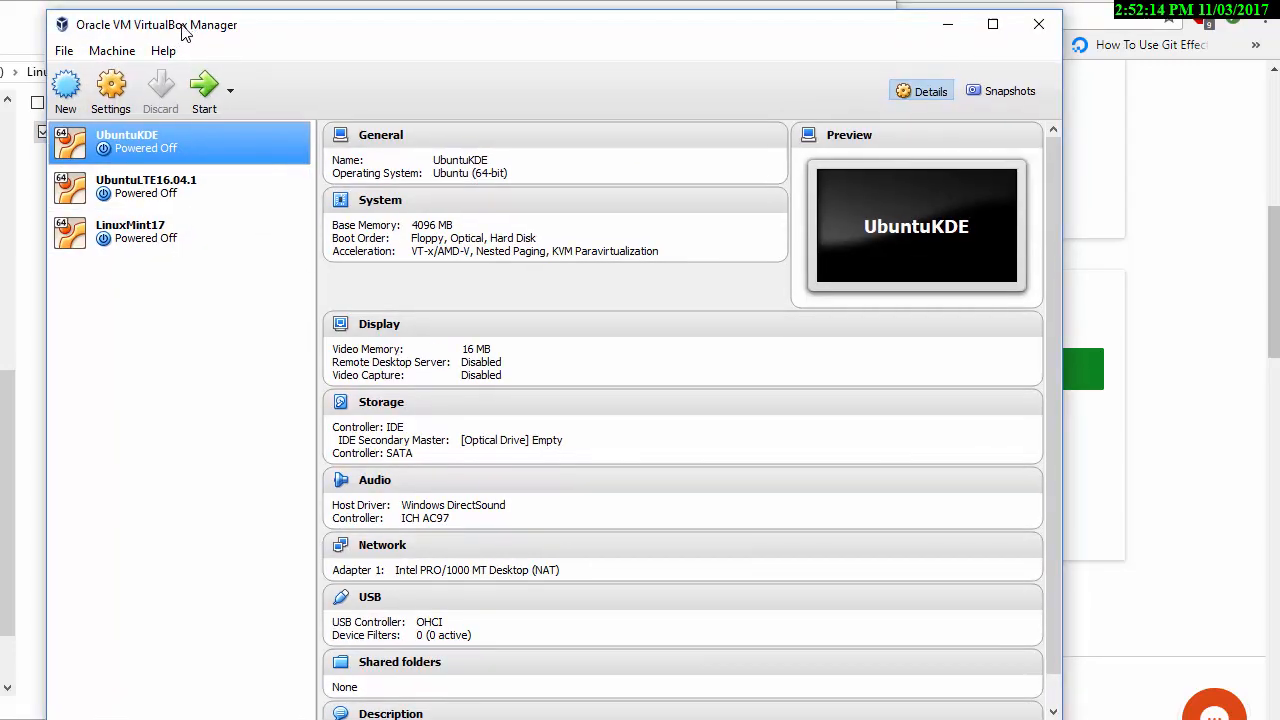
pyautogui.moveTo(245, 36)
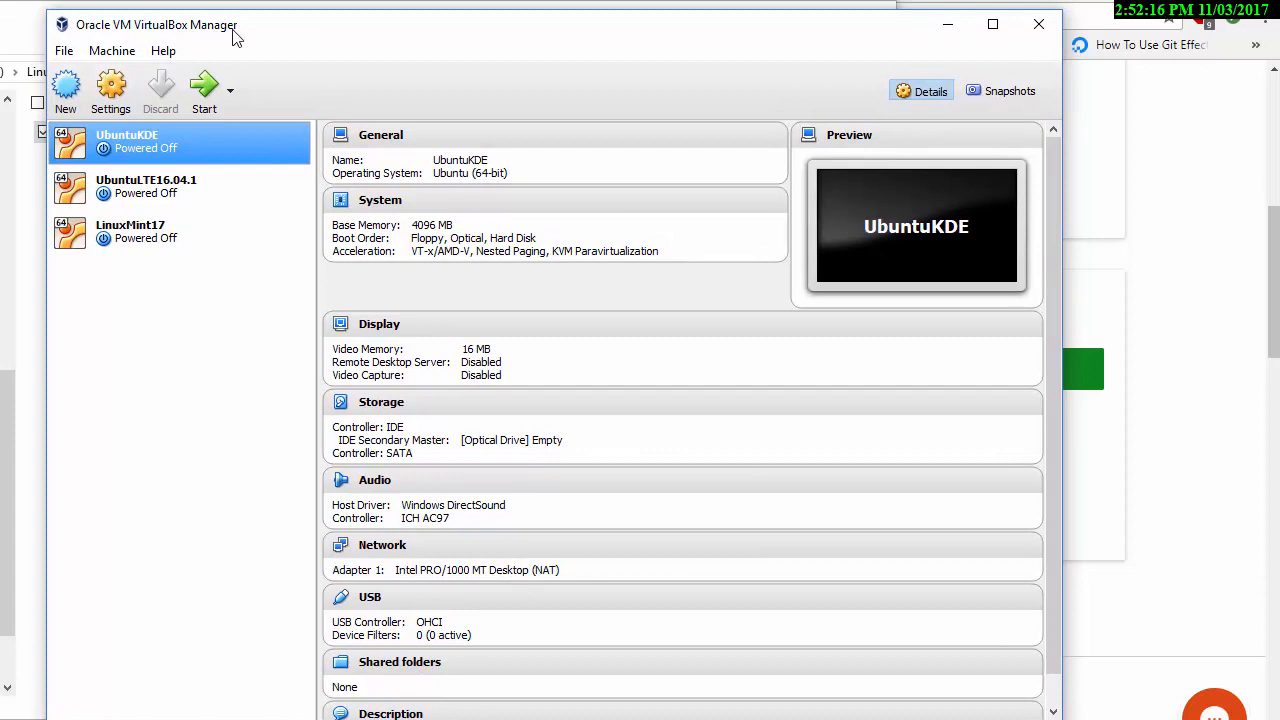
pyautogui.moveTo(62, 80)
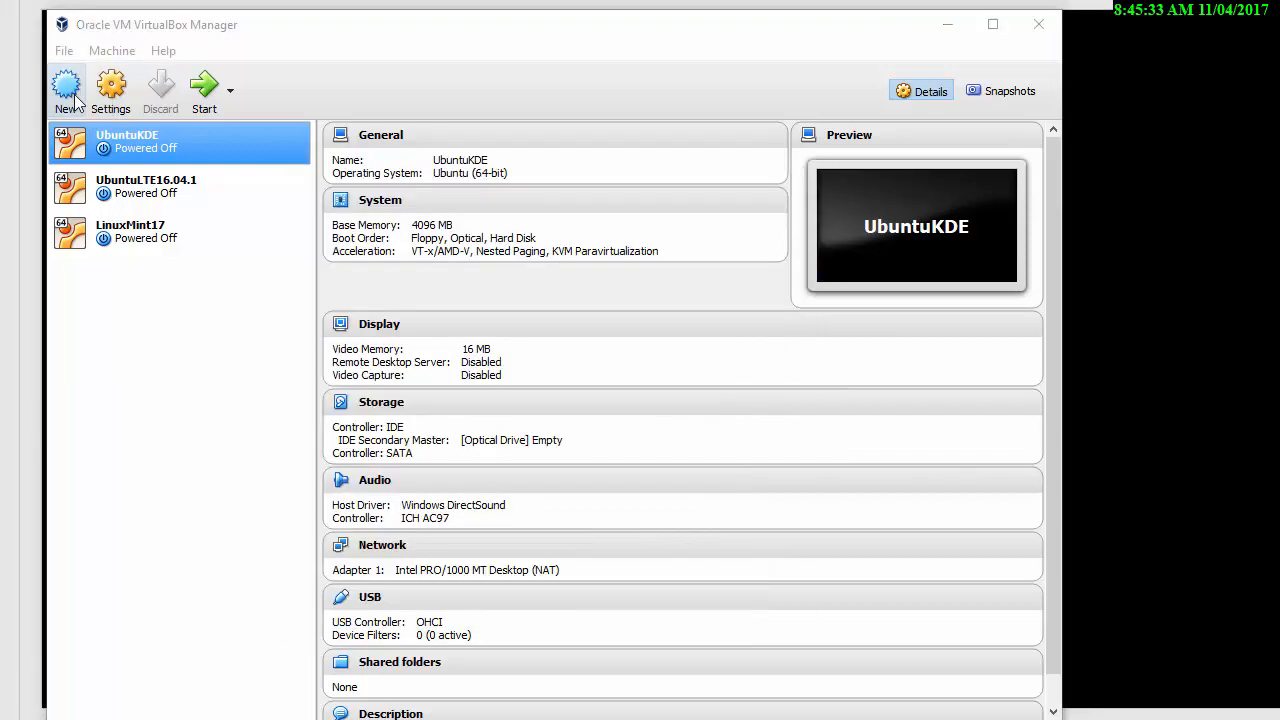
# - Create a new VM named Ubuntu17 with 1024 MB memory and no virtual hard disk
pyautogui.click(63, 85)
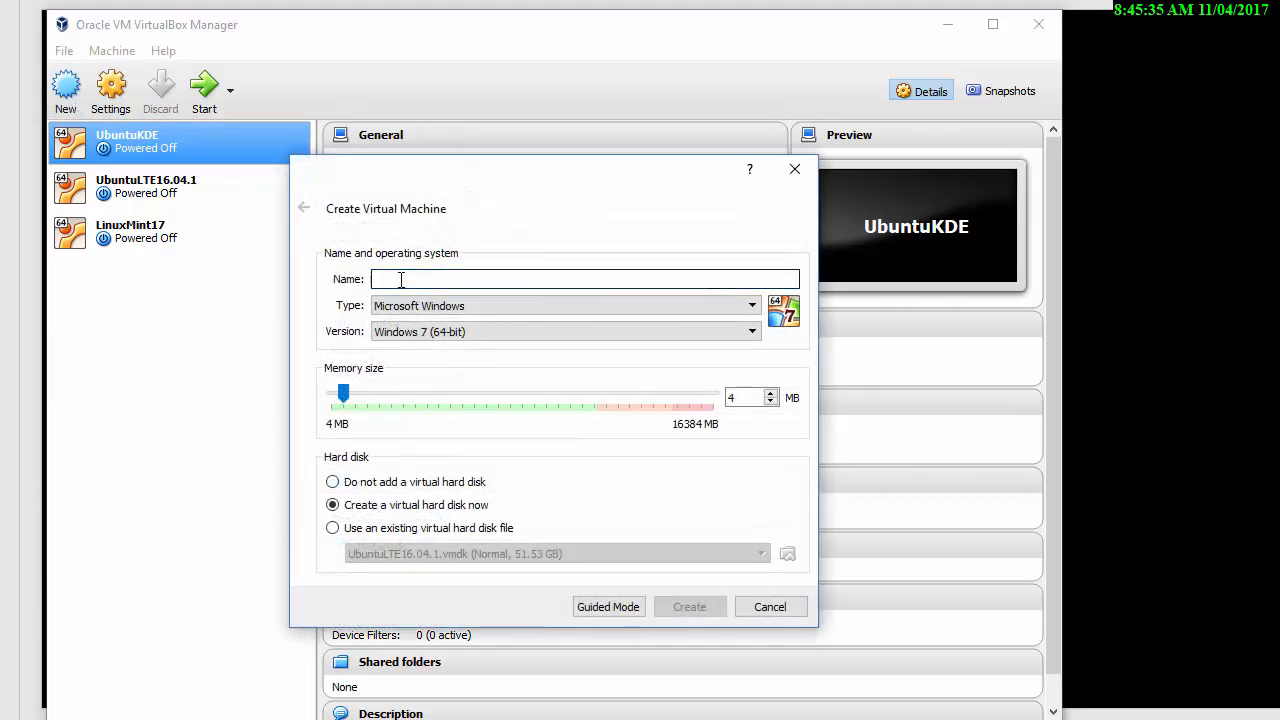
pyautogui.write('U')
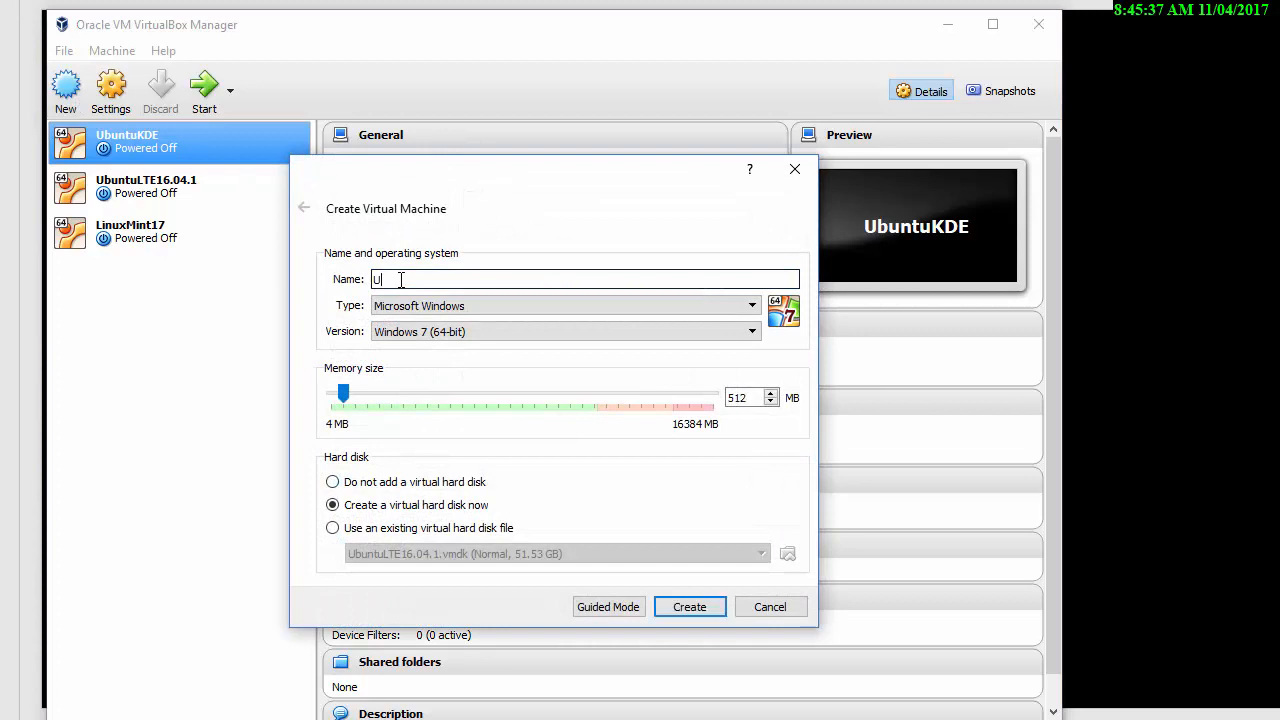
pyautogui.write('buntu1')
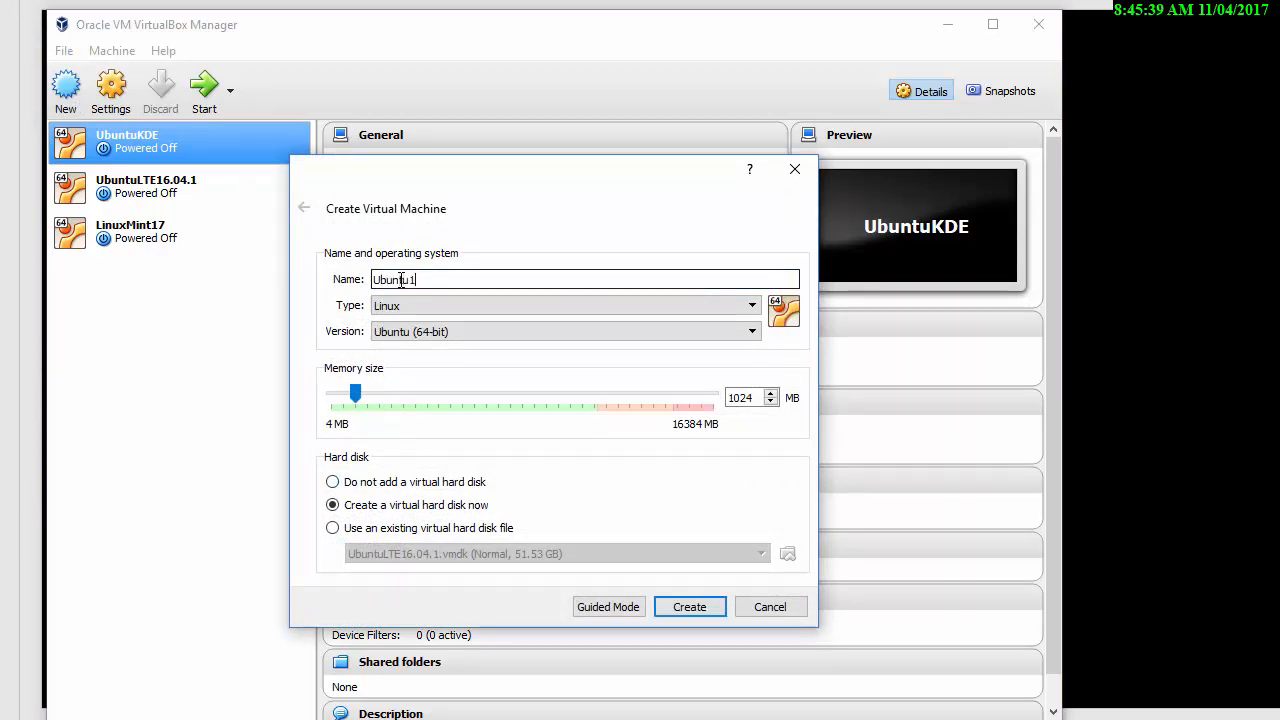
pyautogui.write('7')
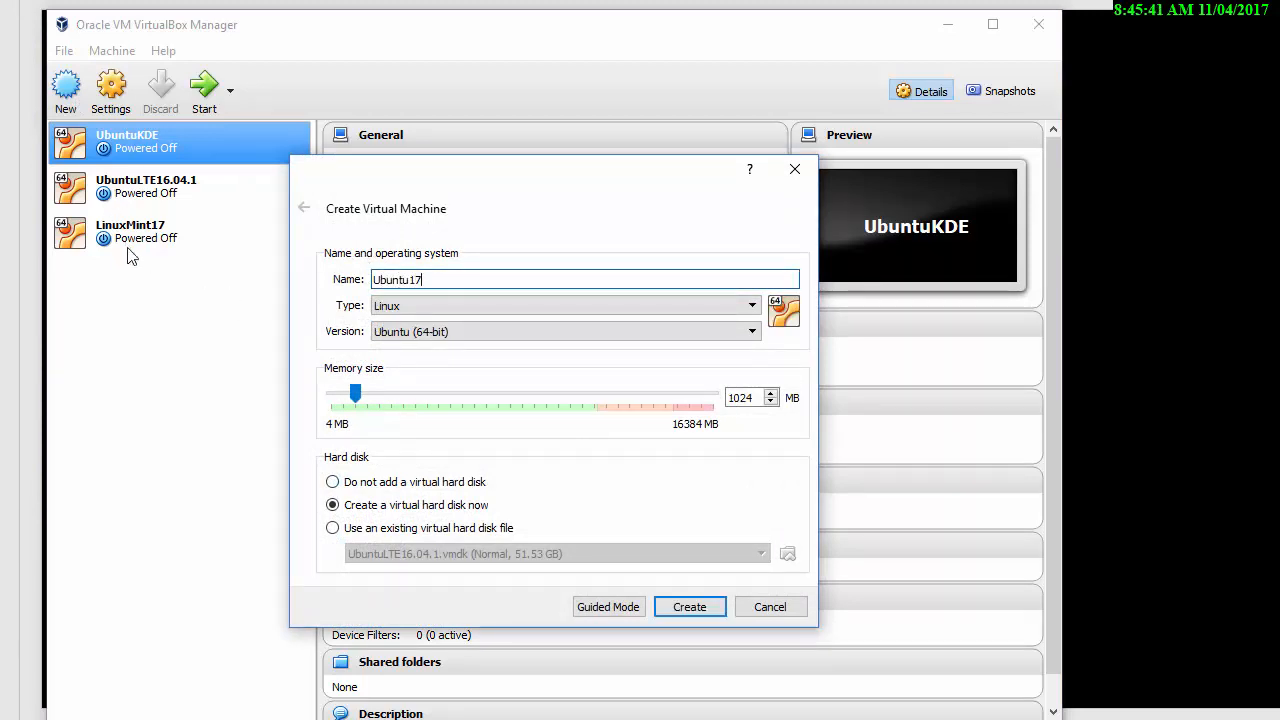
pyautogui.moveTo(417, 481)
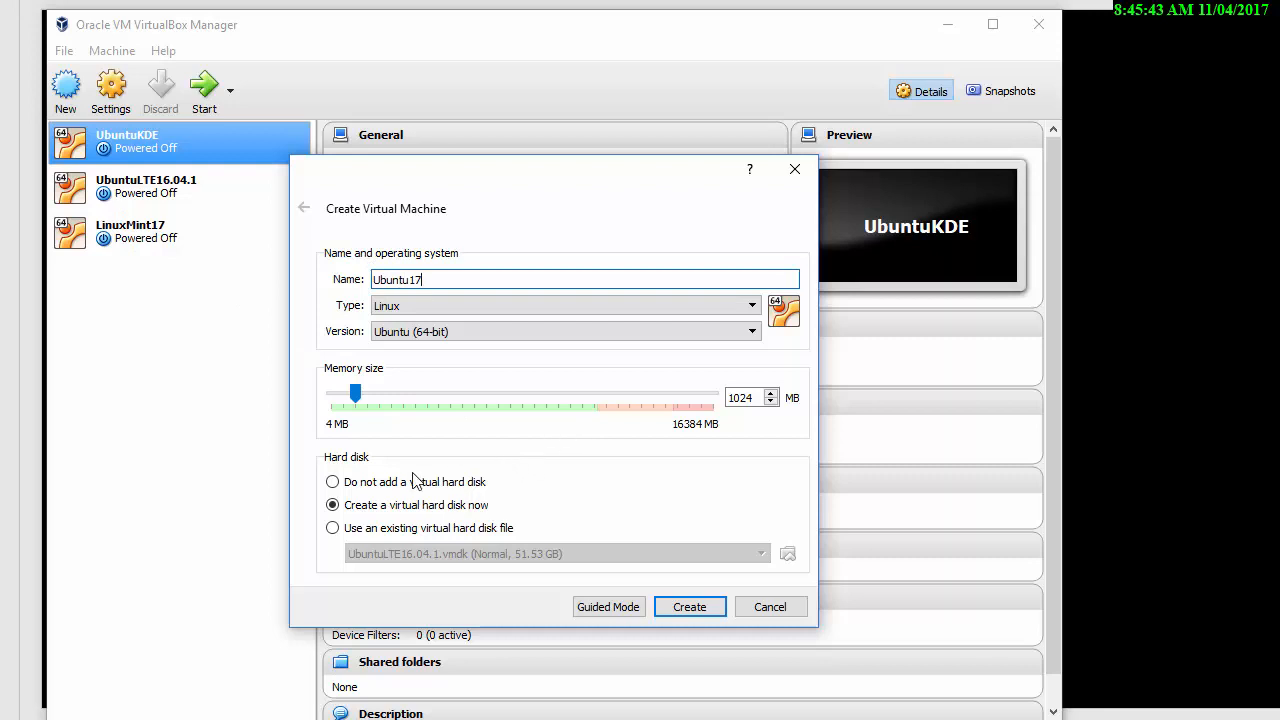
pyautogui.click(332, 482)
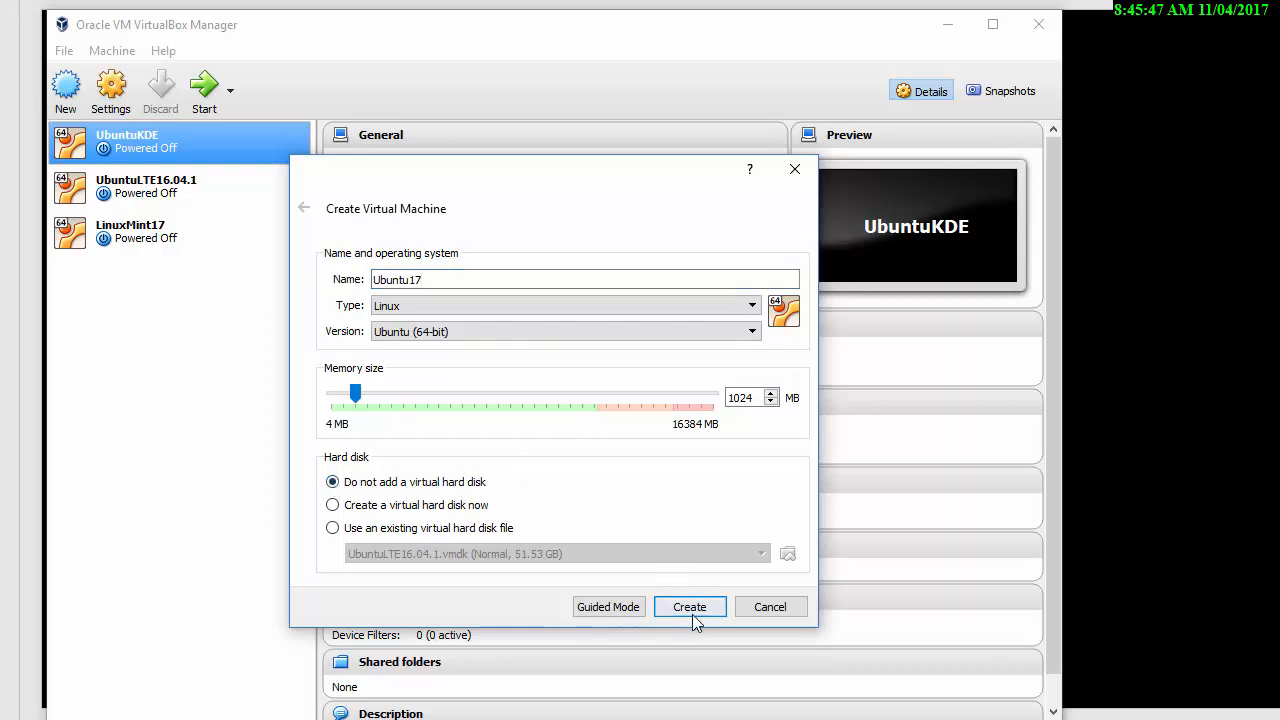
pyautogui.click(689, 607)
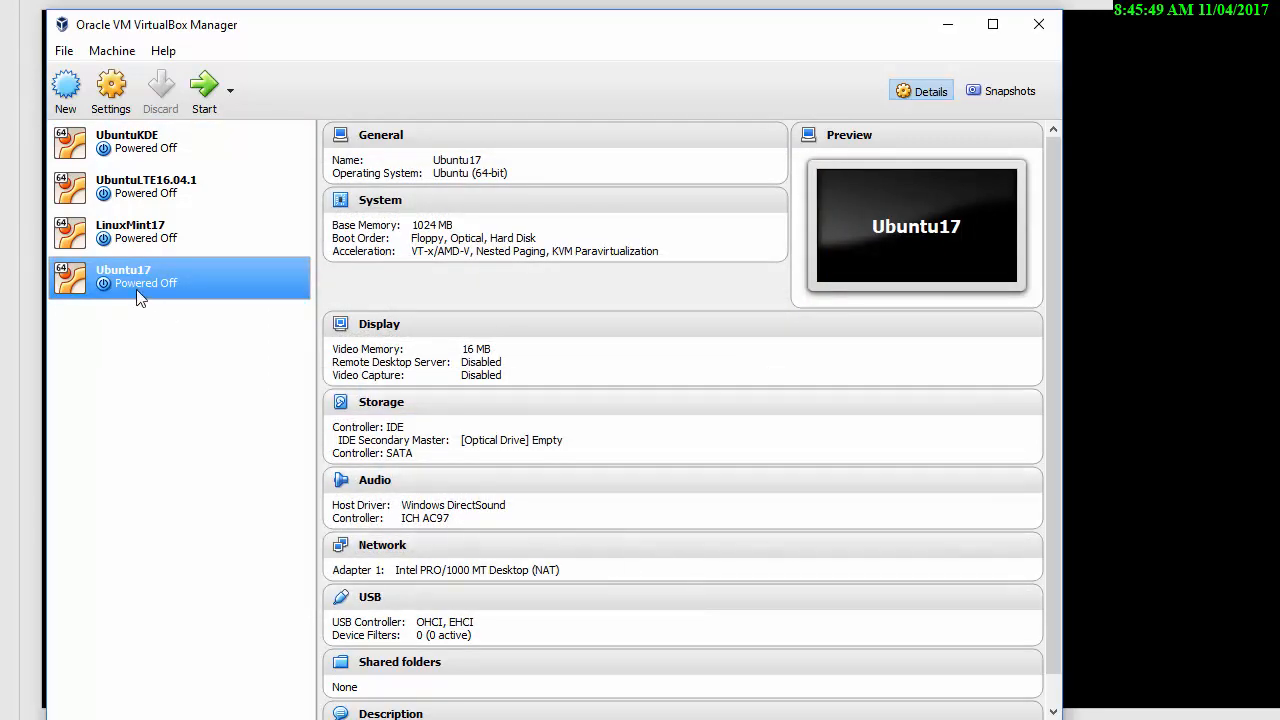
pyautogui.moveTo(138, 298)
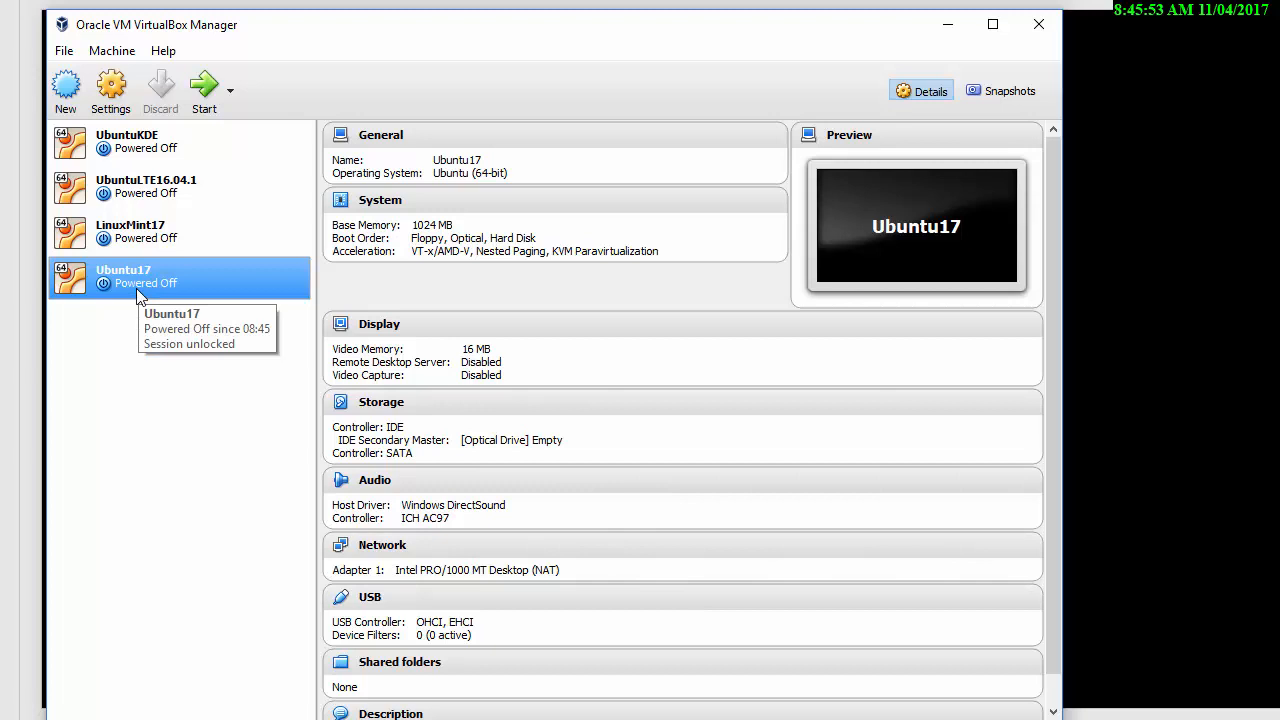
pyautogui.rightClick(140, 278)
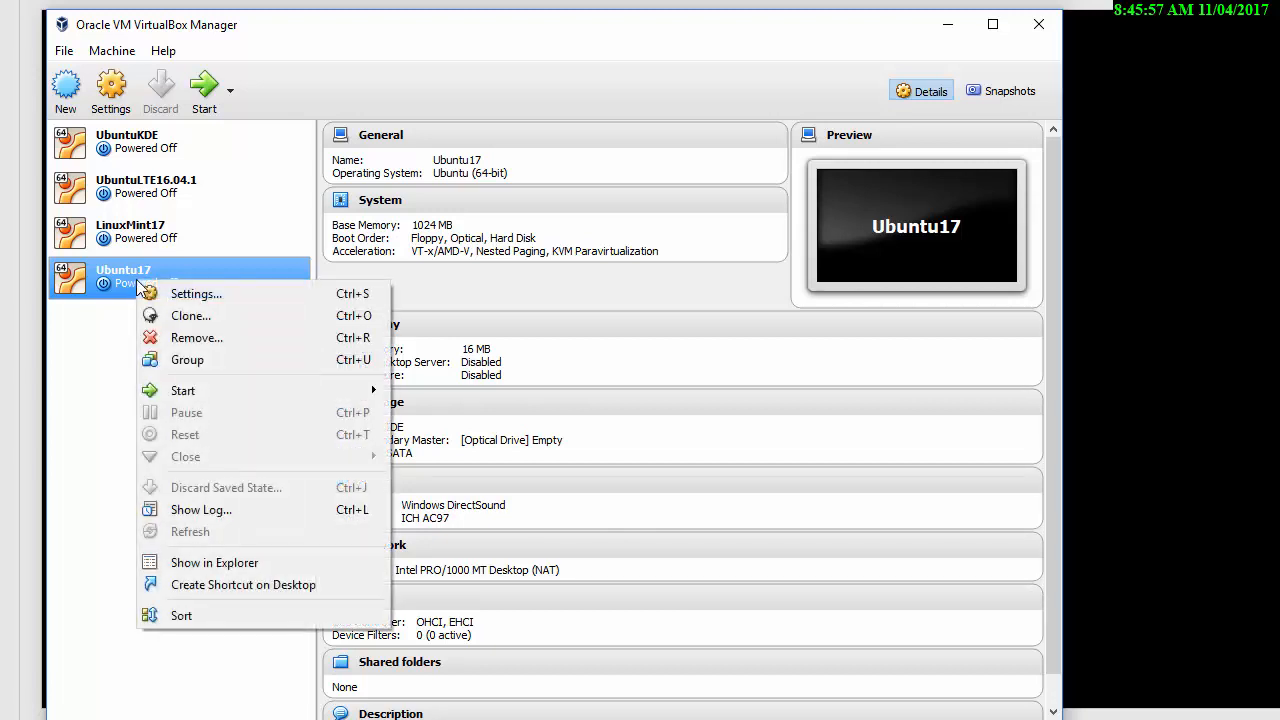
pyautogui.moveTo(191, 297)
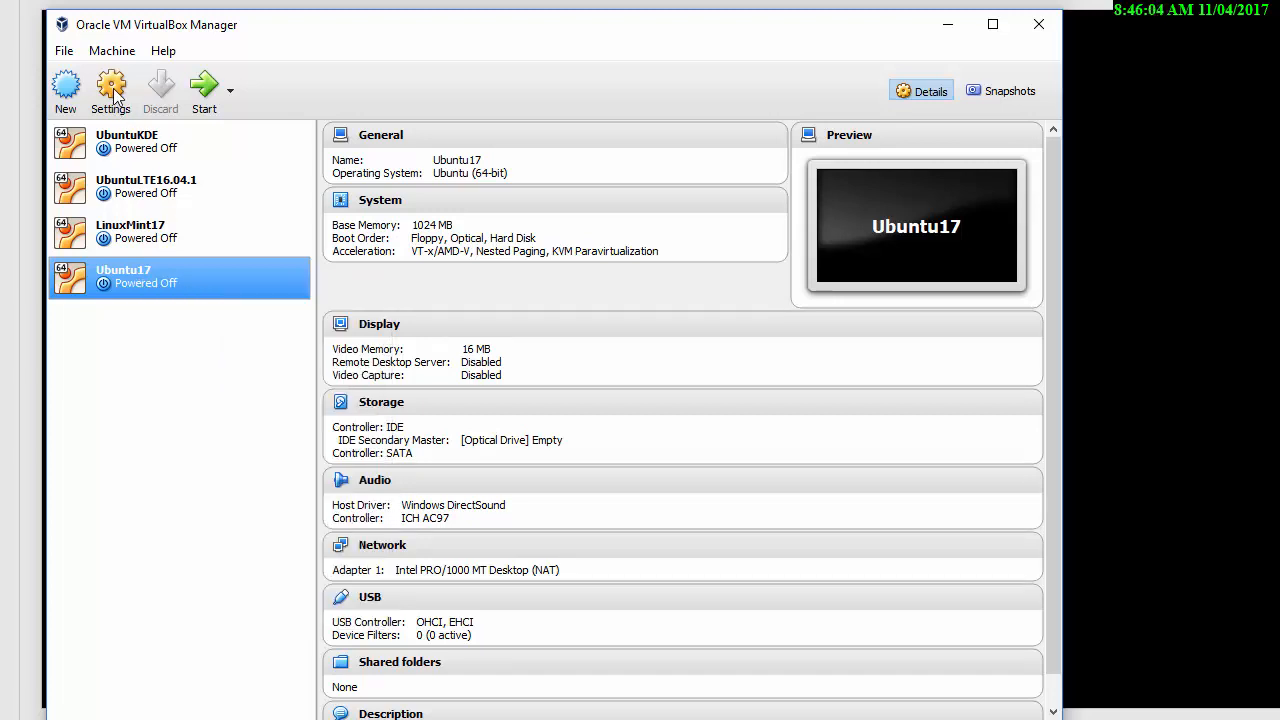
# - View Ubuntu17's General > Advanced settings and the Shared Clipboard choices, keeping it Disabled
pyautogui.click(110, 88)
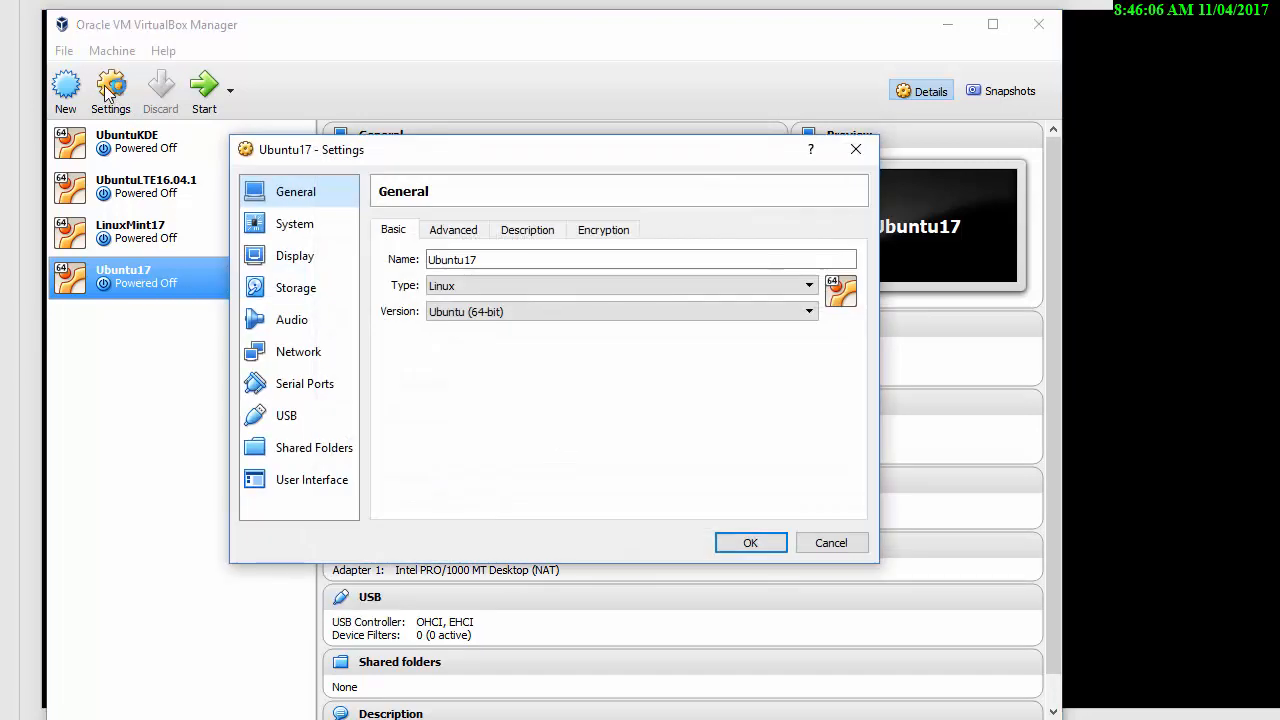
pyautogui.moveTo(277, 210)
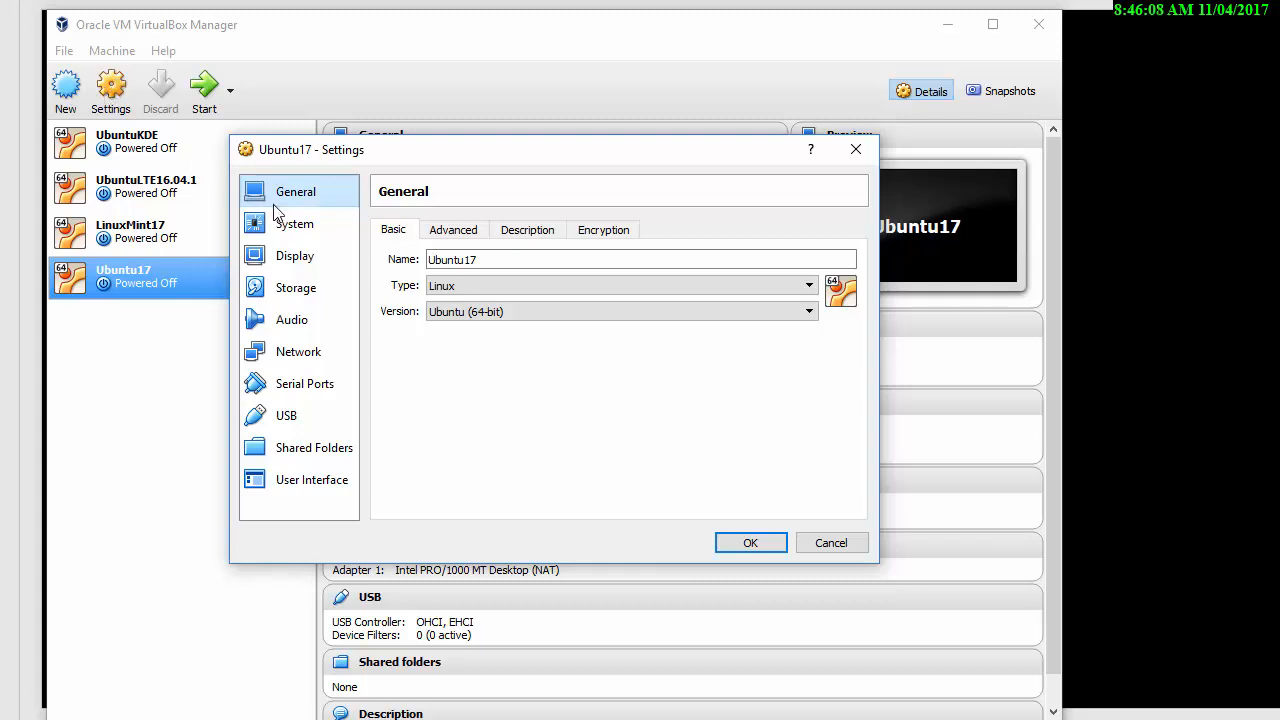
pyautogui.click(453, 229)
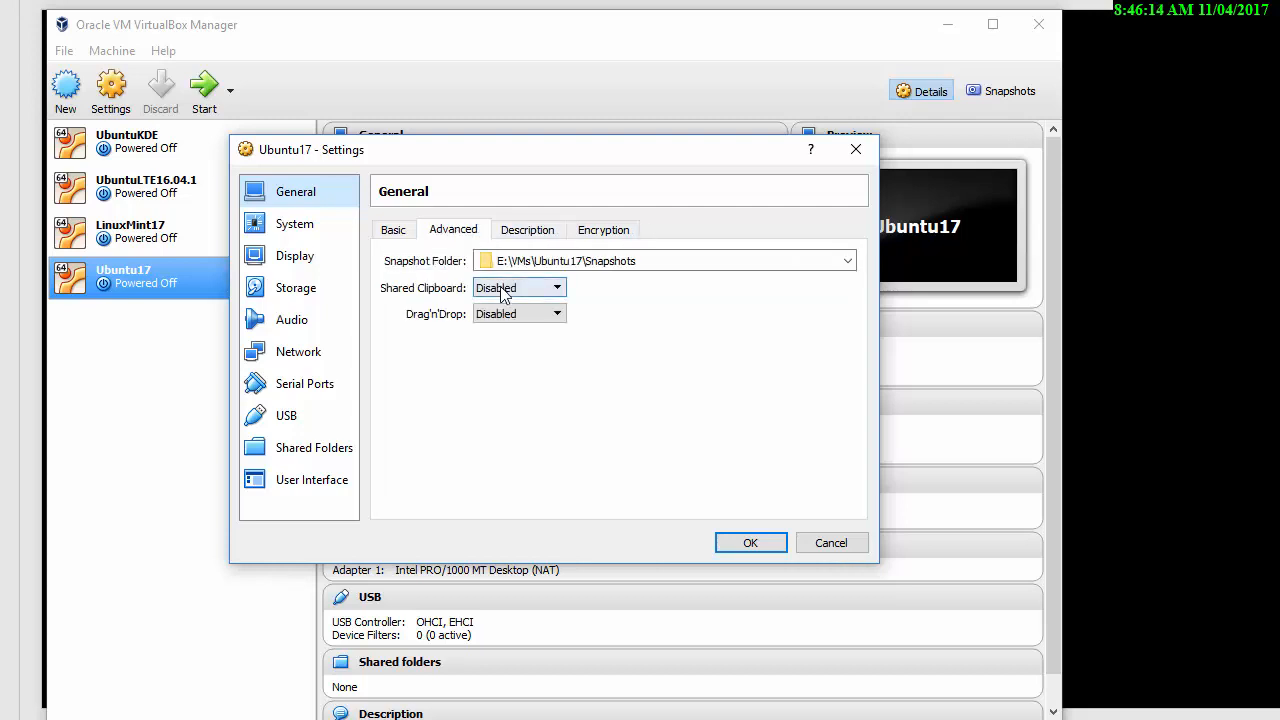
pyautogui.click(556, 288)
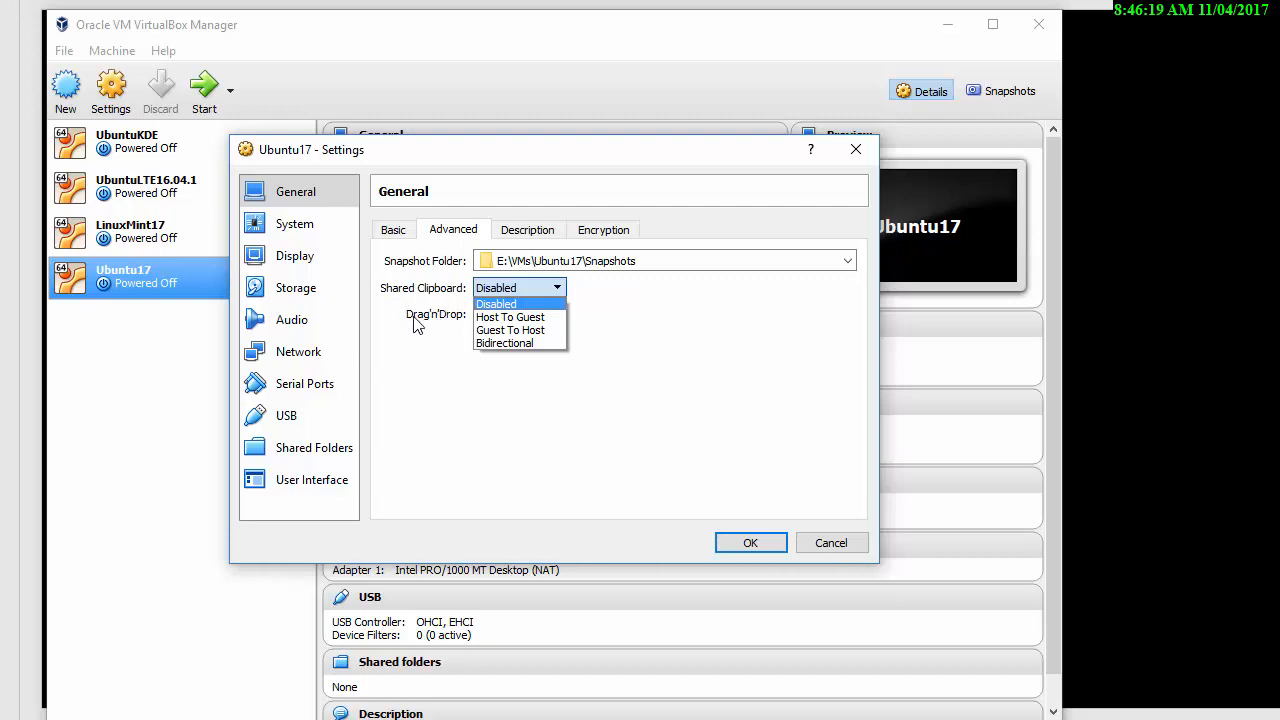
pyautogui.moveTo(435, 328)
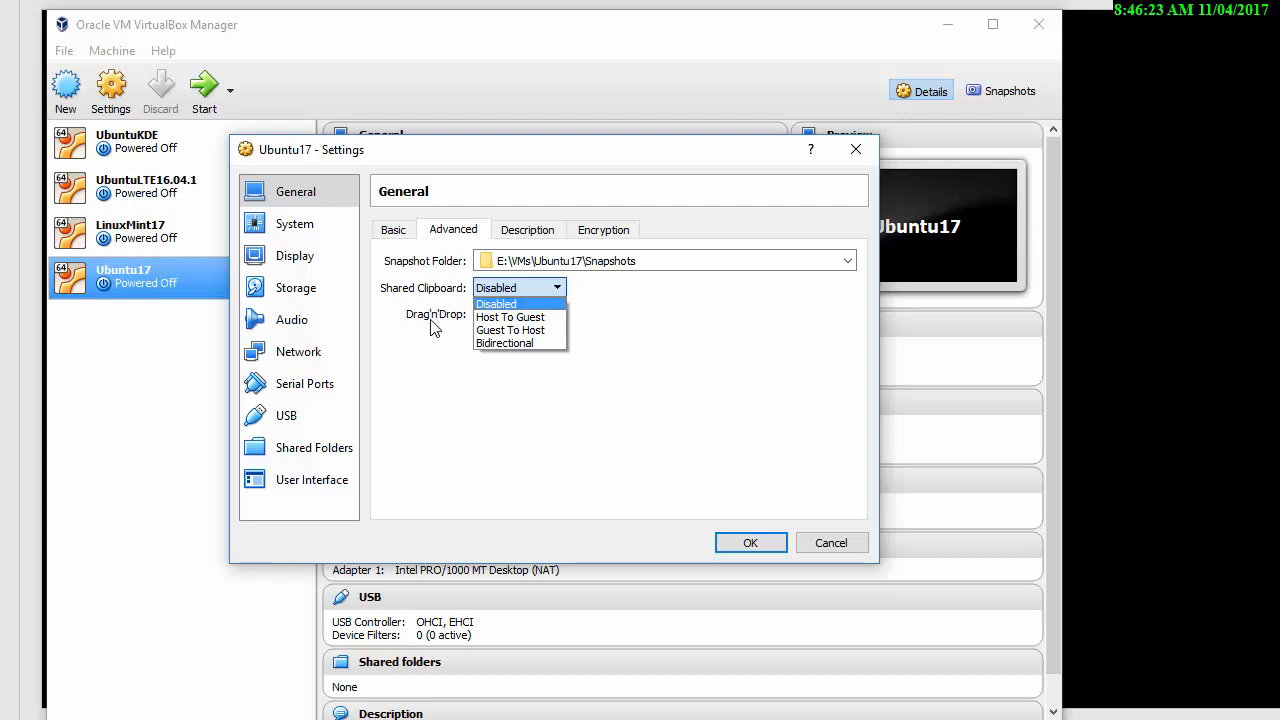
pyautogui.moveTo(507, 343)
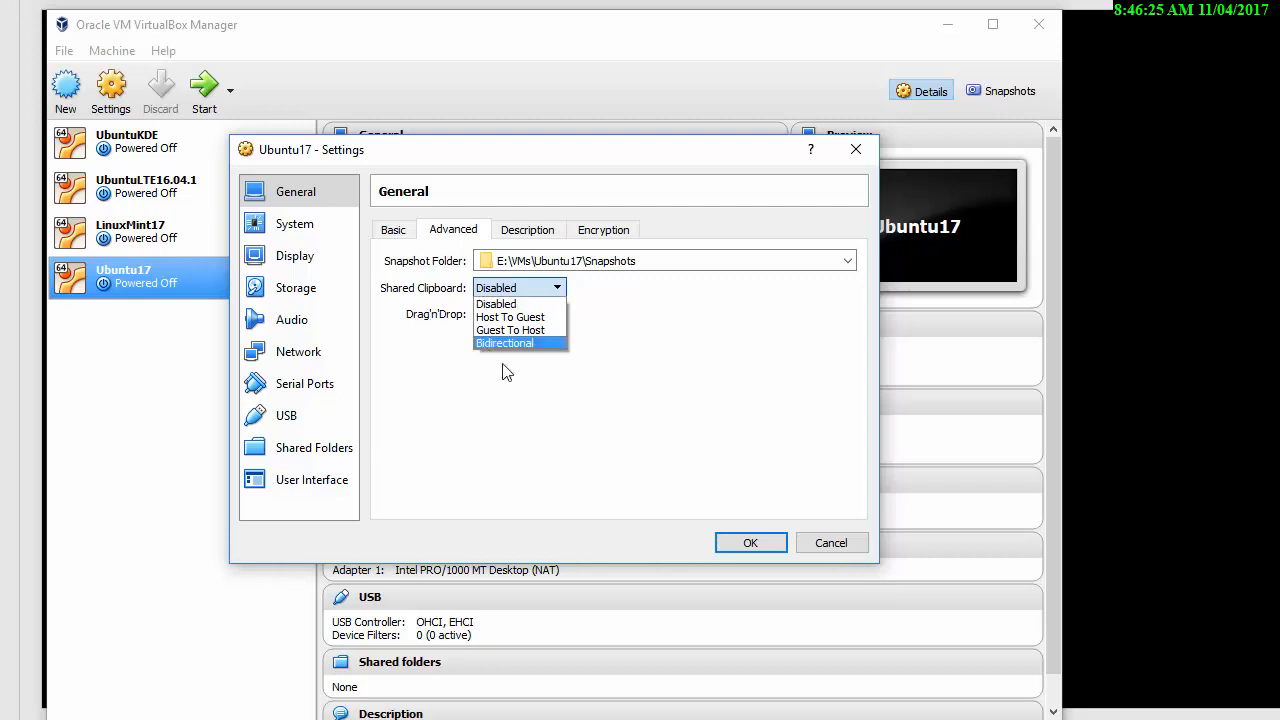
pyautogui.click(496, 303)
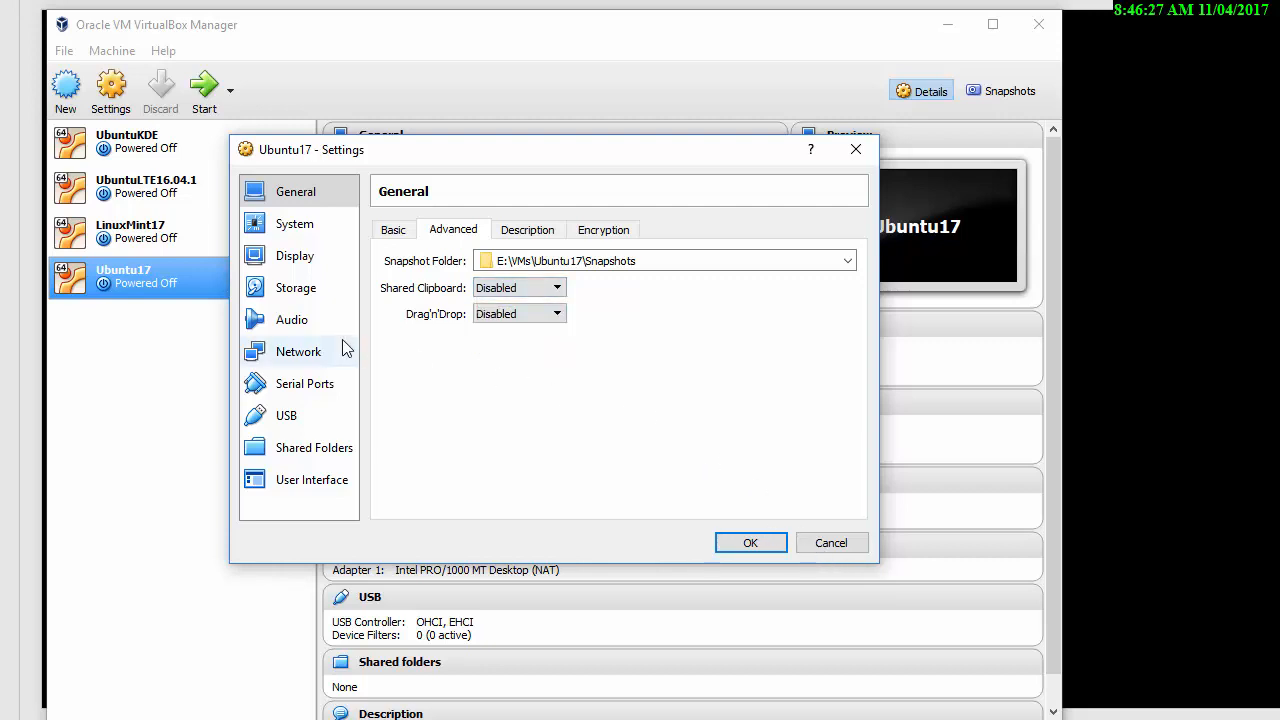
pyautogui.moveTo(449, 248)
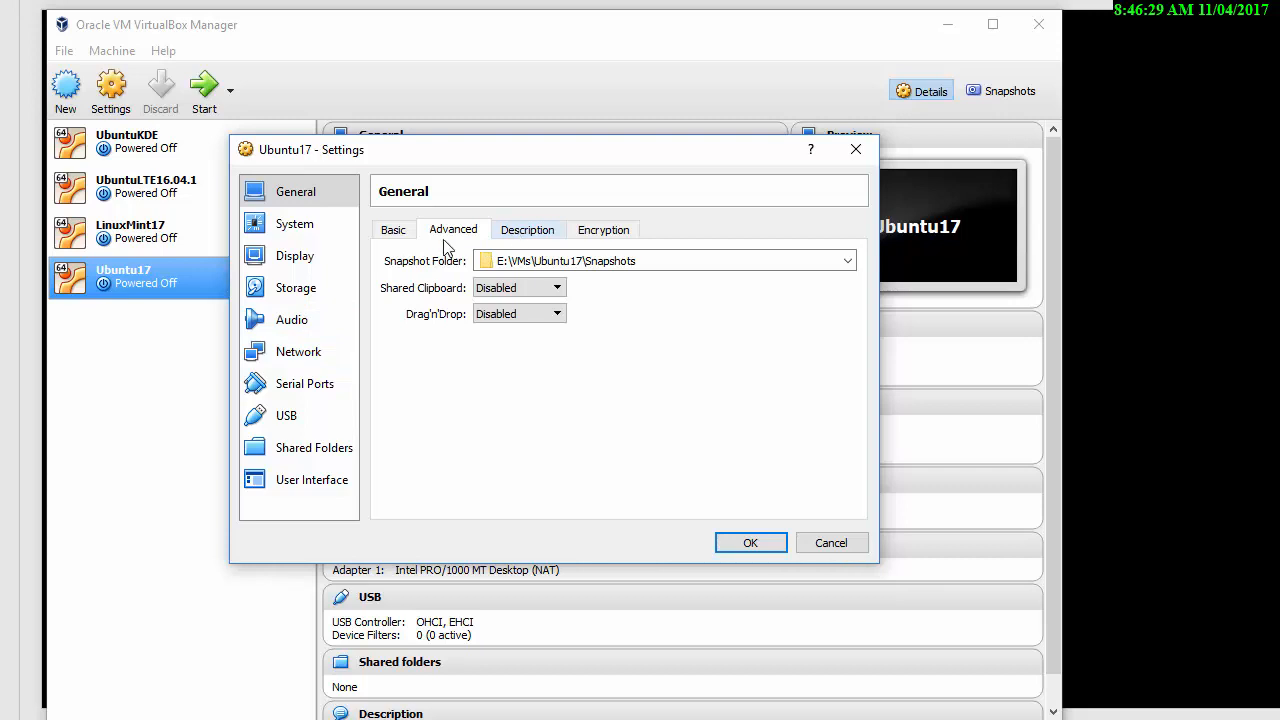
# - Review Ubuntu17's System settings: motherboard, processor count and hardware acceleration
pyautogui.click(294, 223)
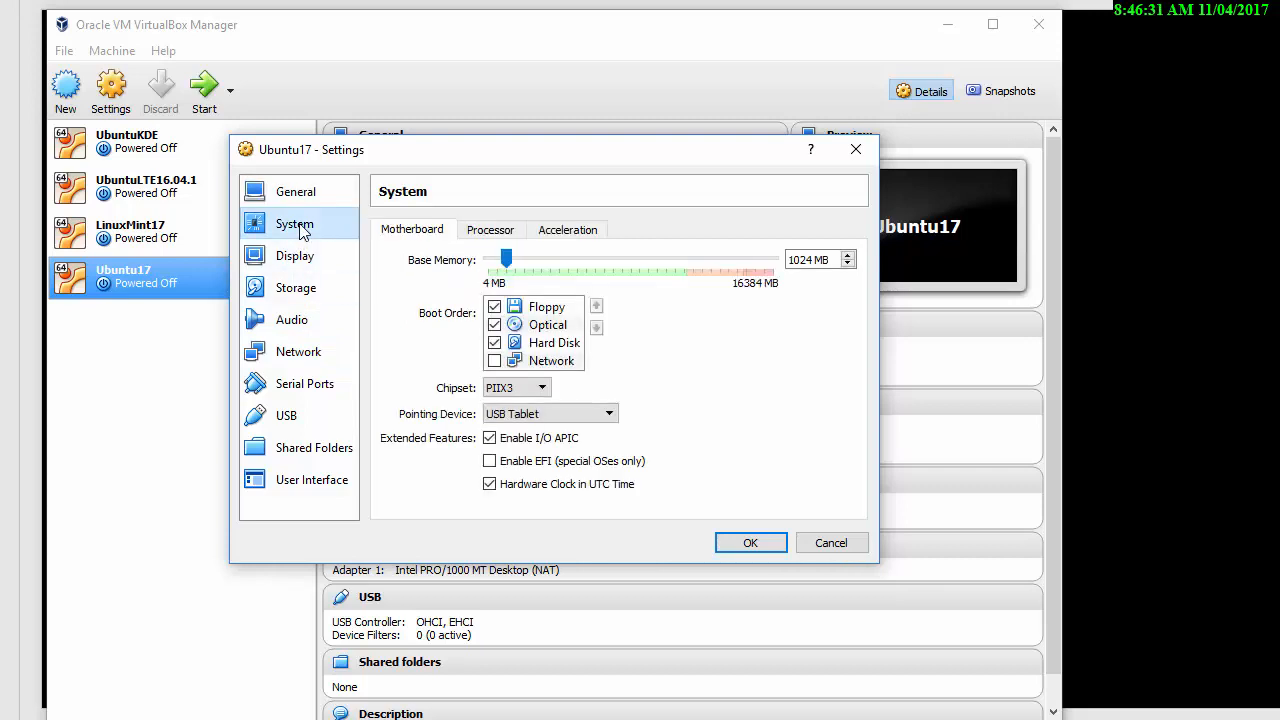
pyautogui.click(491, 229)
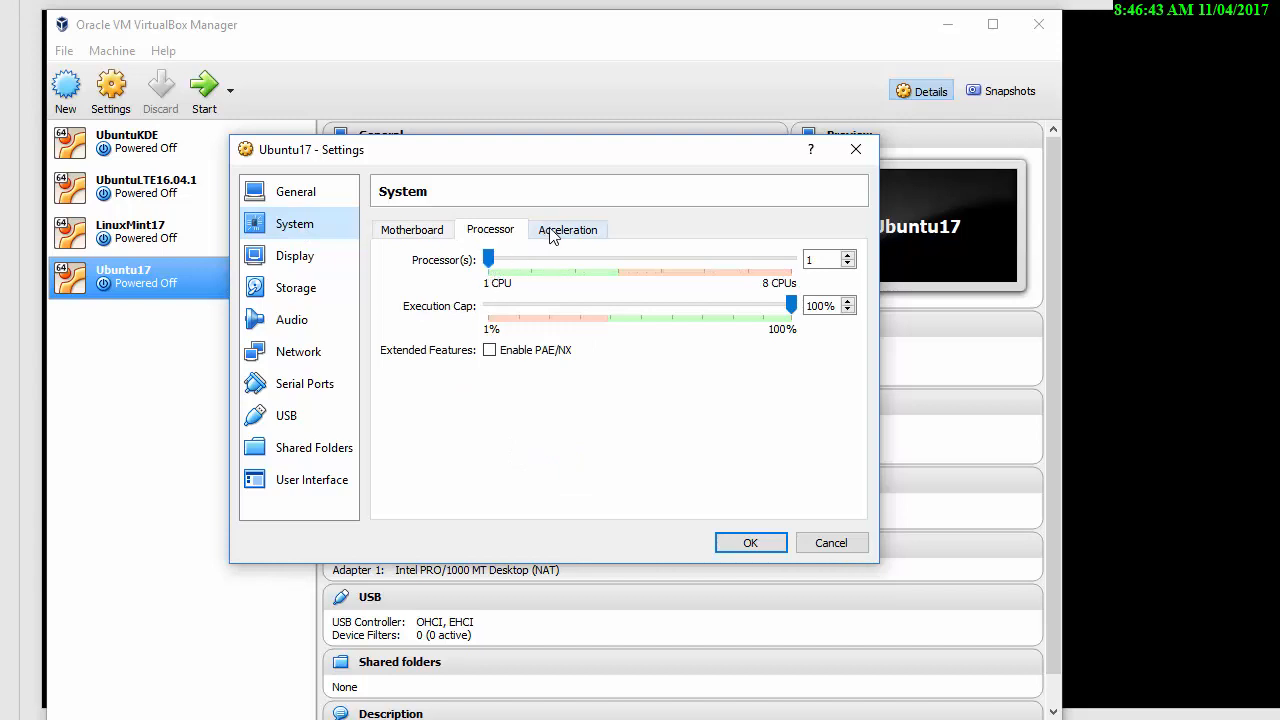
pyautogui.click(566, 229)
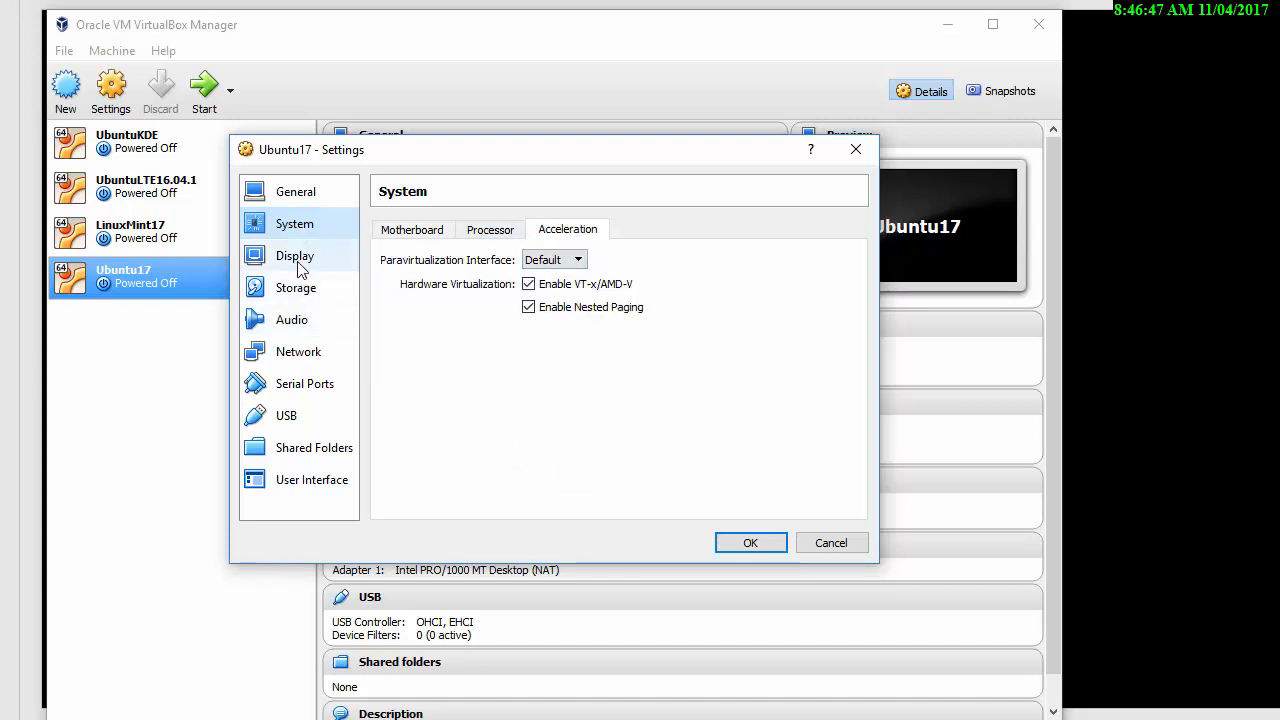
# - Review the Display settings: remote display and video capture, ending on Screen with 16 MB video memory
pyautogui.click(295, 255)
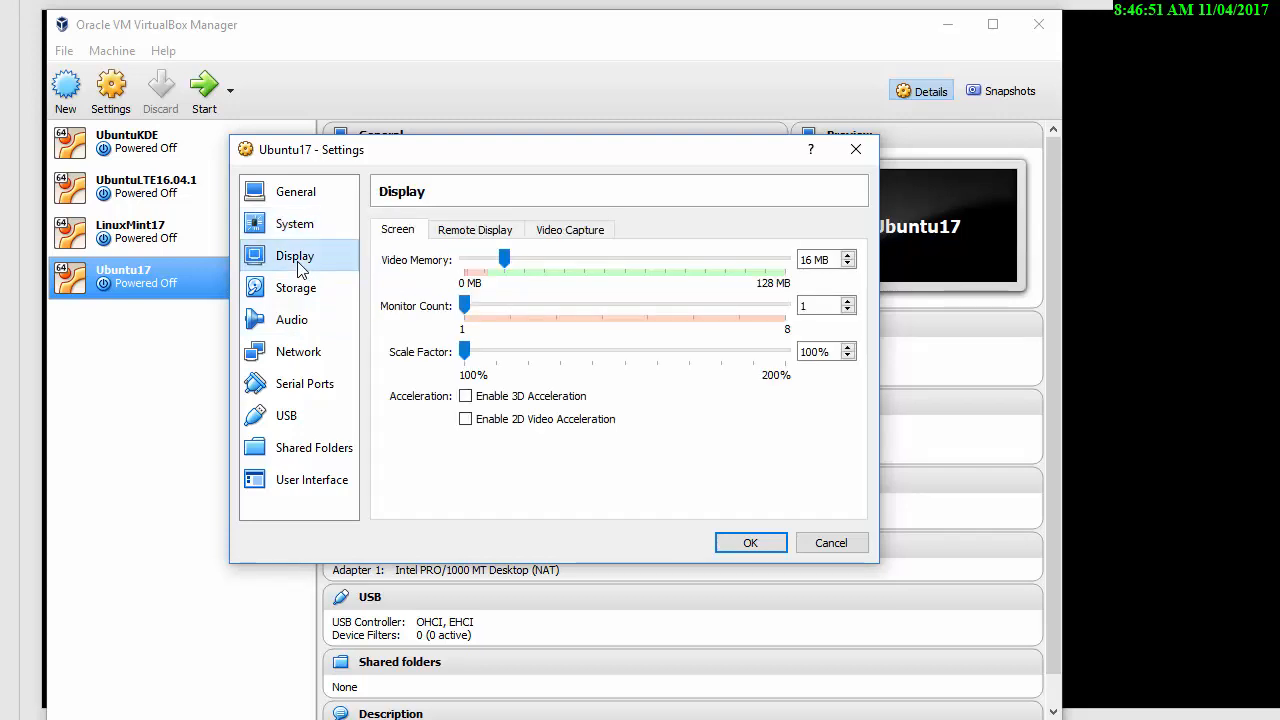
pyautogui.moveTo(452, 277)
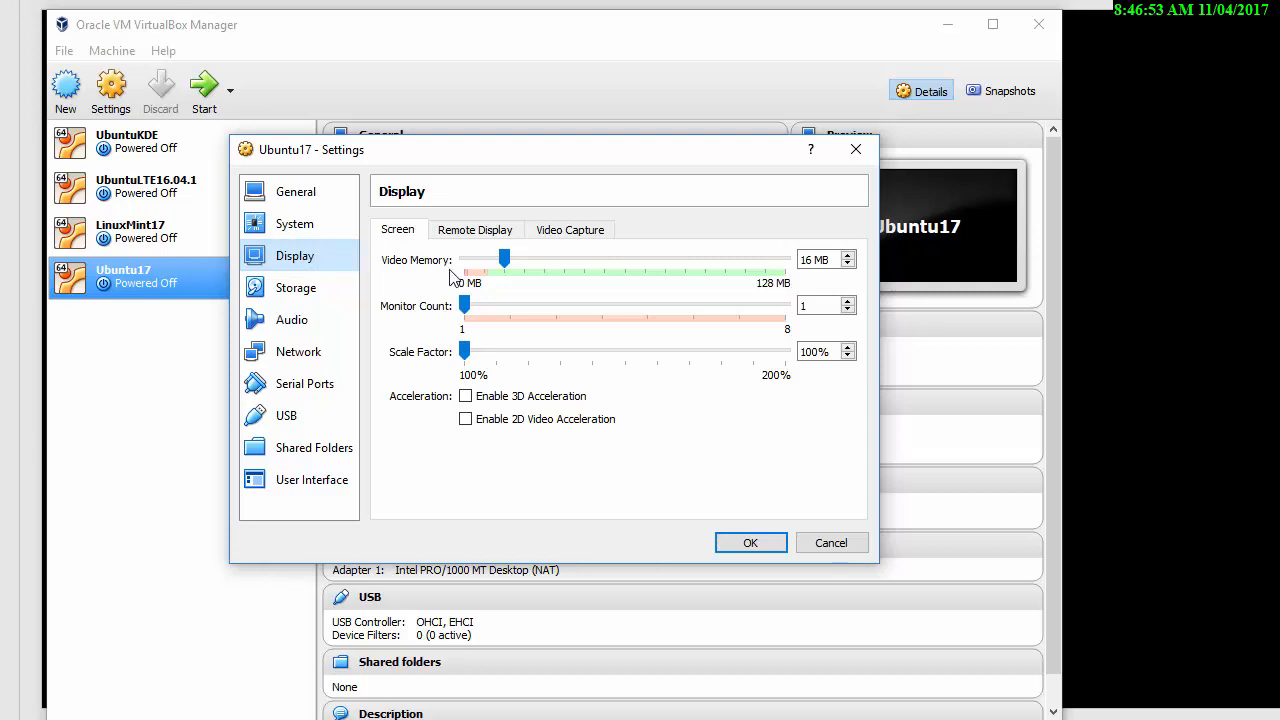
pyautogui.click(475, 229)
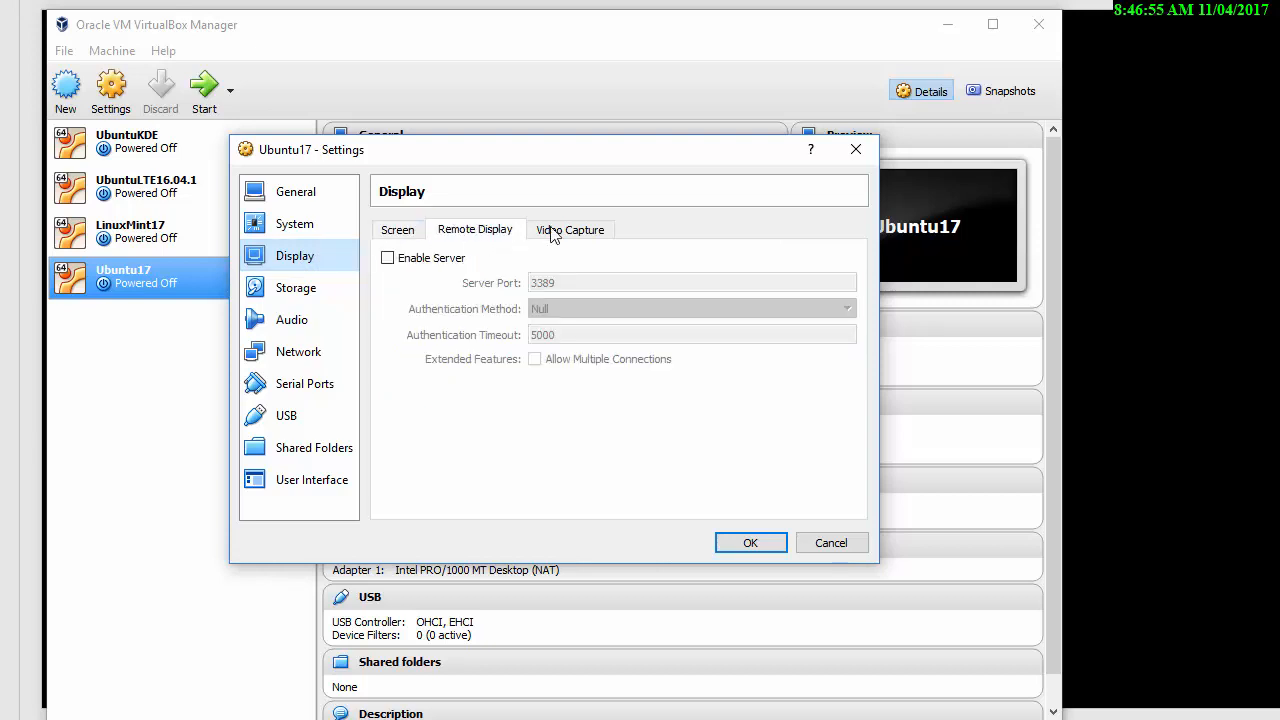
pyautogui.click(570, 229)
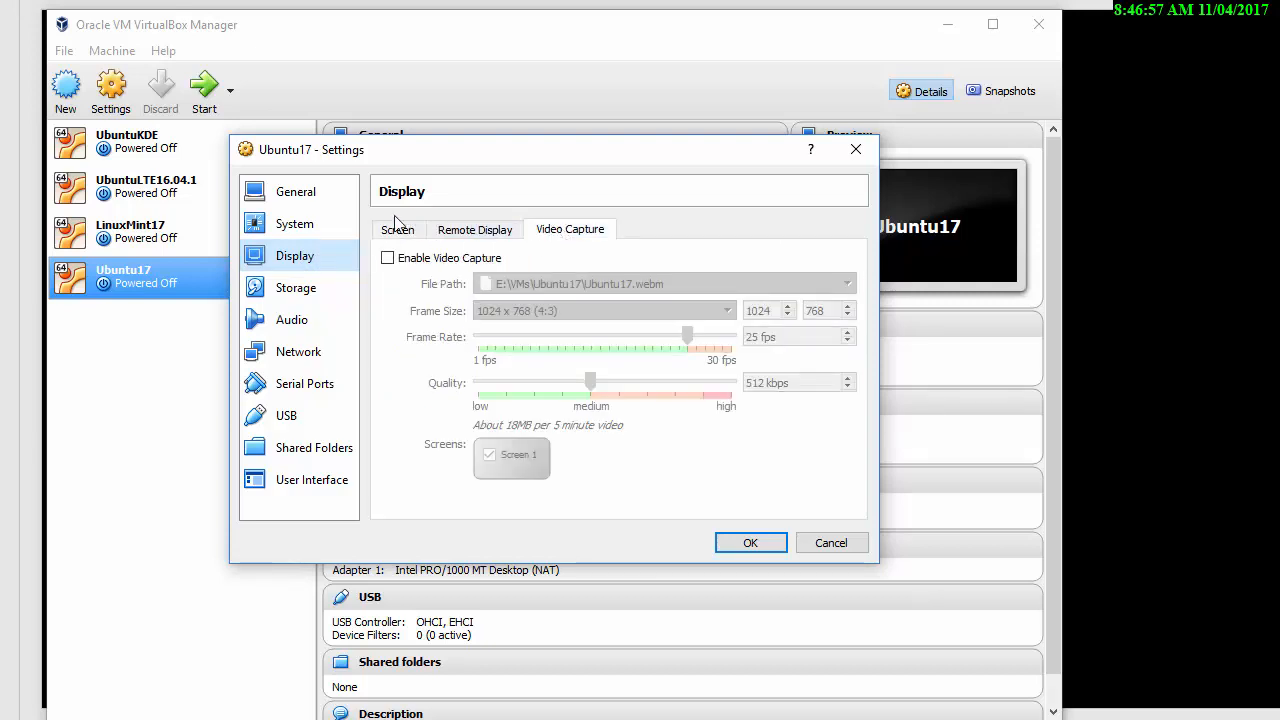
pyautogui.click(398, 229)
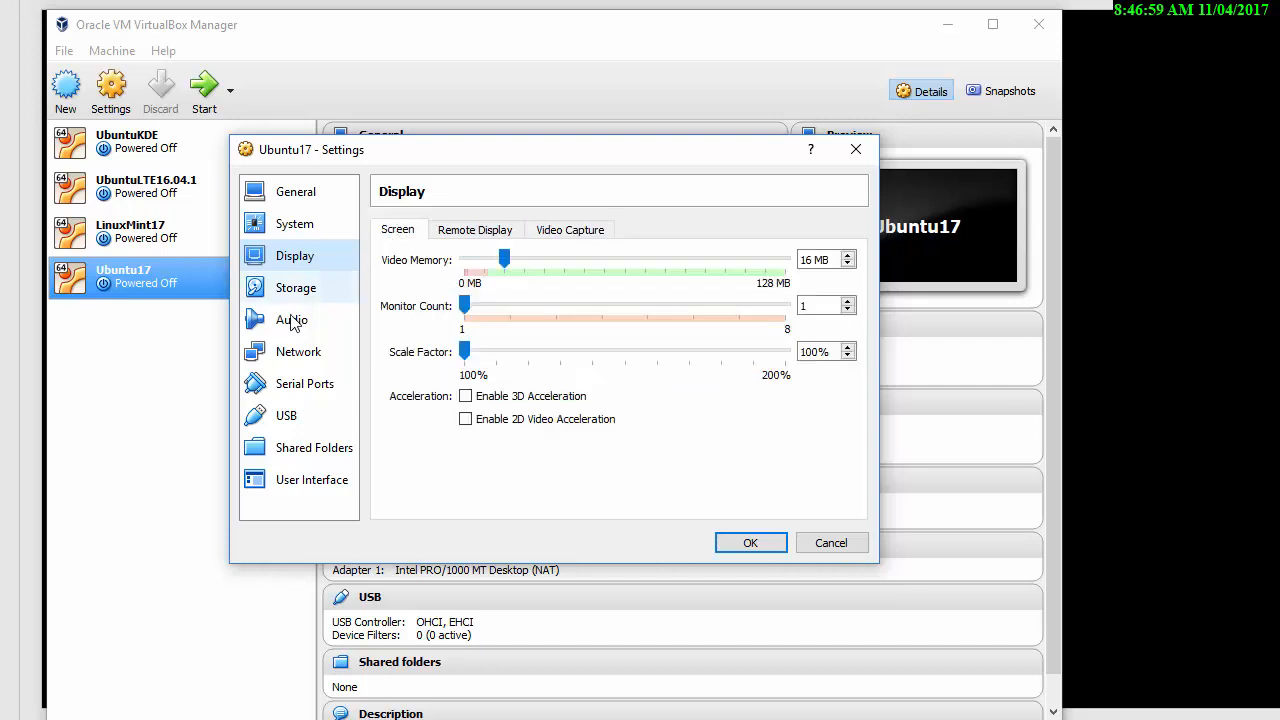
# - In Storage, add a new hard disk to the IDE controller, choosing to create a new disk
pyautogui.click(295, 287)
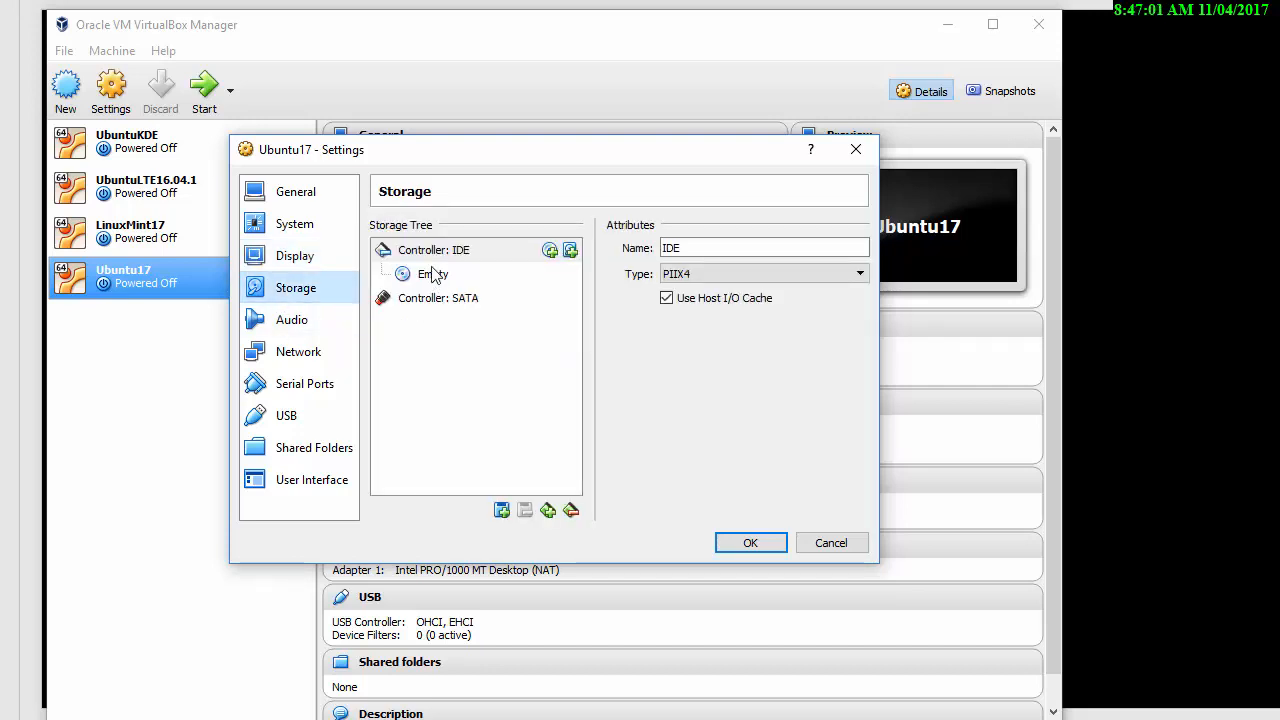
pyautogui.click(437, 249)
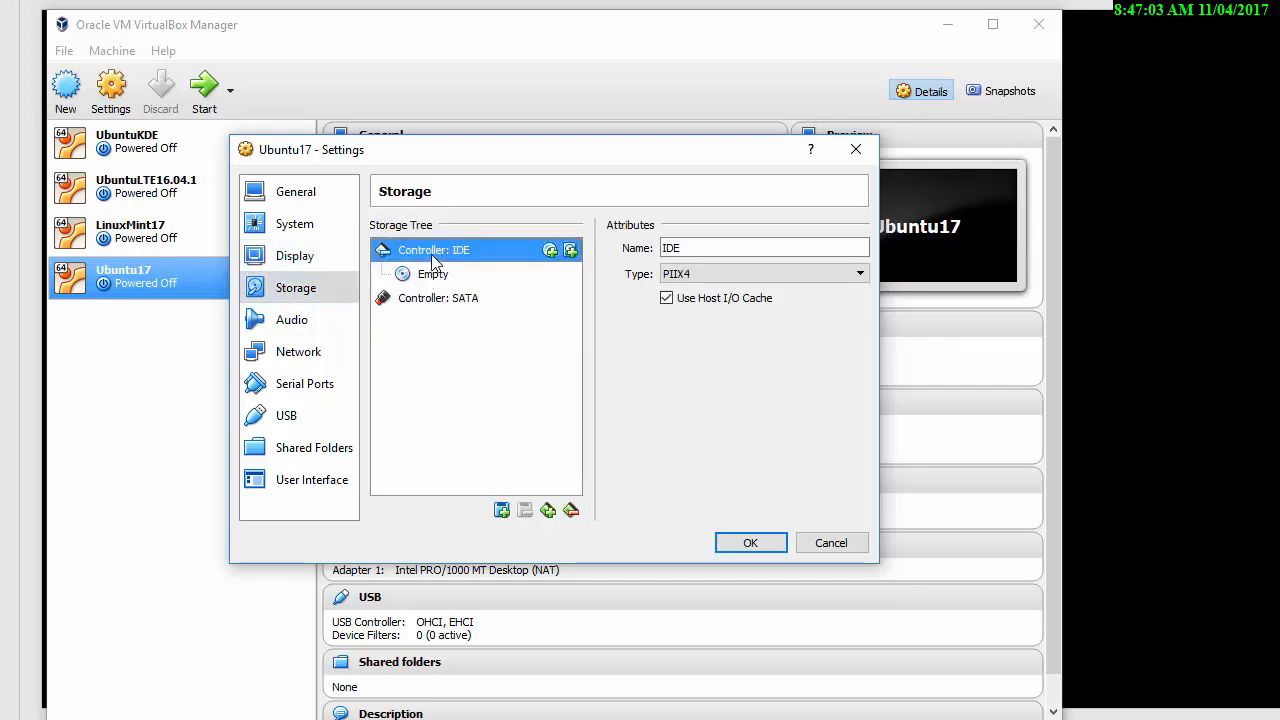
pyautogui.moveTo(571, 250)
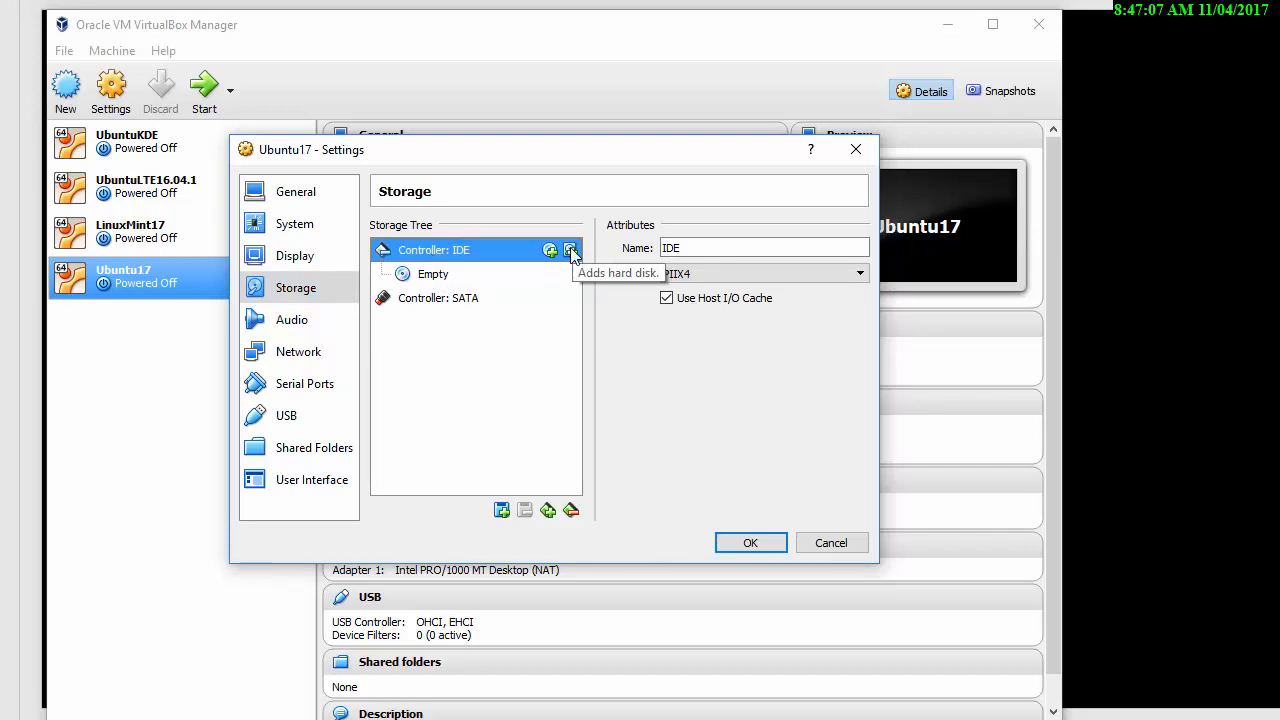
pyautogui.click(570, 250)
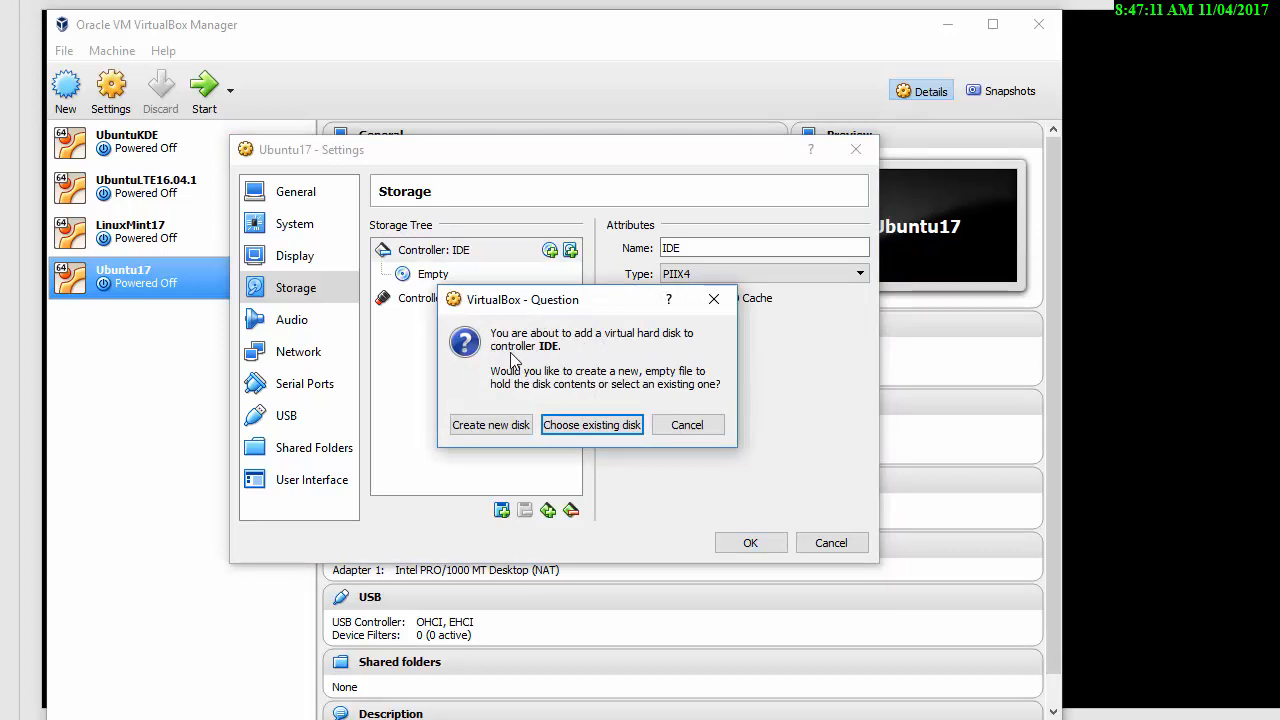
pyautogui.moveTo(533, 400)
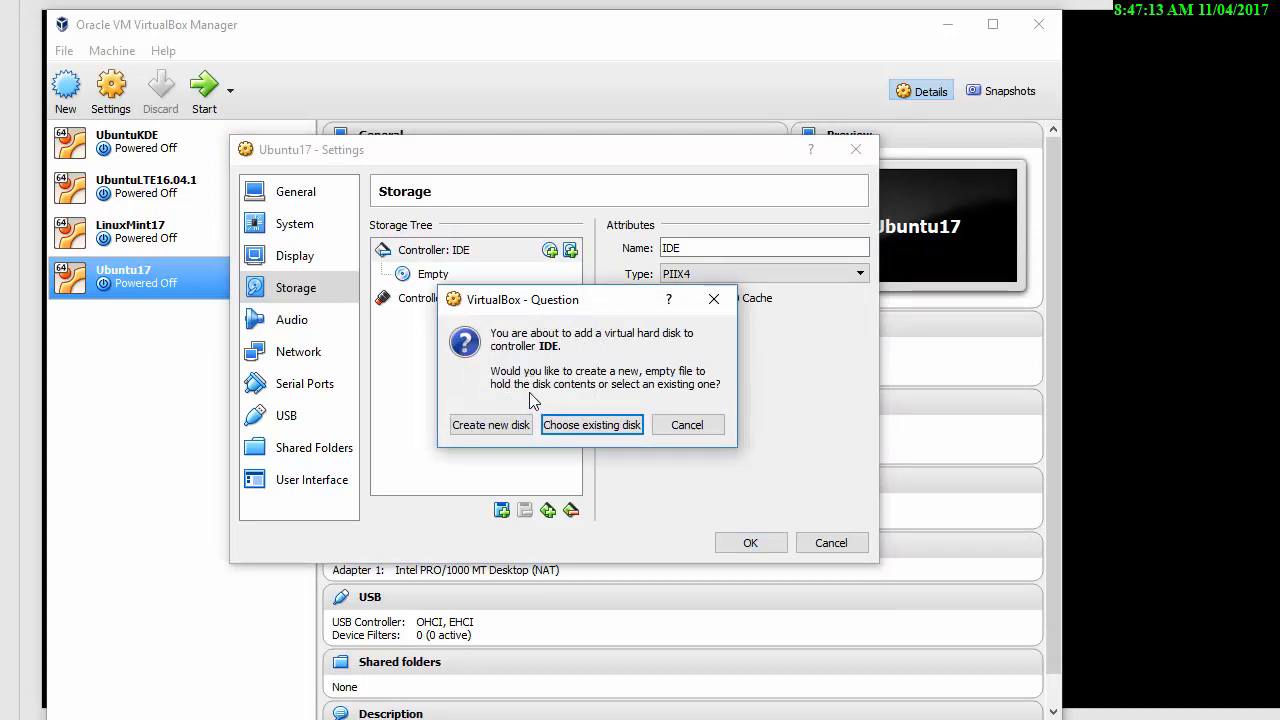
pyautogui.moveTo(531, 395)
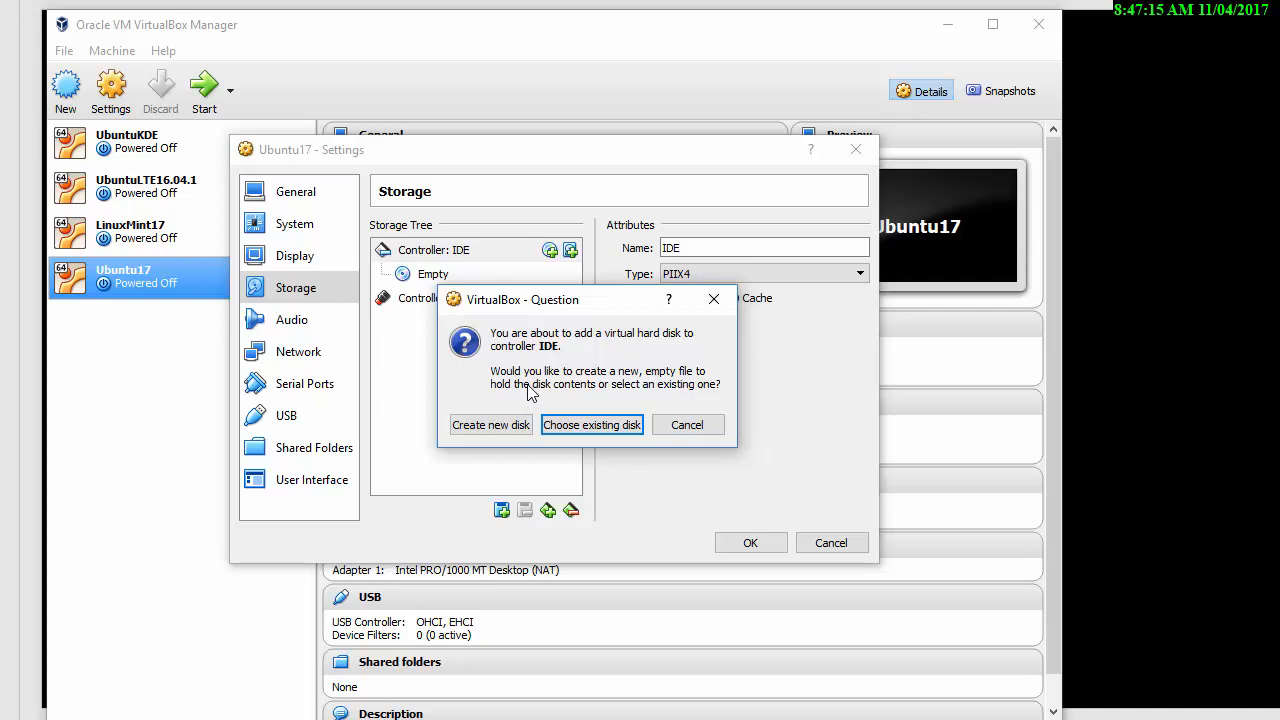
pyautogui.moveTo(517, 424)
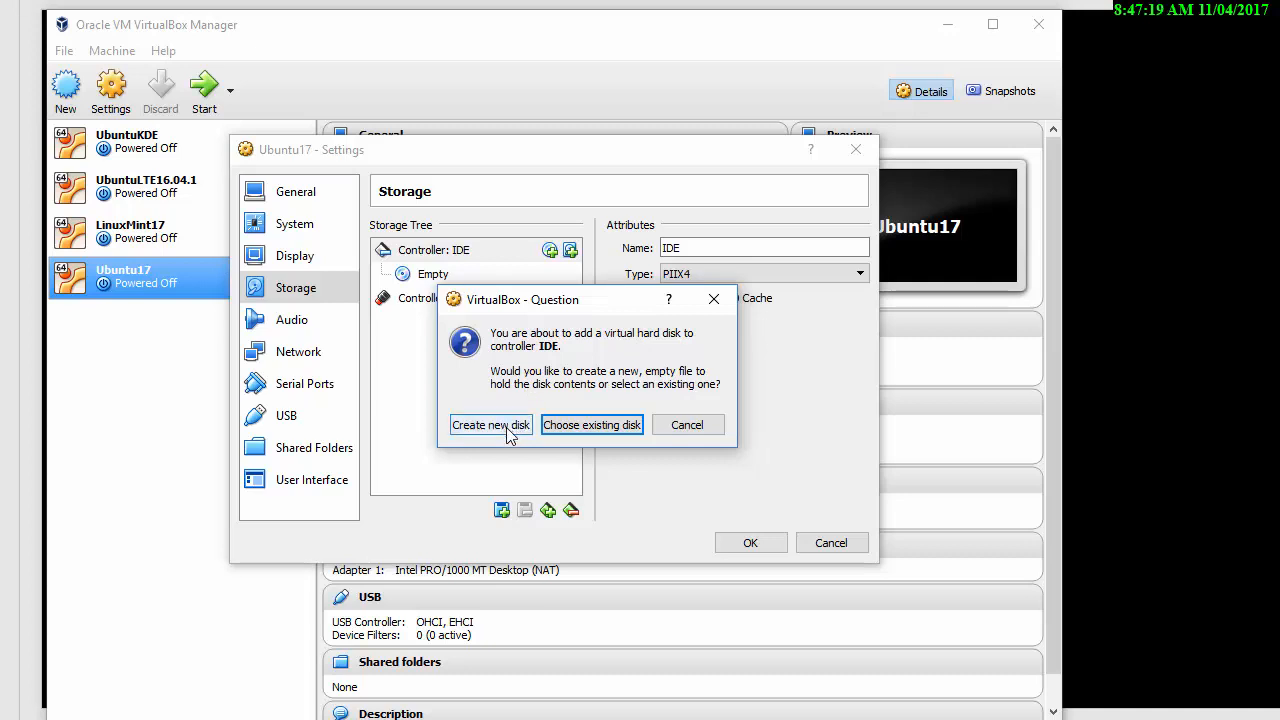
pyautogui.click(490, 425)
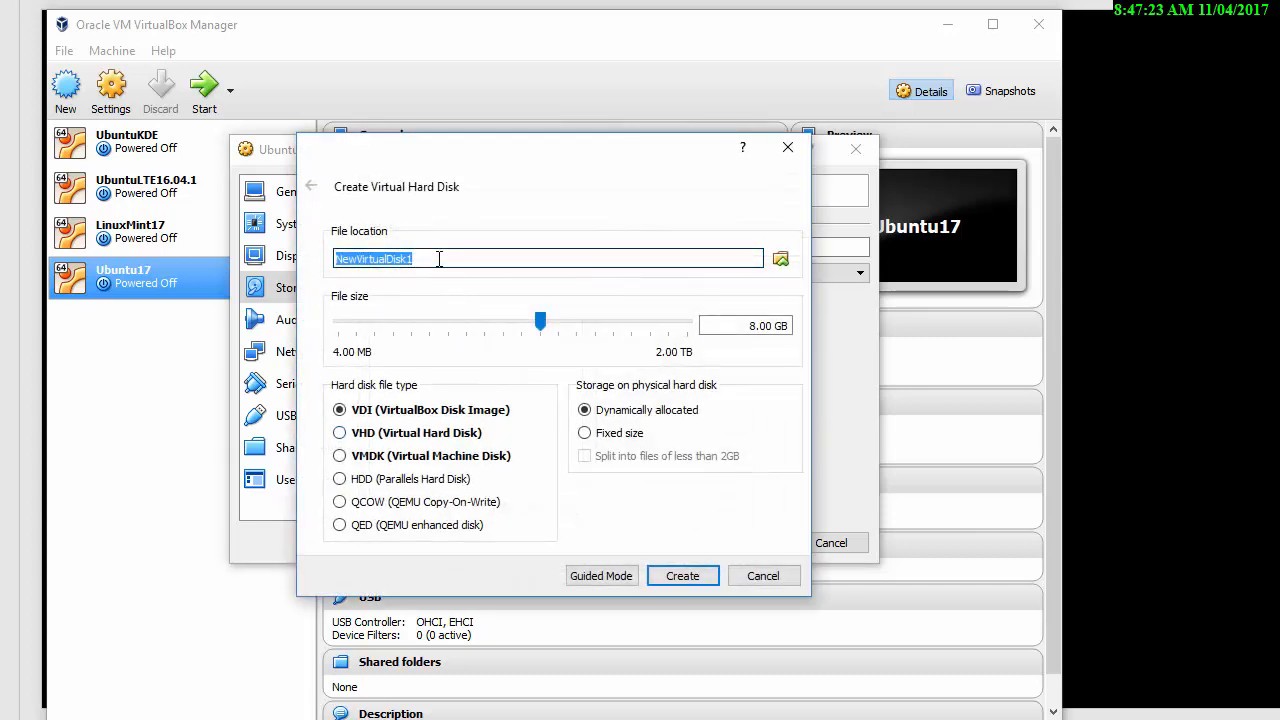
# - Name the new 8 GB dynamically allocated VDI disk Ubuntu17hd
pyautogui.write('U')
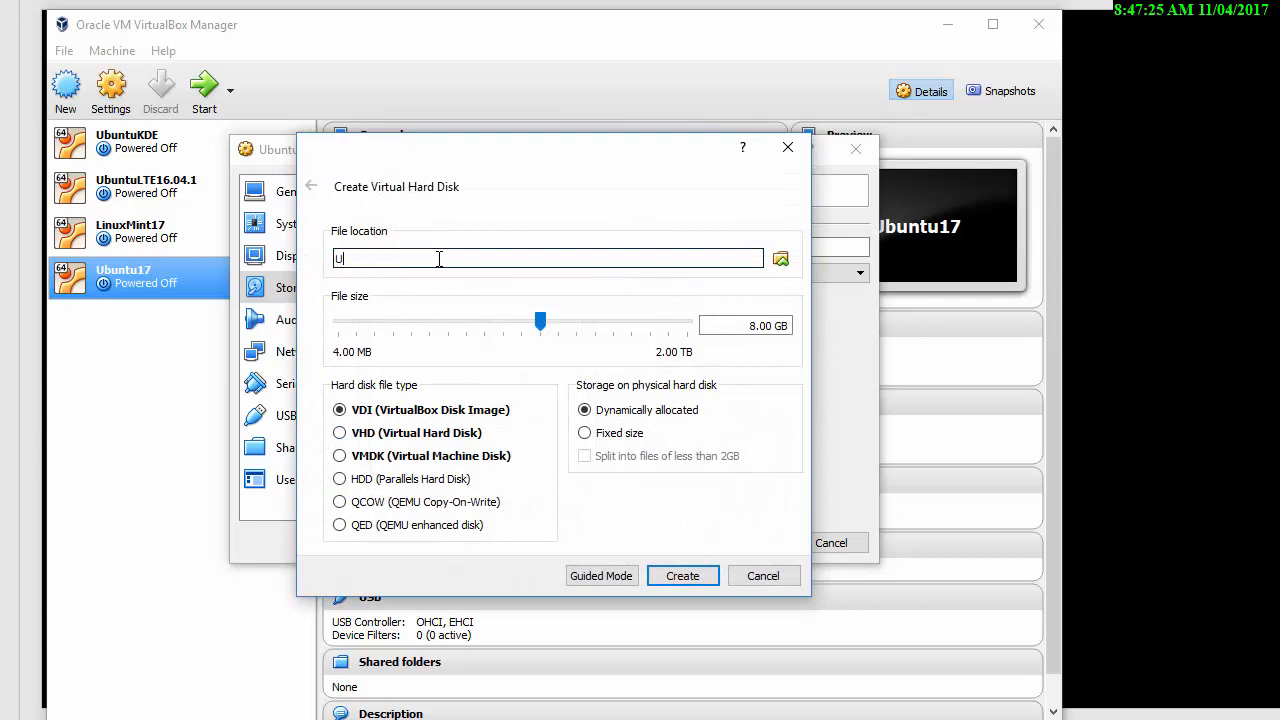
pyautogui.write('buntu1')
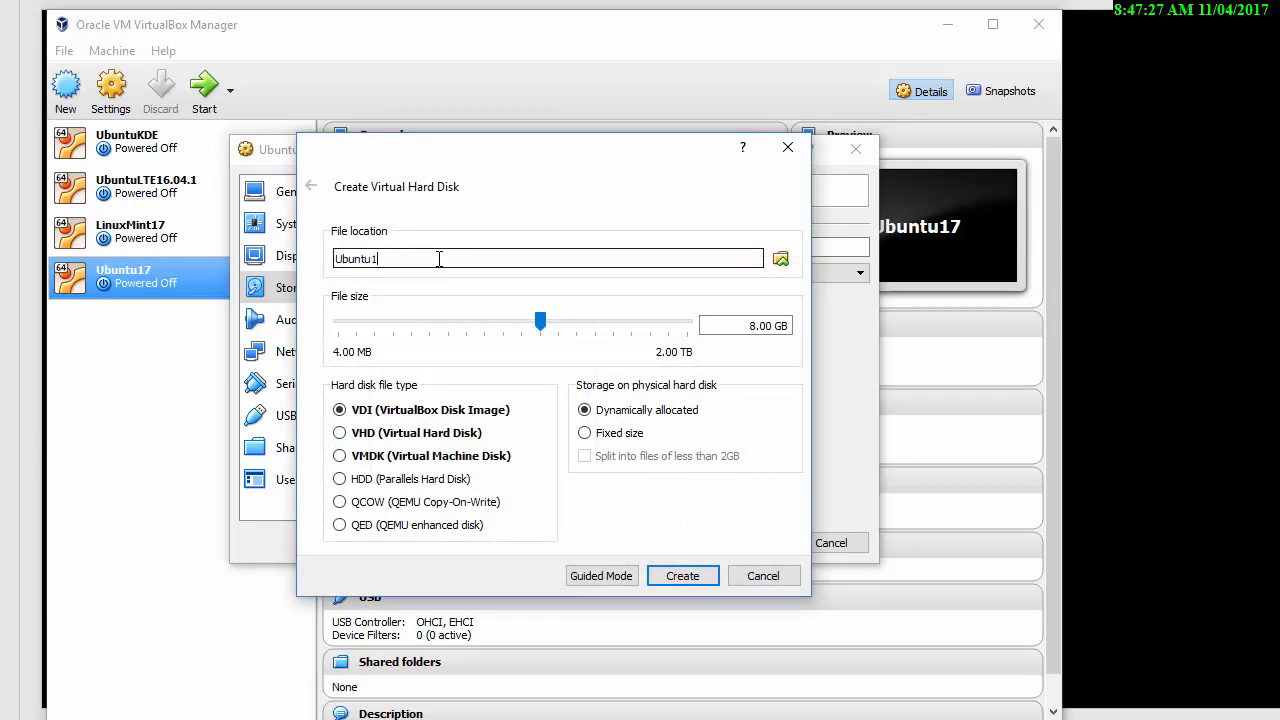
pyautogui.write('7hd')
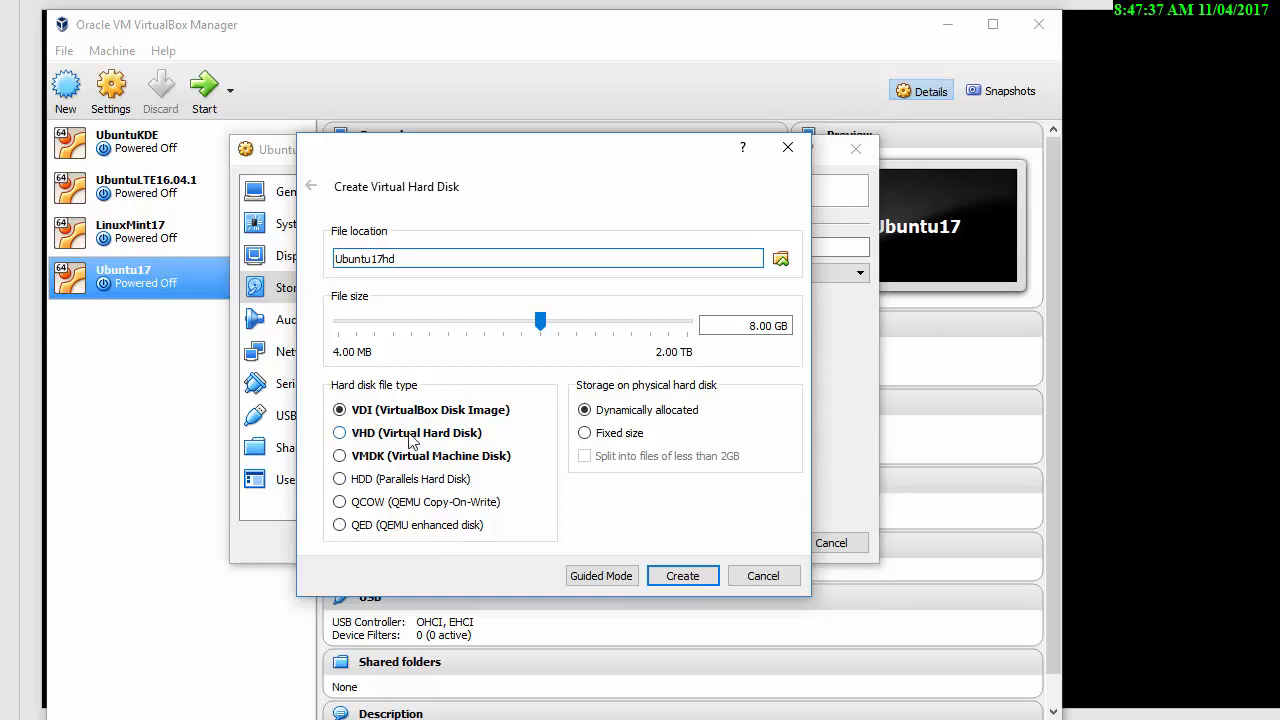
pyautogui.moveTo(763, 575)
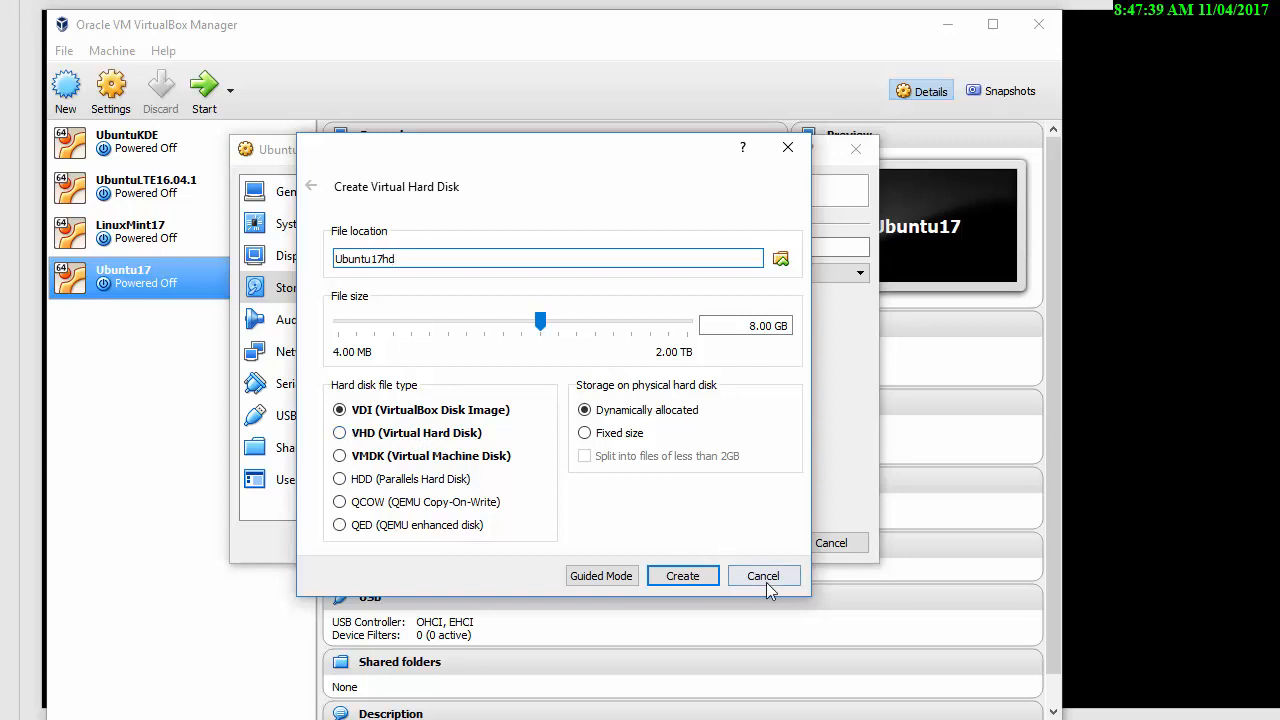
# - Cancel the new disk and review Ubuntu17's audio, network and serial port settings
pyautogui.click(763, 576)
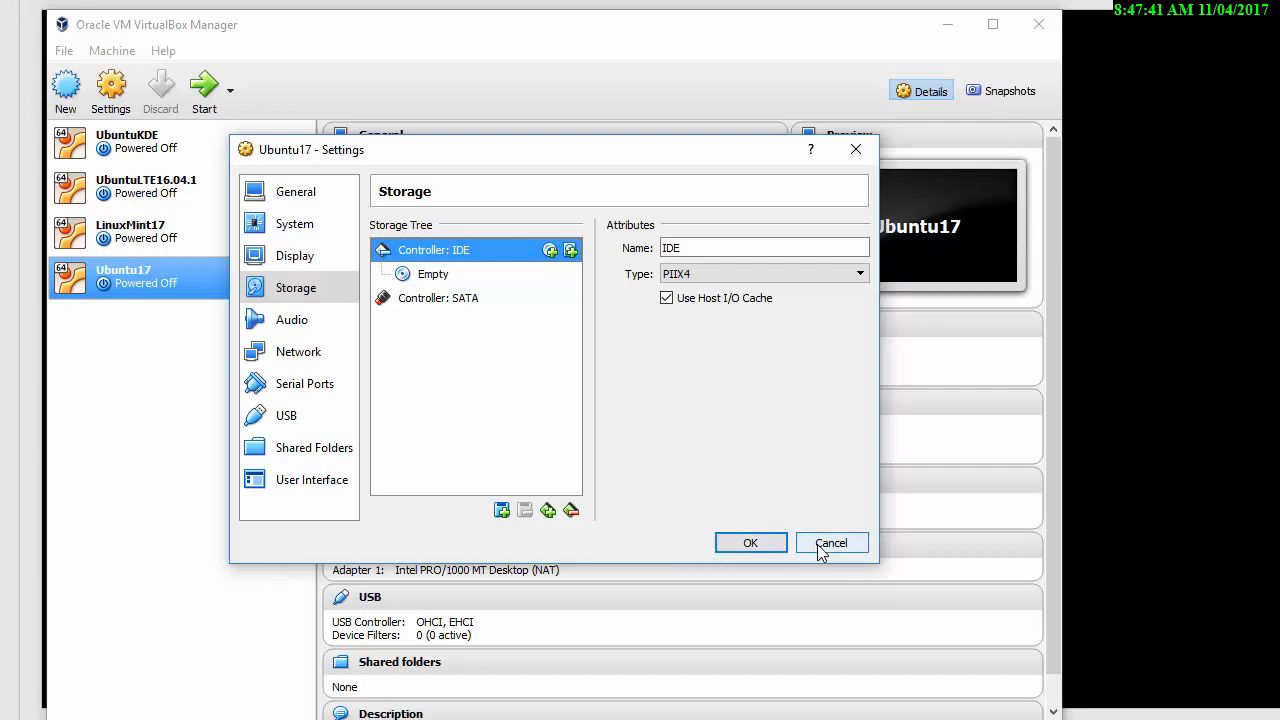
pyautogui.moveTo(812, 546)
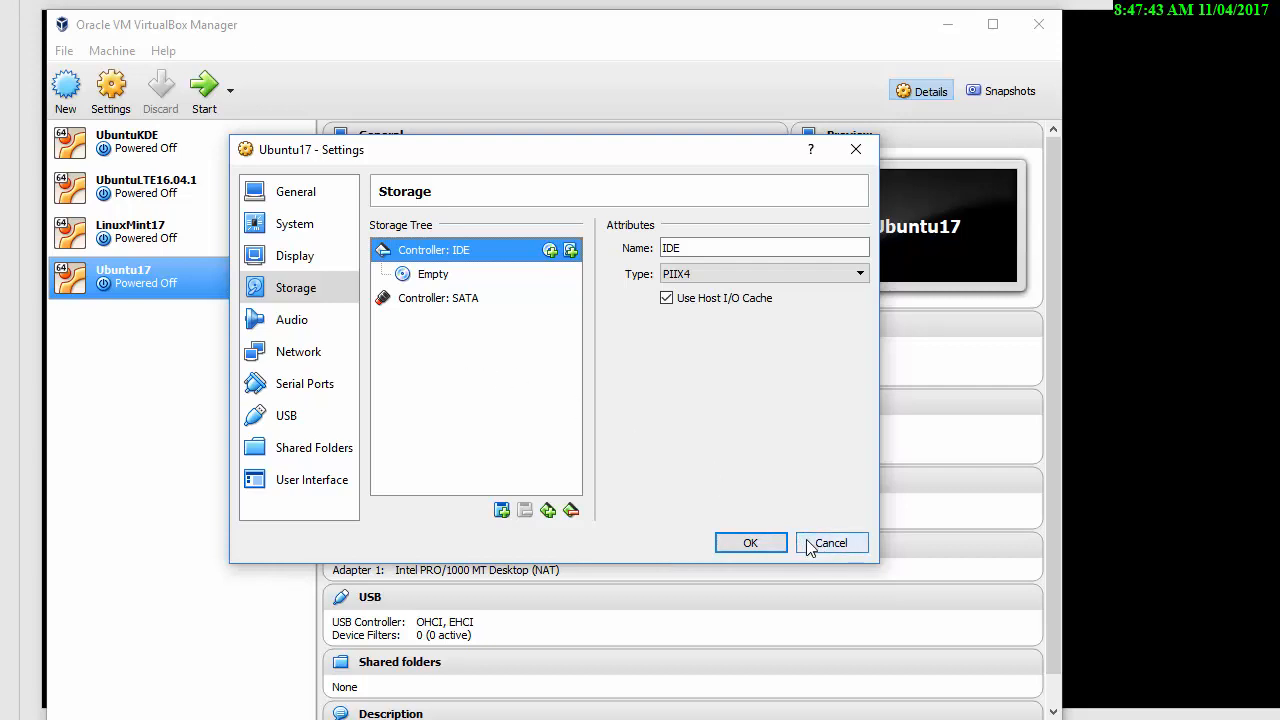
pyautogui.click(291, 319)
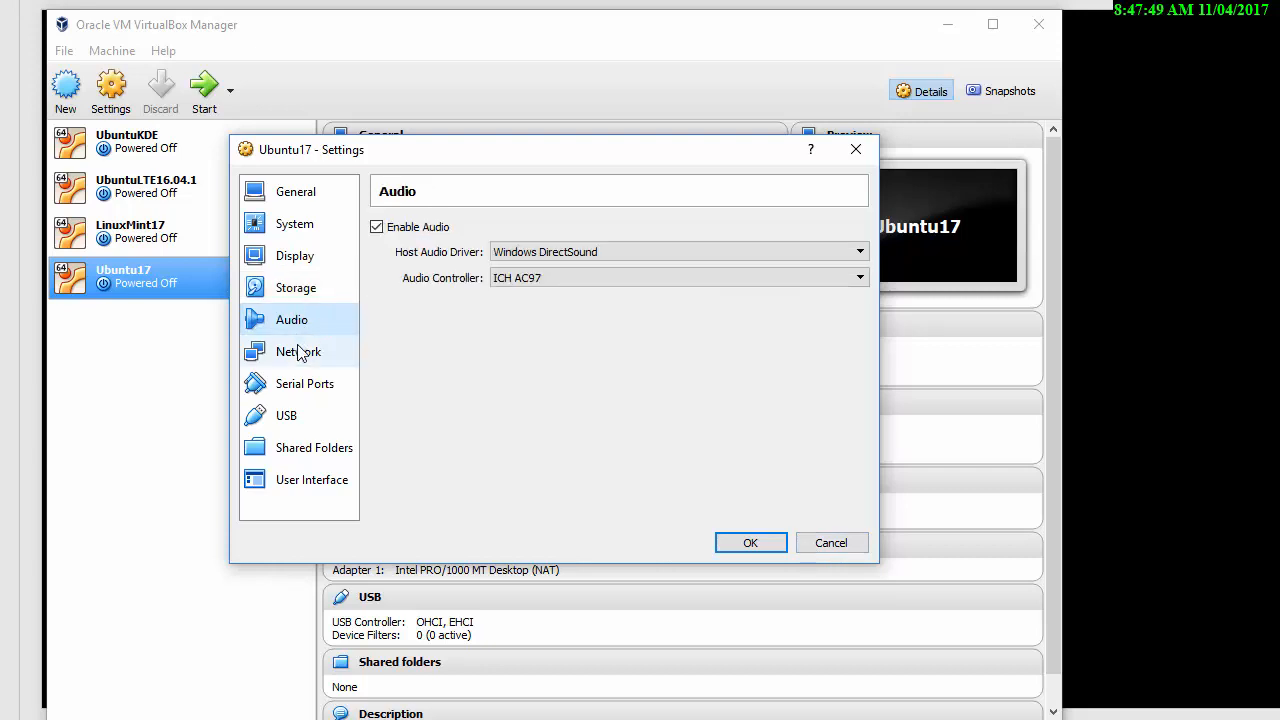
pyautogui.click(298, 351)
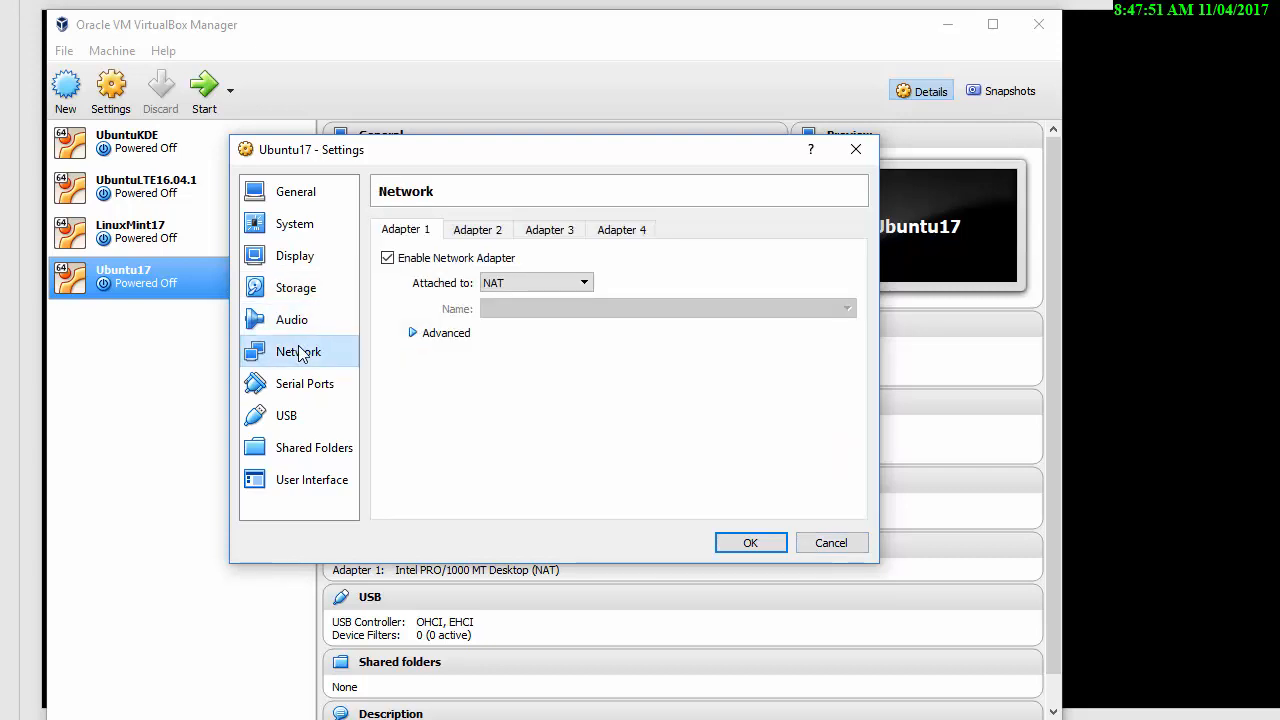
pyautogui.click(304, 384)
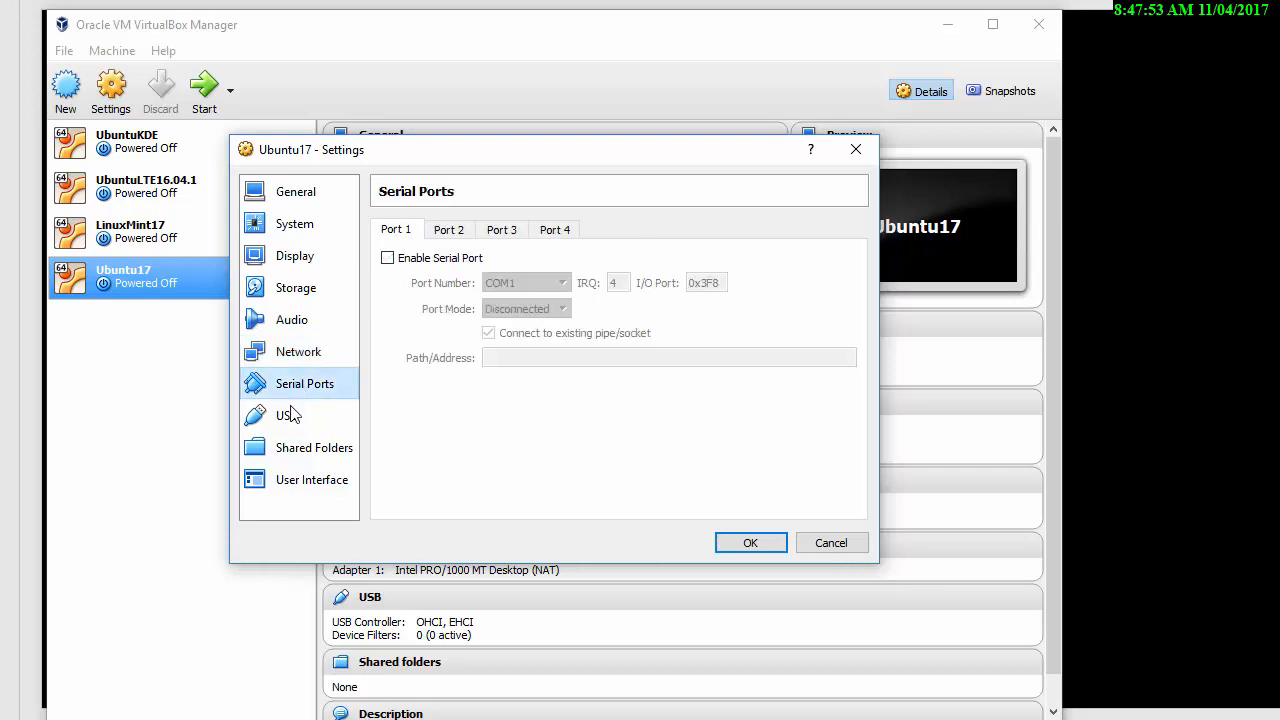
pyautogui.click(298, 351)
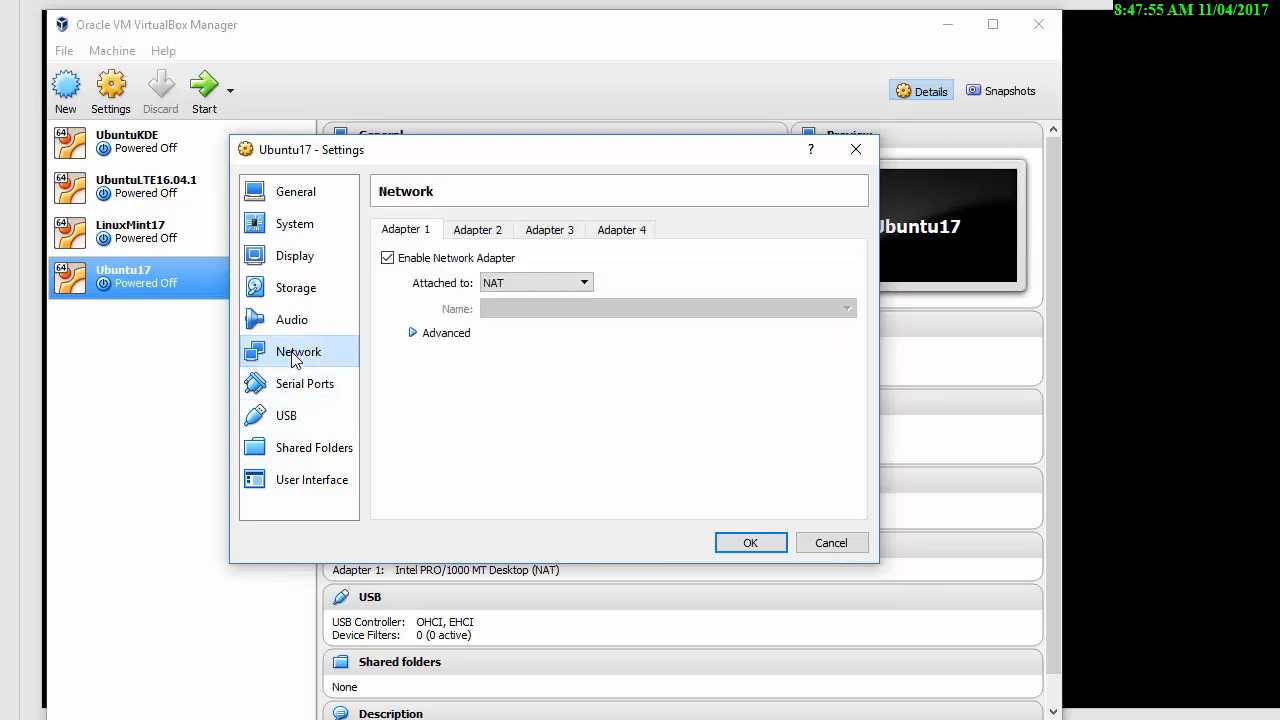
pyautogui.moveTo(291, 448)
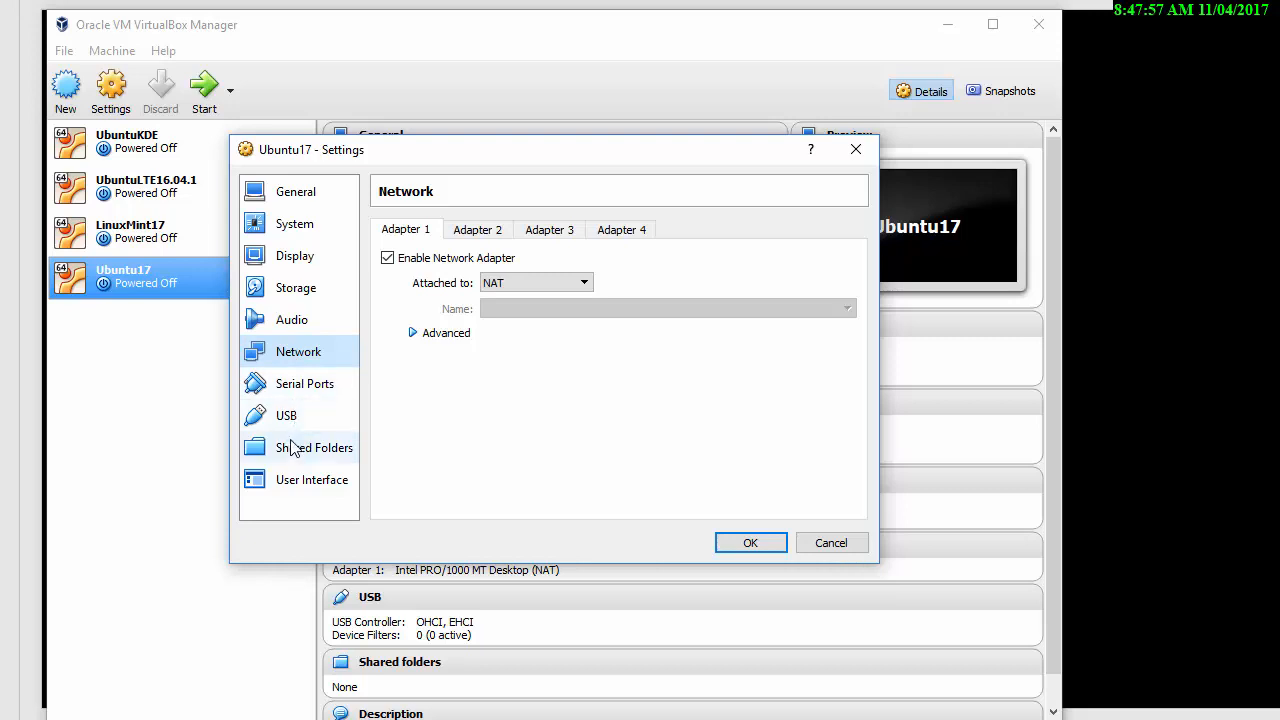
# - View the Shared Folders settings and select the empty Machine Folders group
pyautogui.click(314, 447)
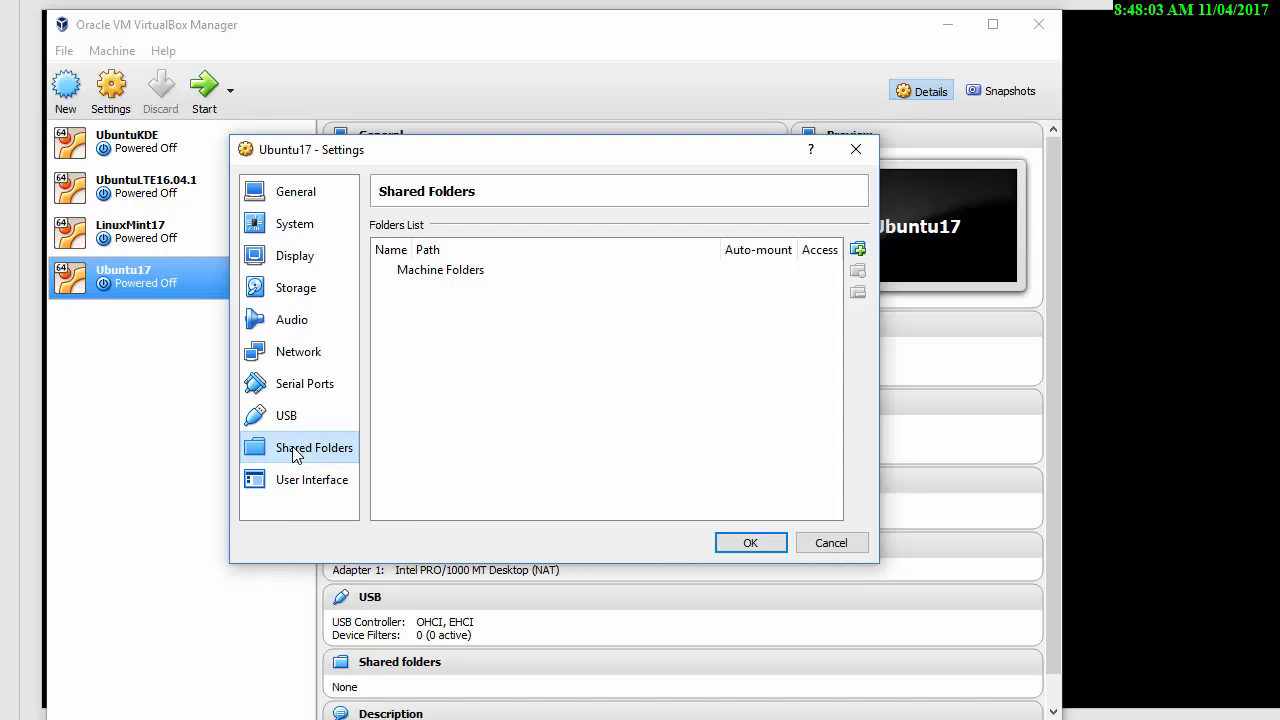
pyautogui.click(440, 270)
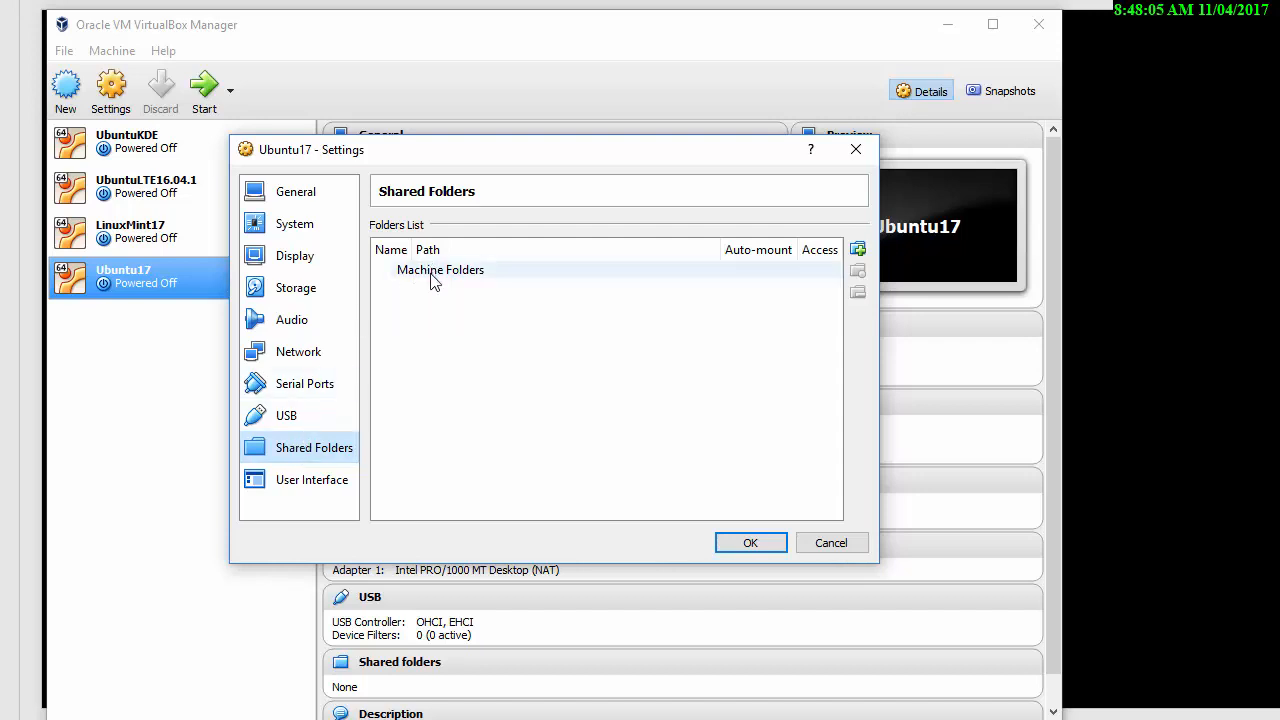
pyautogui.moveTo(436, 283)
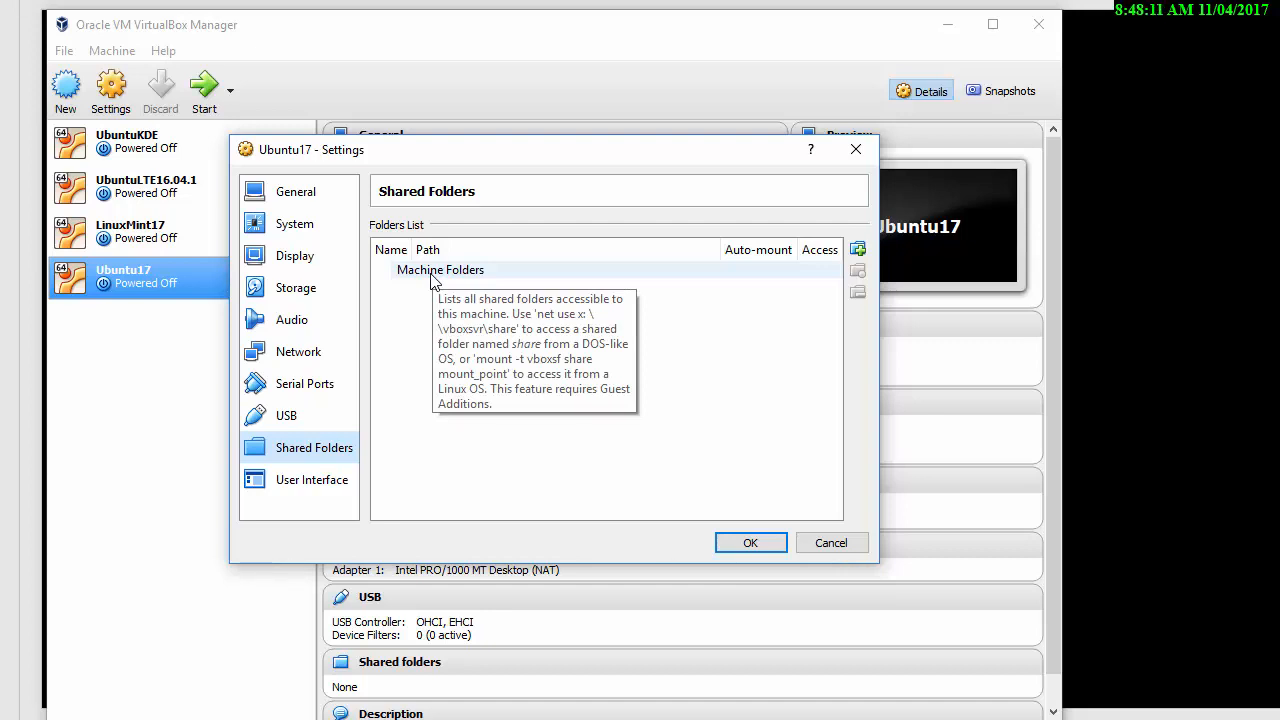
pyautogui.moveTo(815, 552)
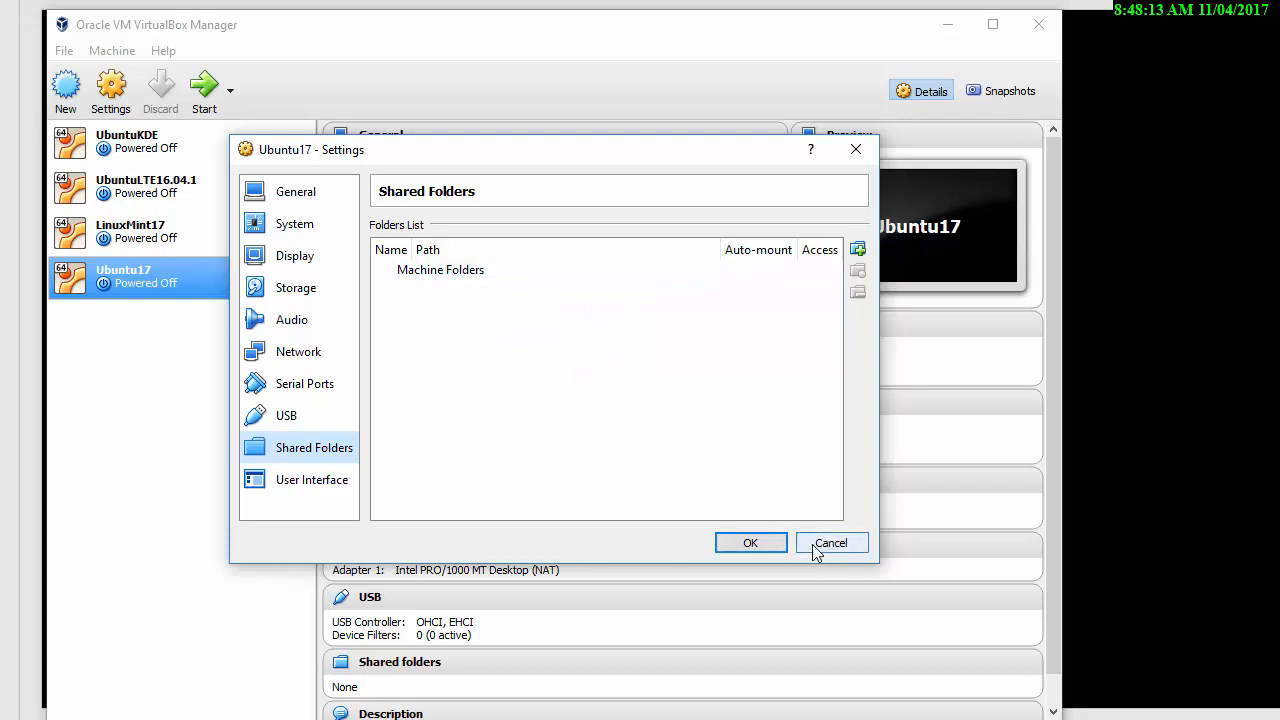
# - Cancel the Settings dialog and start the Ubuntu17 virtual machine
pyautogui.click(831, 543)
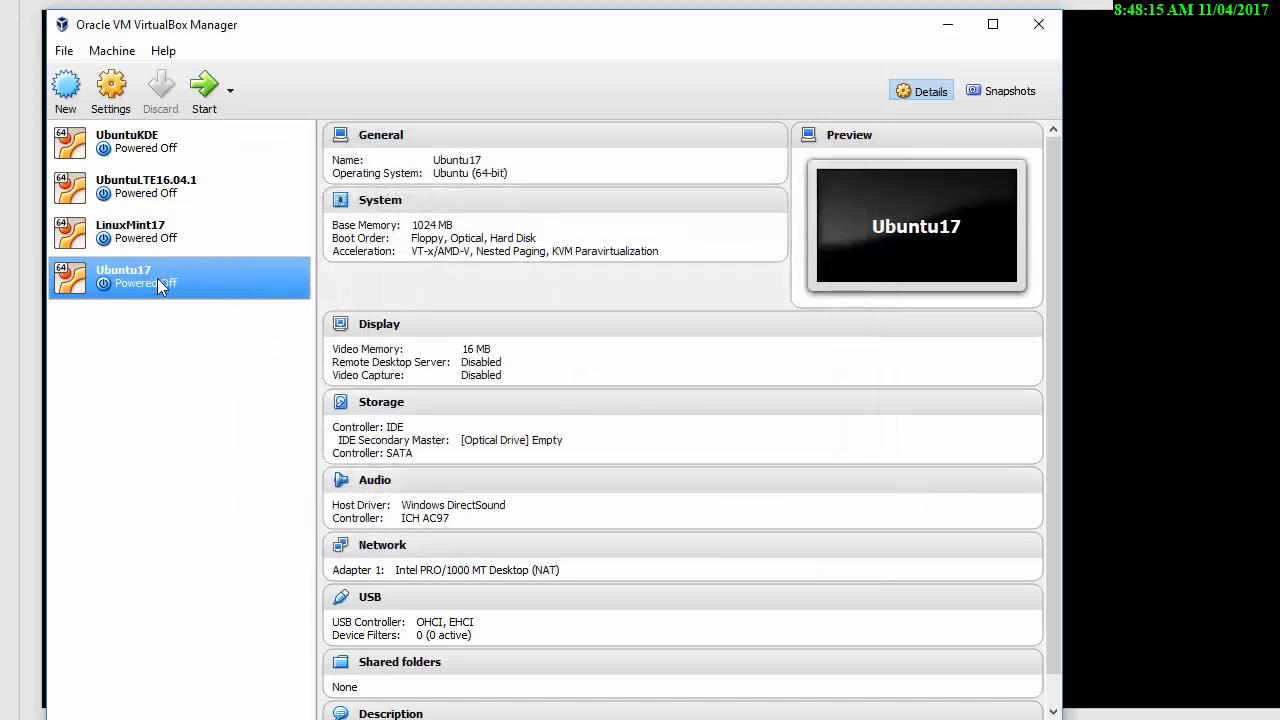
pyautogui.moveTo(159, 287)
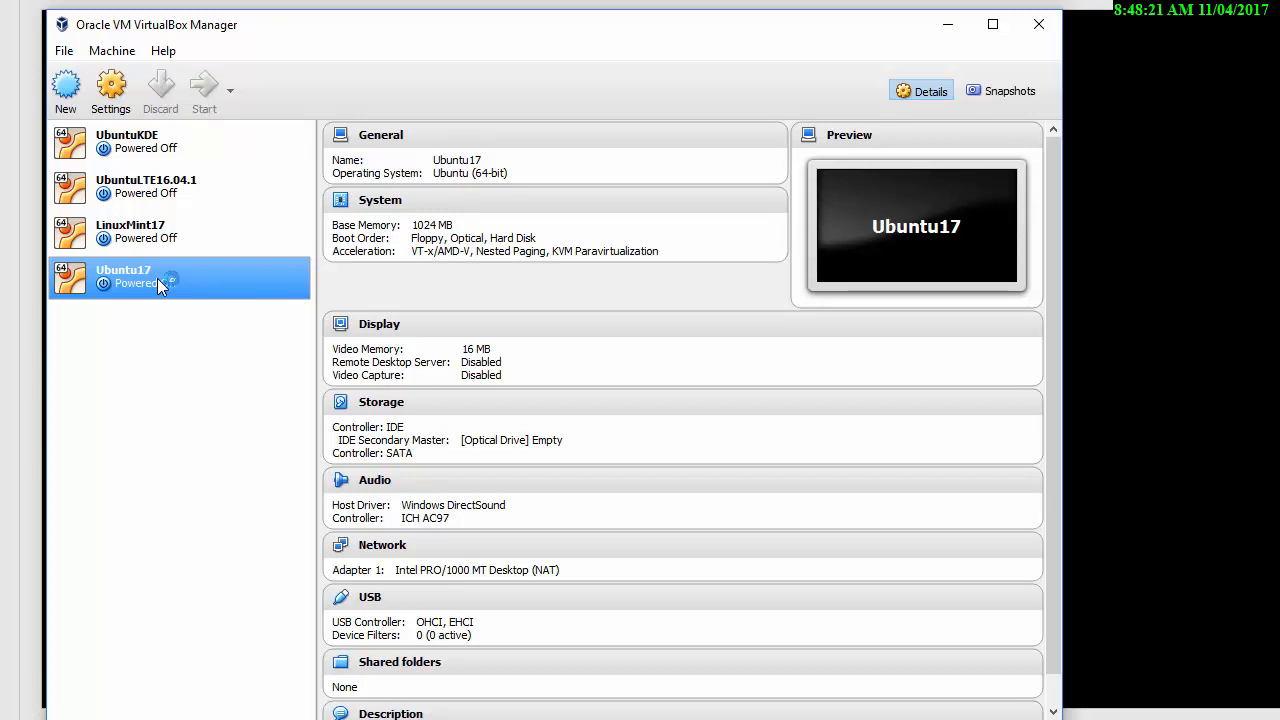
pyautogui.click(204, 90)
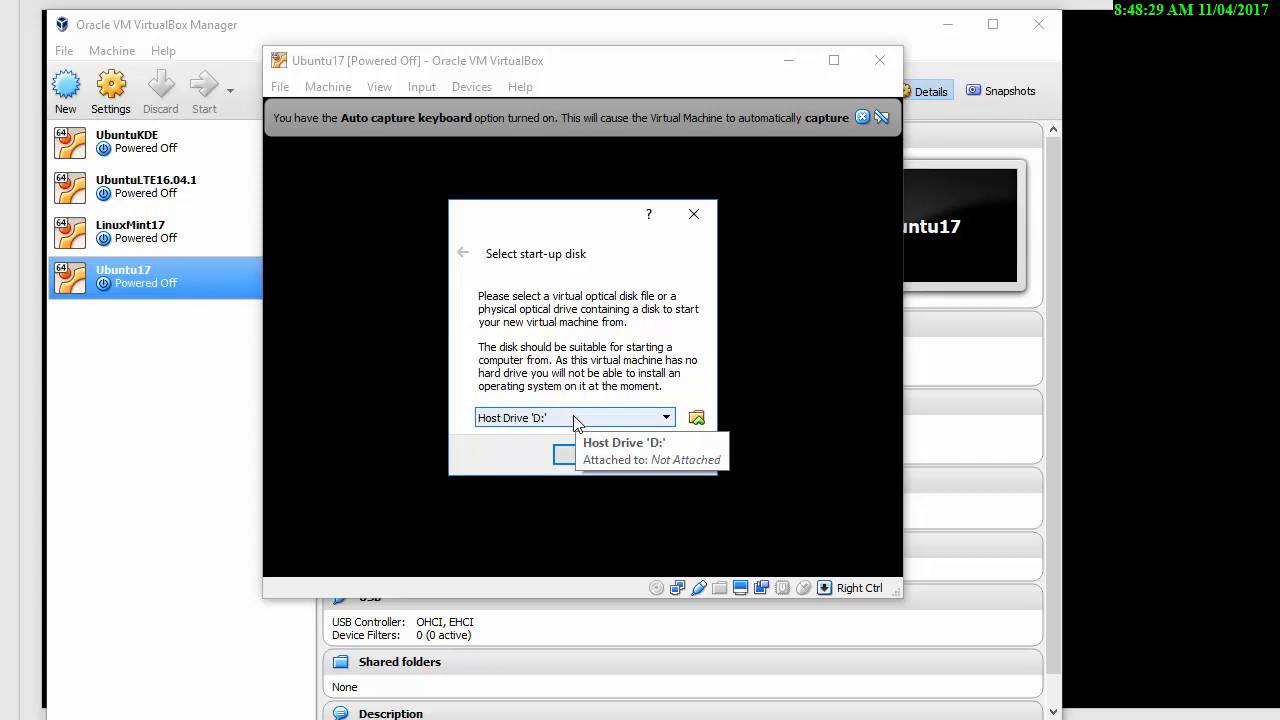
# - Choose ubuntu-17.04-desktop-amd64.iso as the start-up disk and boot Ubuntu17 from it
pyautogui.click(665, 417)
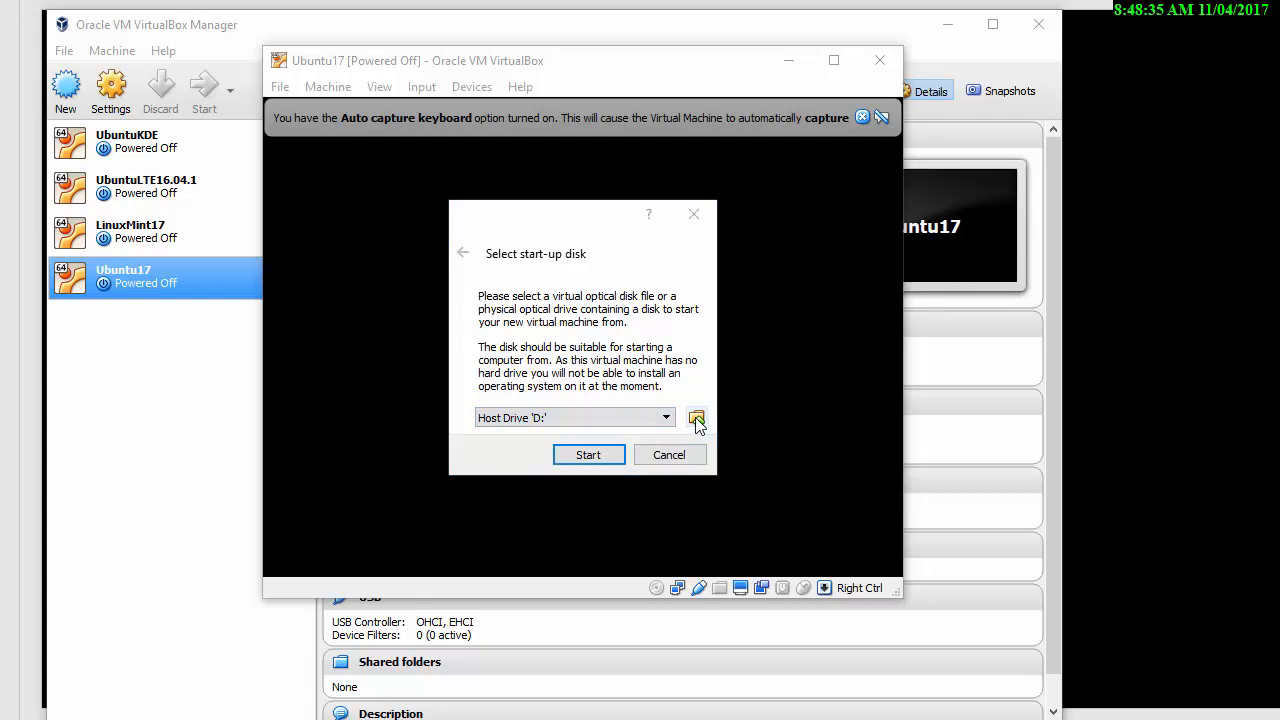
pyautogui.click(697, 417)
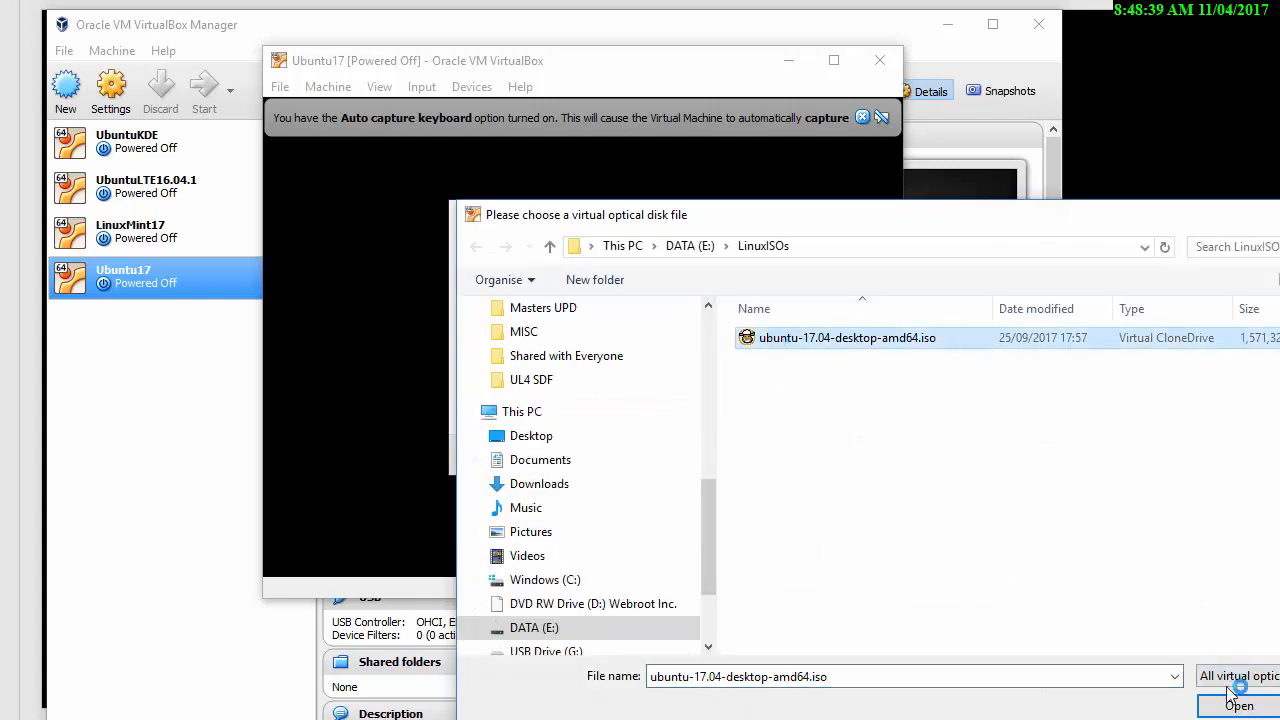
pyautogui.click(1236, 707)
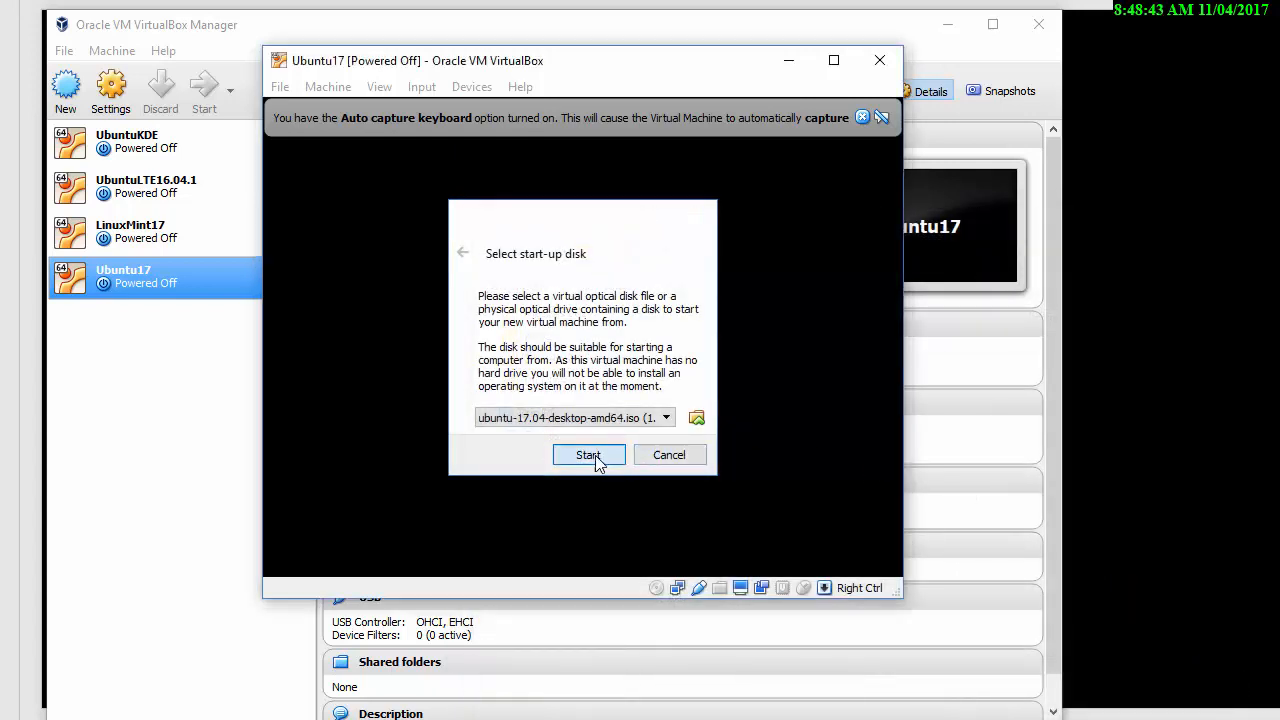
pyautogui.click(588, 455)
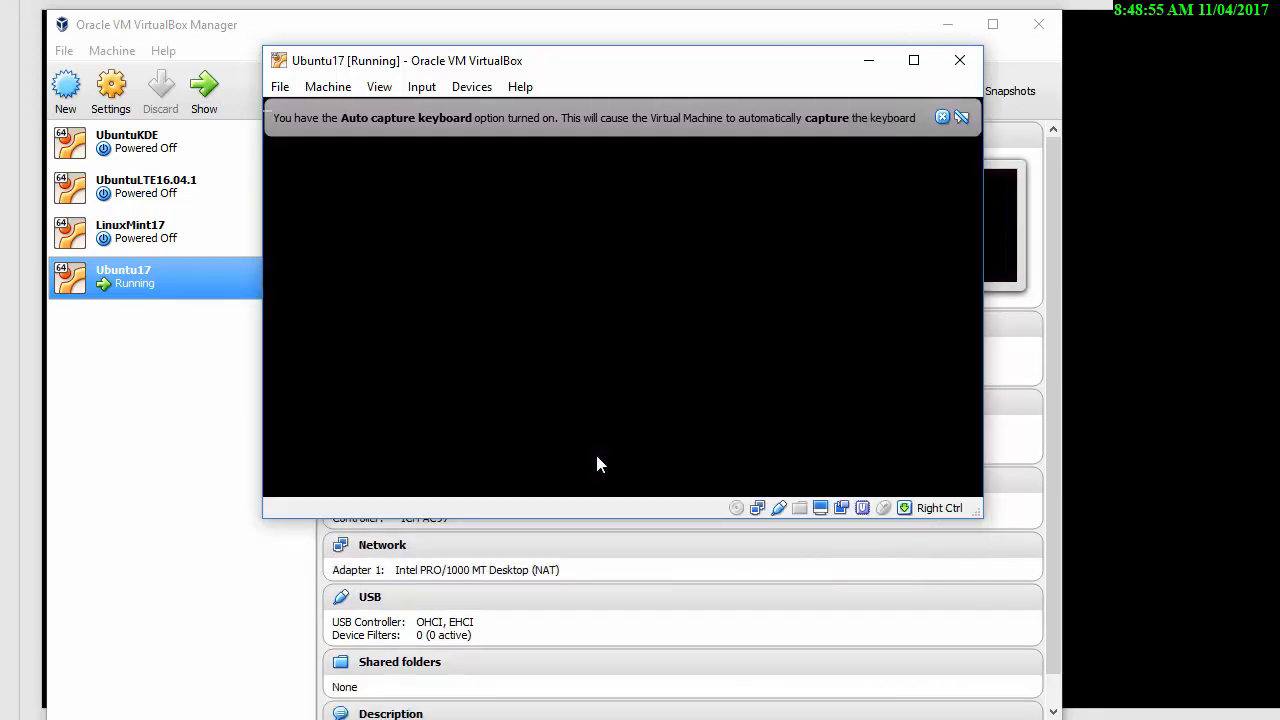
pyautogui.moveTo(932, 149)
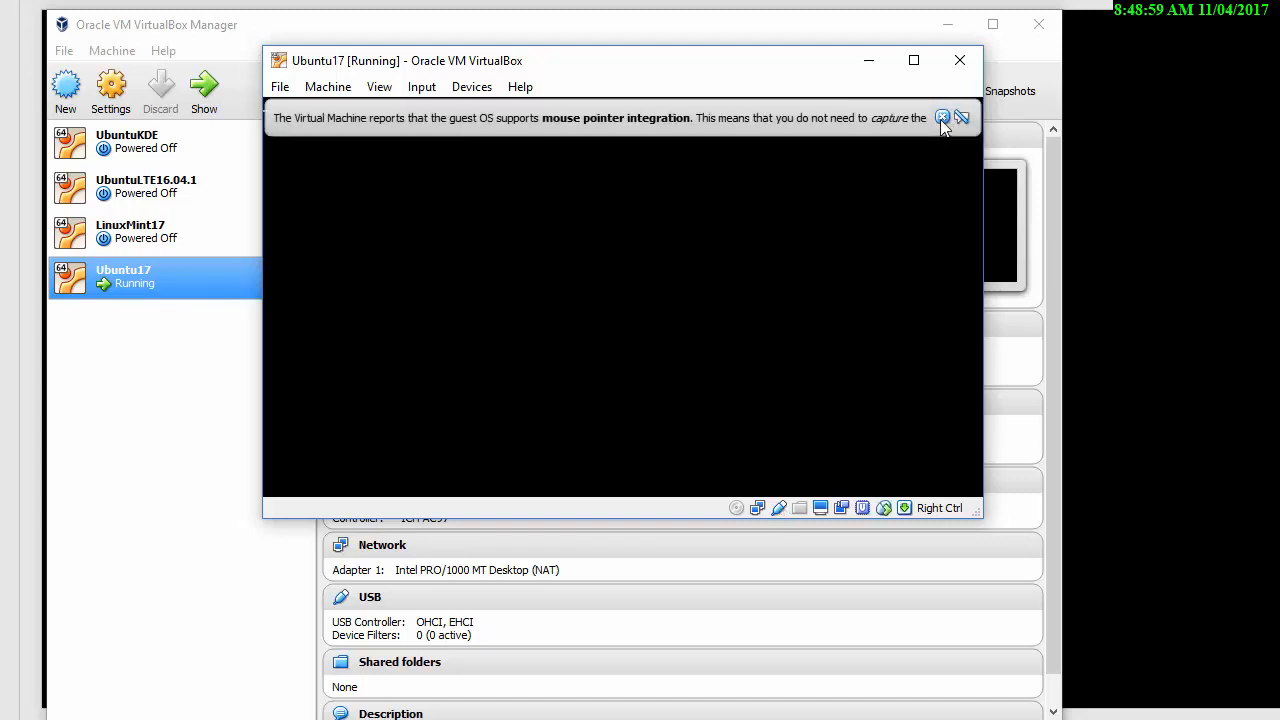
# - Dismiss the mouse integration notice while the Ubuntu installer boots to its Welcome screen
pyautogui.click(942, 117)
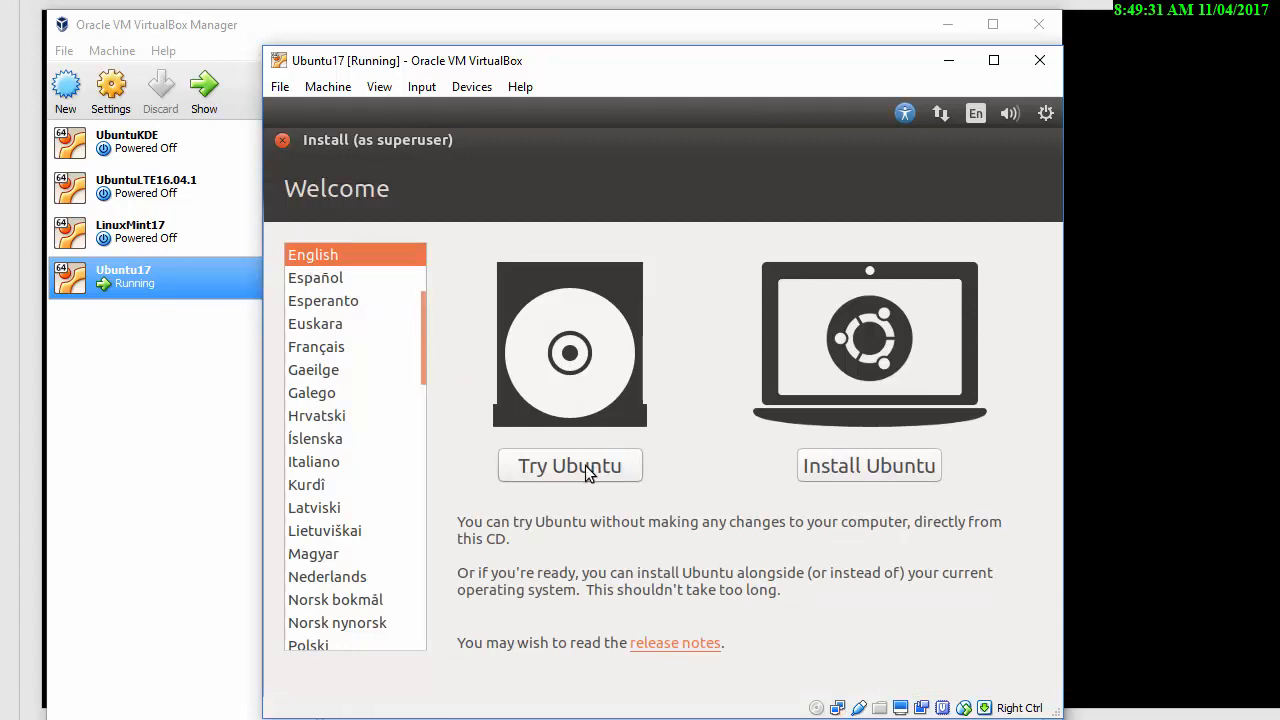
pyautogui.moveTo(850, 477)
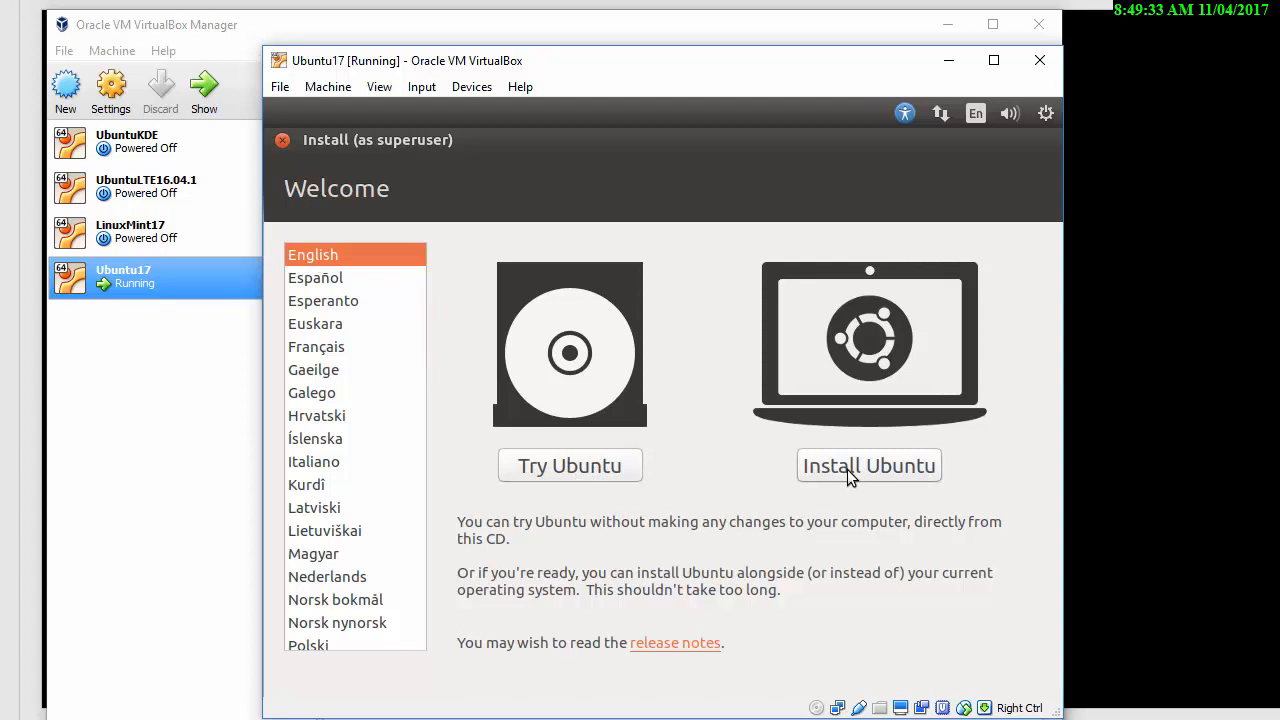
pyautogui.moveTo(614, 476)
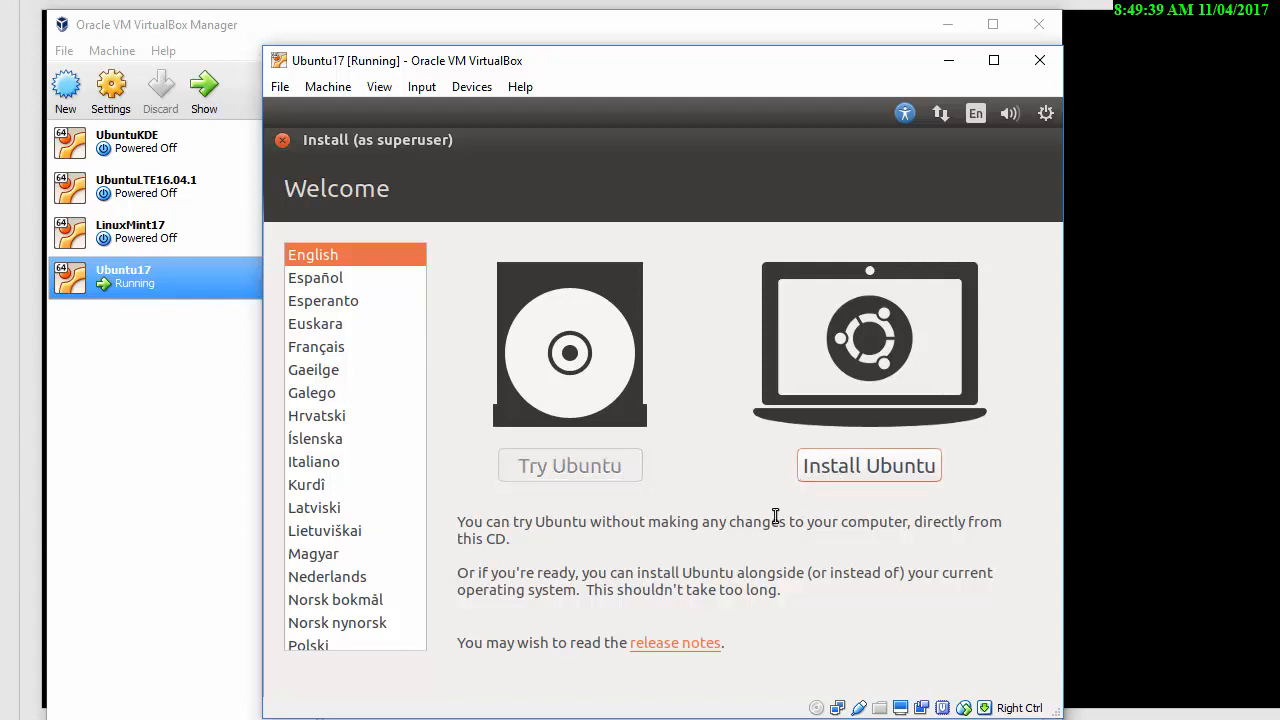
# - Start Install Ubuntu, then quit the installer after the 0.0 B disk space warning
pyautogui.click(868, 465)
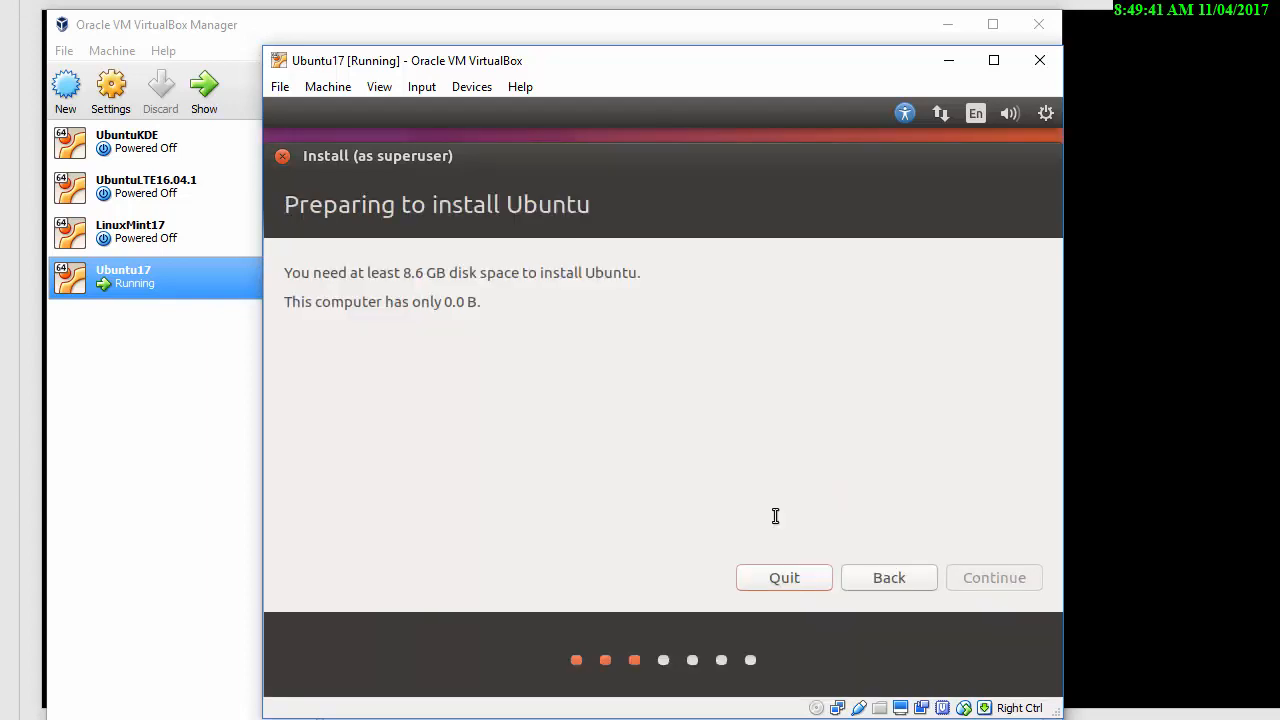
pyautogui.moveTo(335, 308)
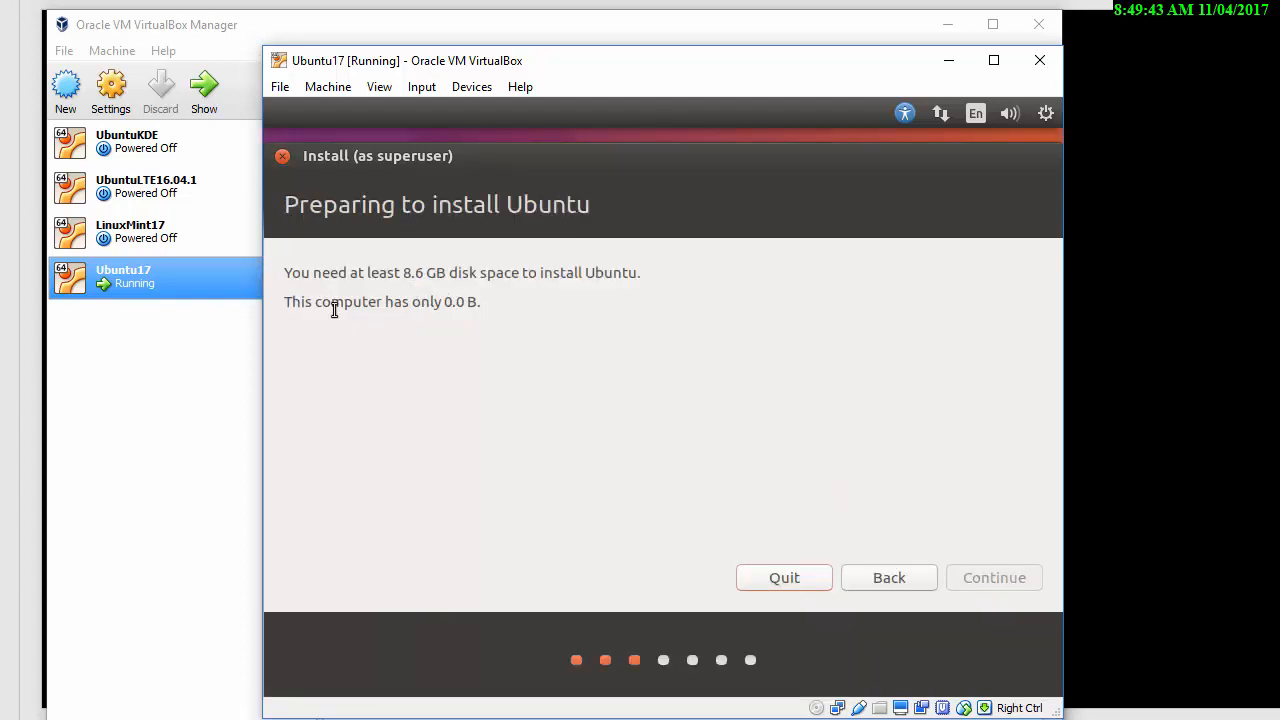
pyautogui.moveTo(469, 318)
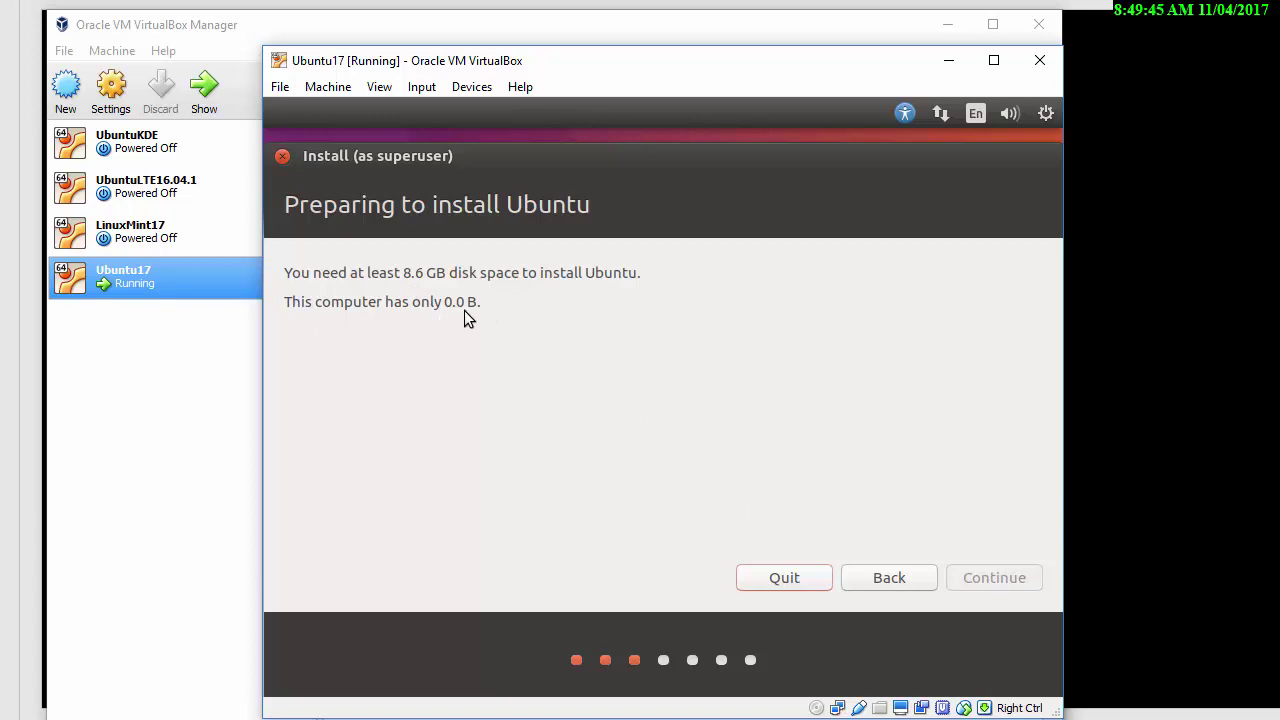
pyautogui.moveTo(794, 592)
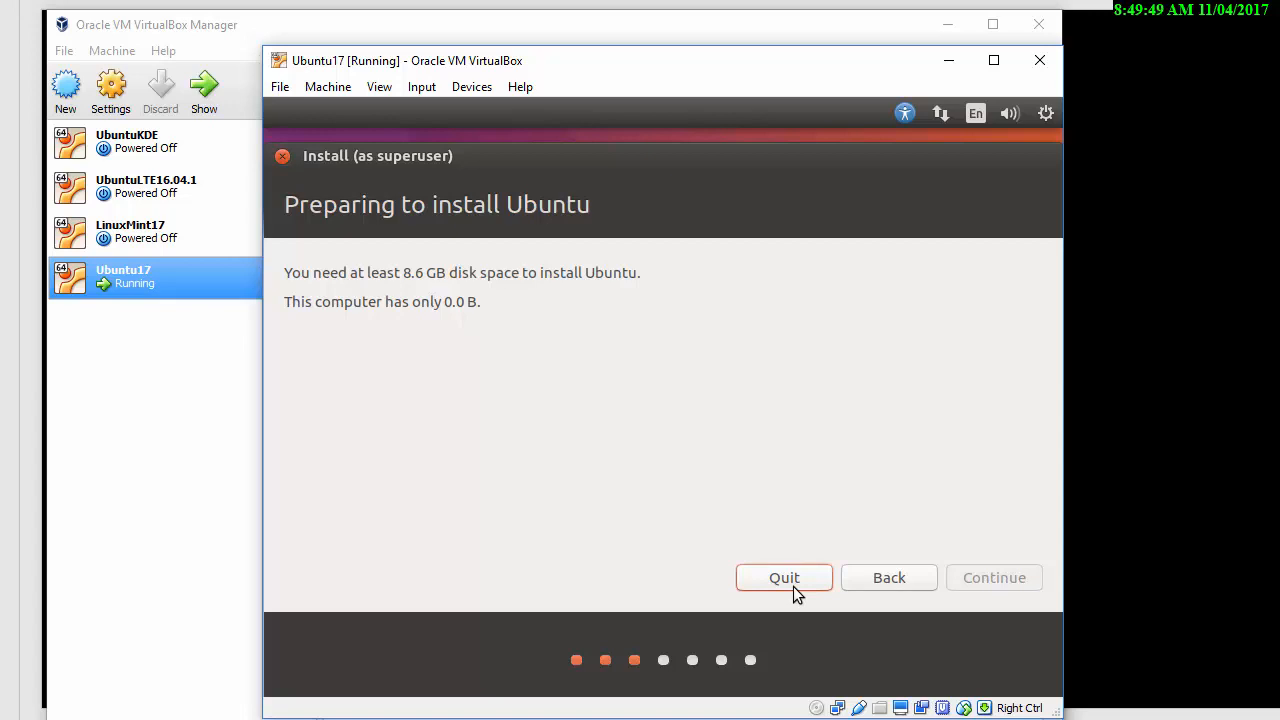
pyautogui.click(784, 577)
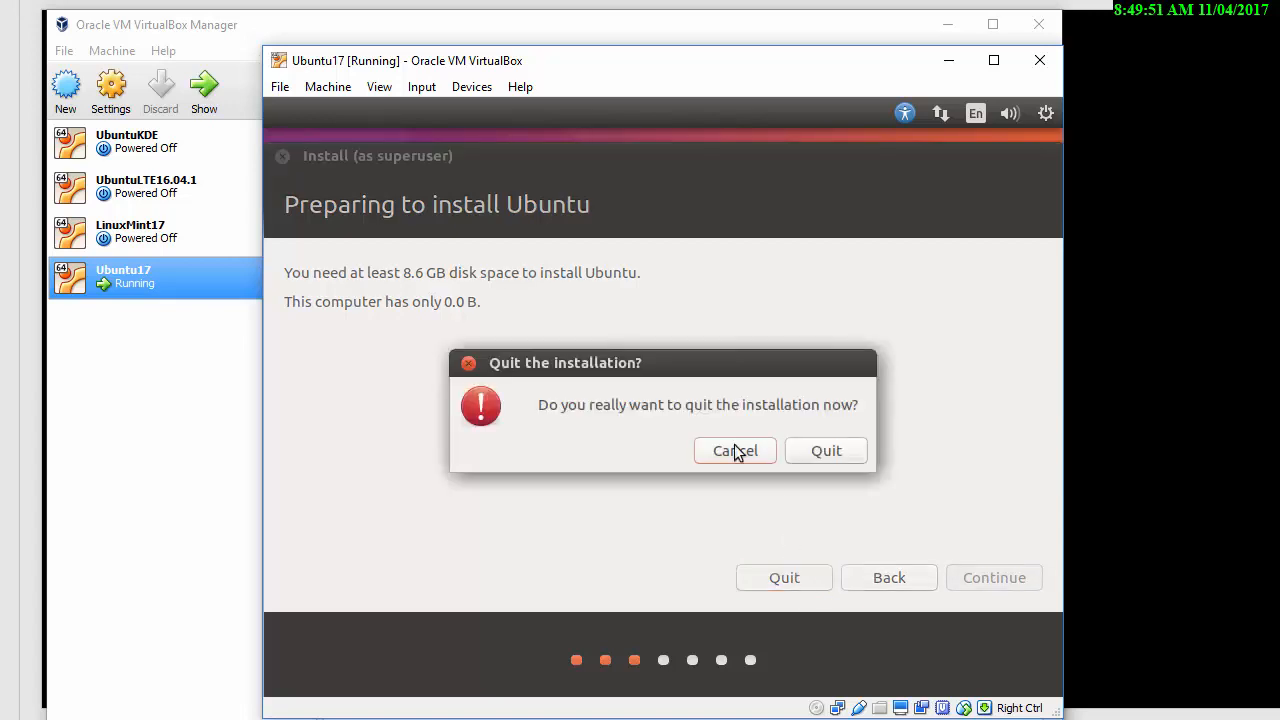
pyautogui.click(734, 451)
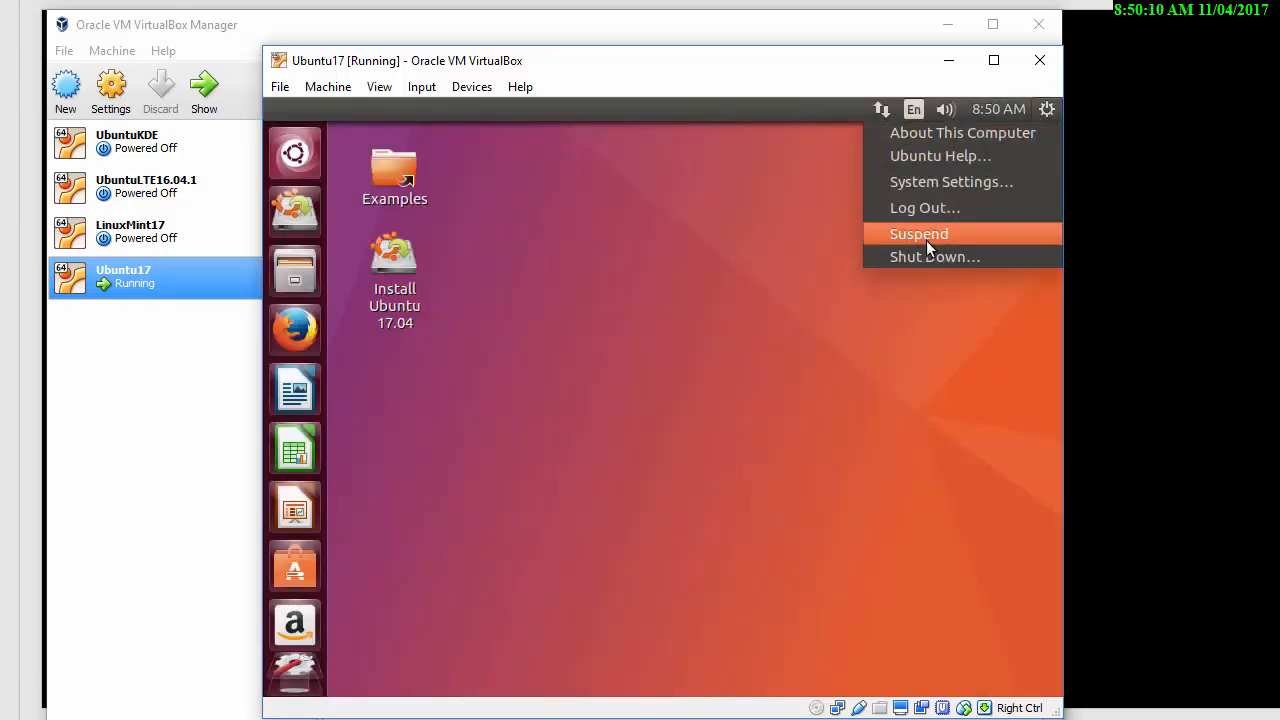
# - Leave the live Ubuntu session and start the Create Virtual Machine dialog
pyautogui.click(788, 255)
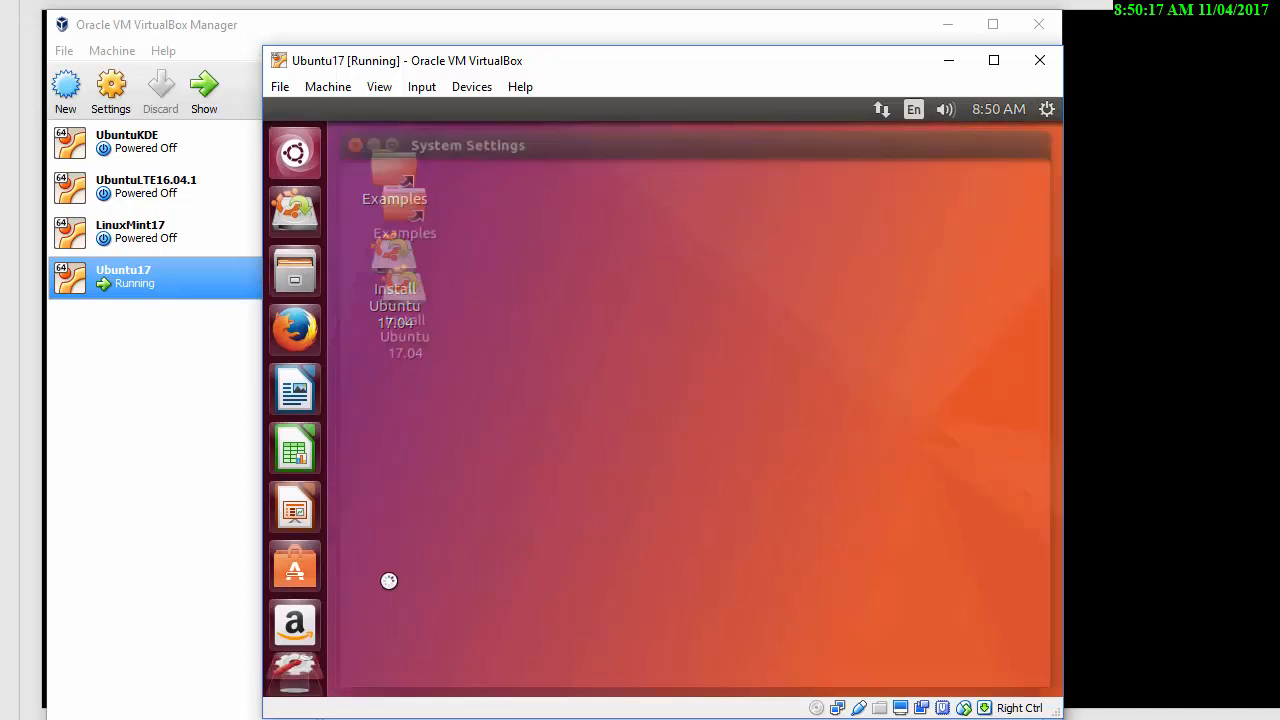
pyautogui.click(294, 152)
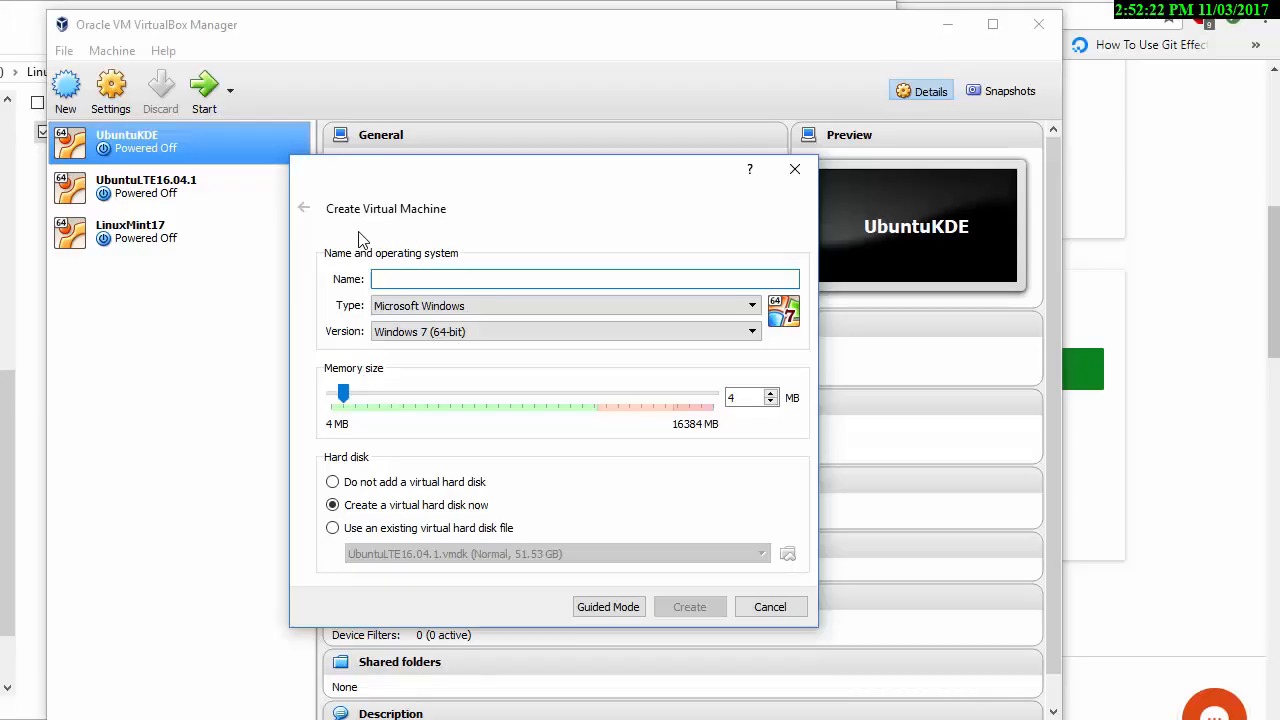
# - Name the machine Ubuntu17 as Linux Ubuntu (64-bit) with 1024 MB memory and a new hard disk
pyautogui.write('Ubuntu17')
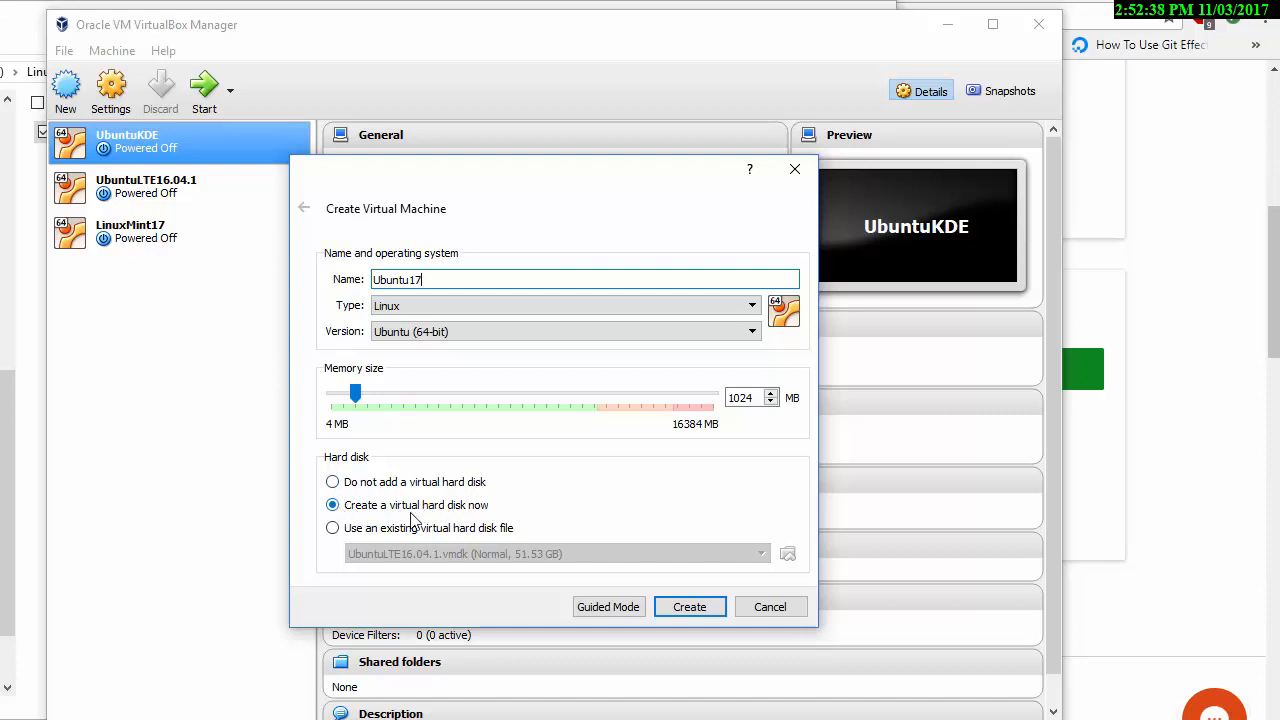
pyautogui.moveTo(462, 513)
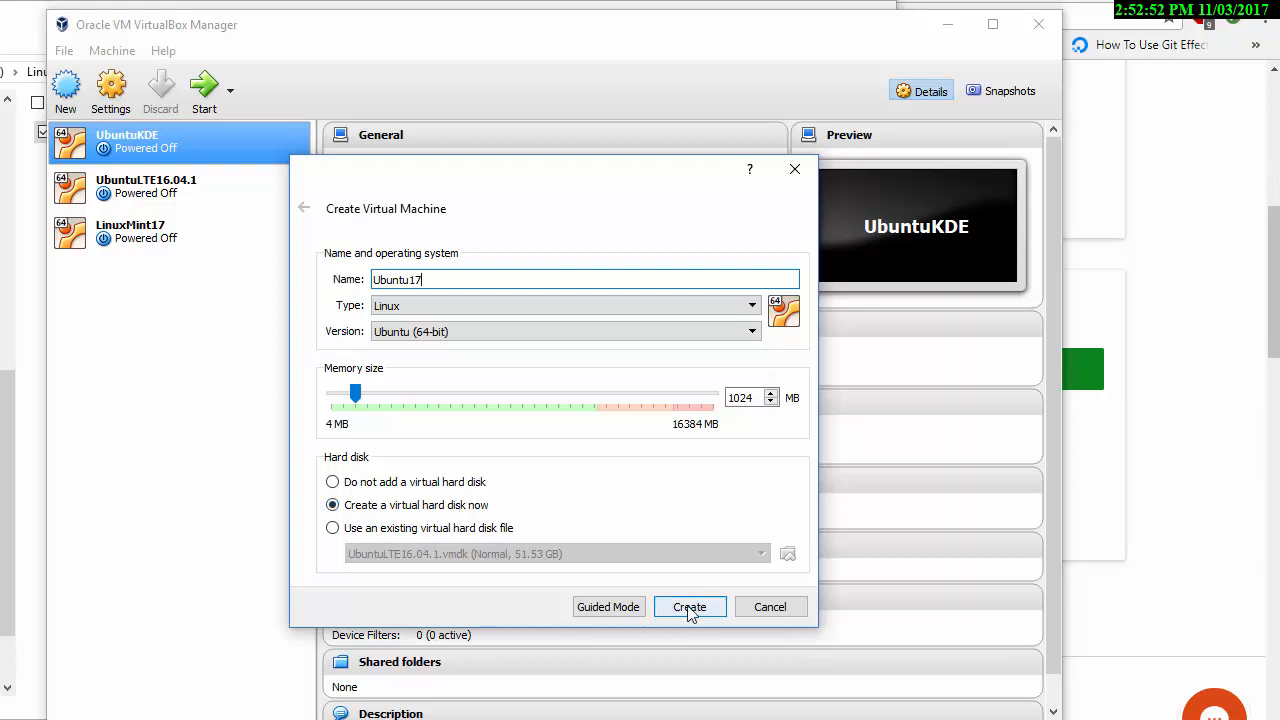
# - Create Ubuntu17 with a dynamically allocated 20.86 GB VMDK disk
pyautogui.click(689, 607)
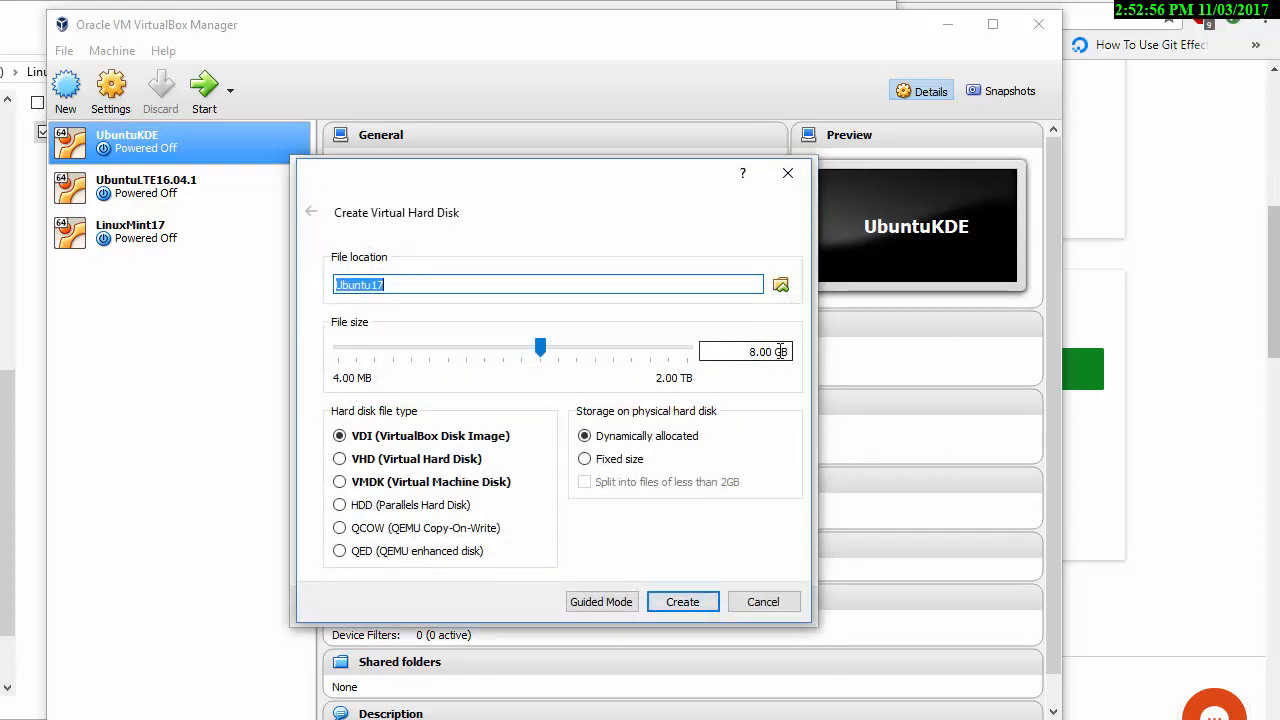
pyautogui.moveTo(540, 347); pyautogui.dragTo(554, 347)
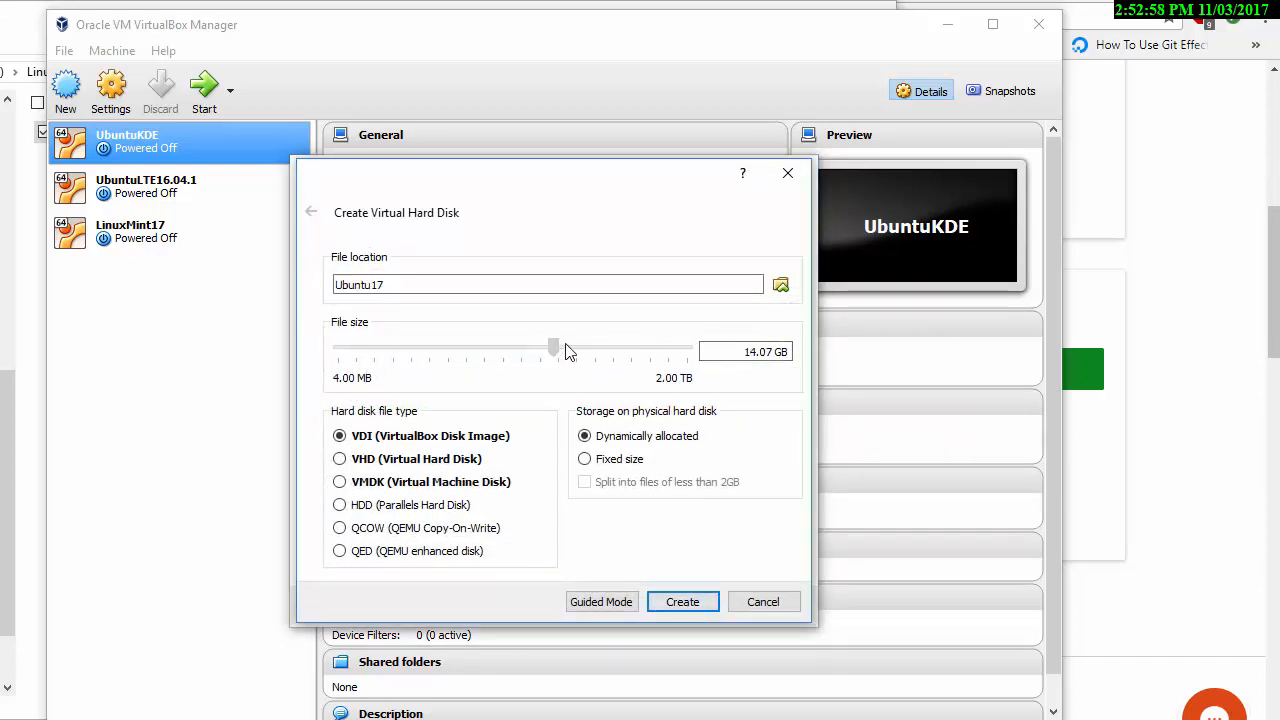
pyautogui.moveTo(553, 351); pyautogui.dragTo(571, 351)
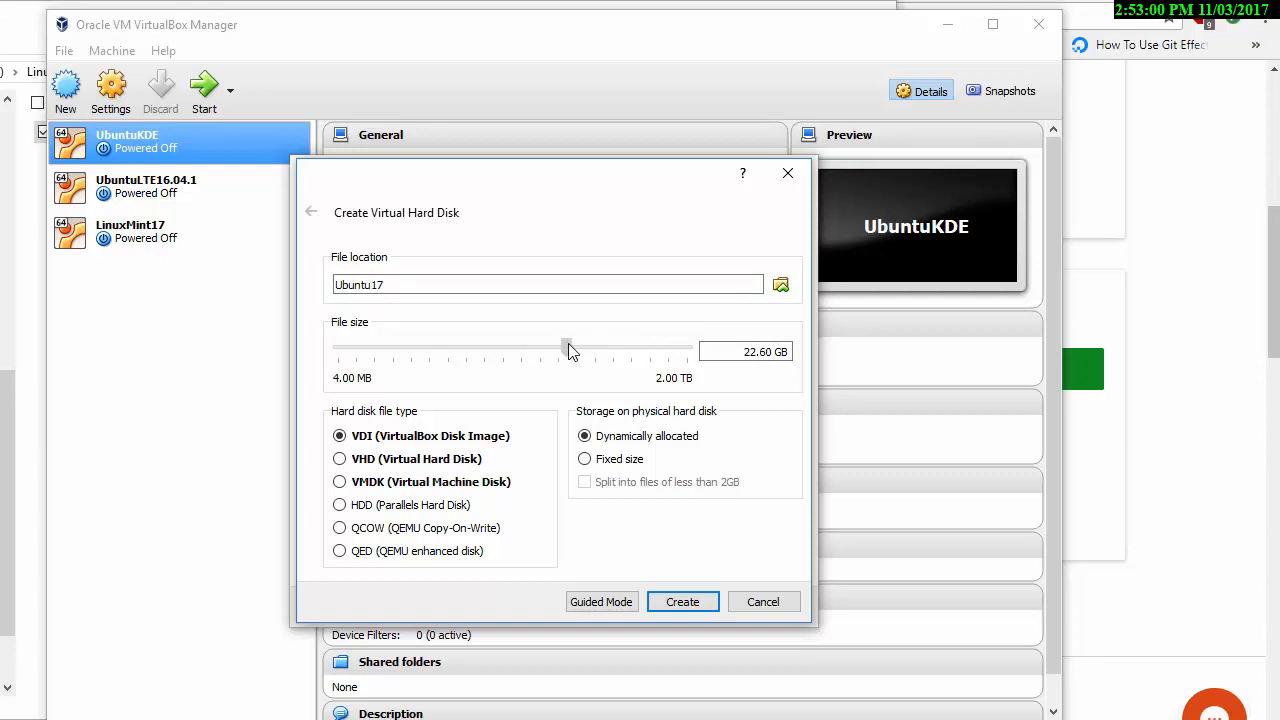
pyautogui.moveTo(570, 351); pyautogui.dragTo(563, 347)
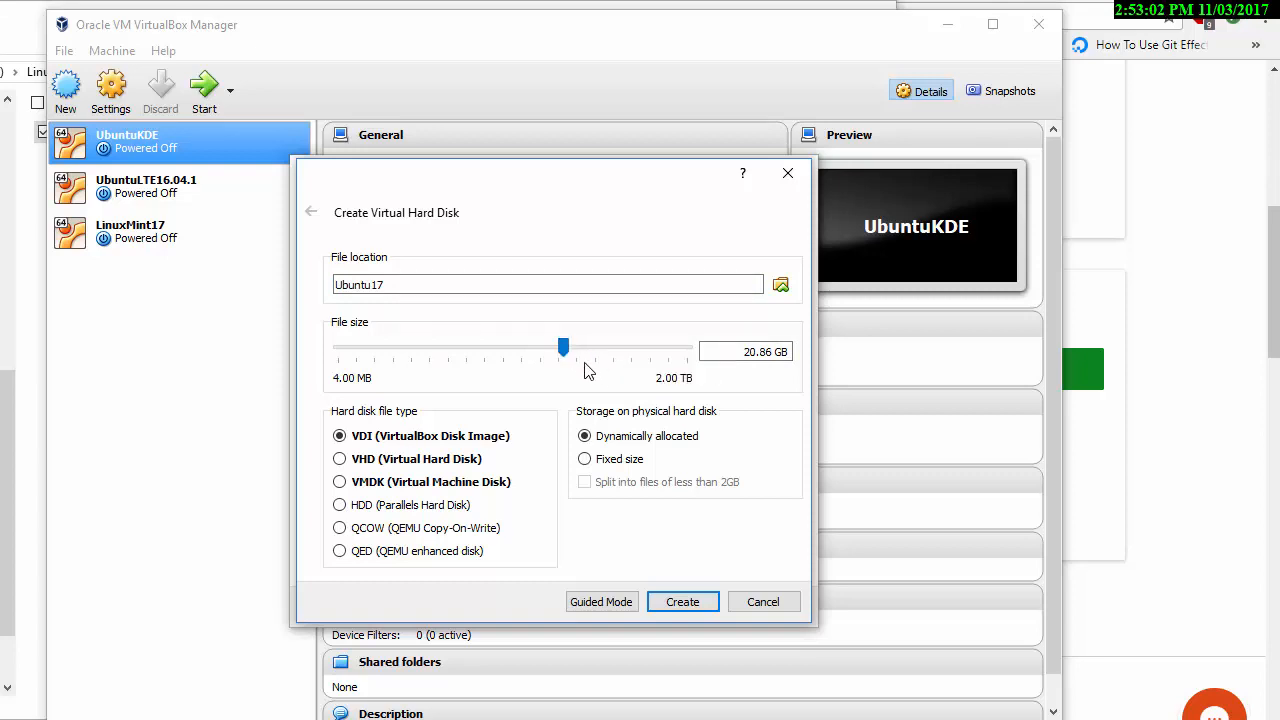
pyautogui.moveTo(392, 485)
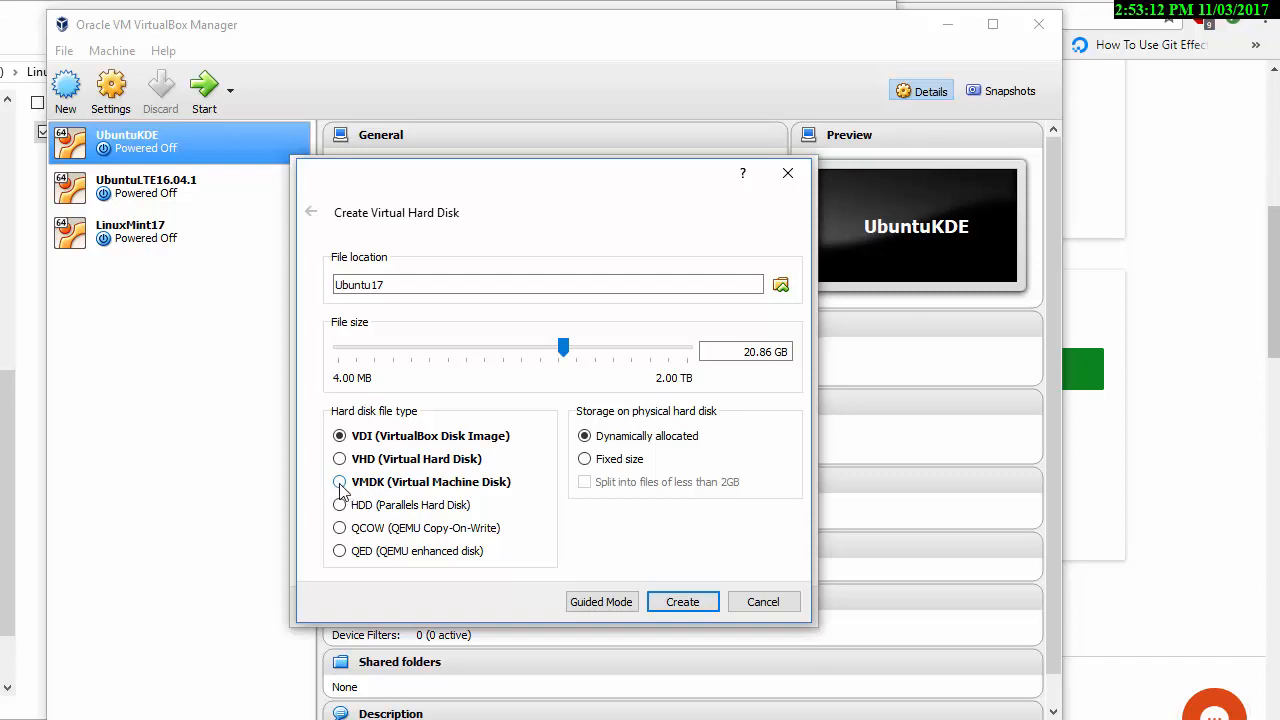
pyautogui.click(339, 482)
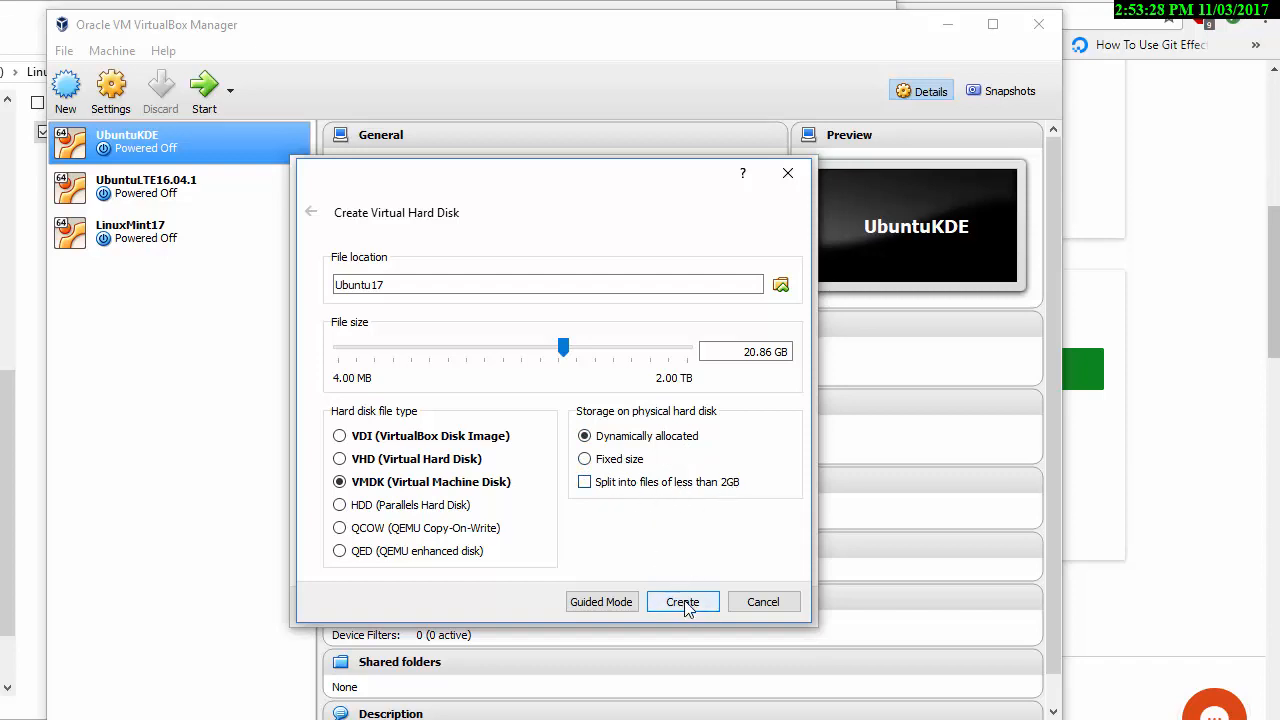
pyautogui.click(682, 601)
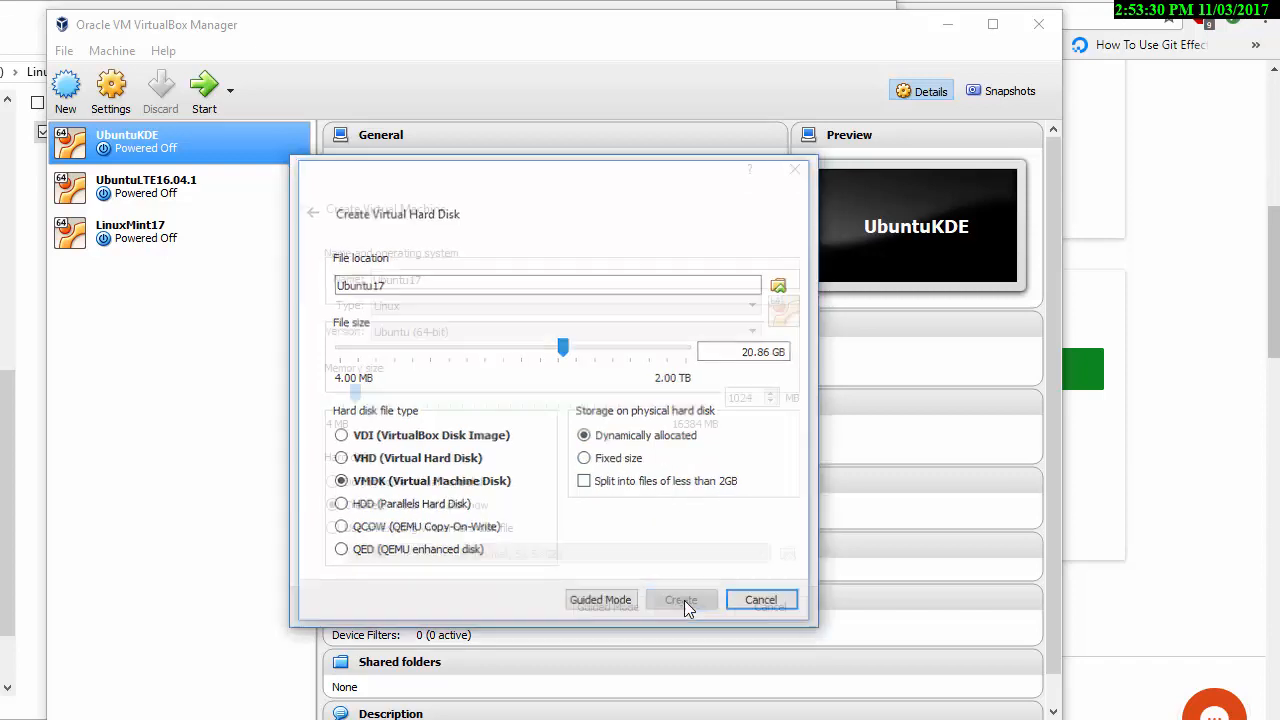
pyautogui.click(681, 599)
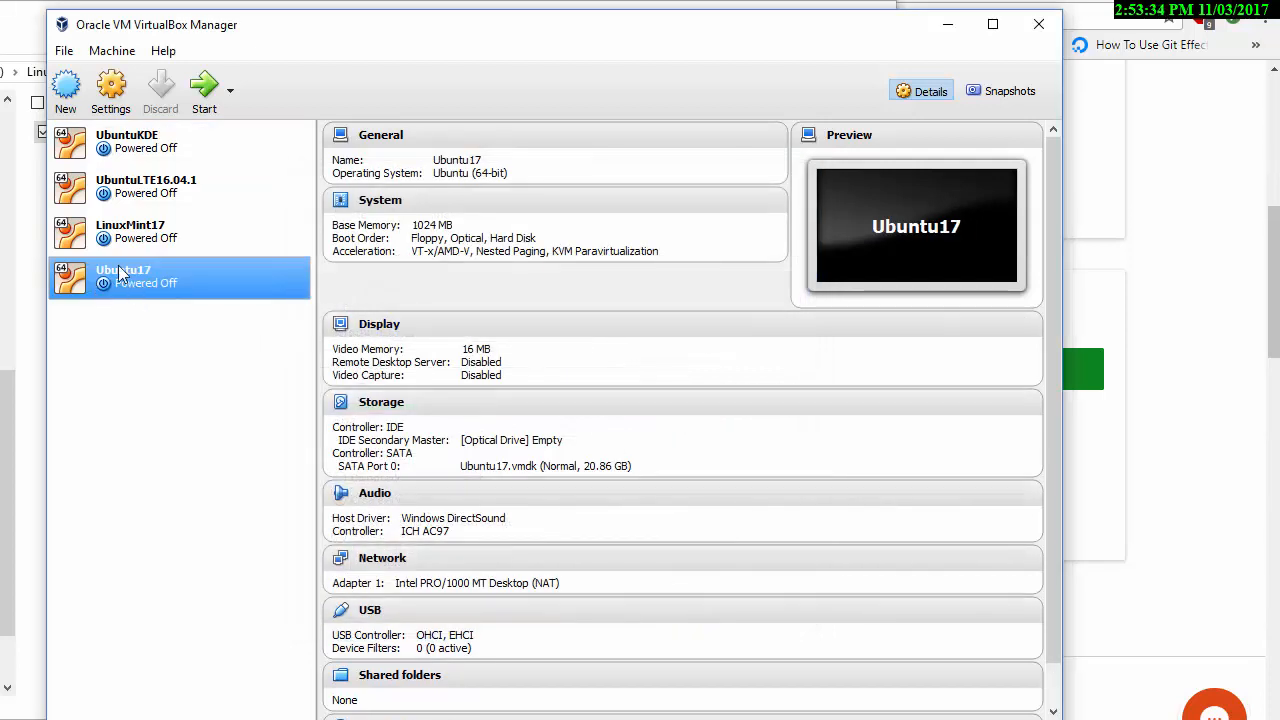
pyautogui.moveTo(123, 298)
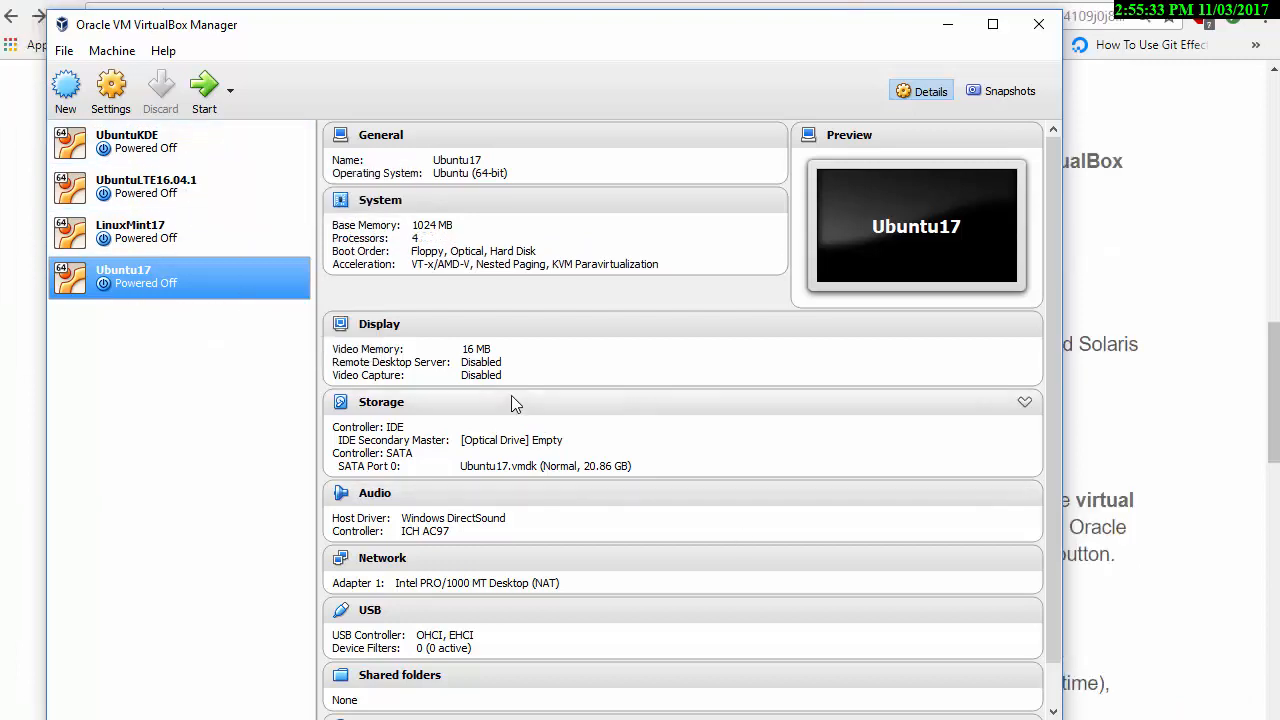
pyautogui.moveTo(205, 90)
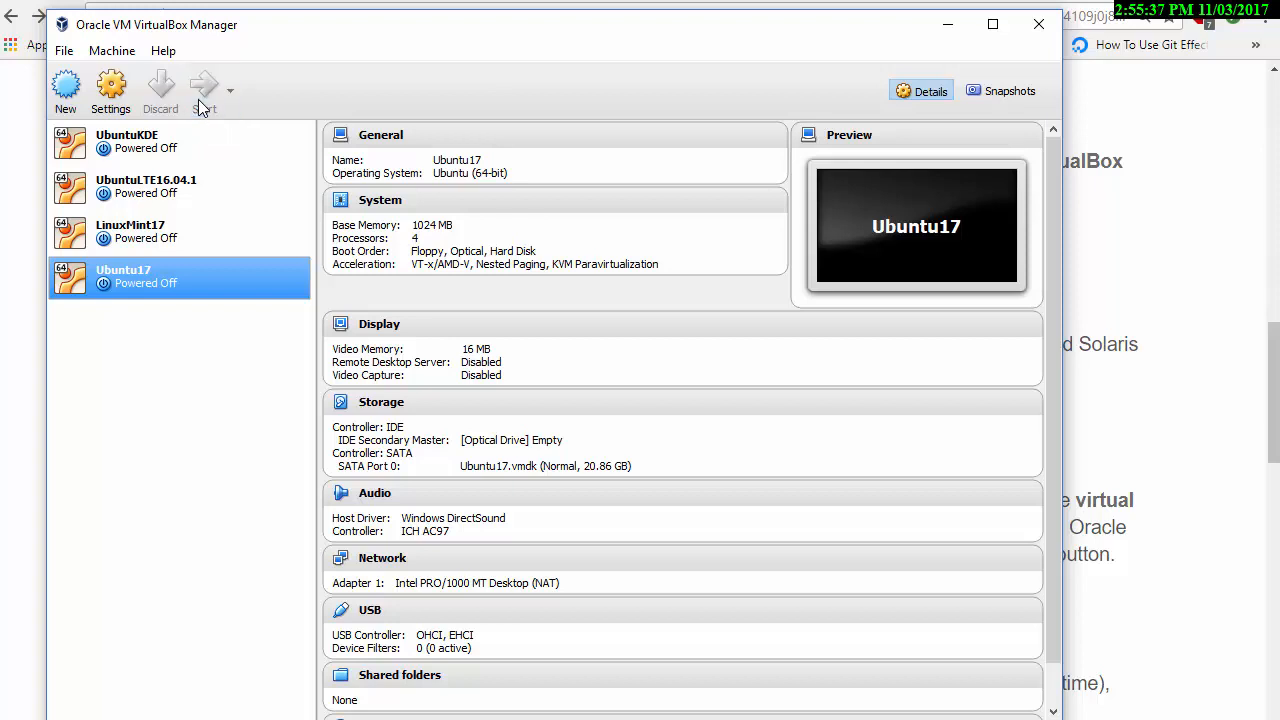
# - Start Ubuntu17 and pick ubuntu-17.04-desktop-amd64.iso as its start-up disk
pyautogui.click(203, 85)
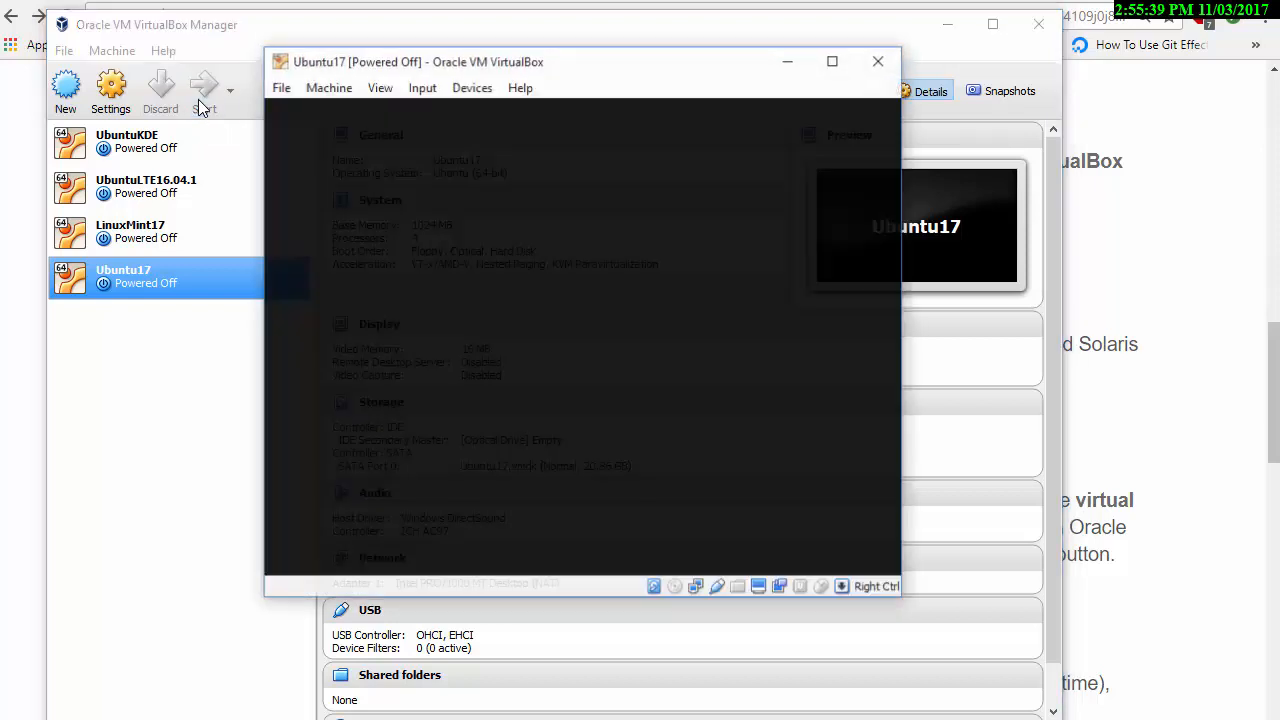
pyautogui.click(204, 85)
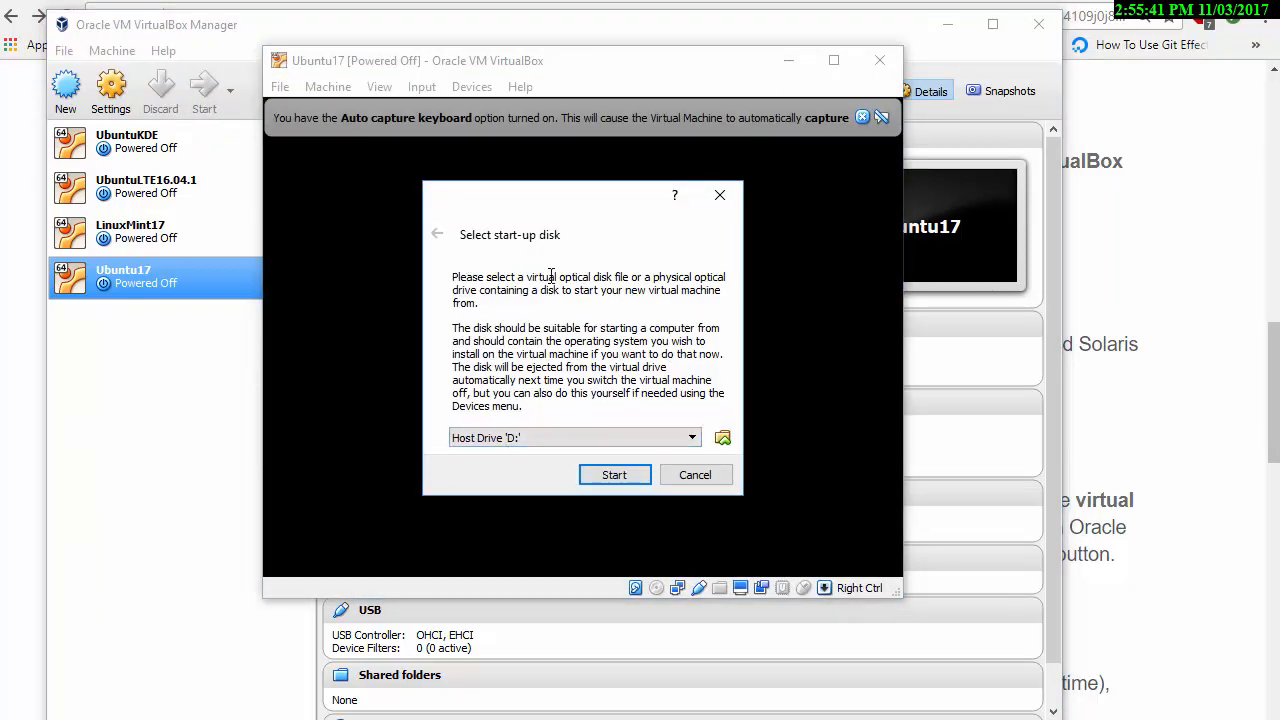
pyautogui.click(722, 437)
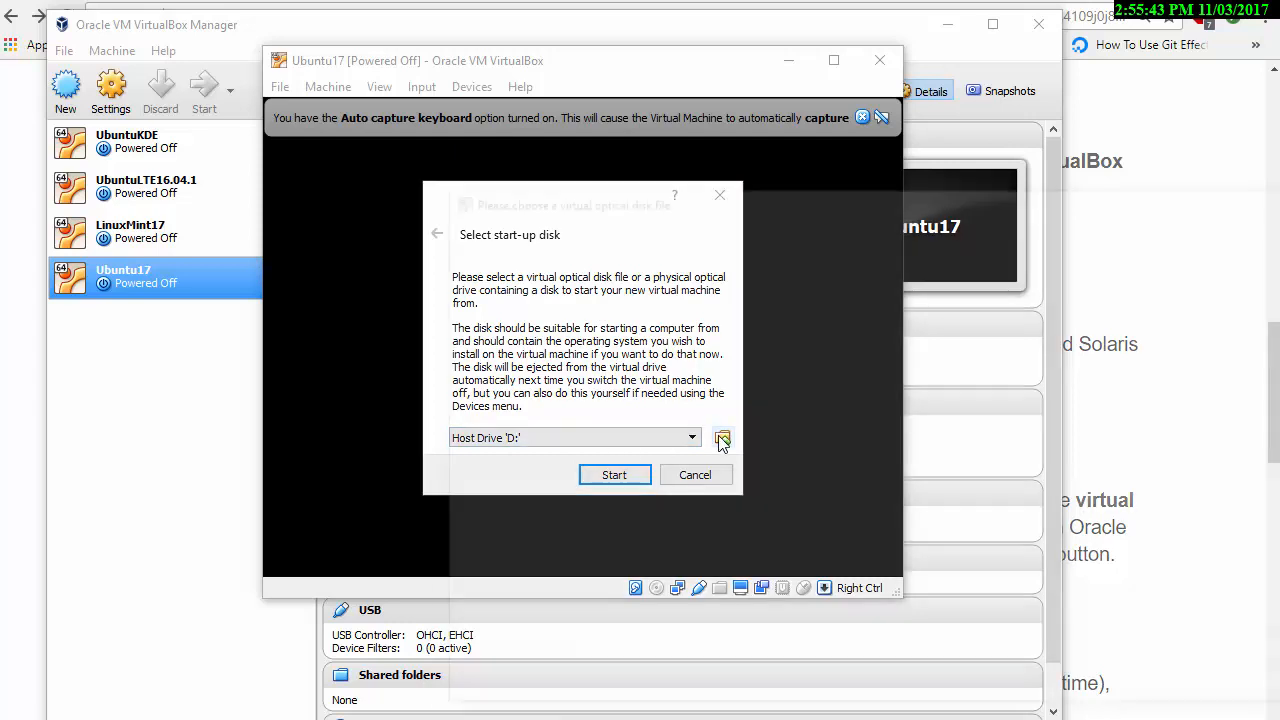
pyautogui.click(722, 438)
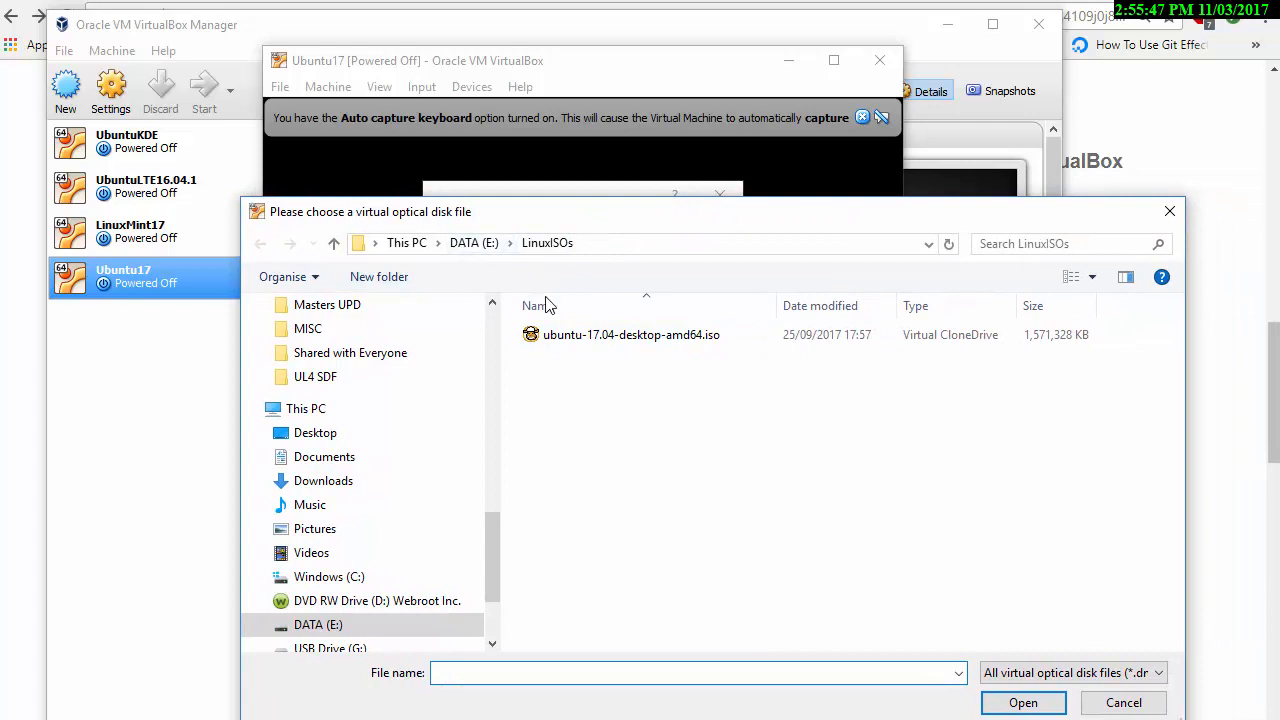
pyautogui.click(631, 334)
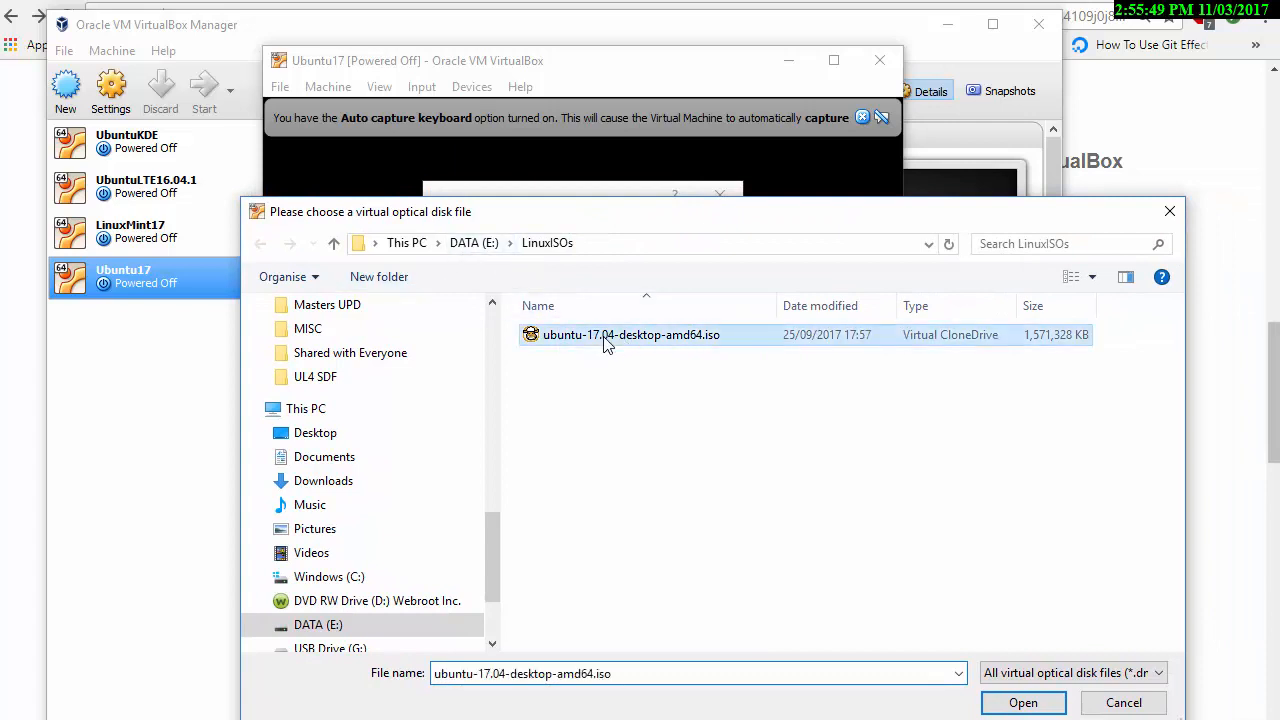
pyautogui.click(1030, 703)
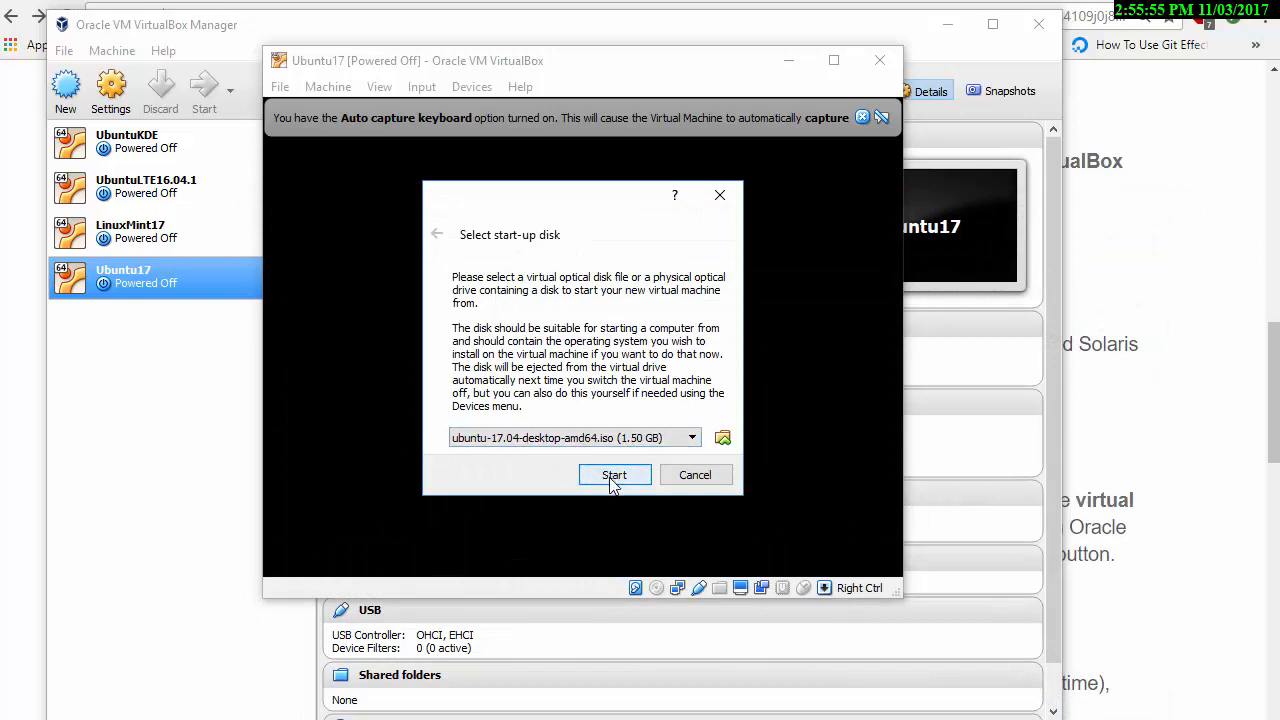
# - Boot from the 17.04 image and choose Install Ubuntu on the Welcome screen
pyautogui.click(614, 474)
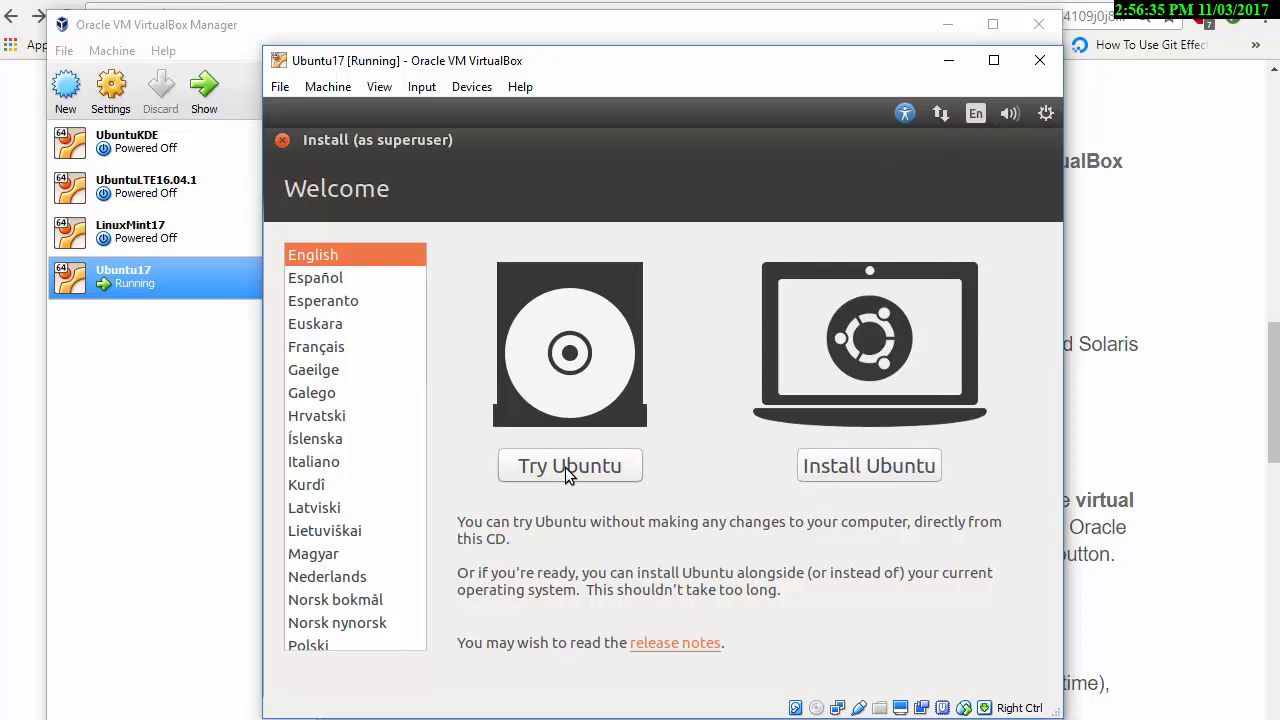
pyautogui.moveTo(384, 298)
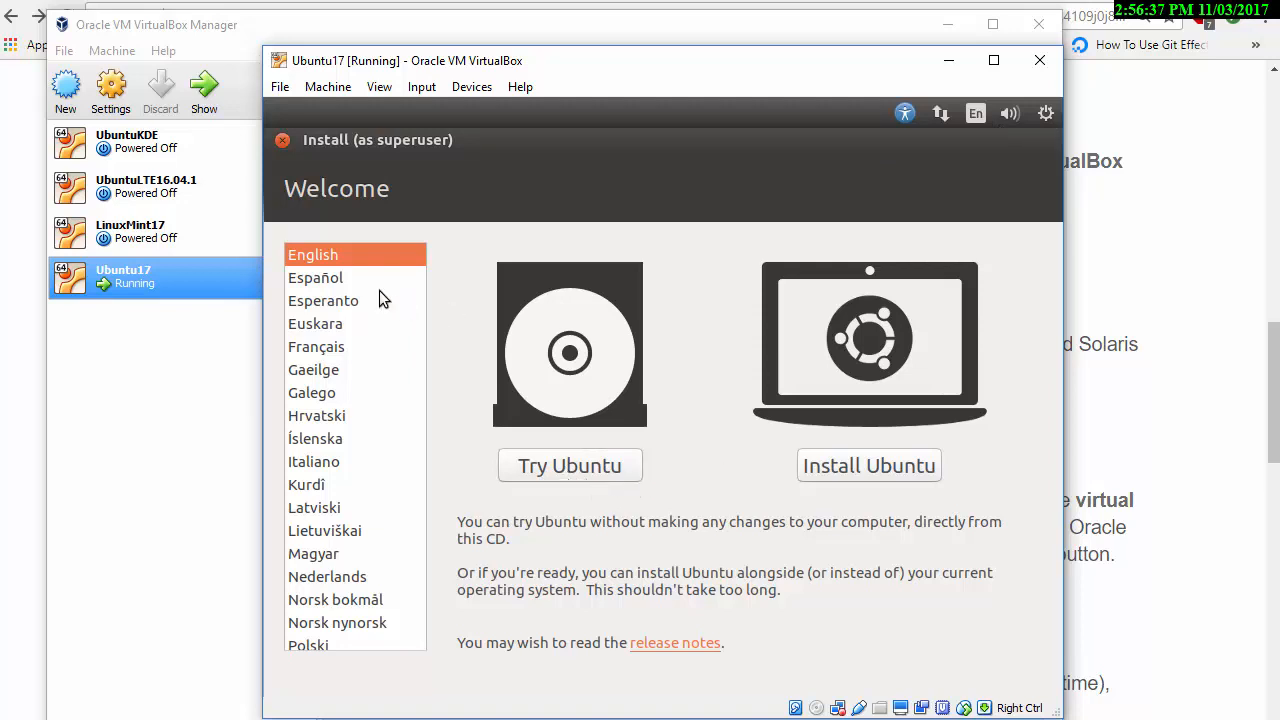
pyautogui.click(869, 465)
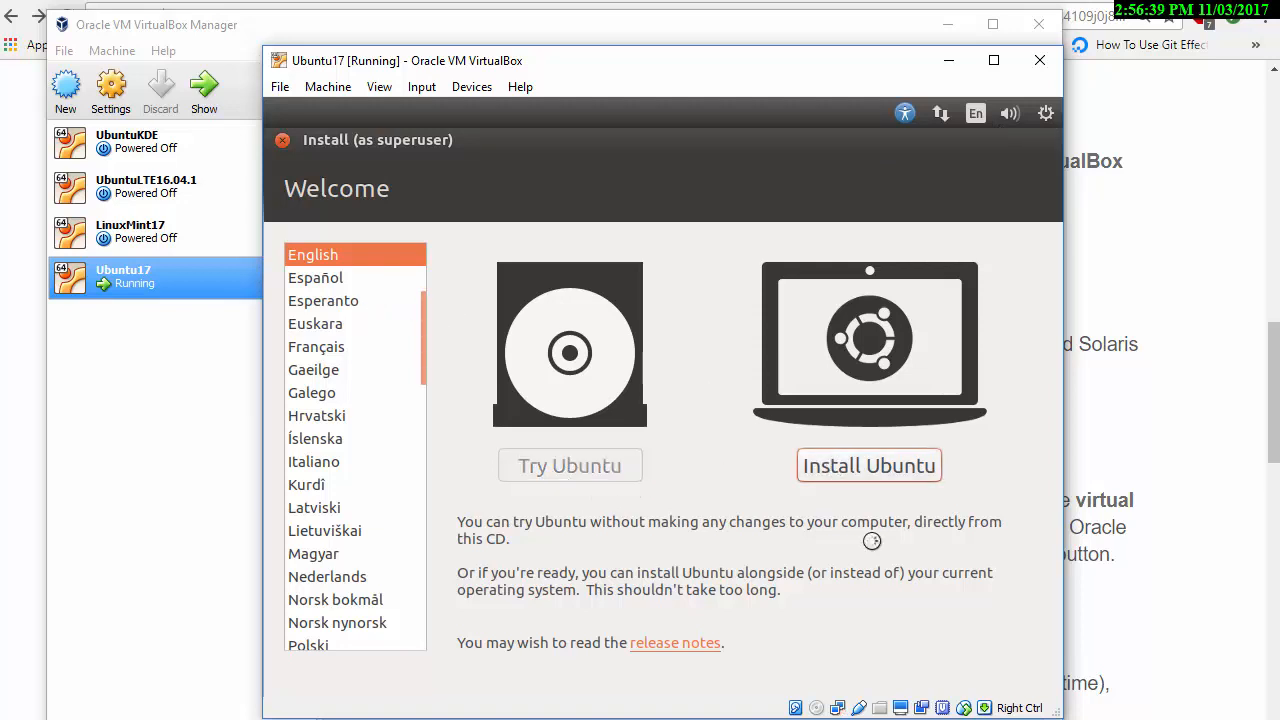
# - Download updates while installing, keep 'Erase disk and install Ubuntu' and choose Install Now
pyautogui.click(868, 465)
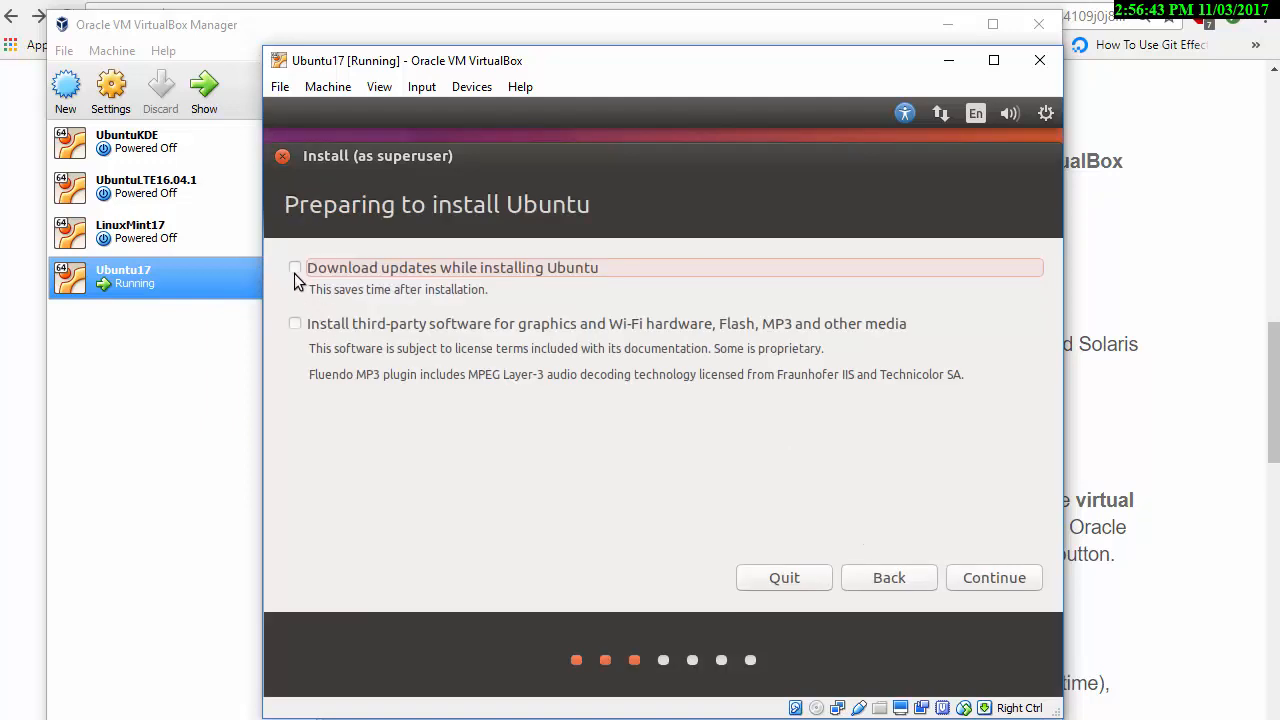
pyautogui.click(294, 267)
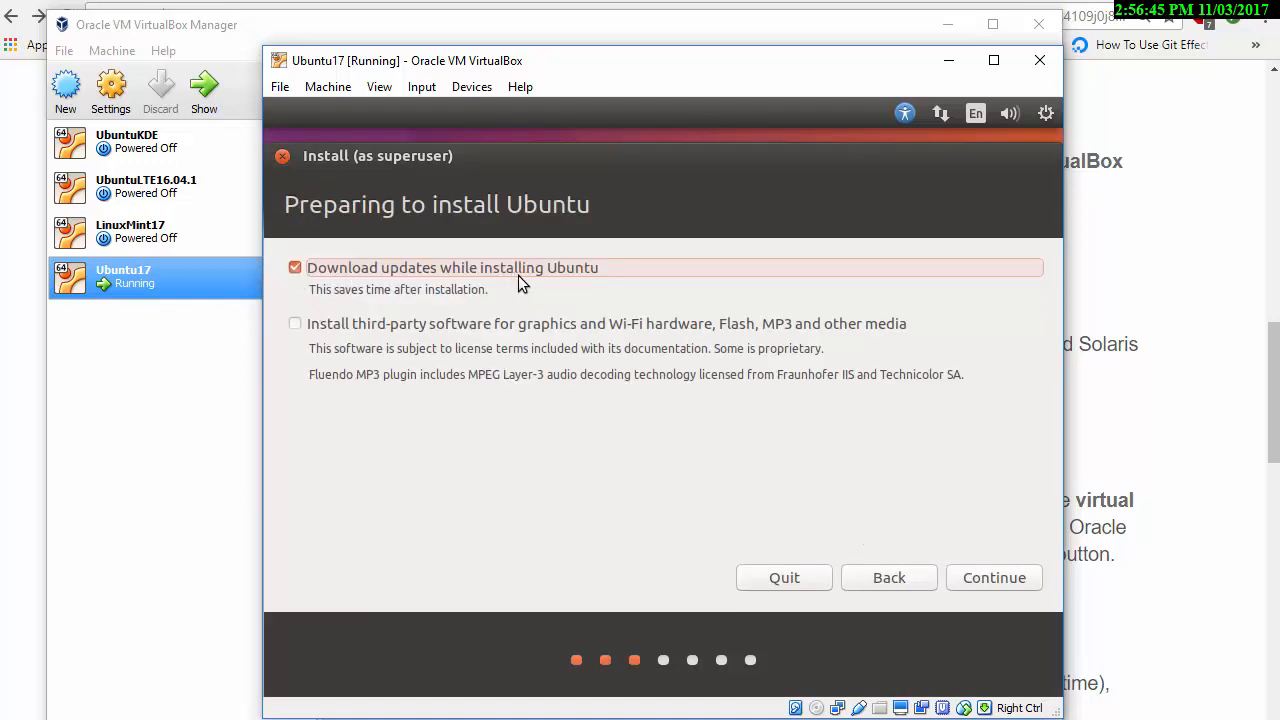
pyautogui.moveTo(994, 577)
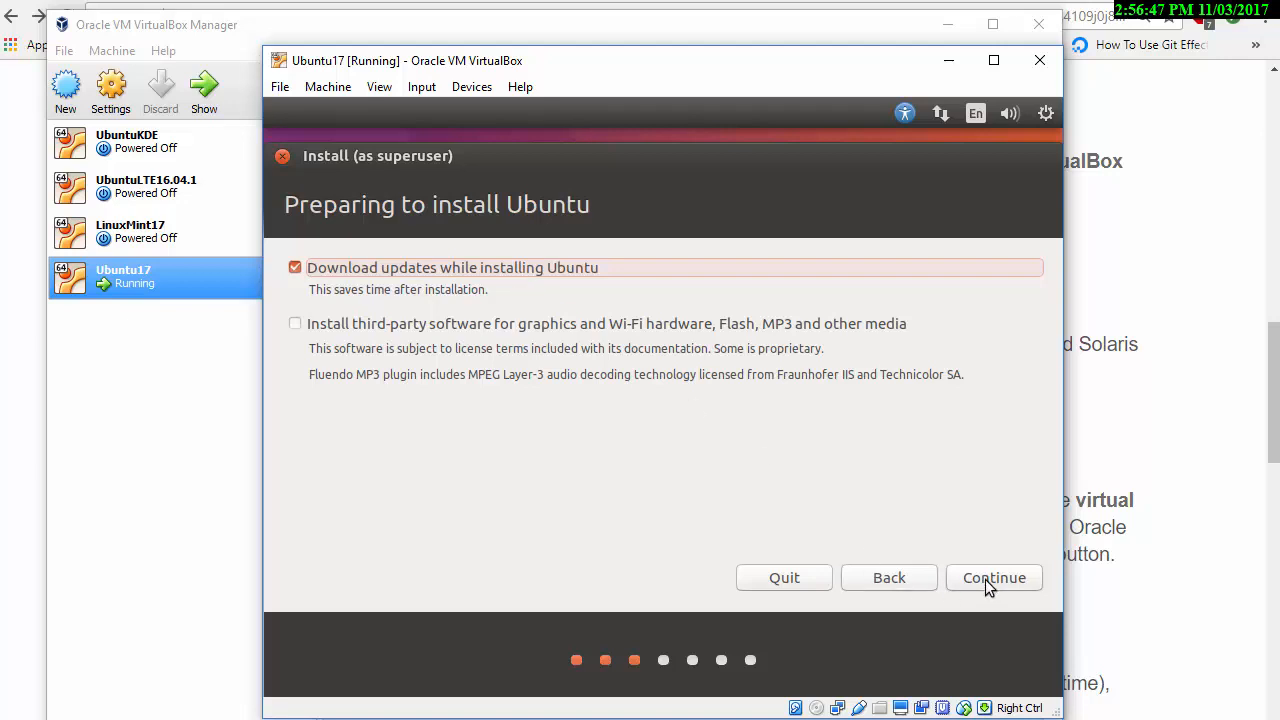
pyautogui.click(994, 577)
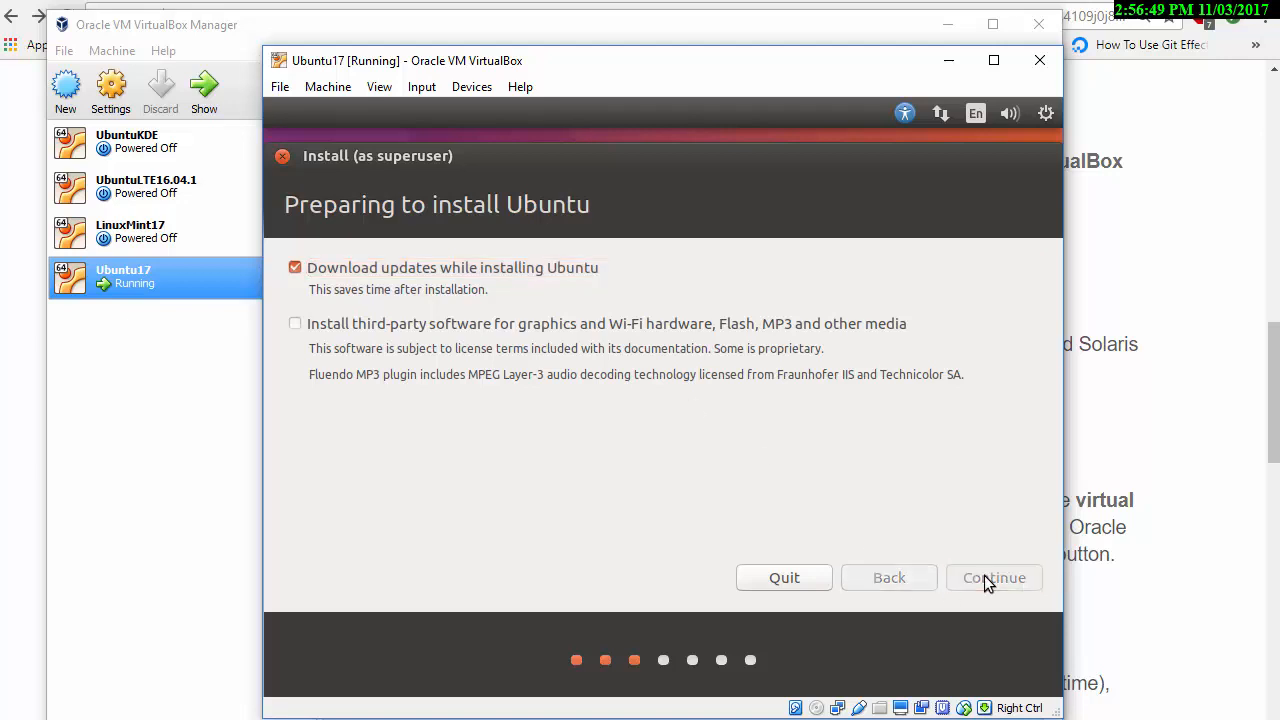
pyautogui.click(994, 577)
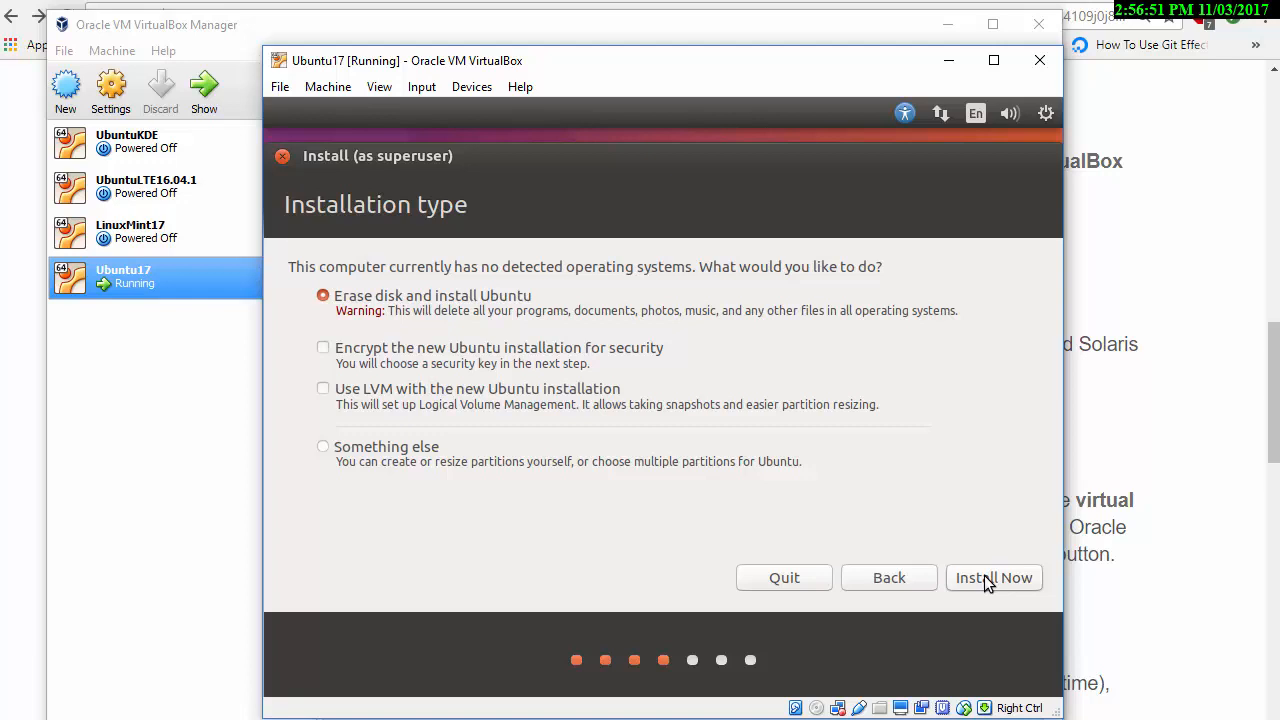
pyautogui.moveTo(331, 307)
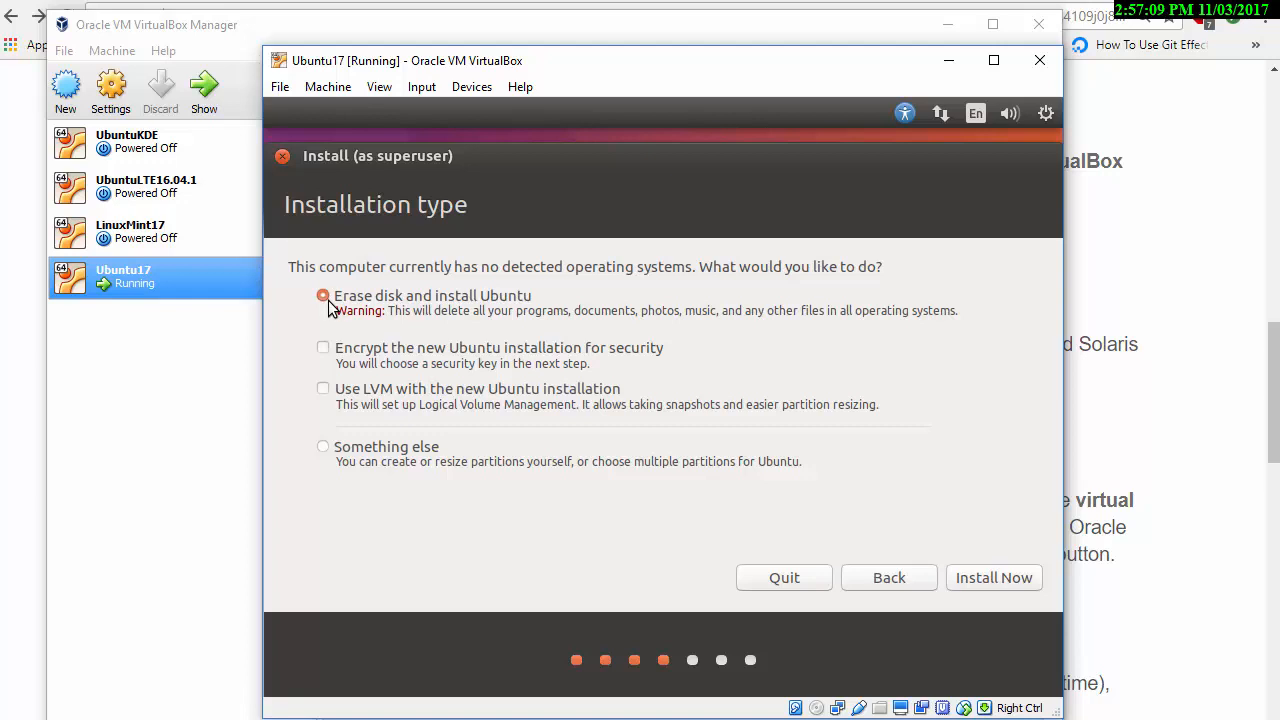
pyautogui.moveTo(326, 313)
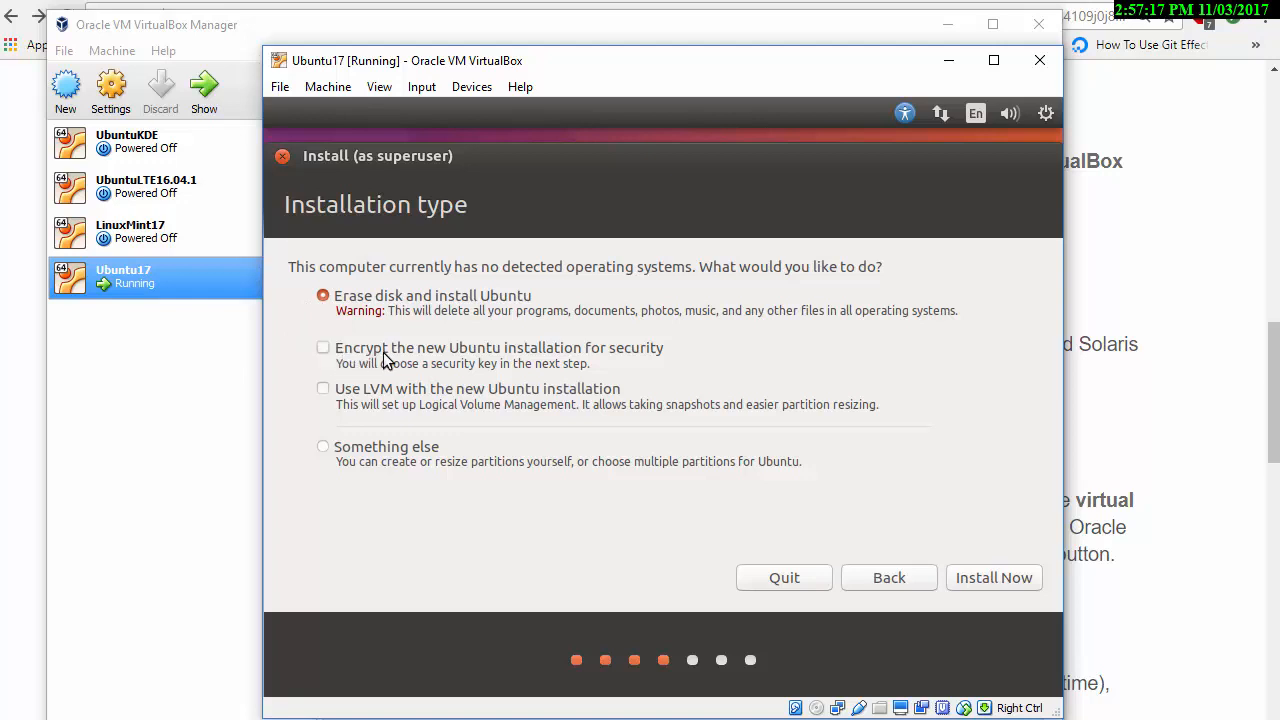
pyautogui.moveTo(408, 360)
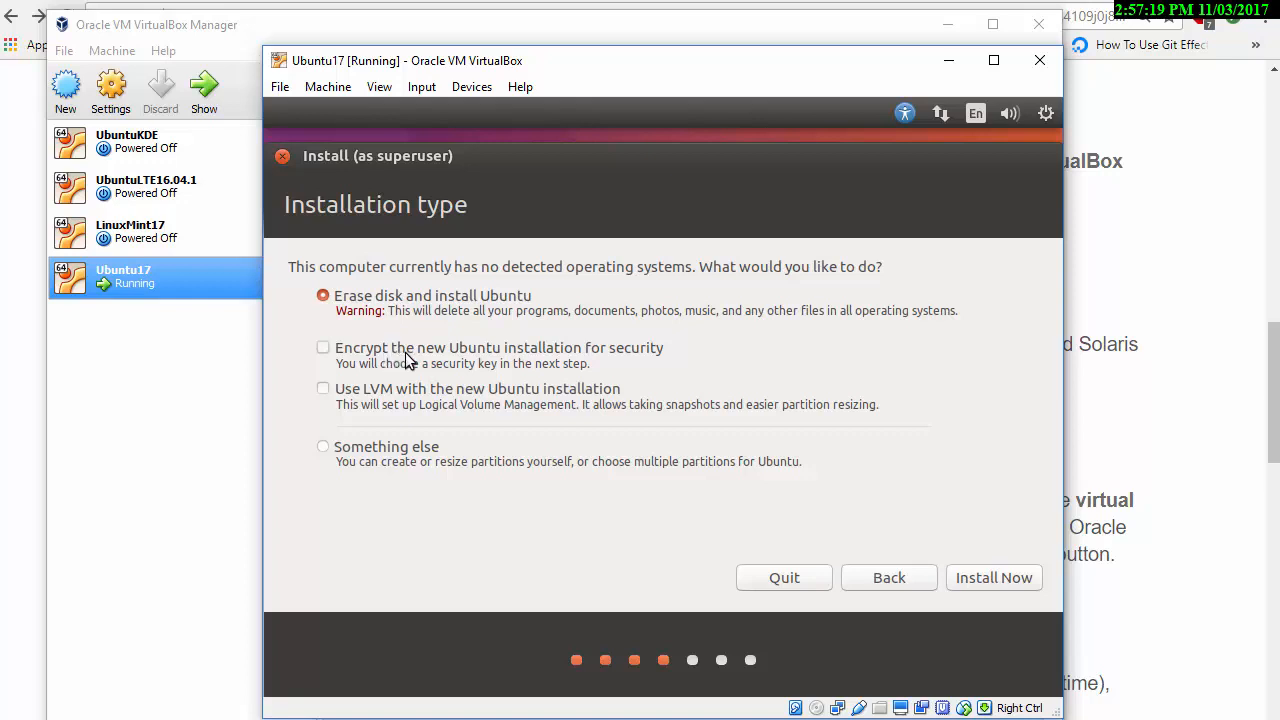
pyautogui.moveTo(470, 325)
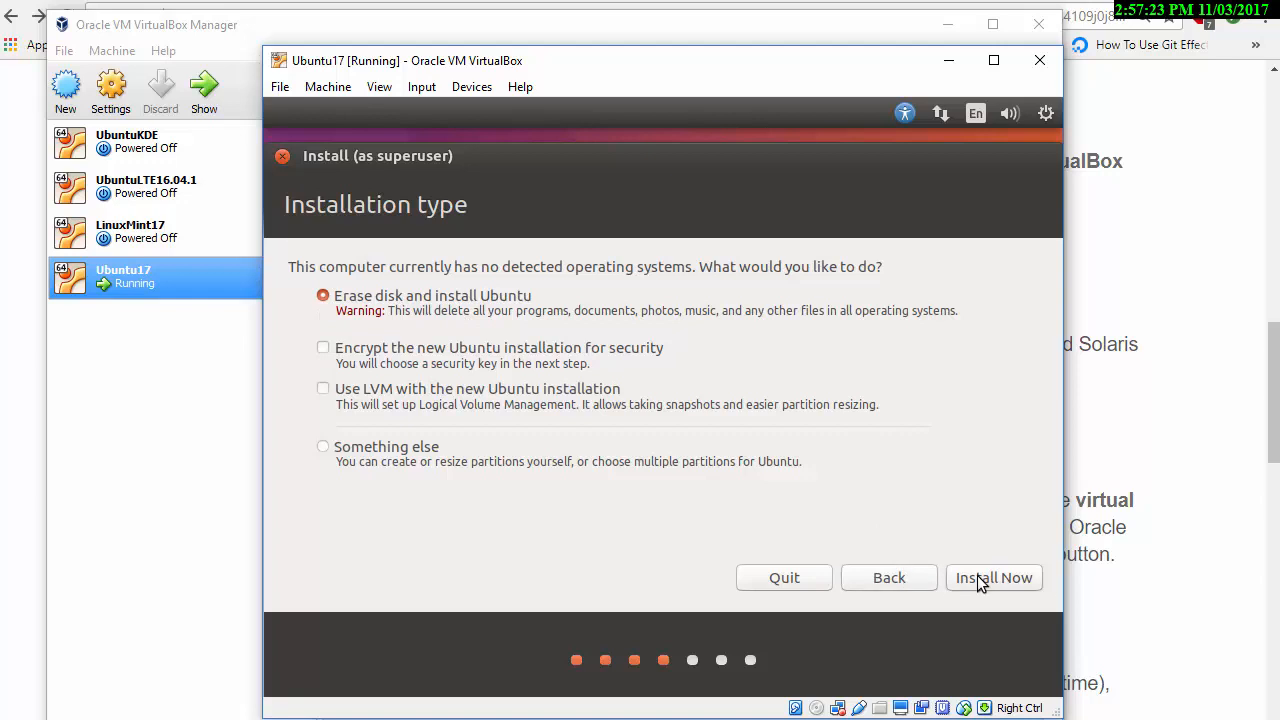
pyautogui.click(994, 577)
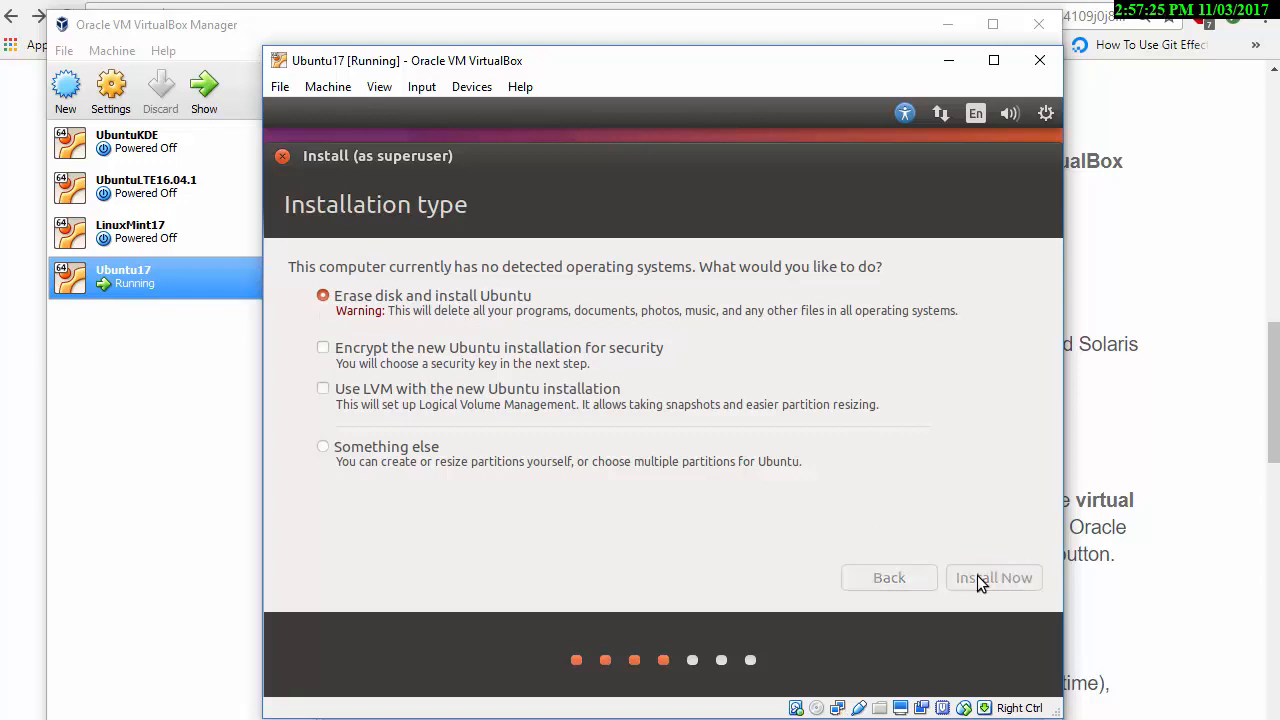
pyautogui.click(994, 577)
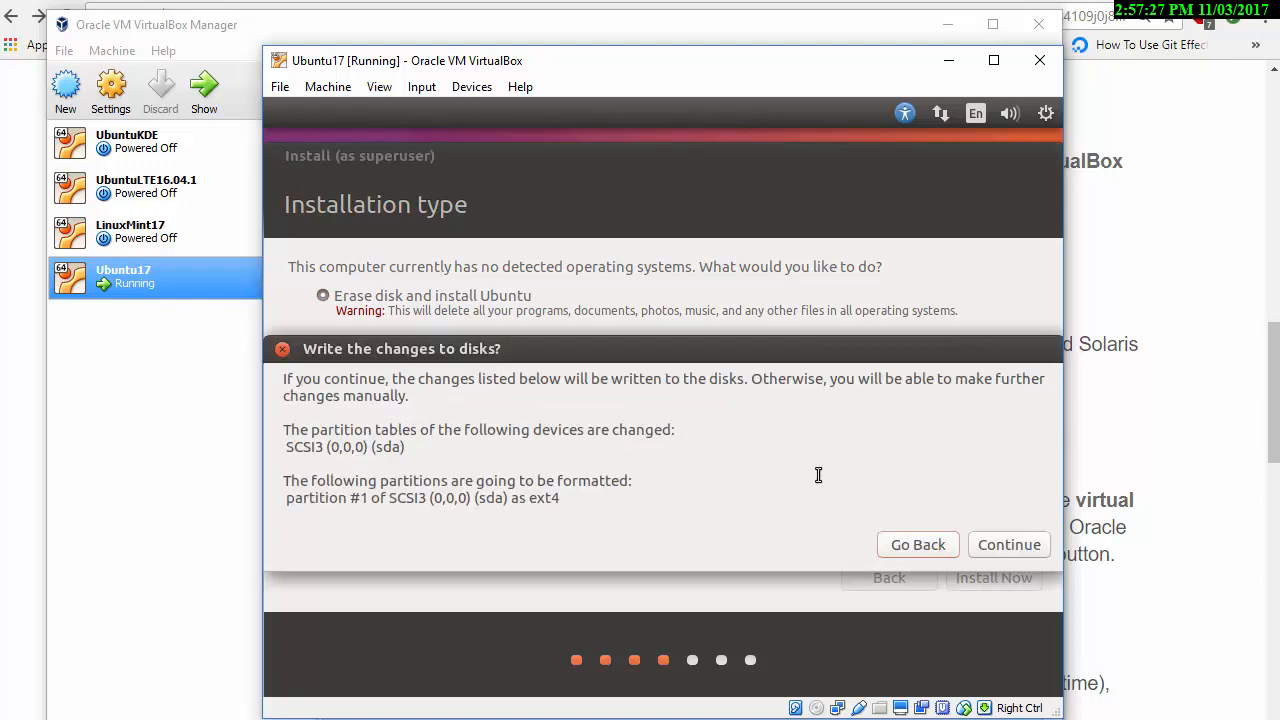
pyautogui.moveTo(481, 325)
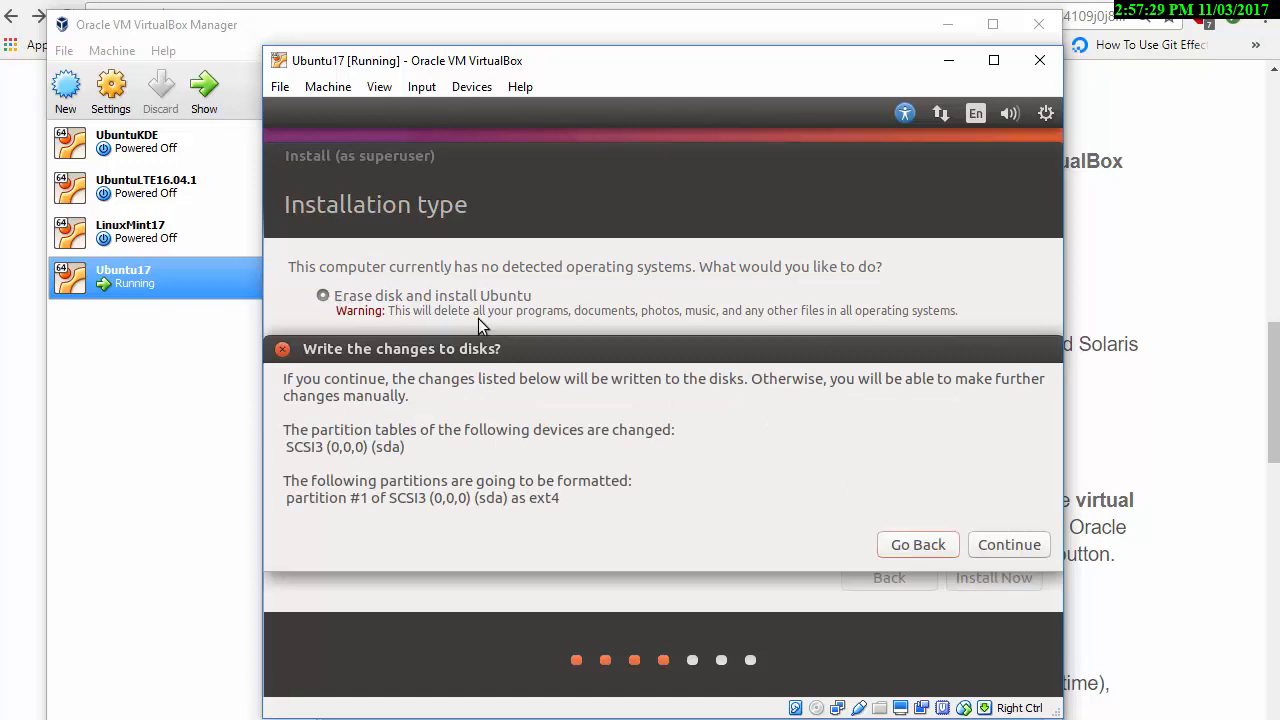
pyautogui.moveTo(696, 375)
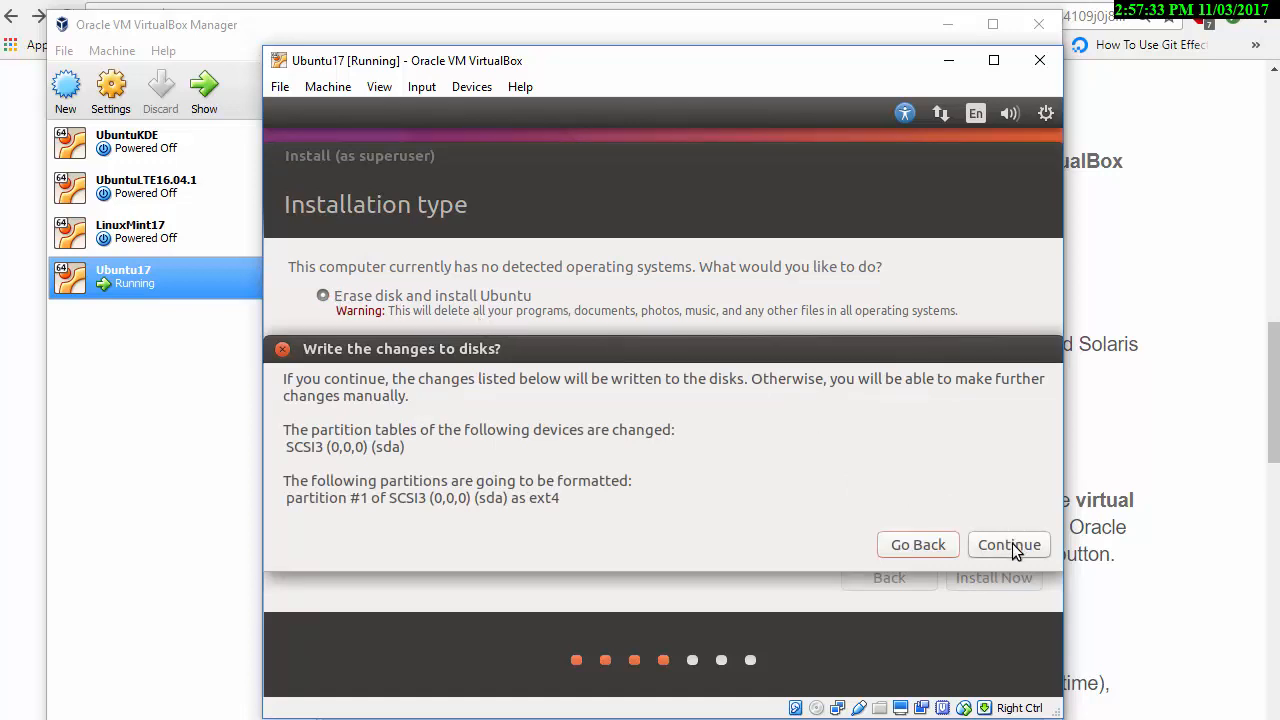
# - Confirm writing the partition changes and keep London with the English (UK) keyboard
pyautogui.click(1009, 544)
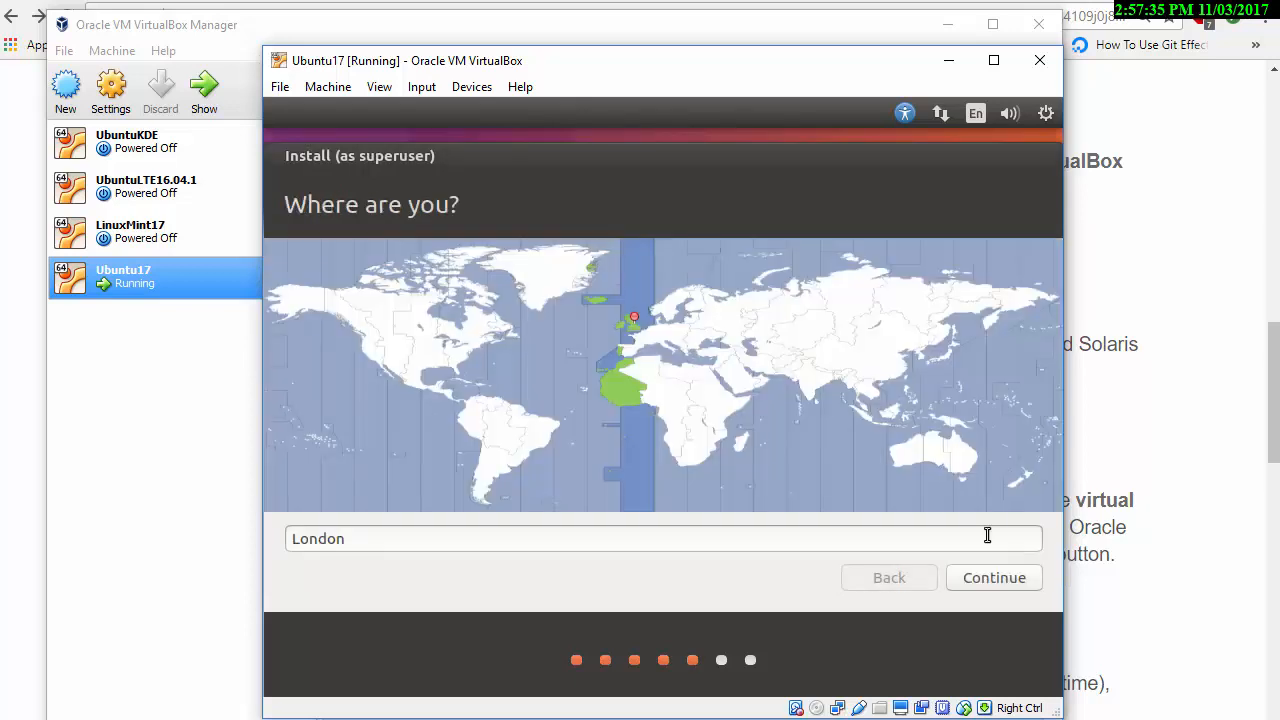
pyautogui.moveTo(640, 325)
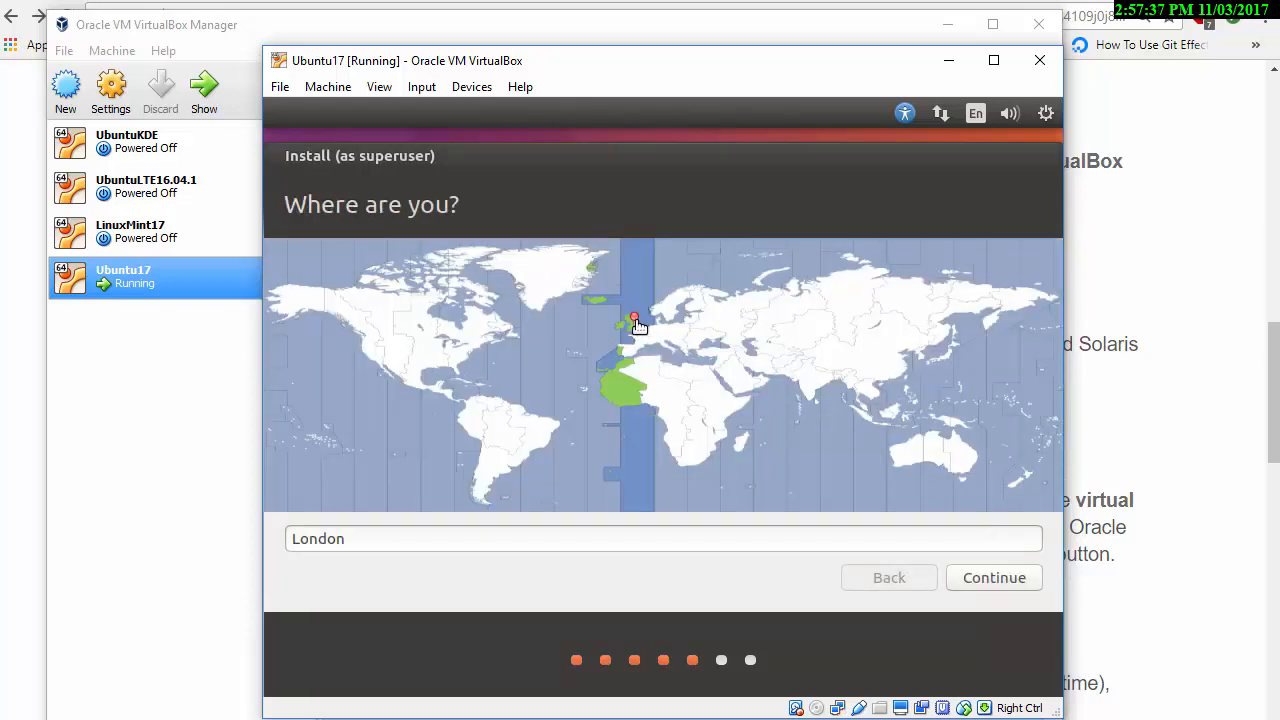
pyautogui.click(994, 577)
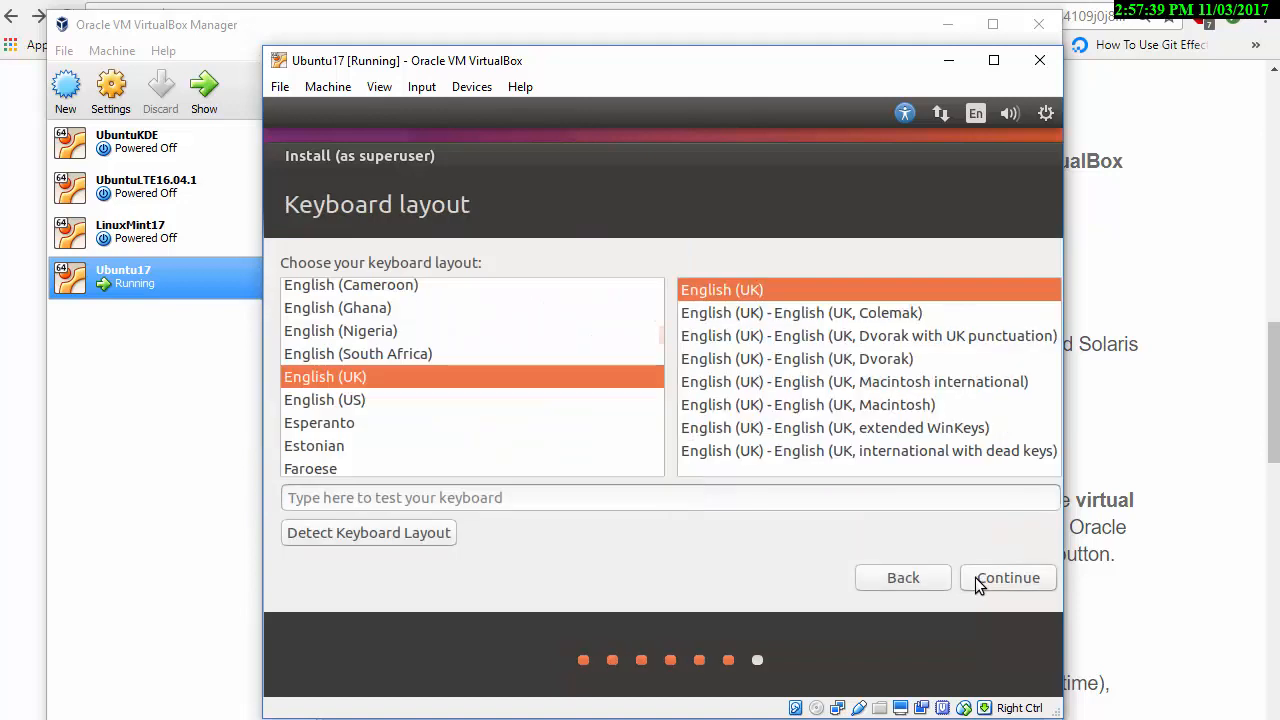
pyautogui.click(1008, 578)
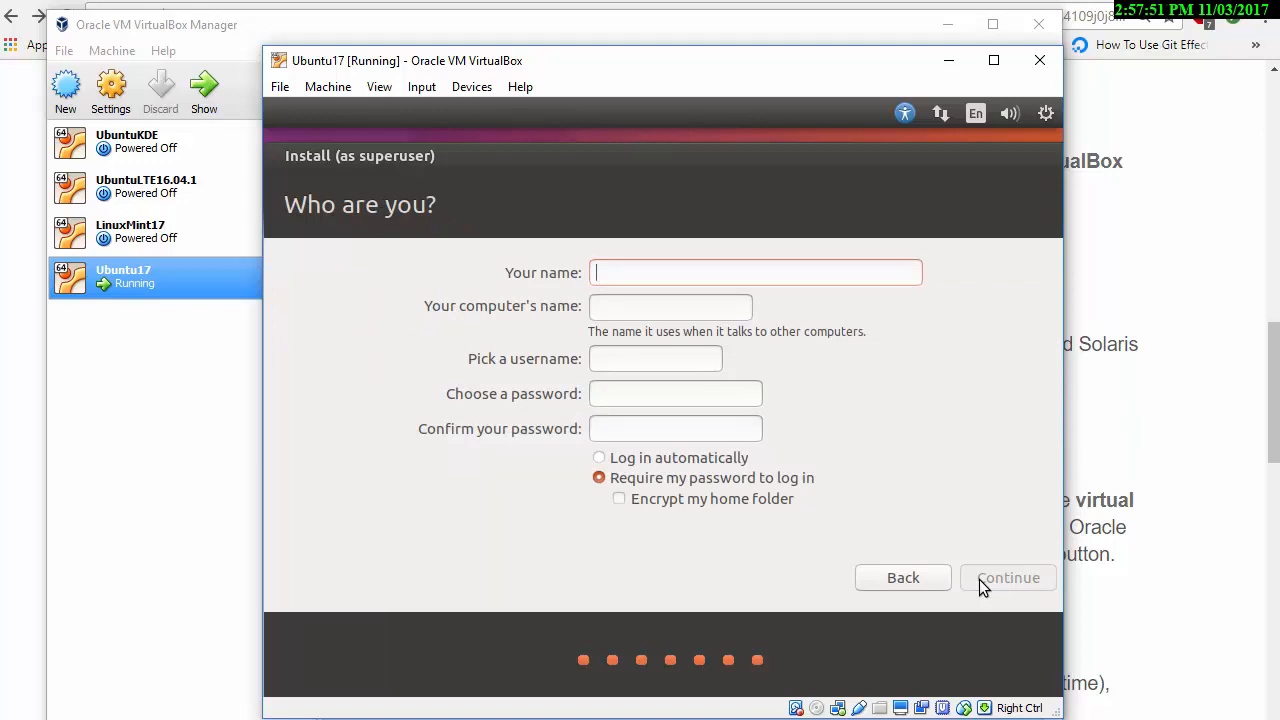
pyautogui.write('ElaineE')
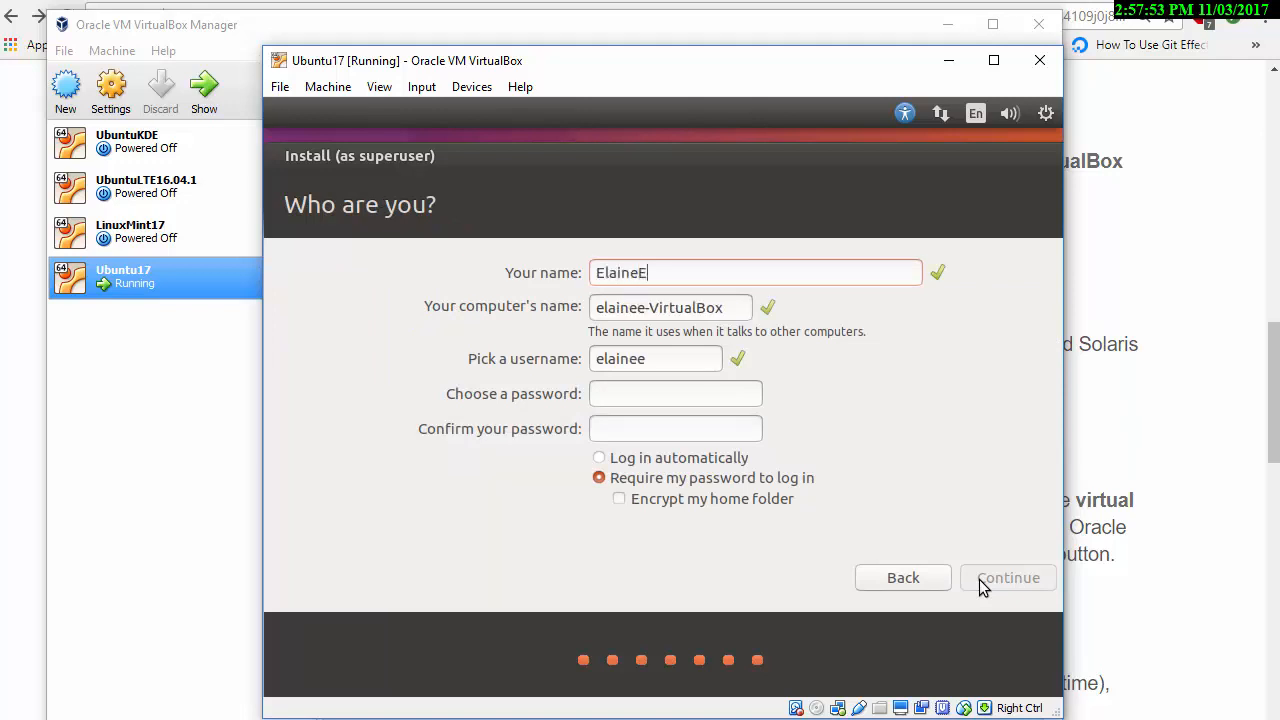
pyautogui.write('agles')
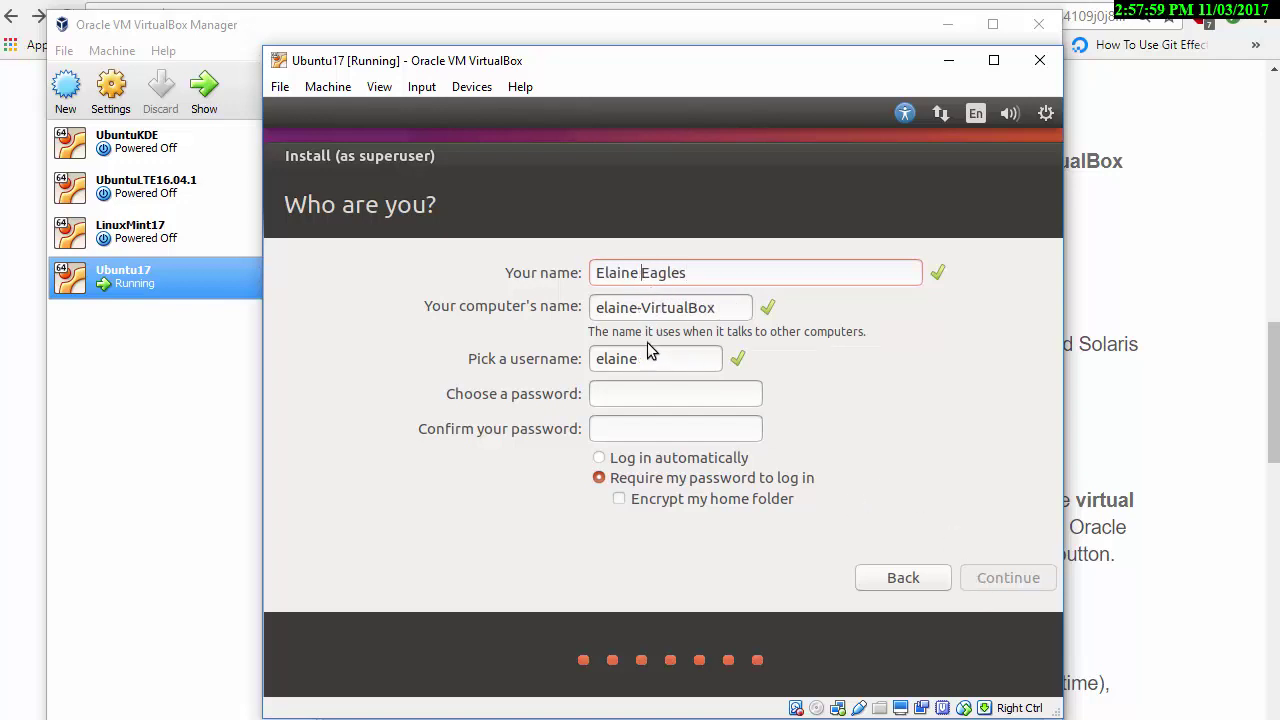
pyautogui.click(675, 393)
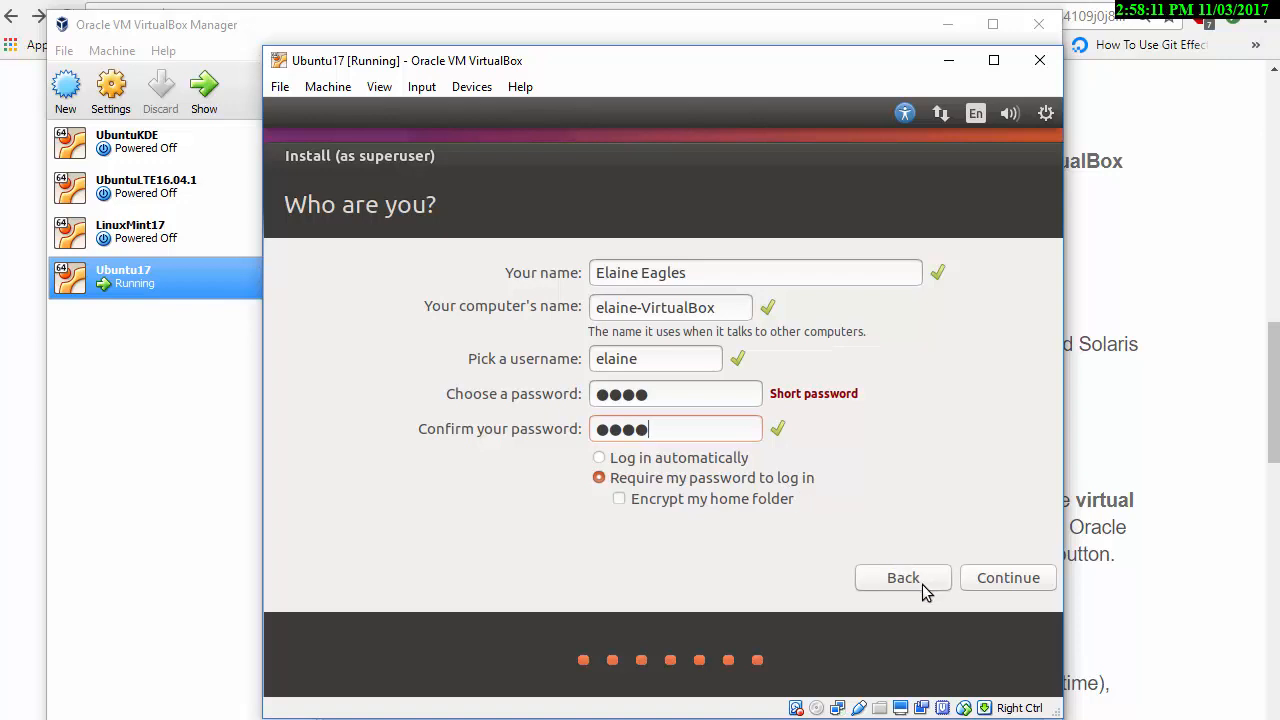
pyautogui.click(1008, 577)
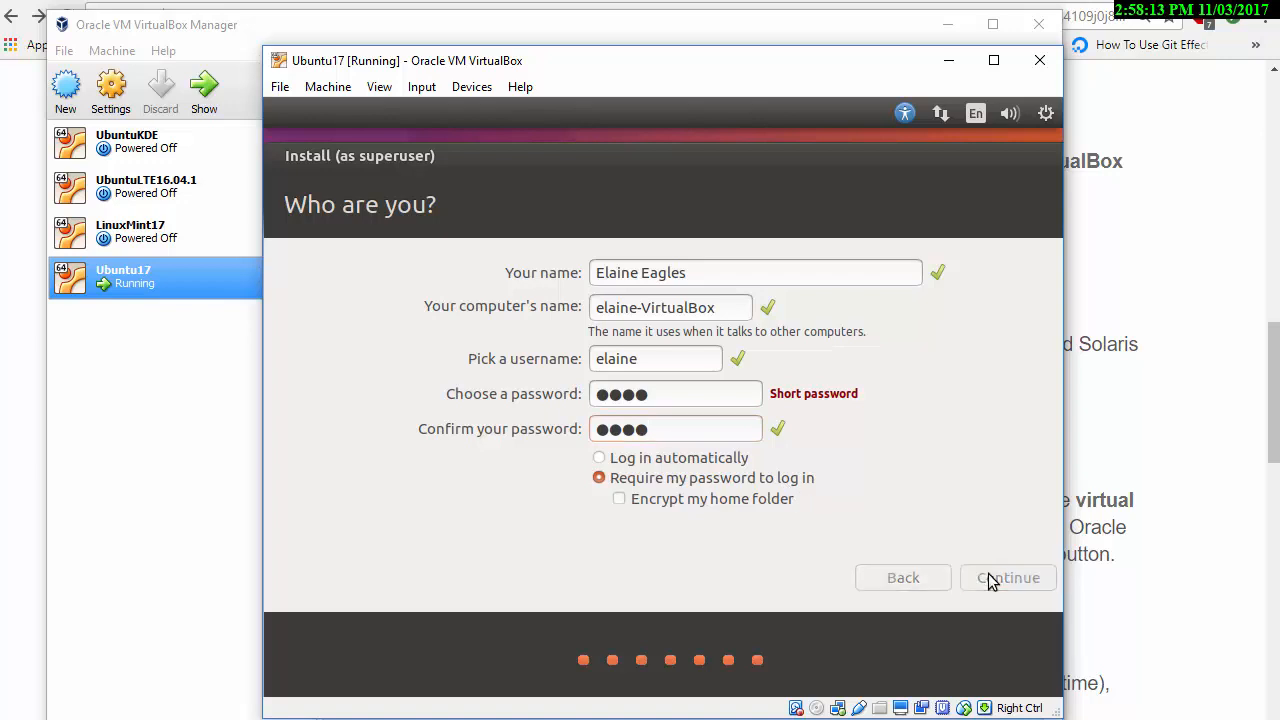
pyautogui.click(1008, 577)
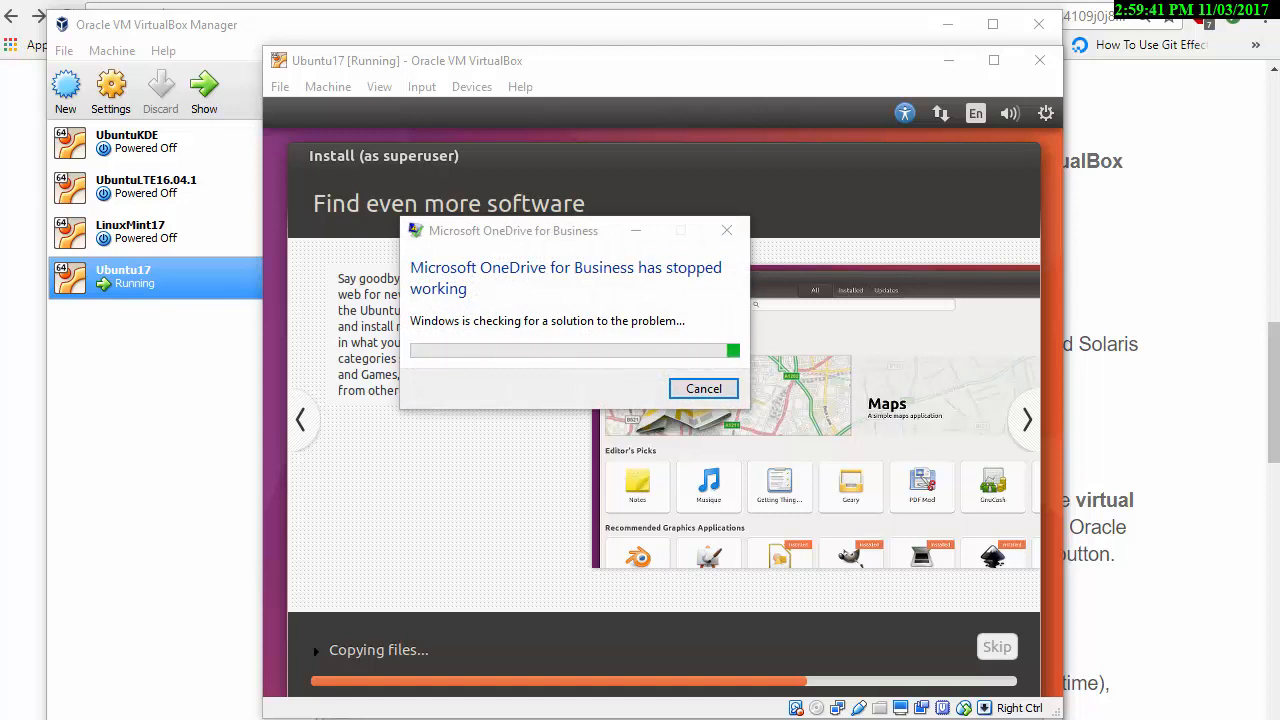
# - Let the installer copy files while the Windows OneDrive error dialog appears
pyautogui.click(703, 388)
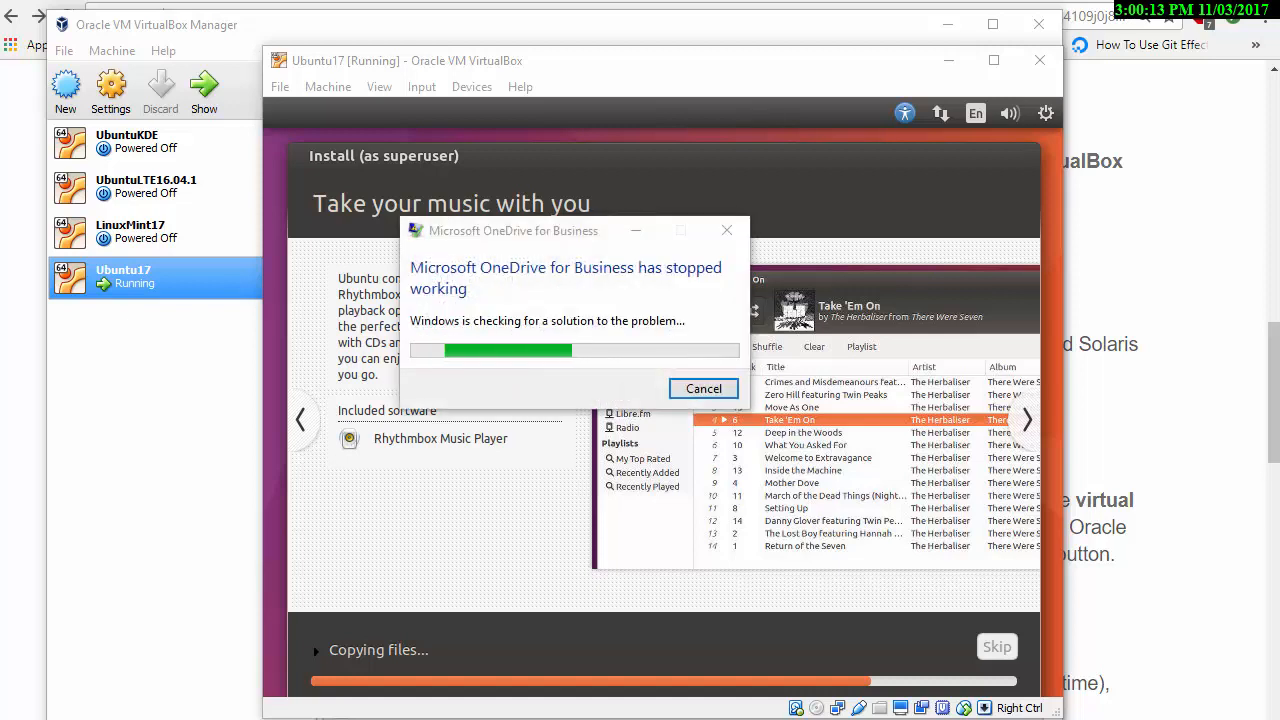
# - Cancel the OneDrive error notice and let the installer continue to Thunderbird
pyautogui.click(703, 388)
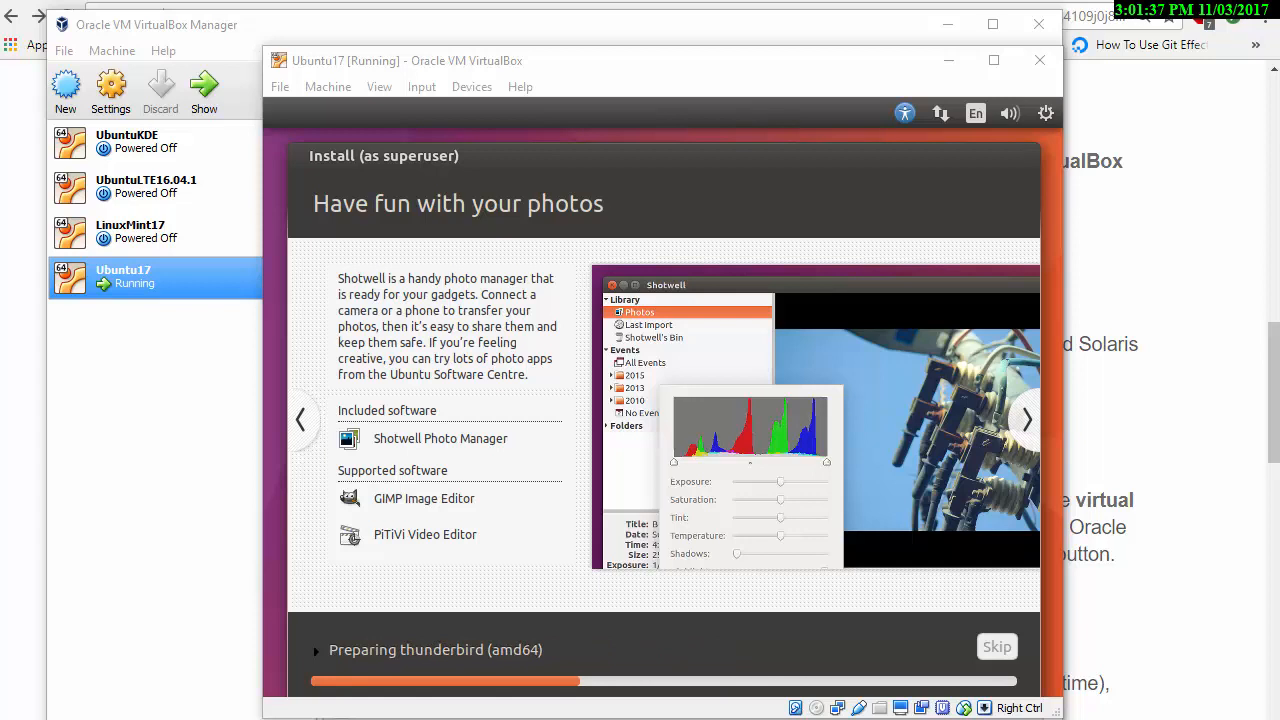
pyautogui.click(1026, 419)
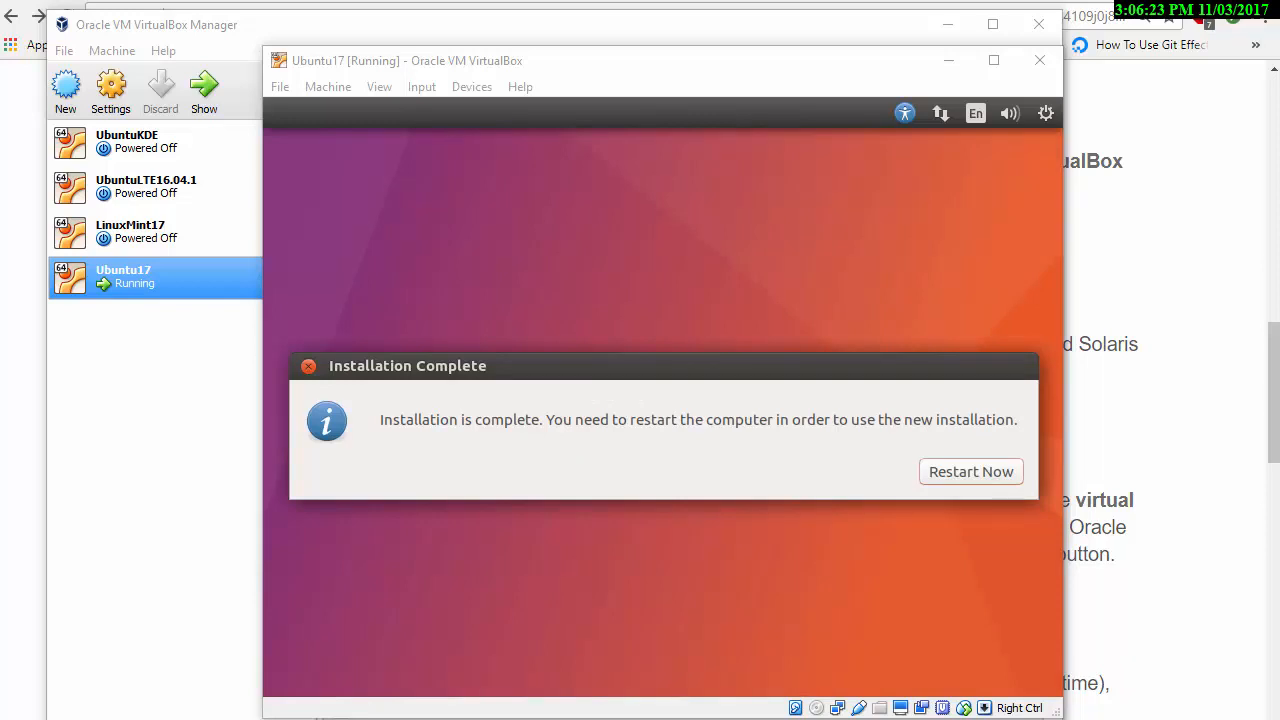
pyautogui.moveTo(732, 385)
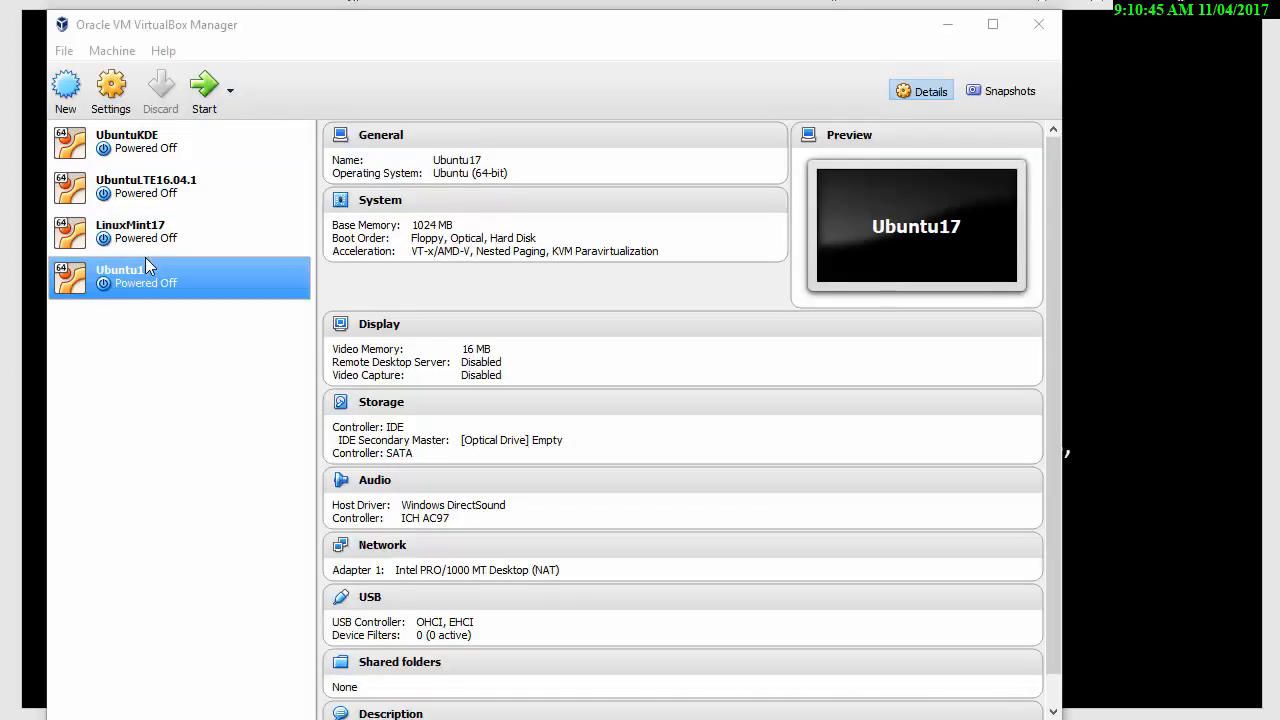
# - Show the Machine menu actions for the powered-off Ubuntu17
pyautogui.click(112, 50)
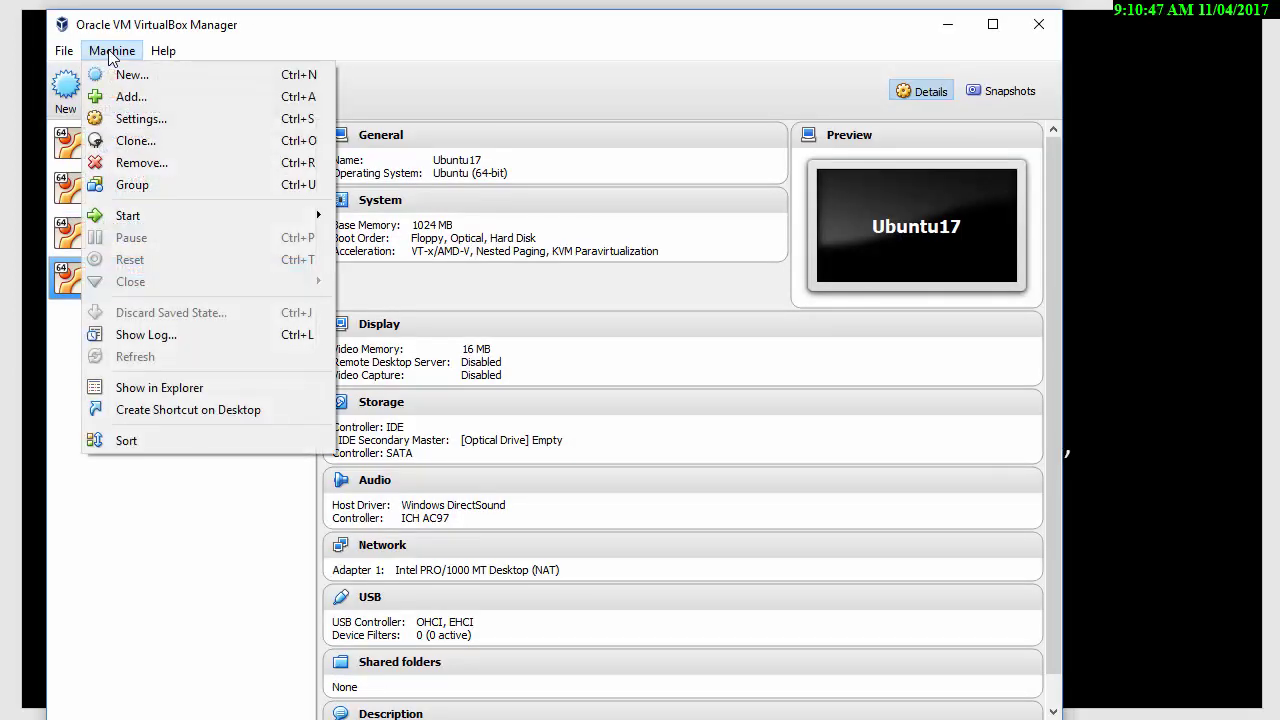
pyautogui.moveTo(50, 335)
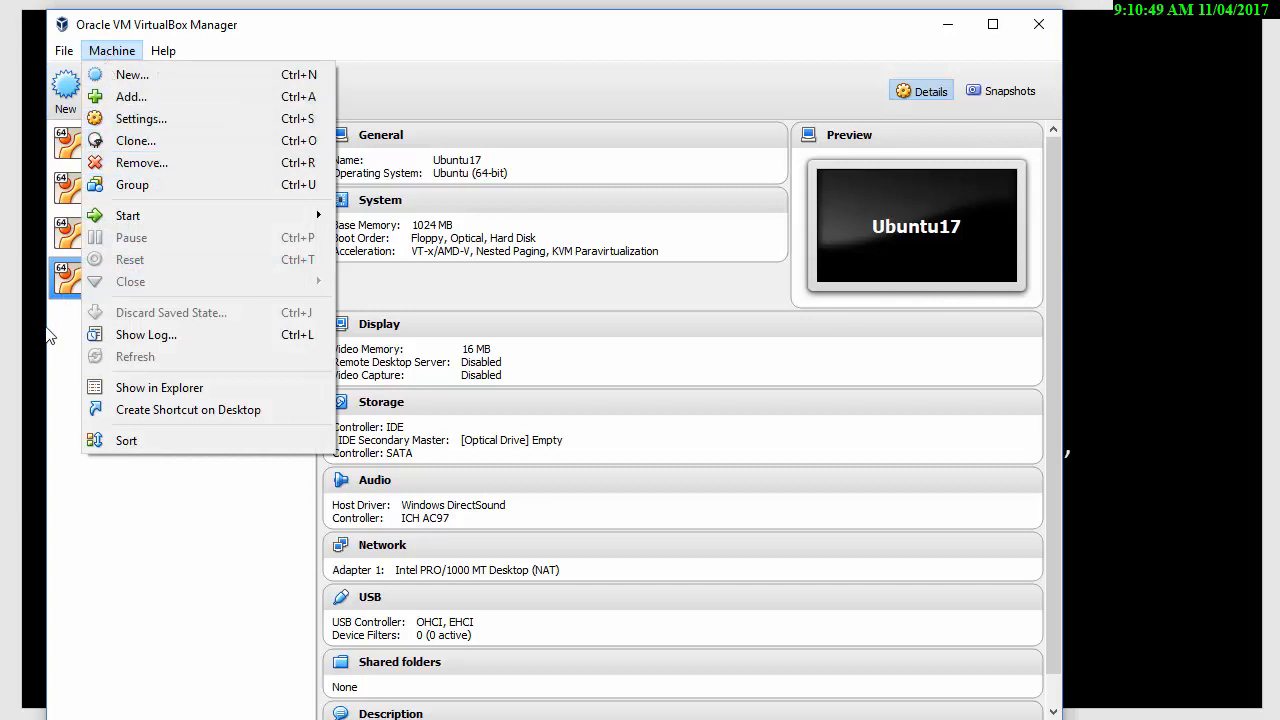
# - Remove the Ubuntu17 machine with all its files and start the New machine wizard
pyautogui.rightClick(123, 269)
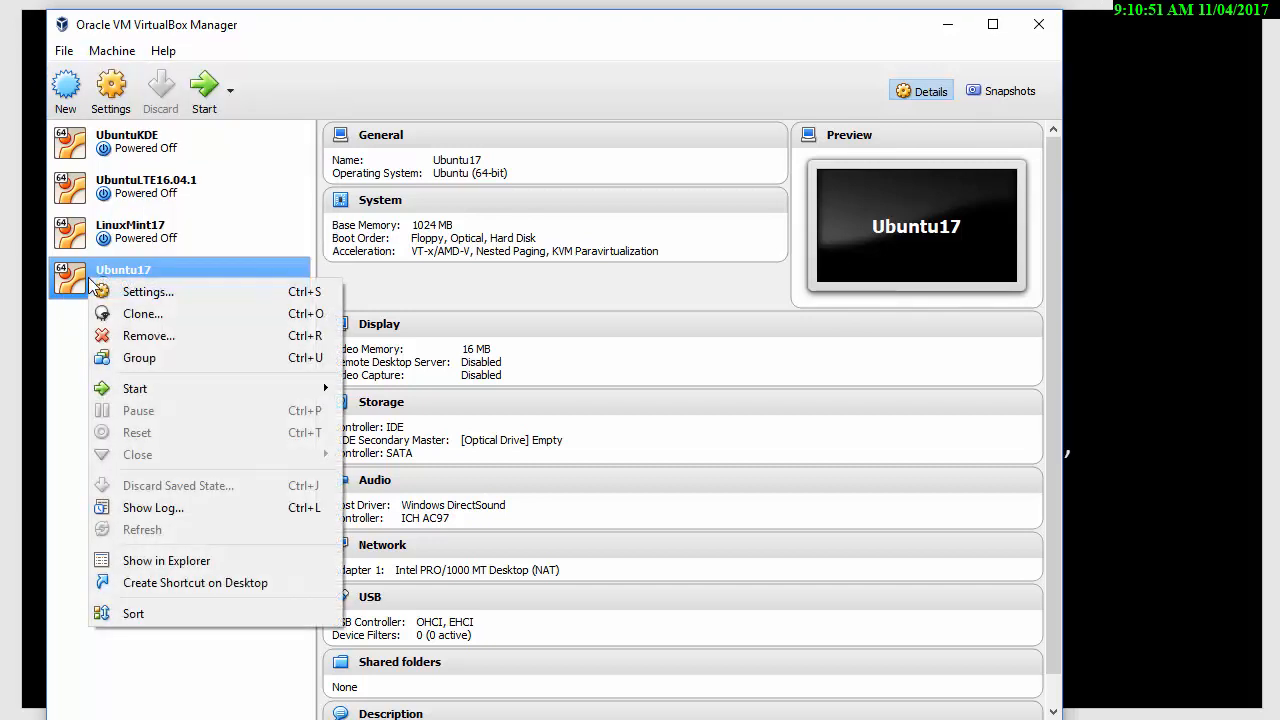
pyautogui.moveTo(148, 335)
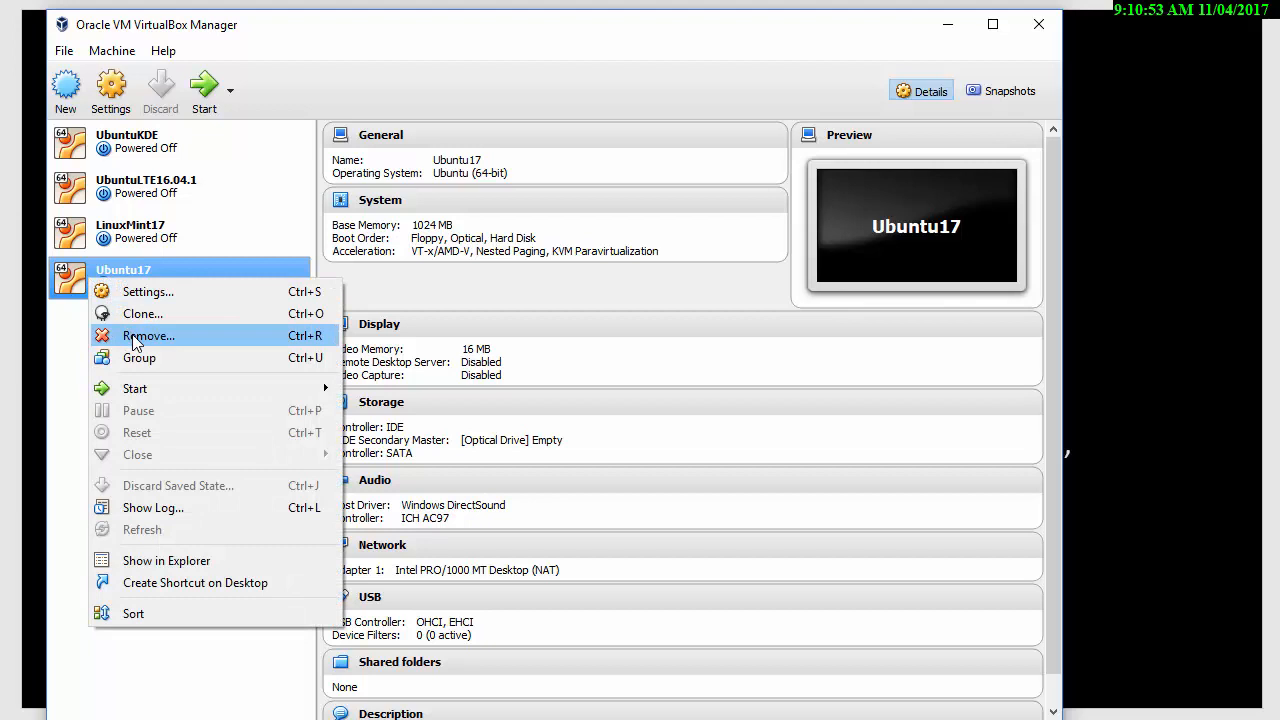
pyautogui.click(148, 335)
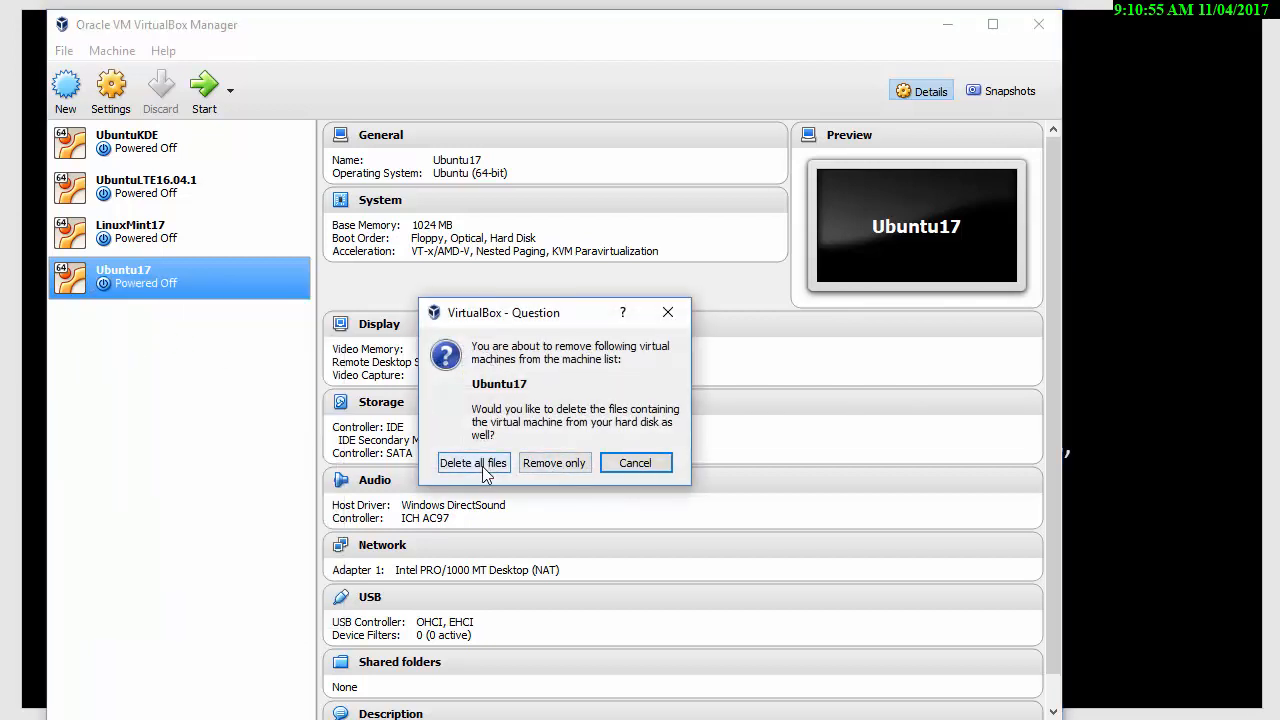
pyautogui.click(474, 463)
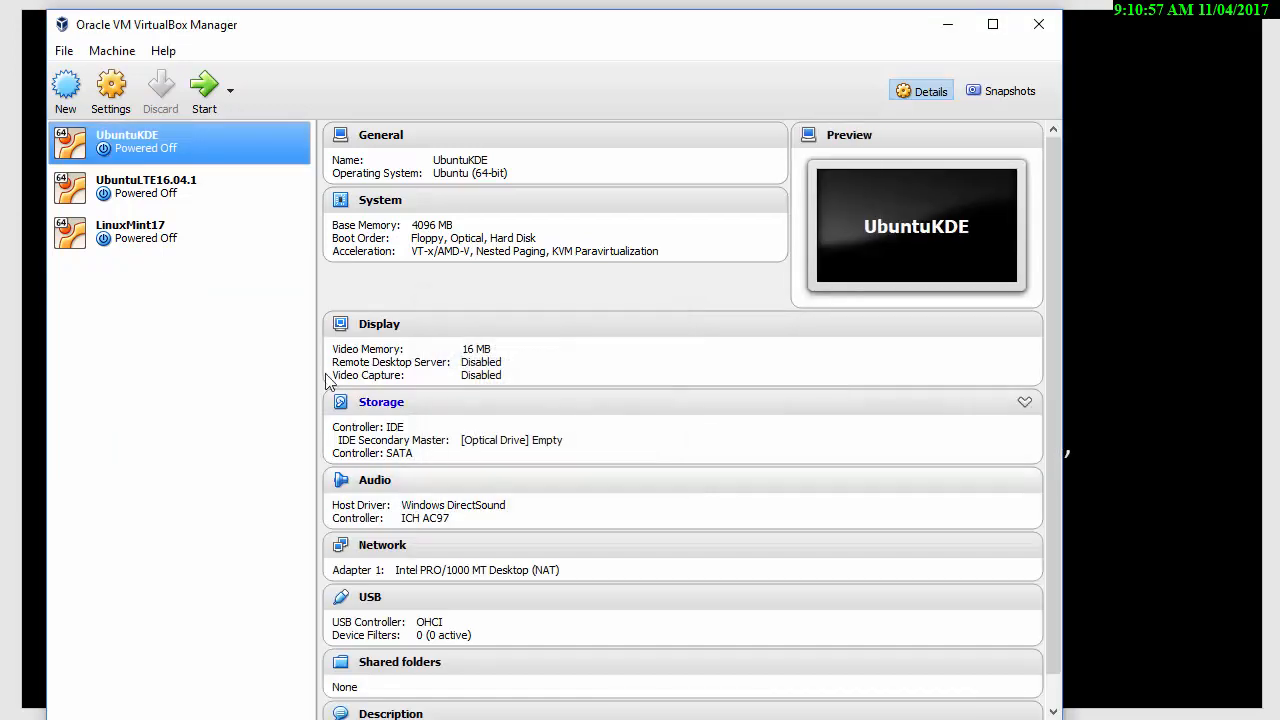
pyautogui.click(37, 85)
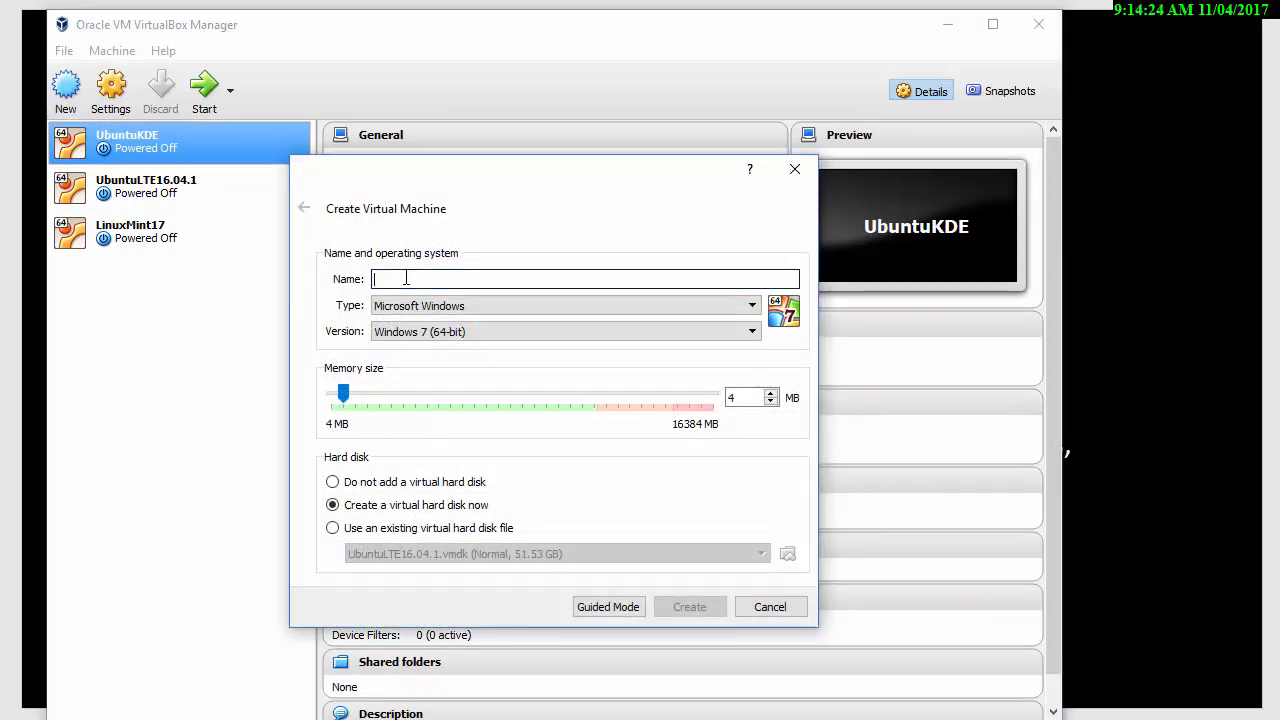
# - Name the machine Ubuntu17, give it 4096 MB memory and continue to disk setup
pyautogui.write('Ubuntu17')
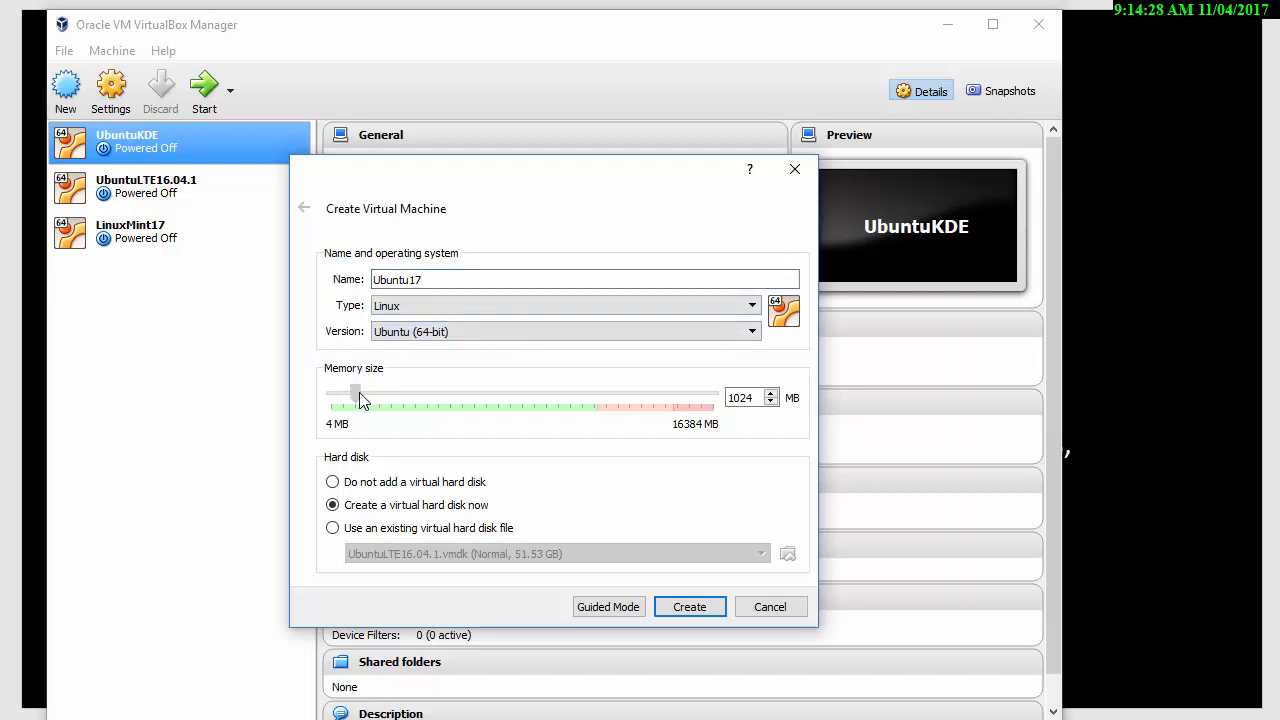
pyautogui.moveTo(355, 397); pyautogui.dragTo(420, 397)
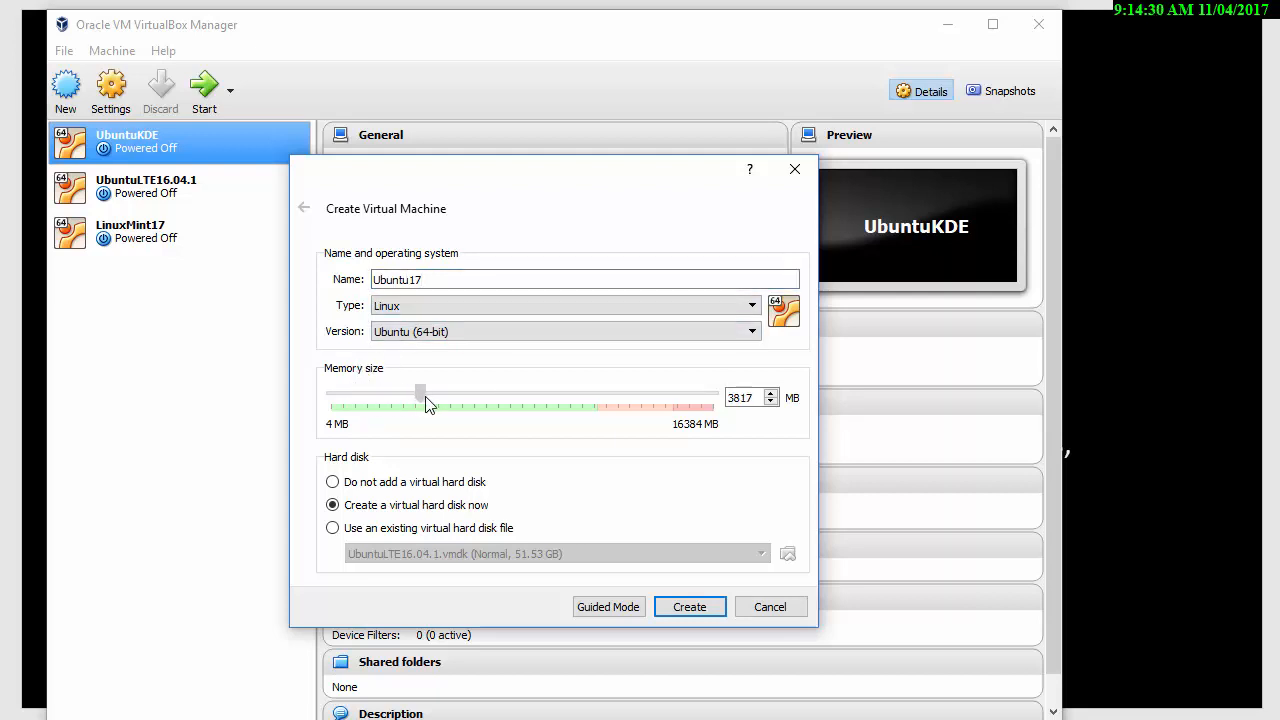
pyautogui.moveTo(420, 392); pyautogui.dragTo(428, 392)
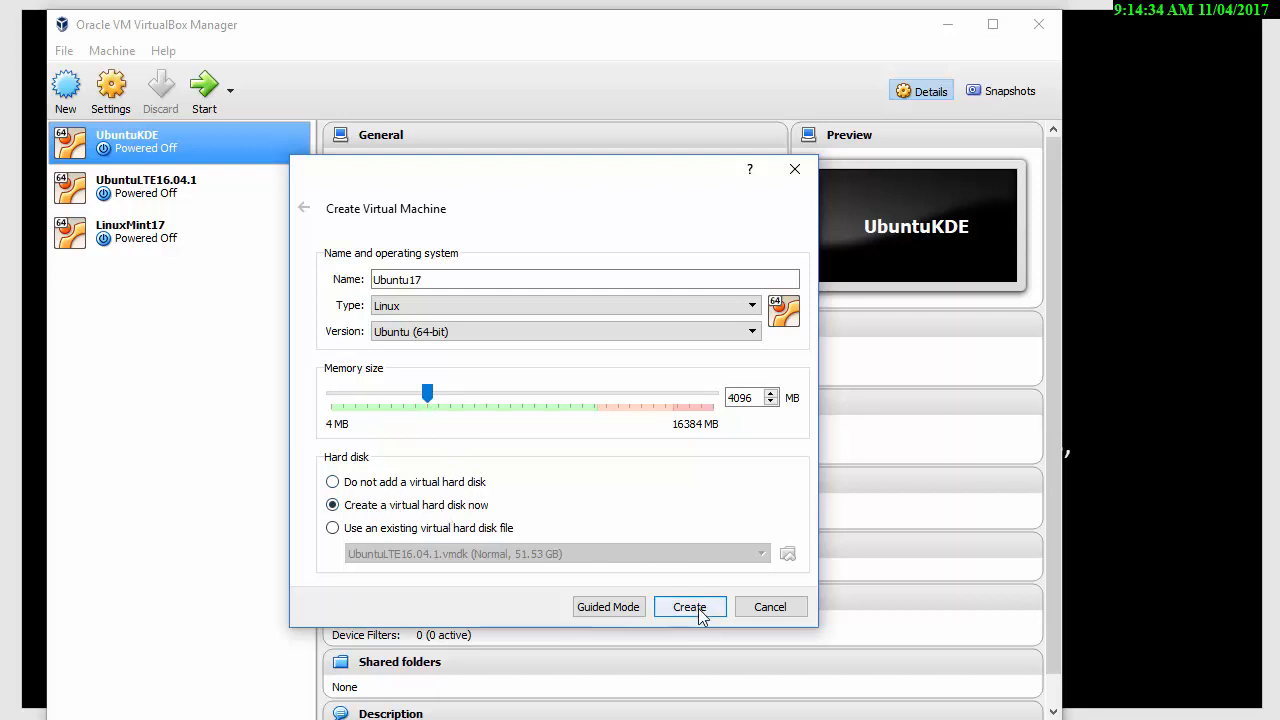
pyautogui.click(690, 606)
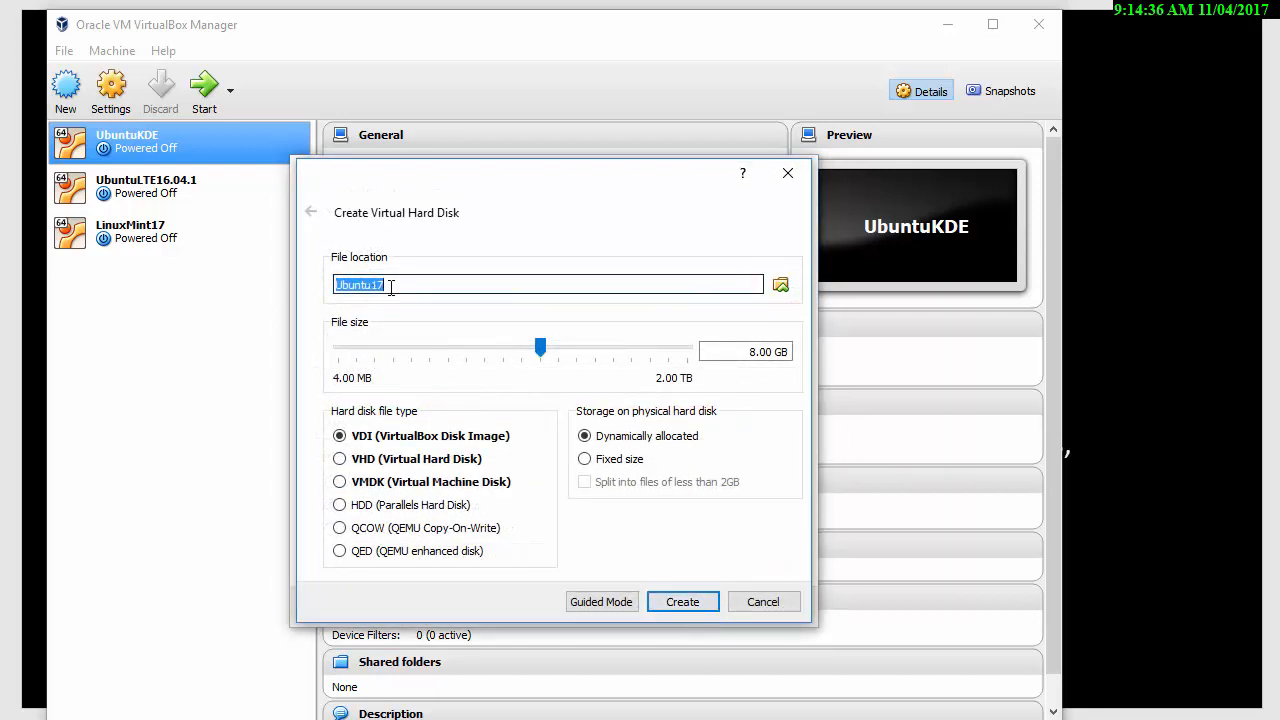
# - Set the disk file location to E:\VBoxMachines\Ubuntu17.vdi
pyautogui.click(780, 283)
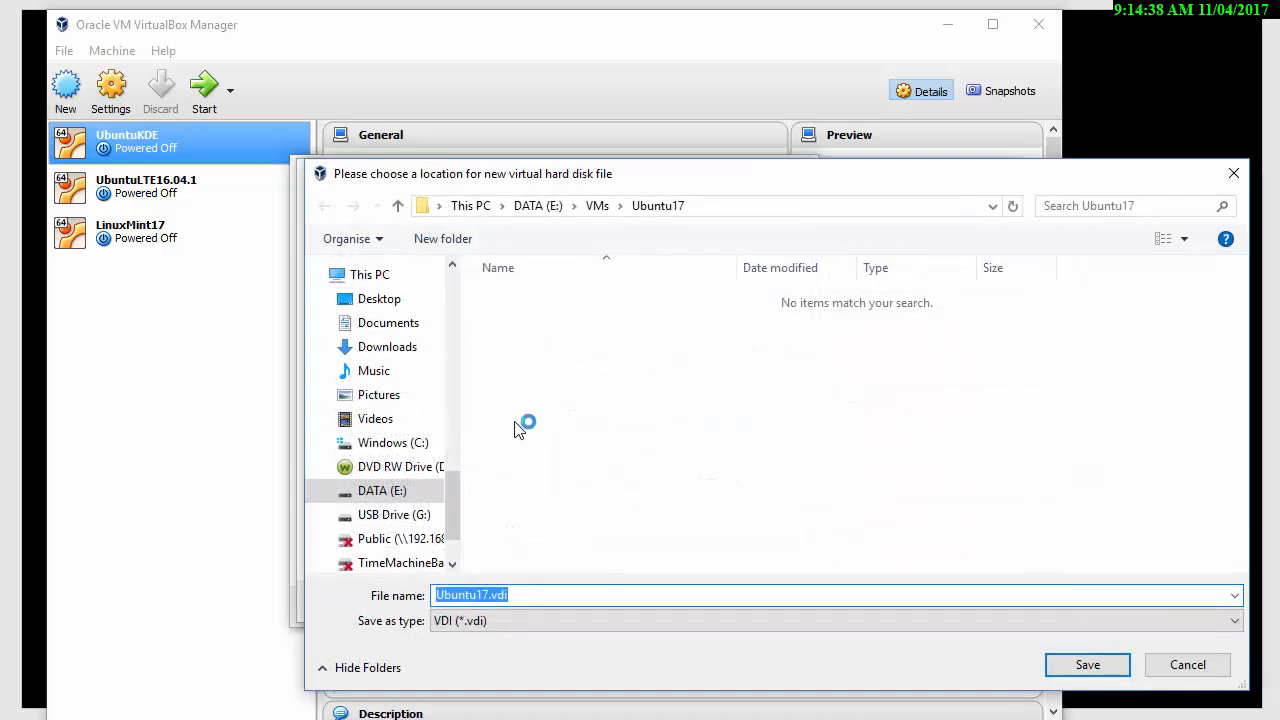
pyautogui.click(382, 491)
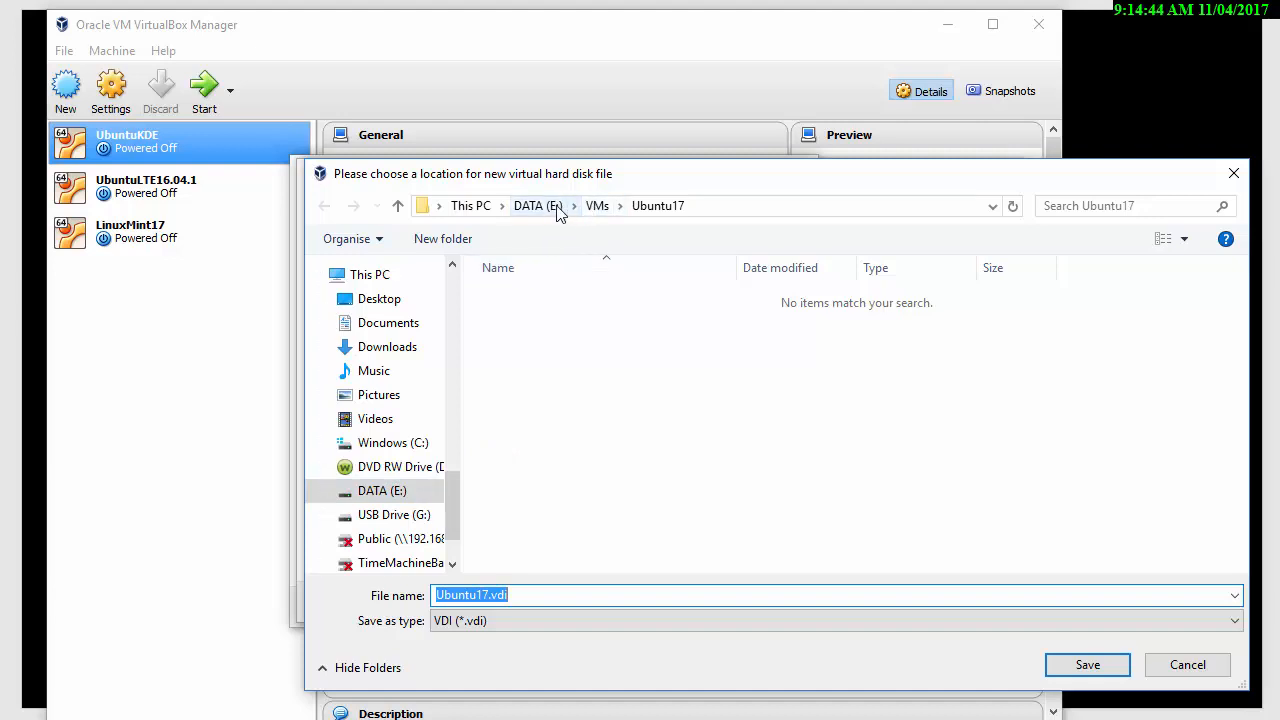
pyautogui.click(534, 205)
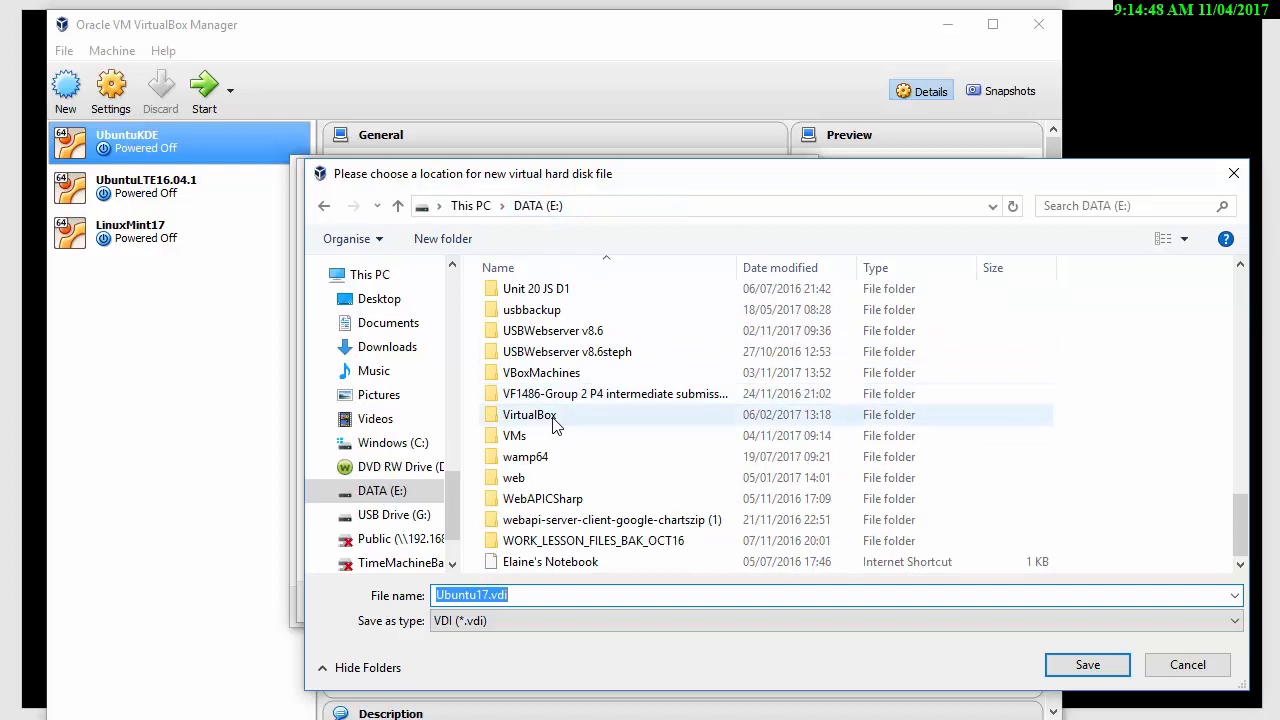
pyautogui.doubleClick(529, 414)
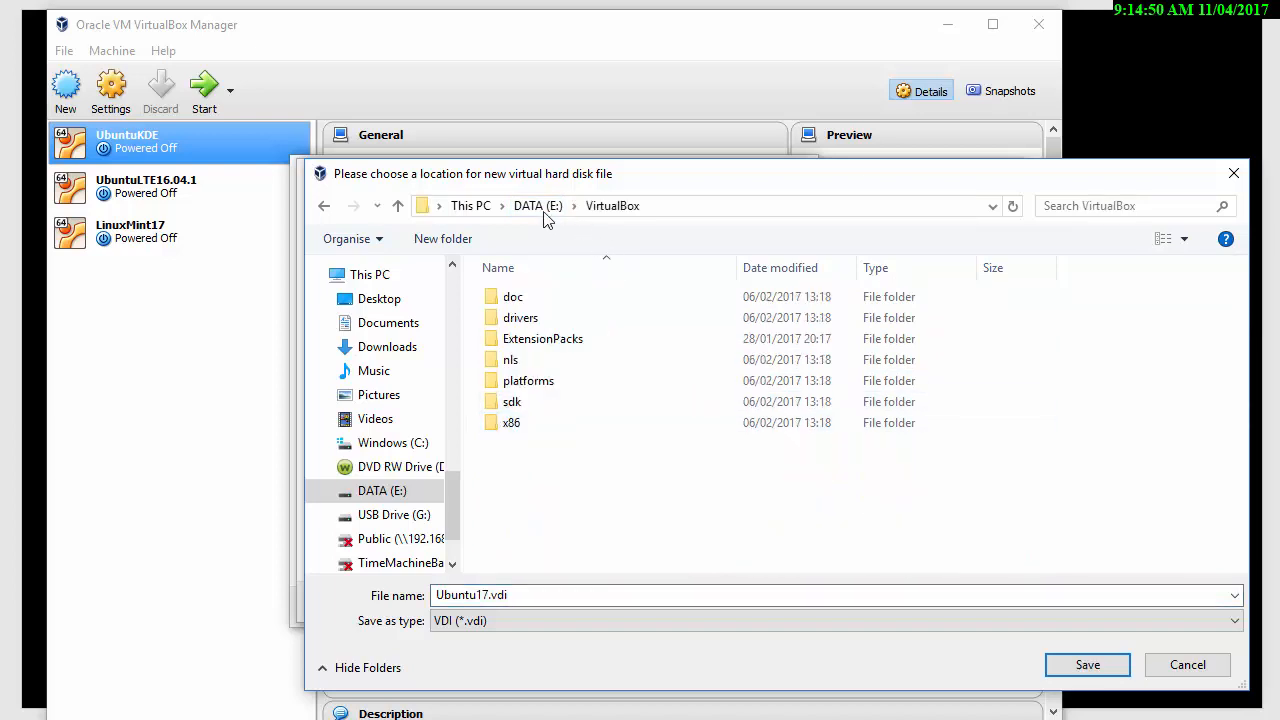
pyautogui.click(537, 205)
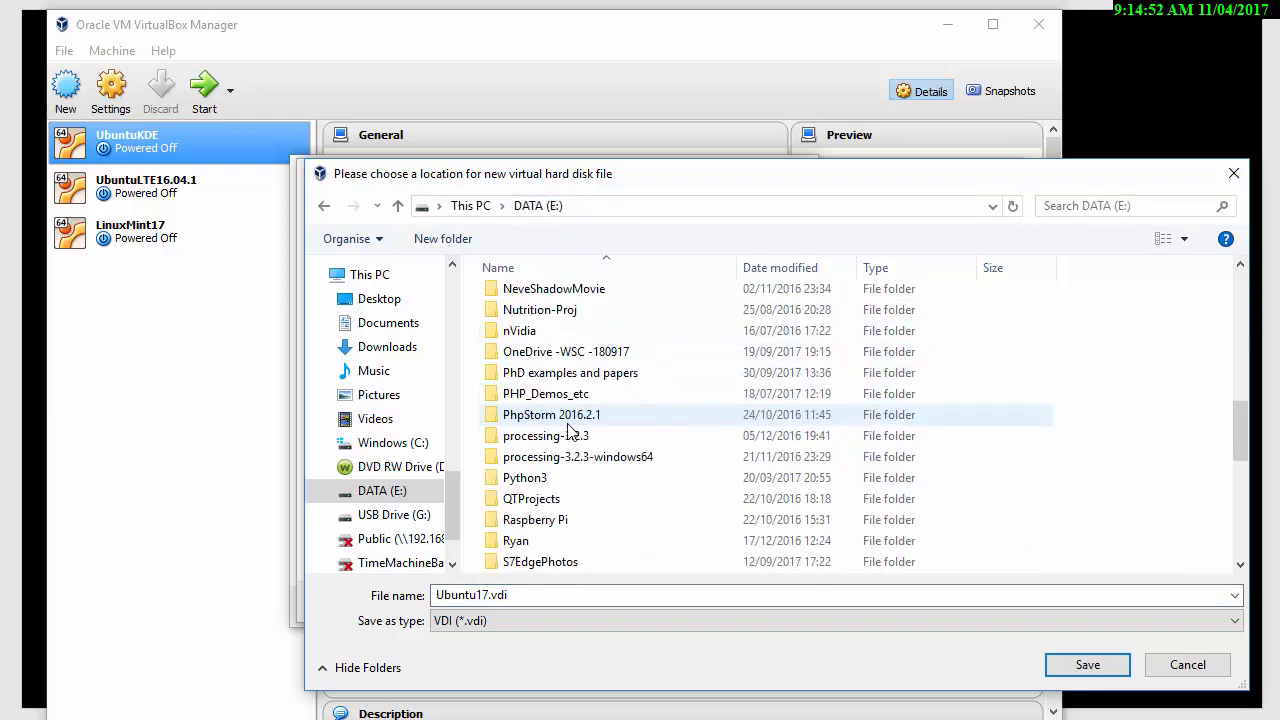
pyautogui.scroll(-3)
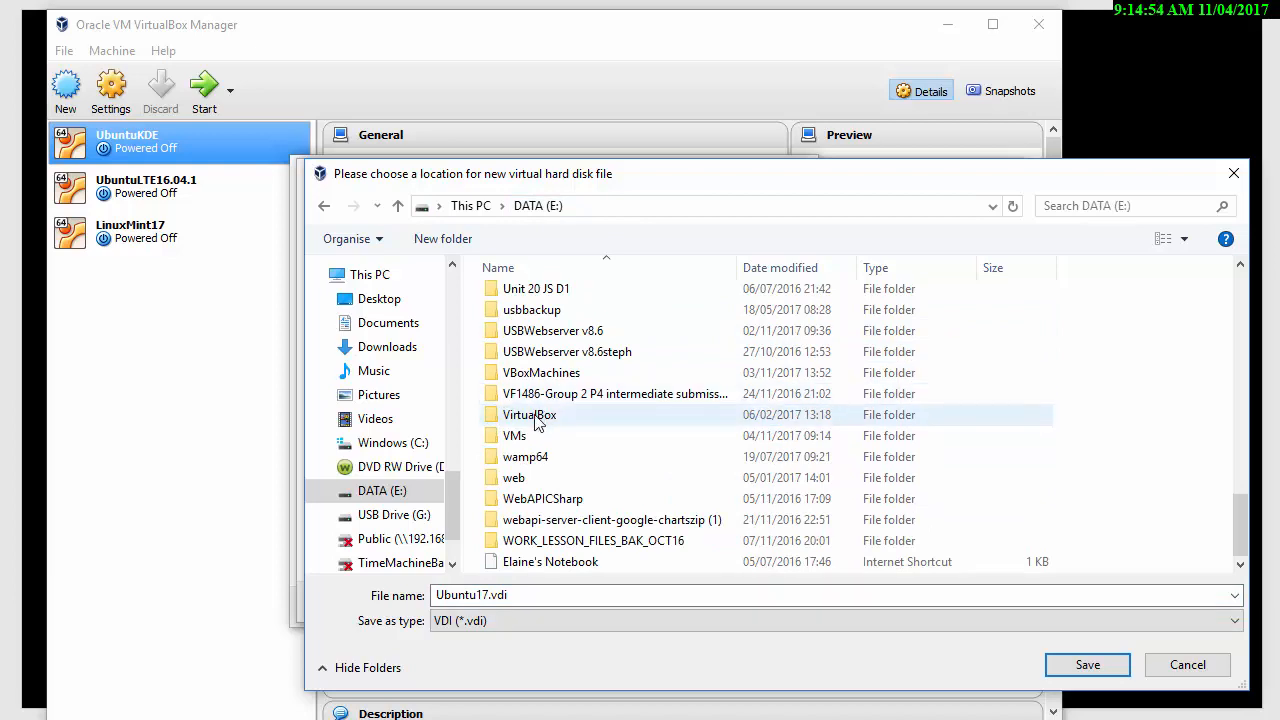
pyautogui.doubleClick(541, 372)
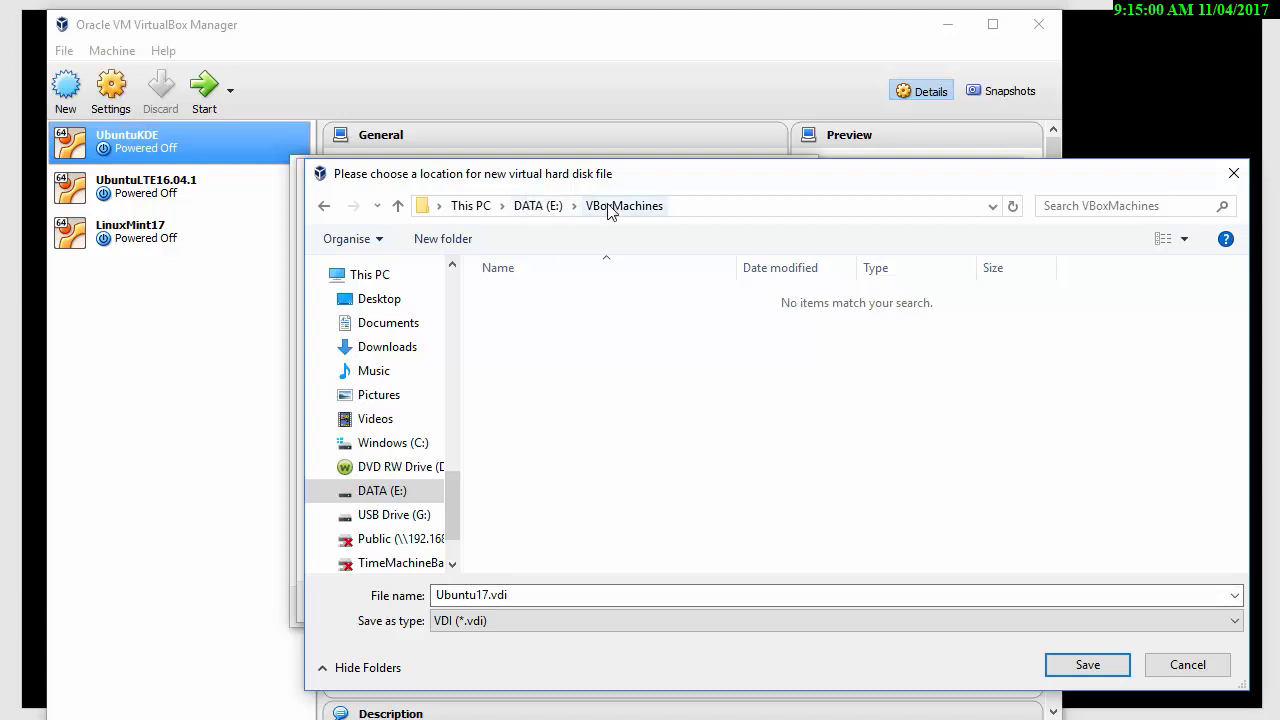
pyautogui.moveTo(585, 253)
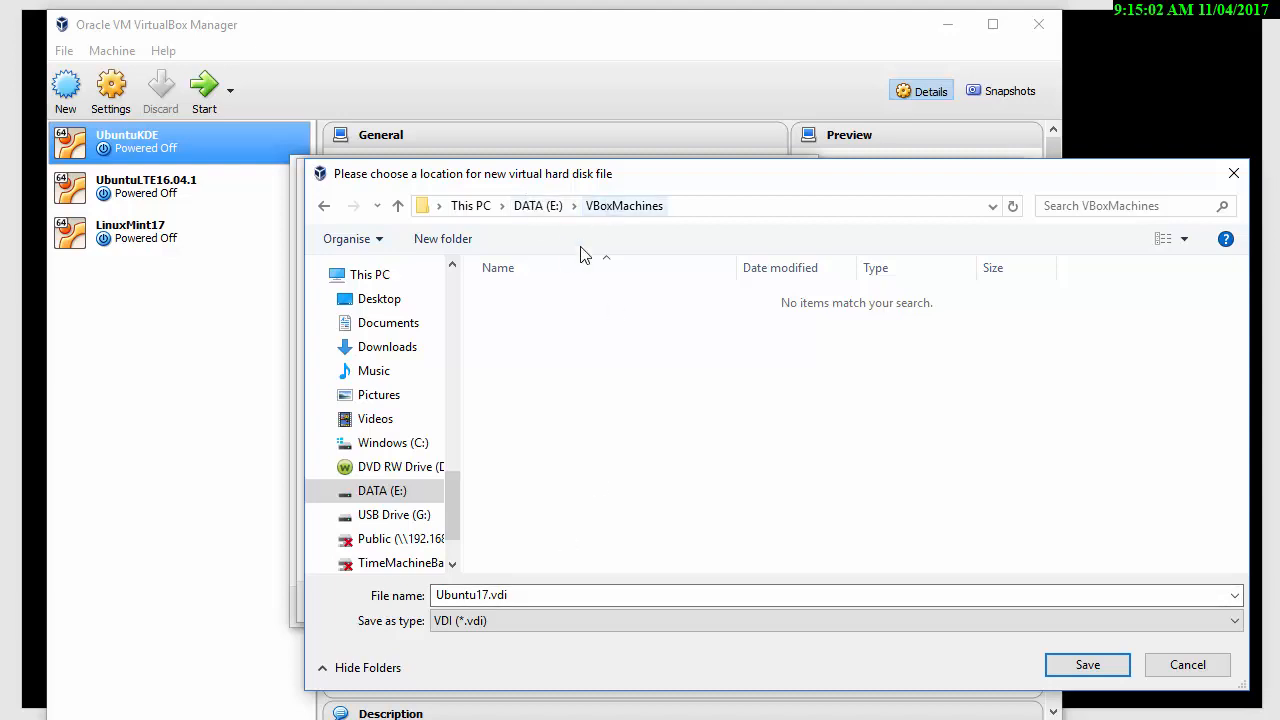
pyautogui.click(530, 595)
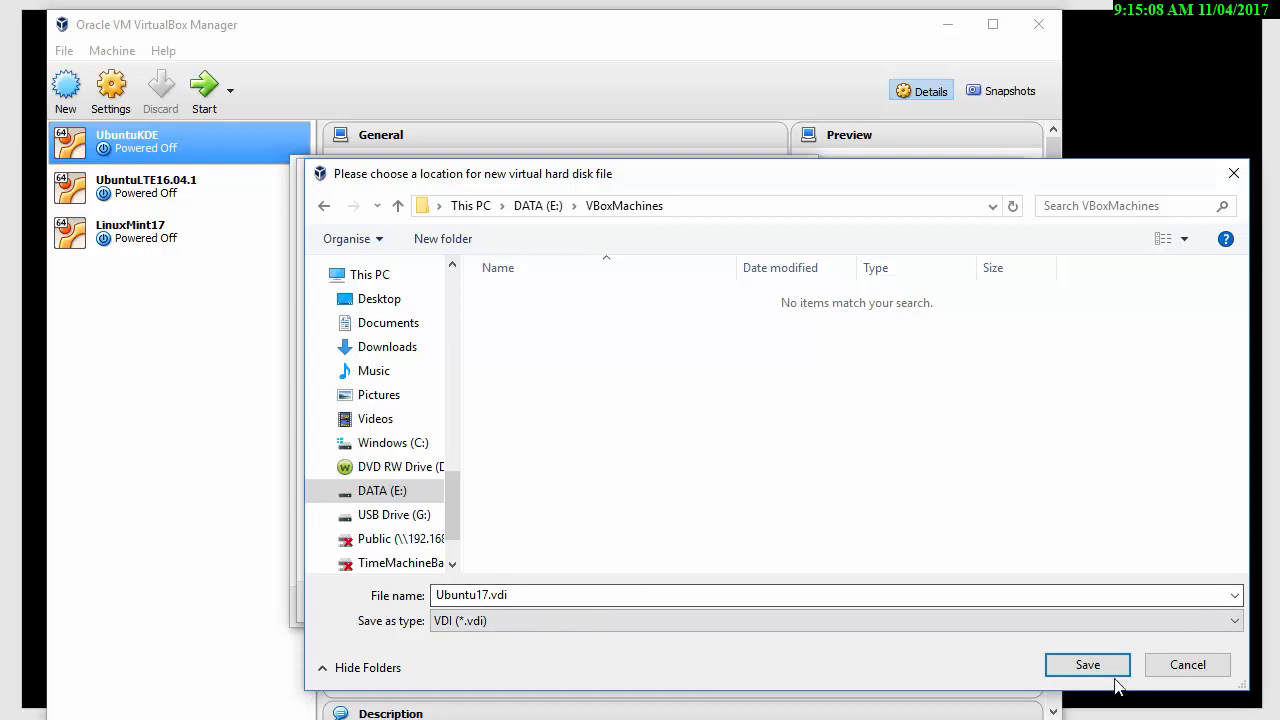
pyautogui.click(1087, 664)
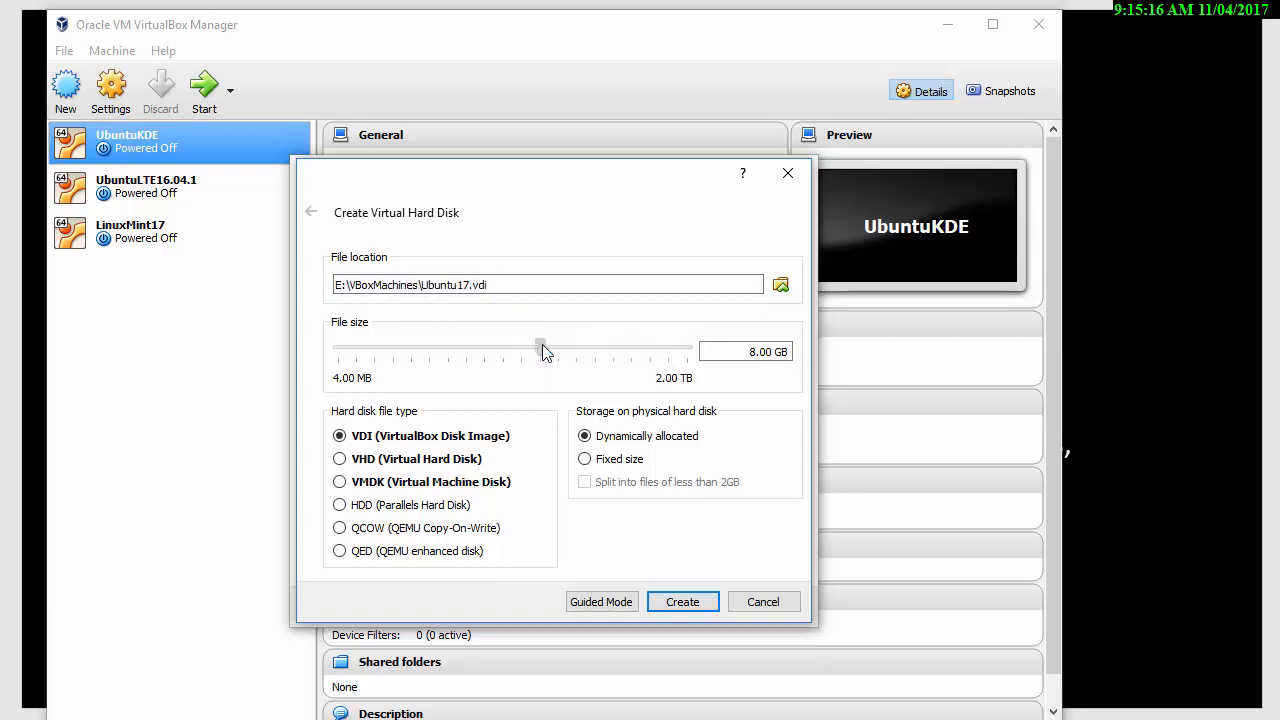
# - Size the disk to about 62 GB, keep the VDI format and create the machine
pyautogui.moveTo(540, 351); pyautogui.dragTo(583, 351)
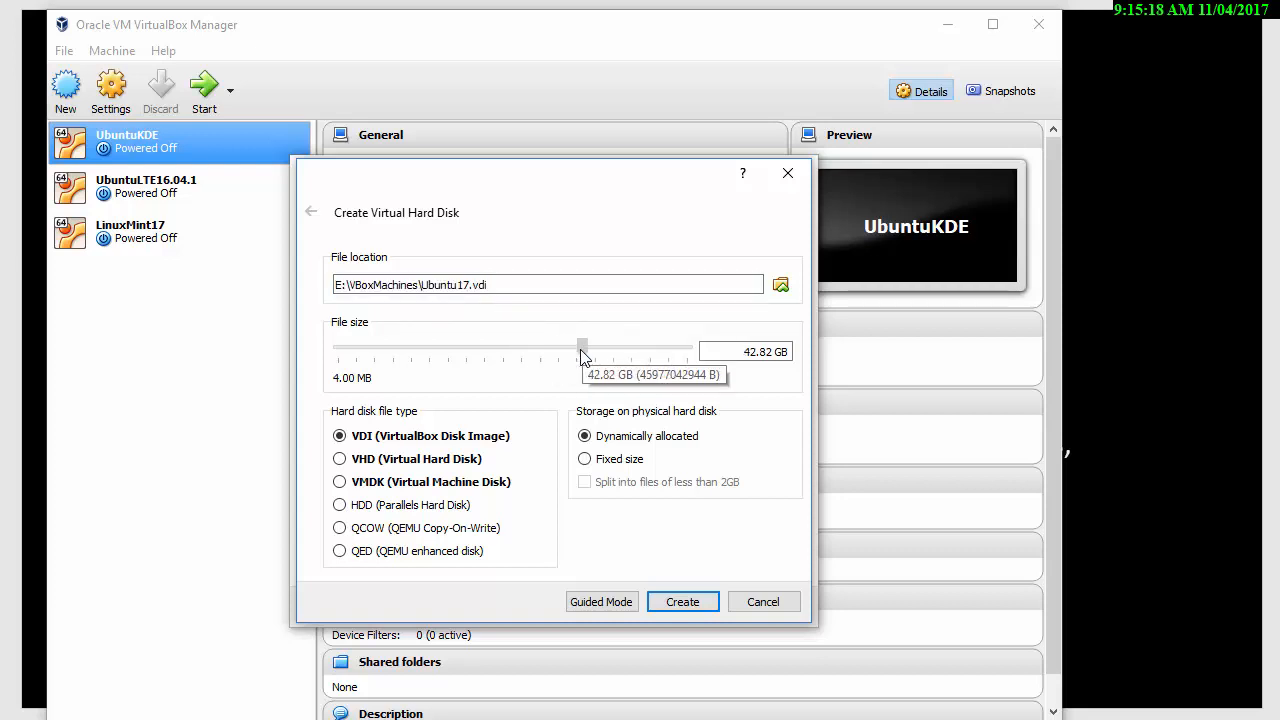
pyautogui.moveTo(583, 347); pyautogui.dragTo(592, 347)
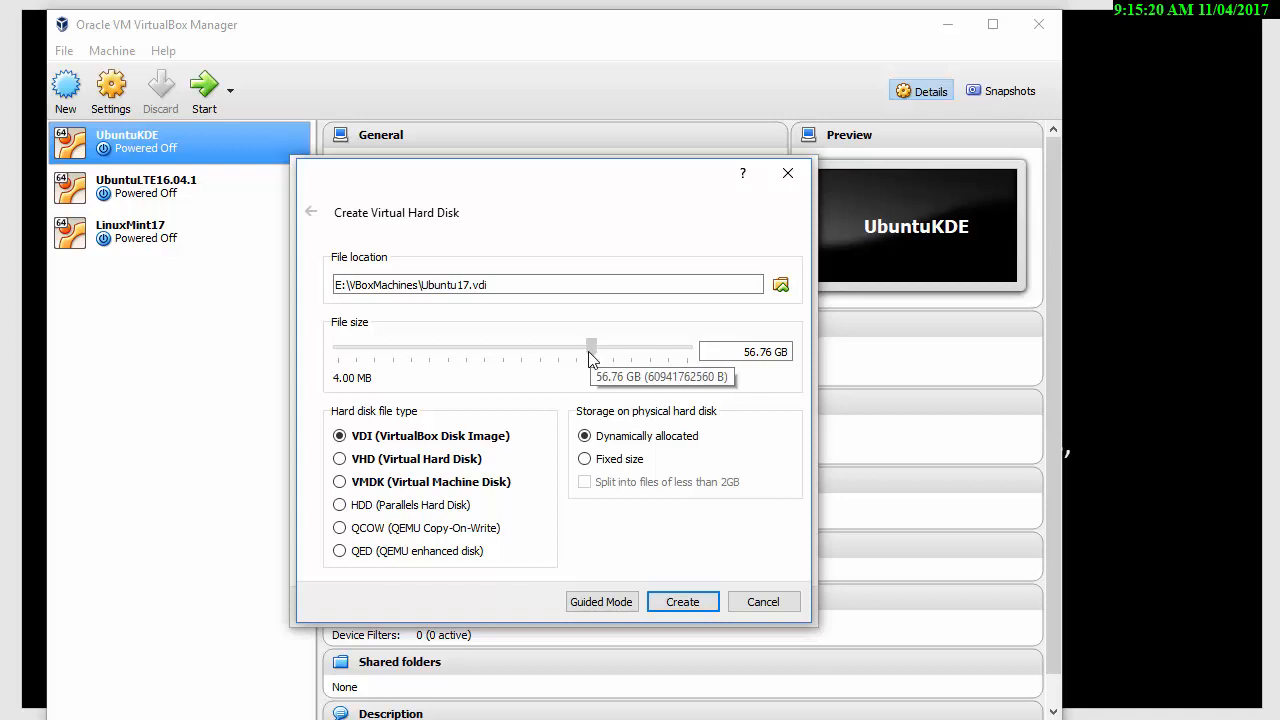
pyautogui.moveTo(592, 347); pyautogui.dragTo(586, 347)
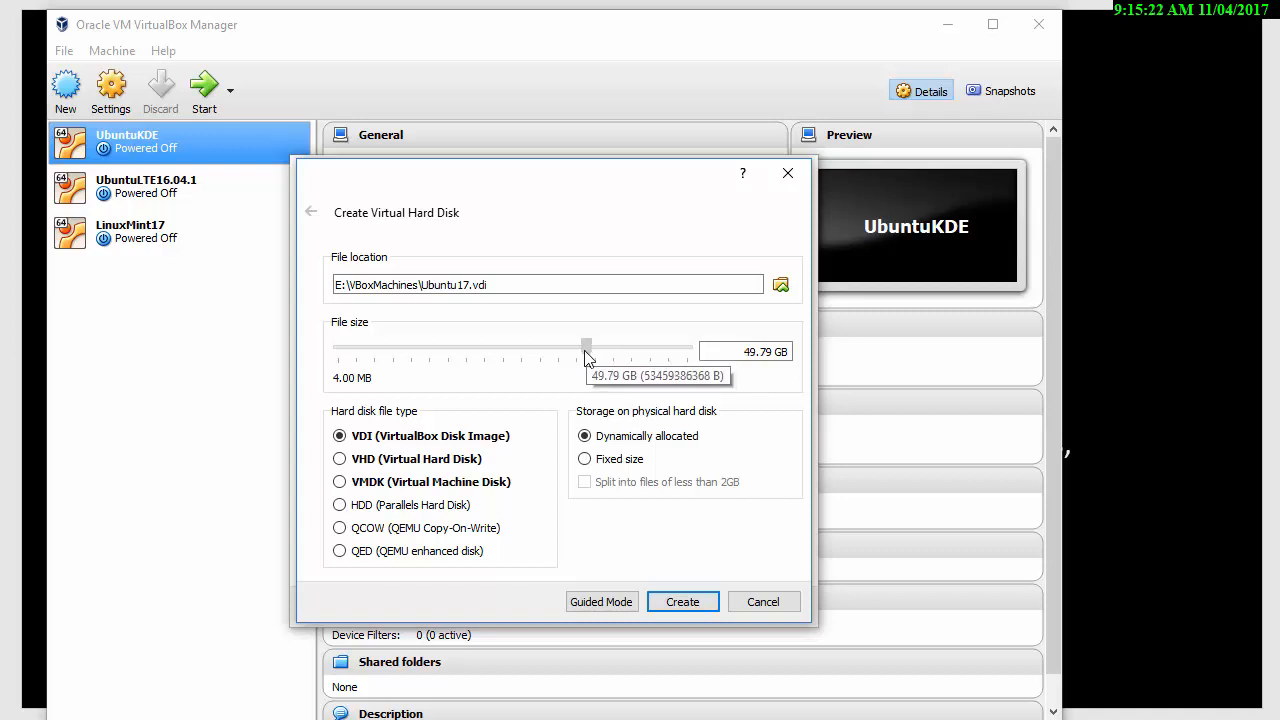
pyautogui.moveTo(586, 348); pyautogui.dragTo(595, 348)
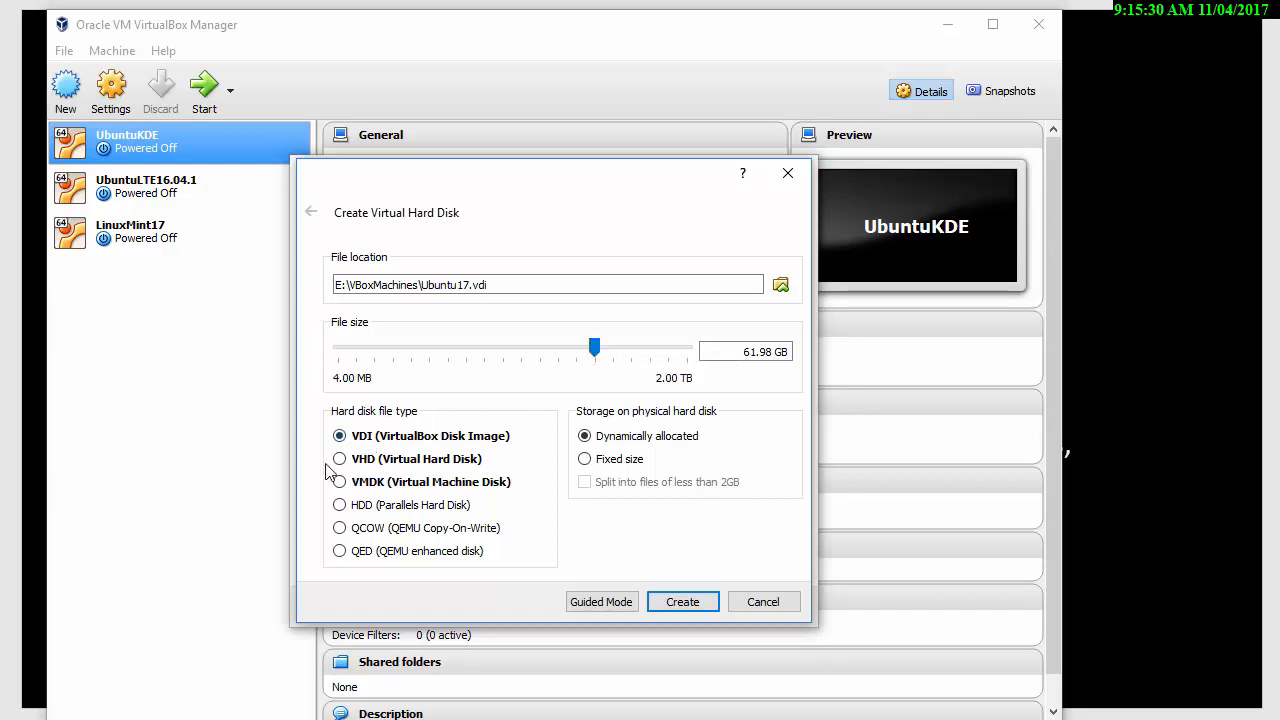
pyautogui.click(339, 481)
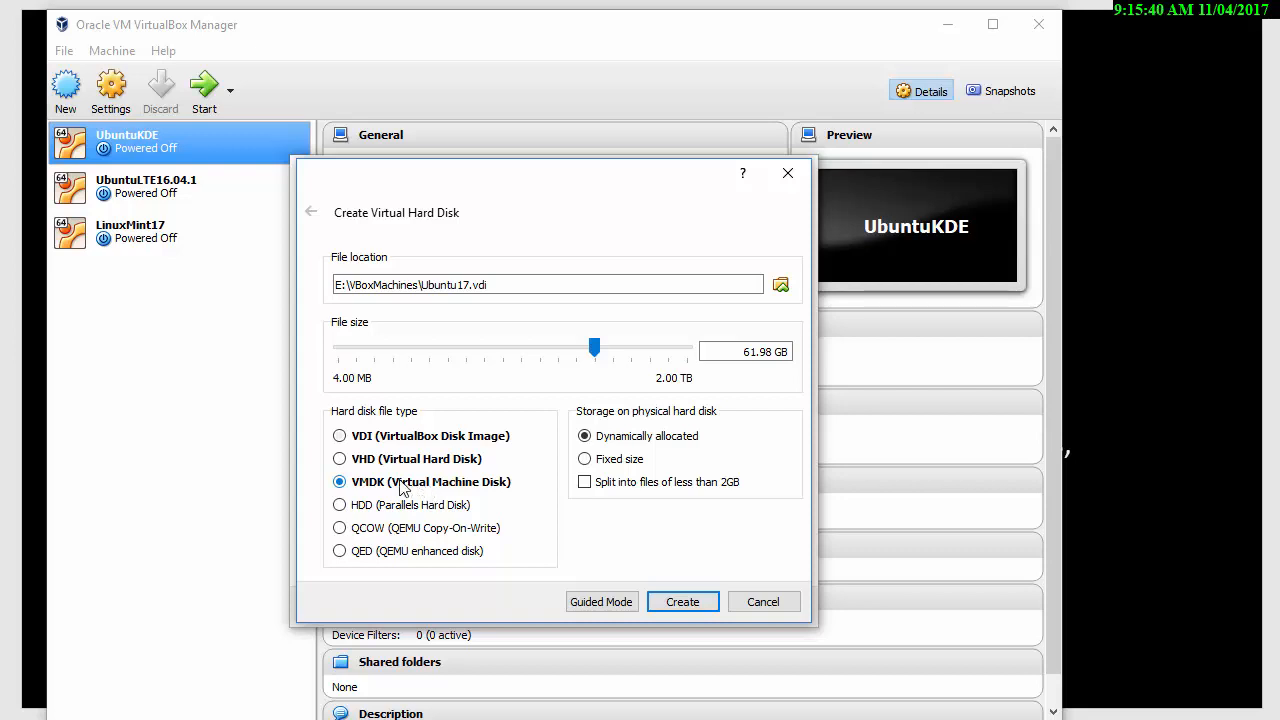
pyautogui.click(339, 435)
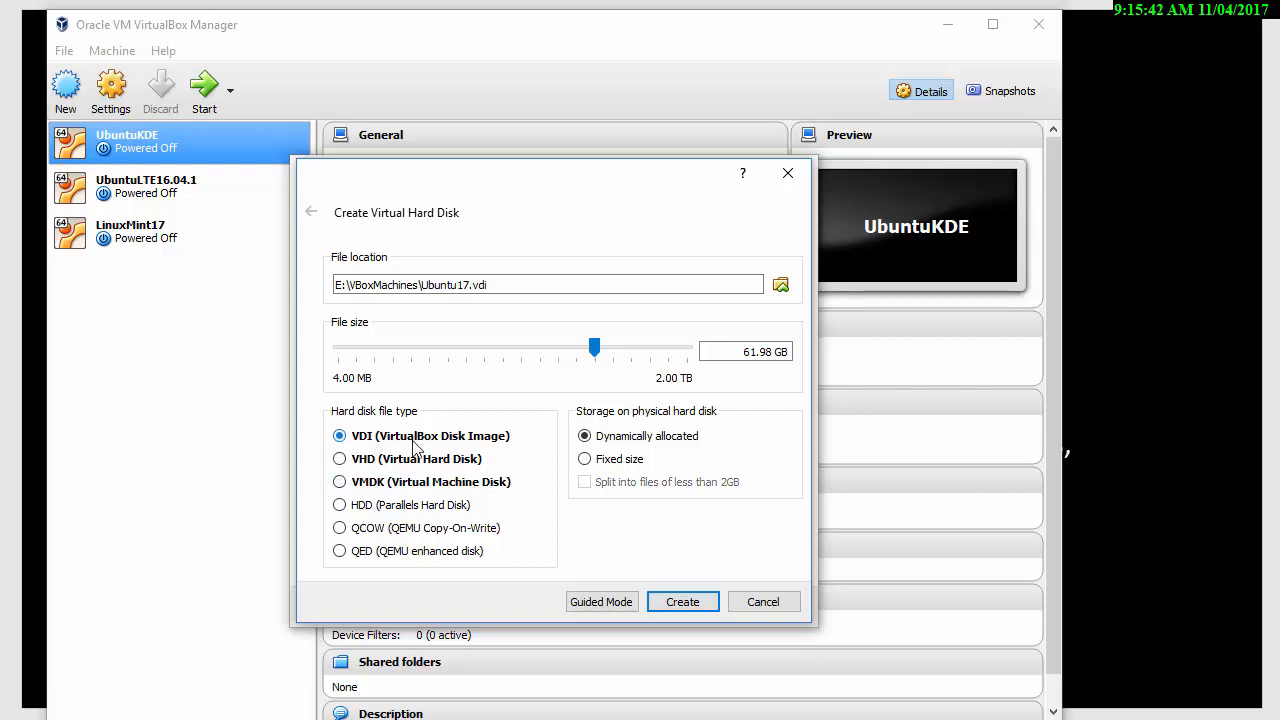
pyautogui.moveTo(682, 601)
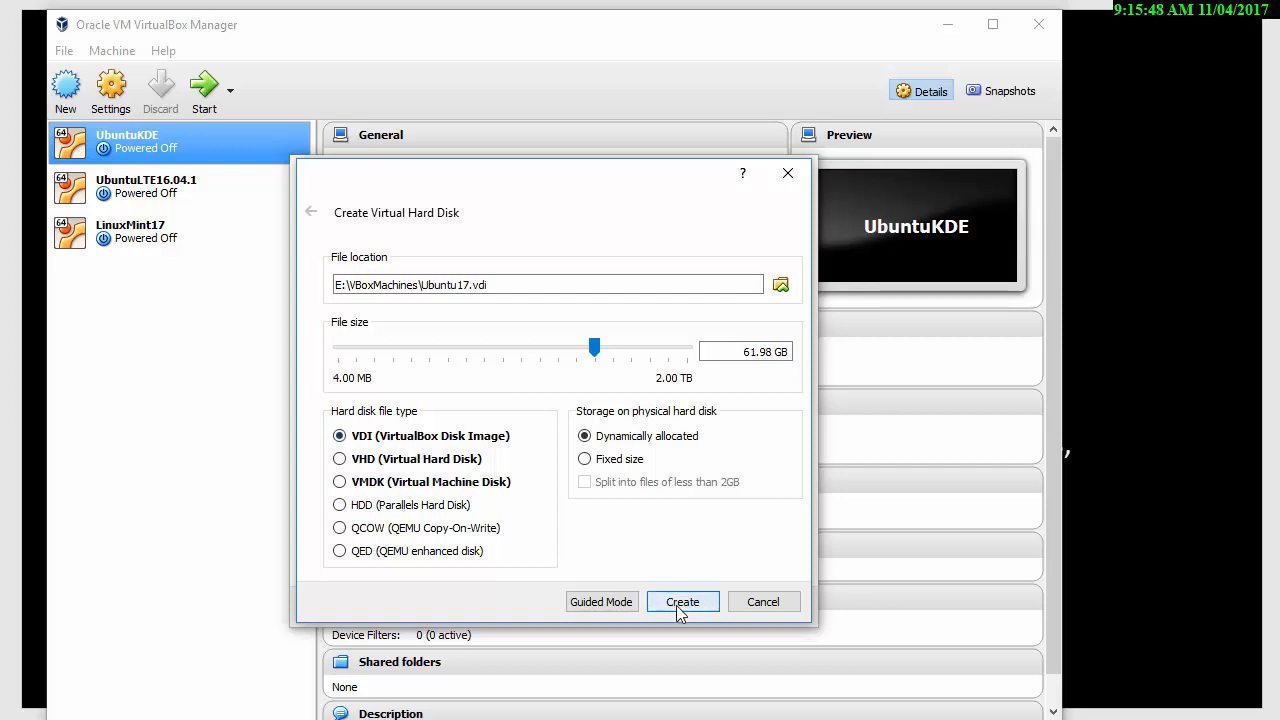
pyautogui.click(682, 602)
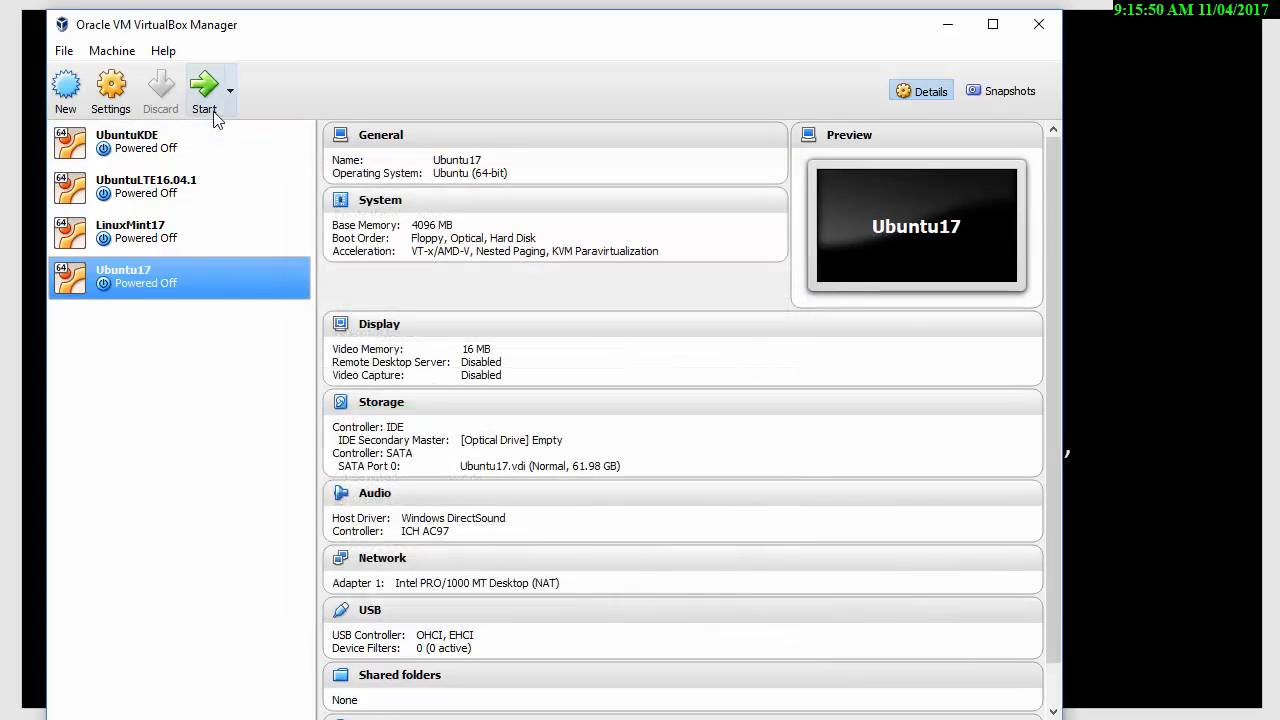
pyautogui.moveTo(127, 283)
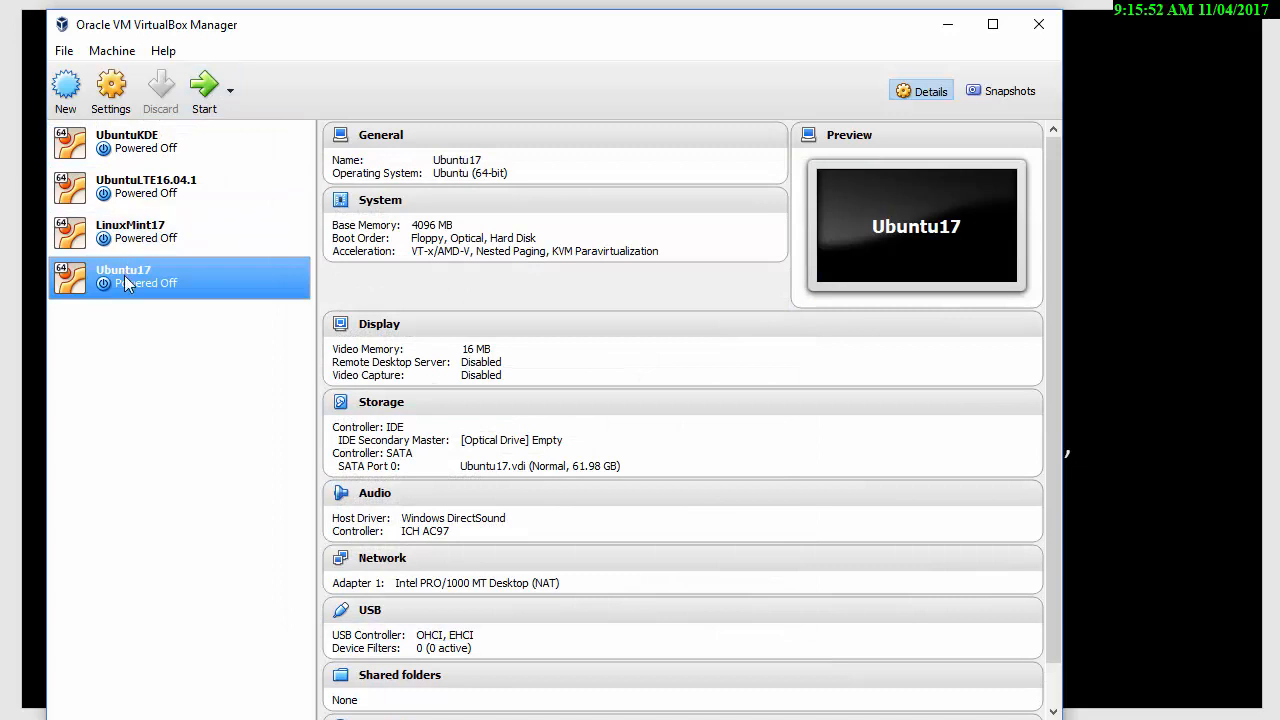
# - Bring up the Settings window for the Ubuntu17 machine
pyautogui.click(111, 85)
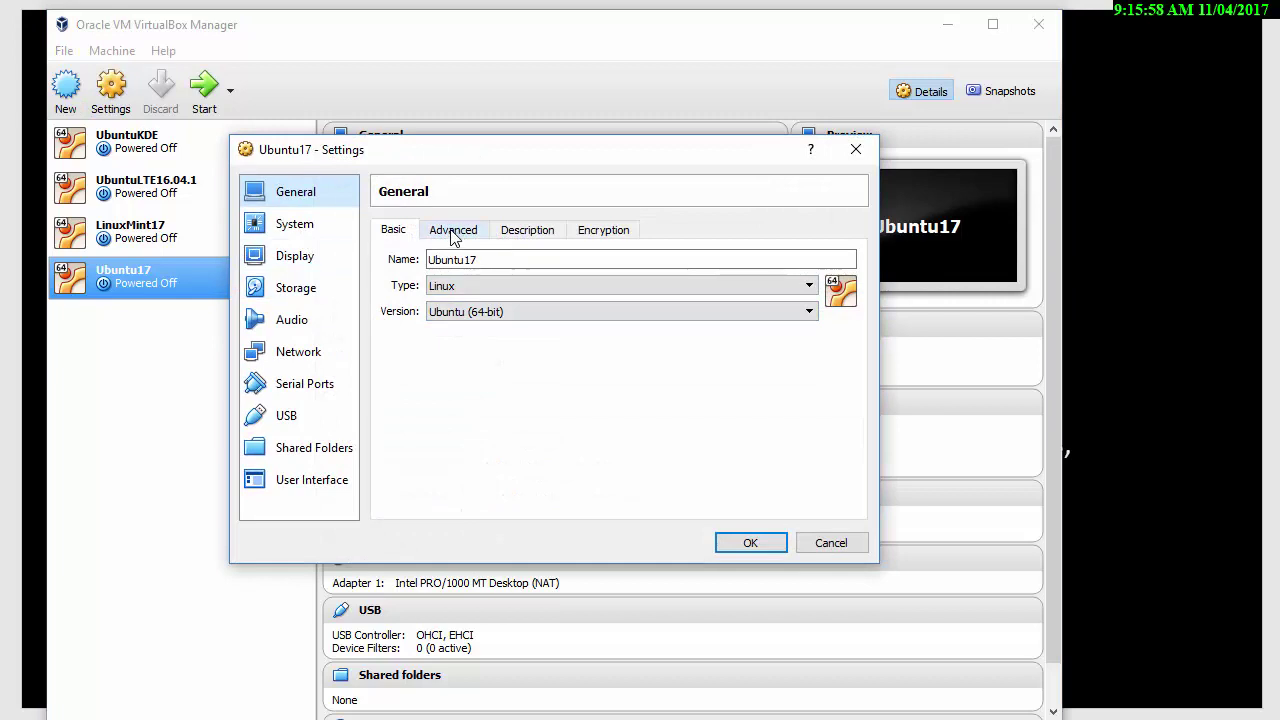
# - In General > Advanced set Drag'n'Drop to Bidirectional, then show the Description notes
pyautogui.click(453, 229)
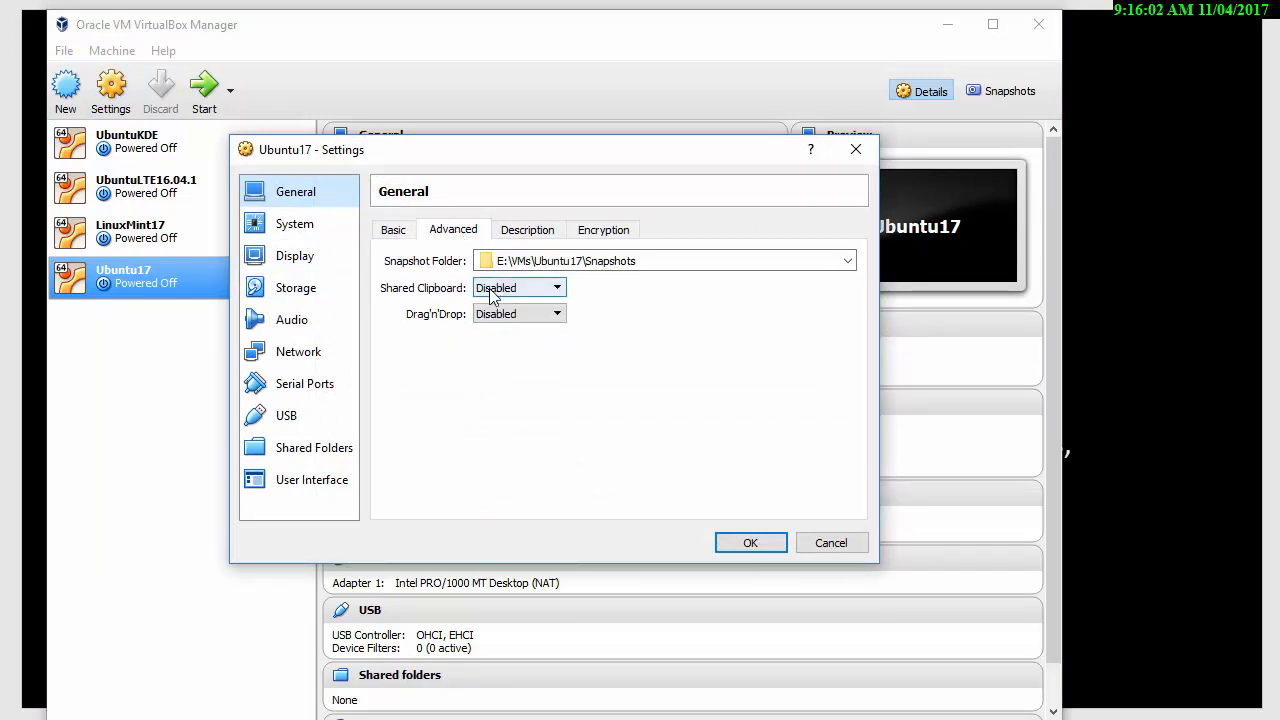
pyautogui.click(556, 287)
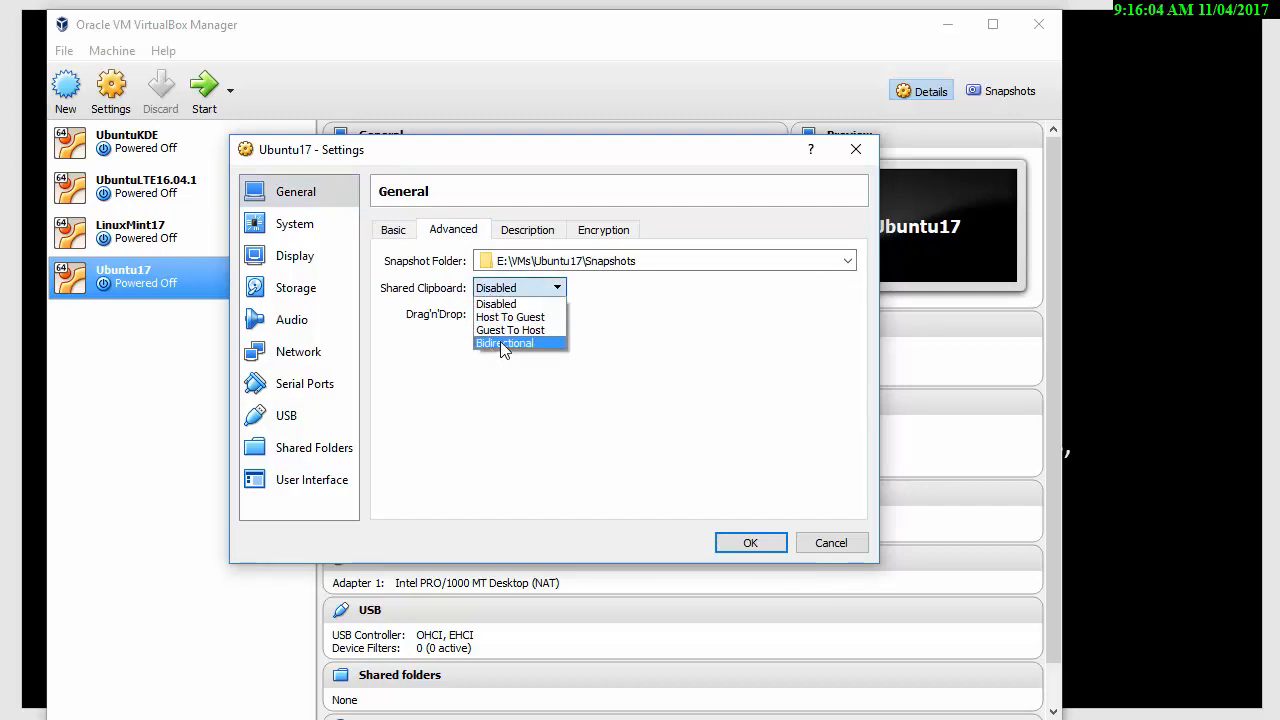
pyautogui.click(503, 343)
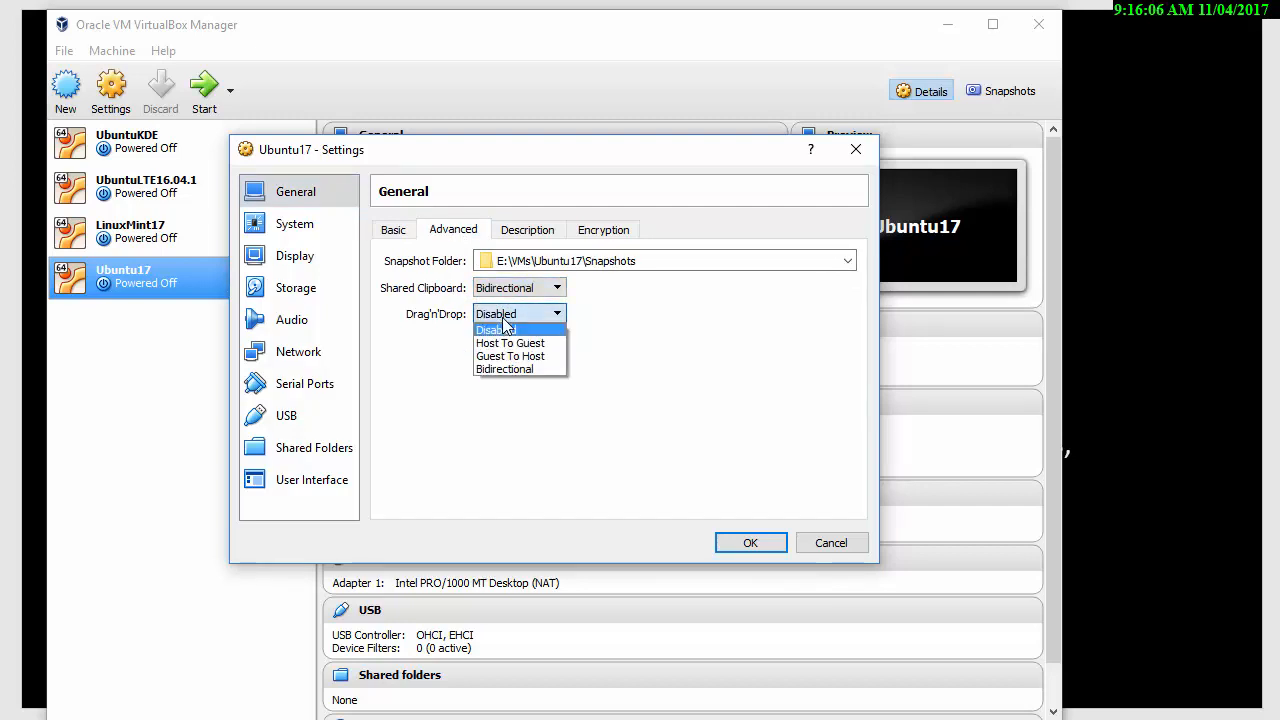
pyautogui.click(515, 369)
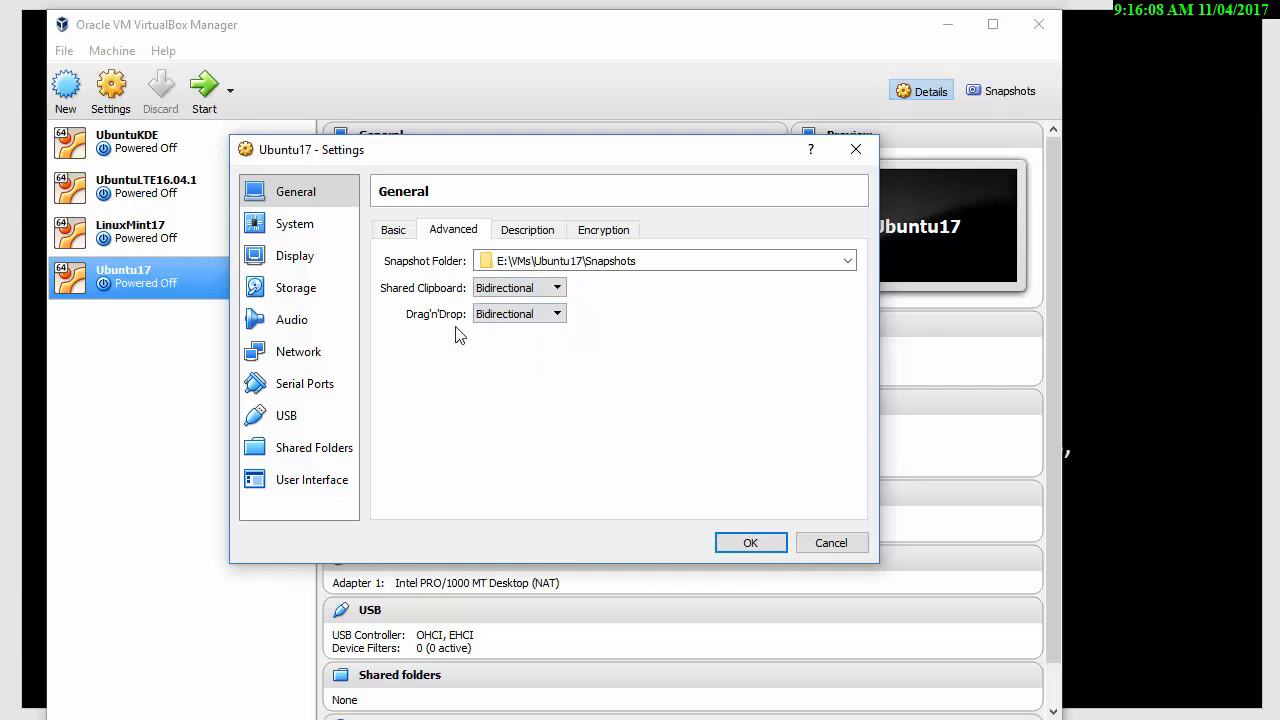
pyautogui.moveTo(440, 331)
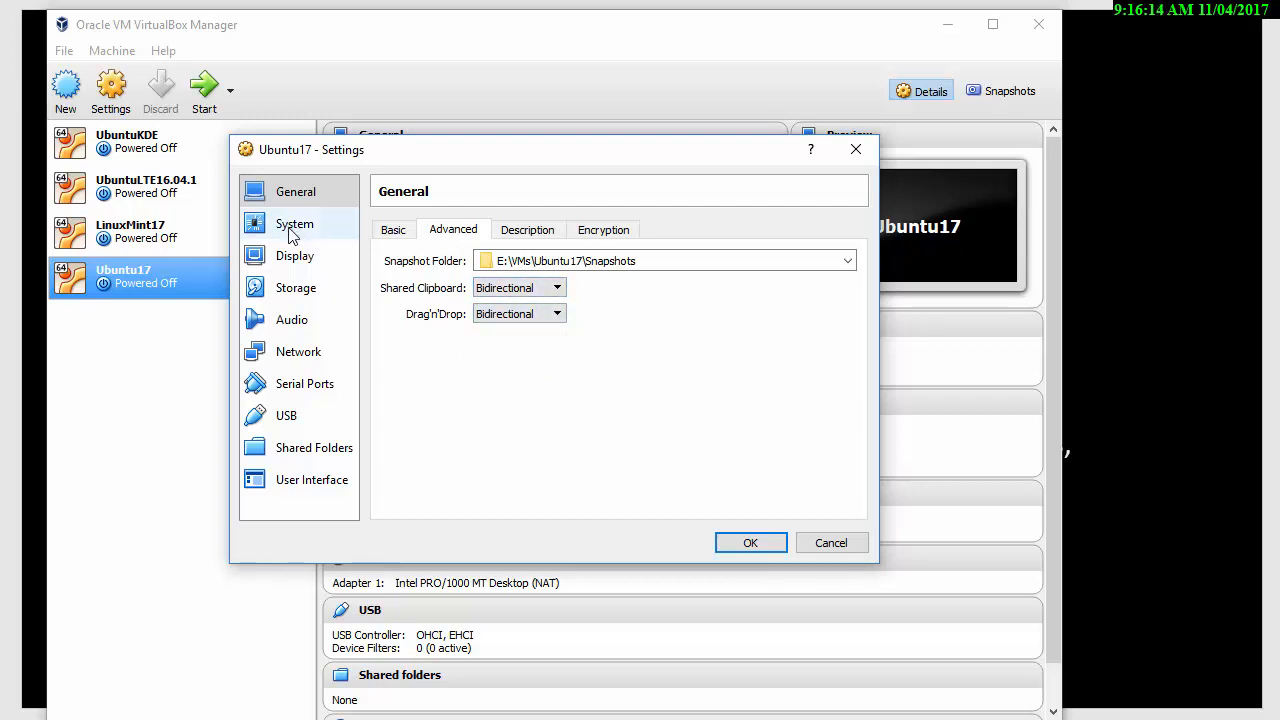
pyautogui.click(527, 229)
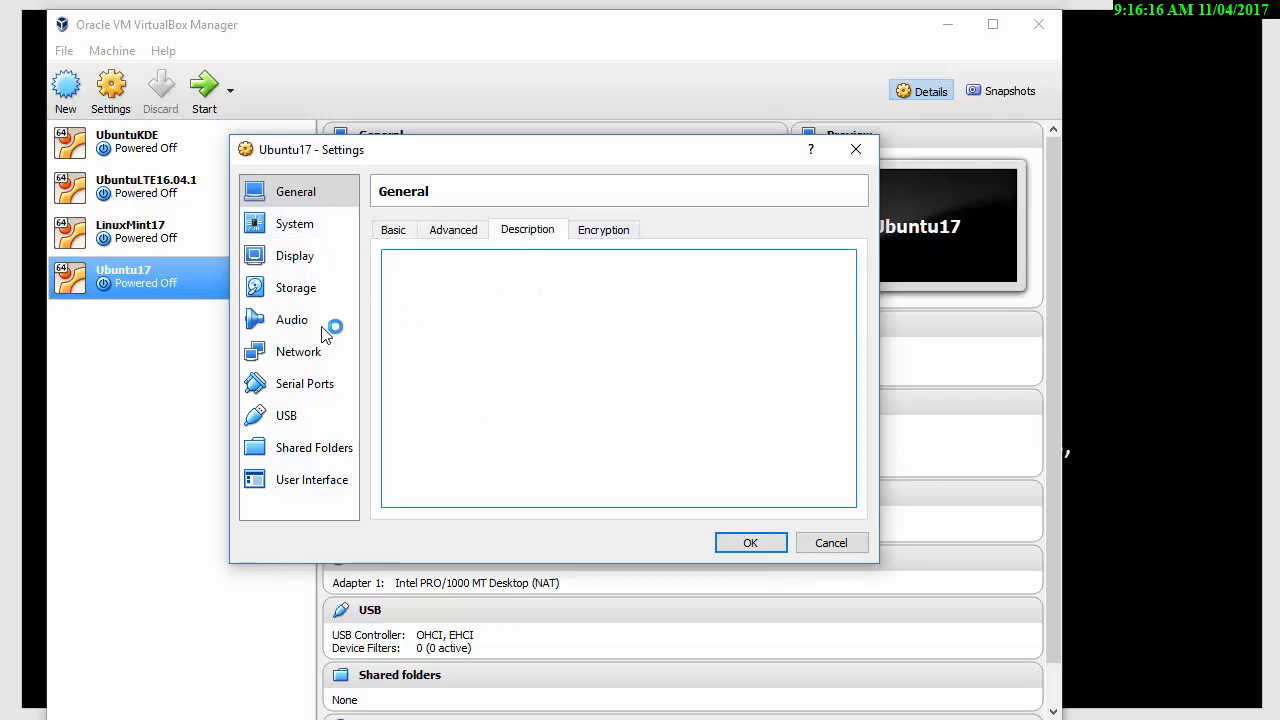
pyautogui.write('T')
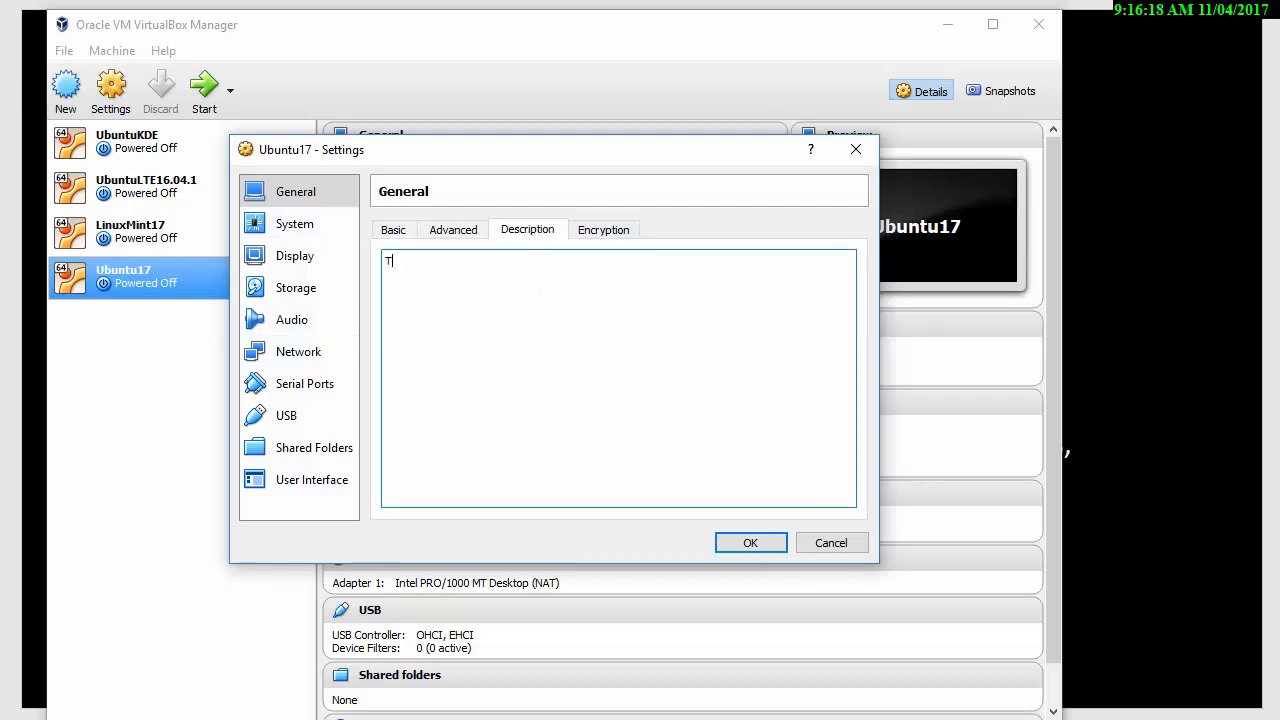
pyautogui.write('esting the')
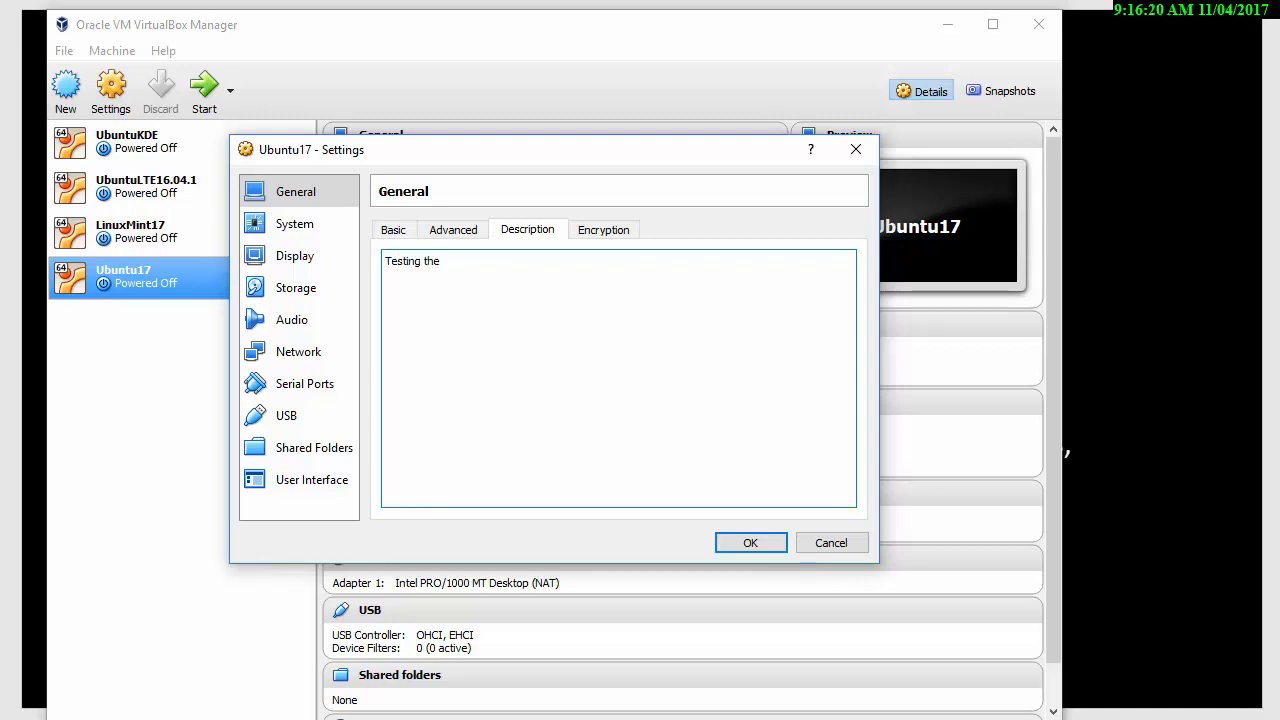
pyautogui.write('Ubuntu i')
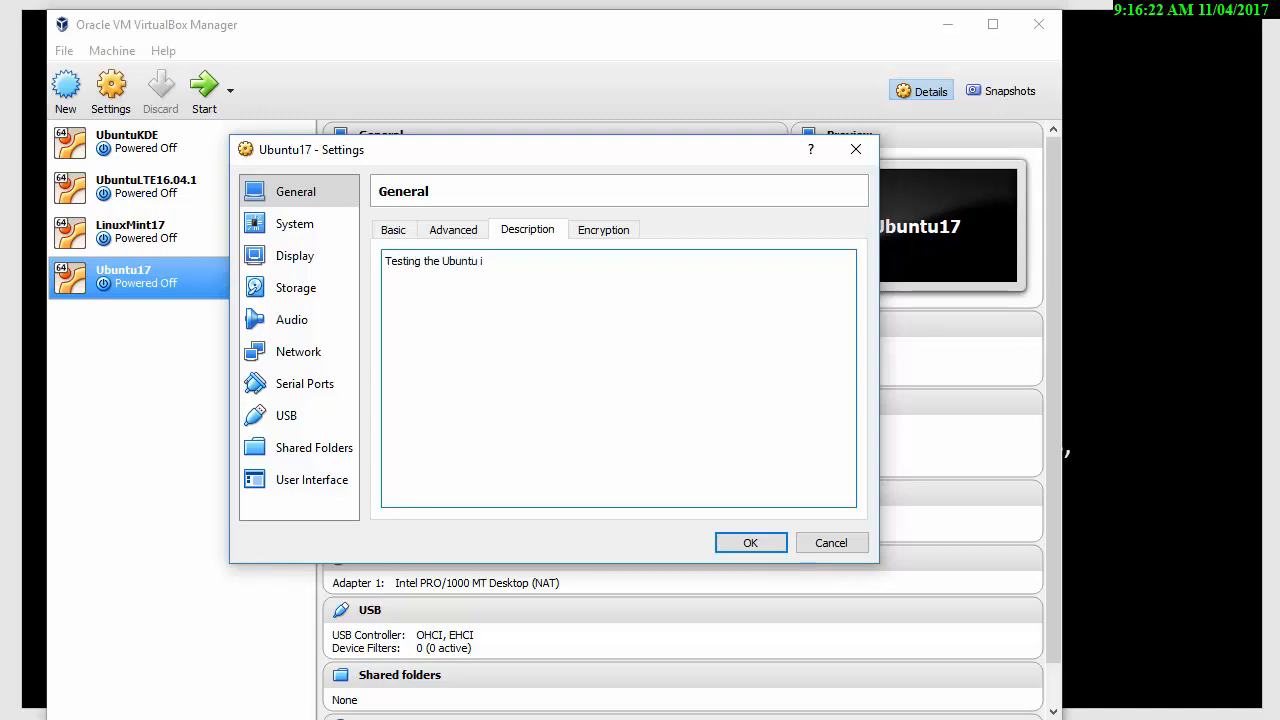
pyautogui.write('nstallation')
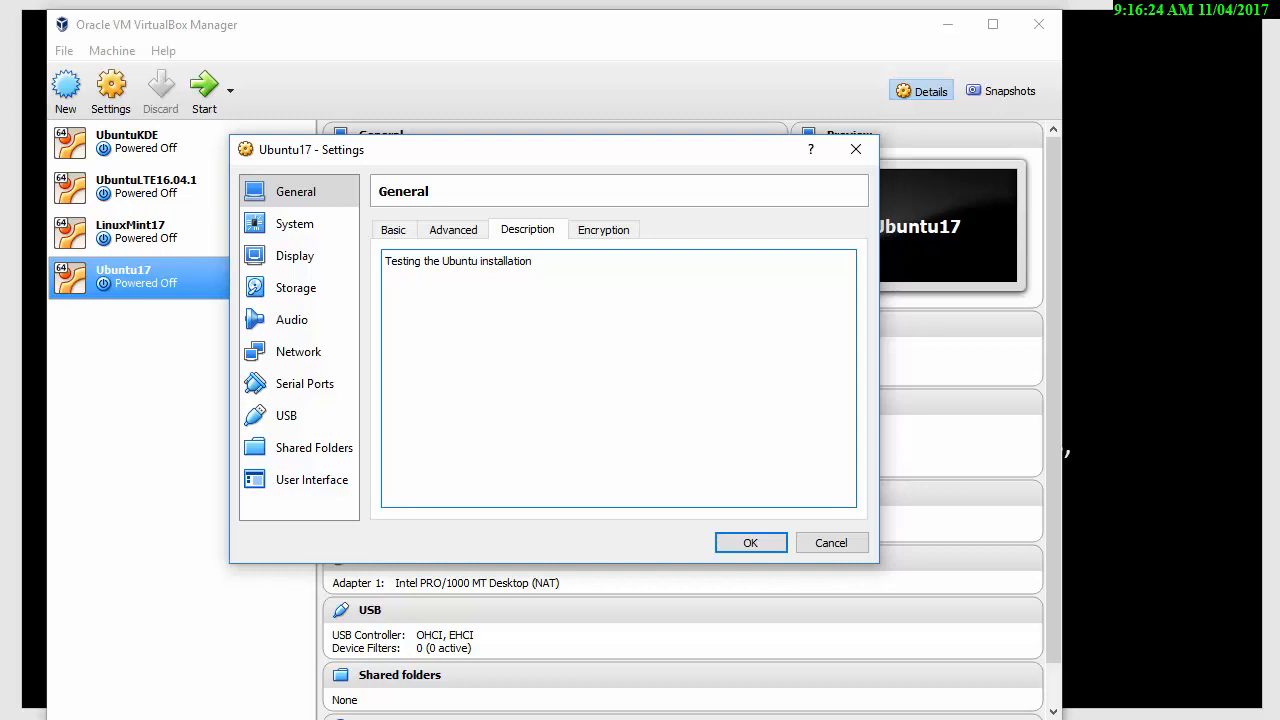
pyautogui.write('4GM')
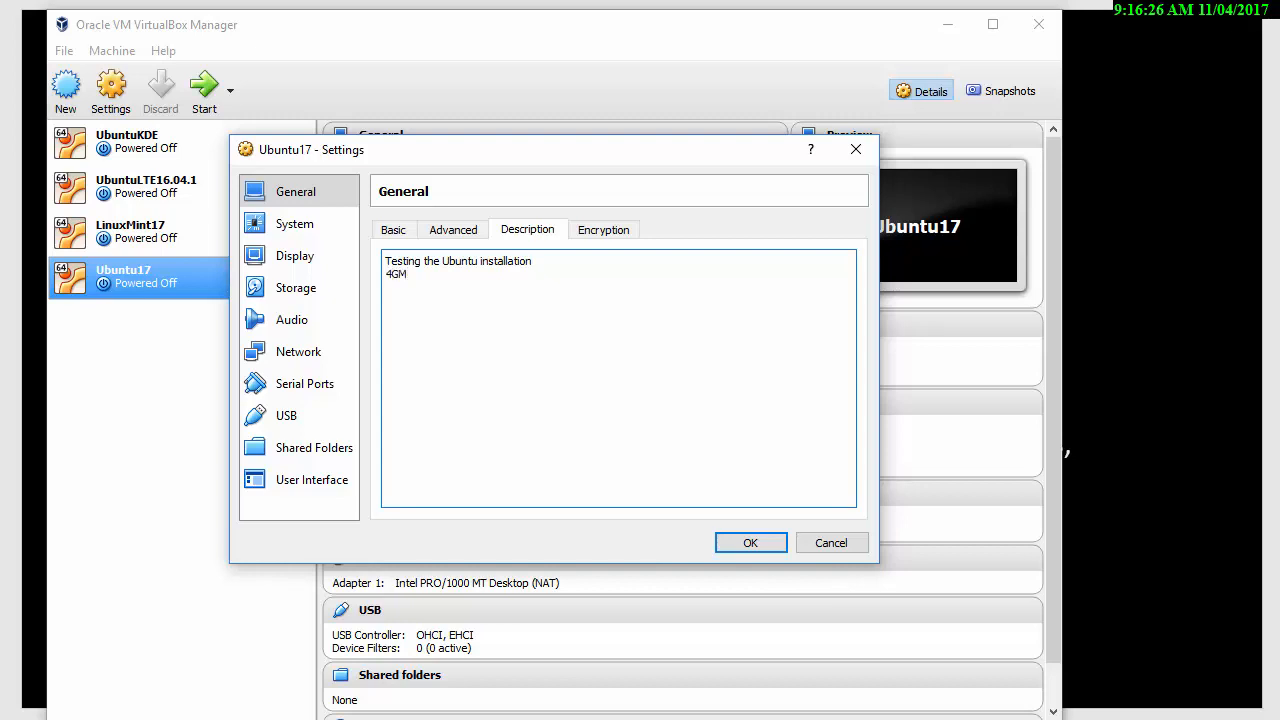
pyautogui.write('B')
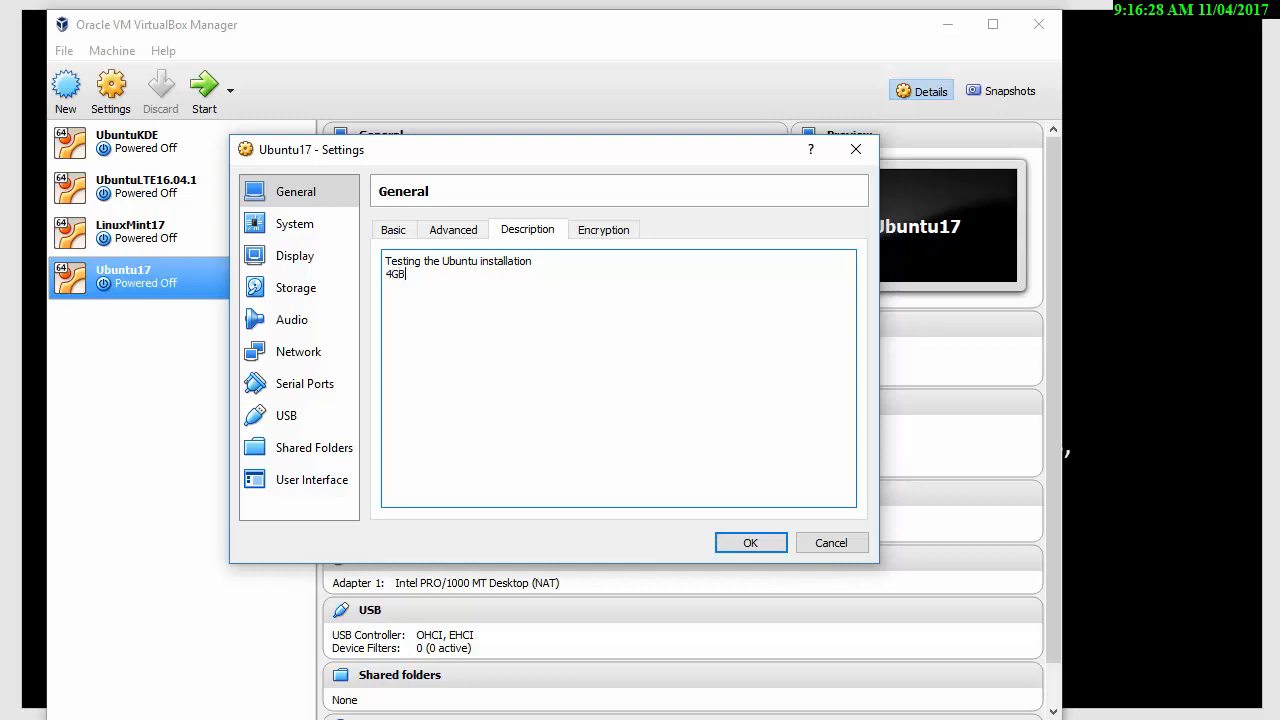
pyautogui.write('memory')
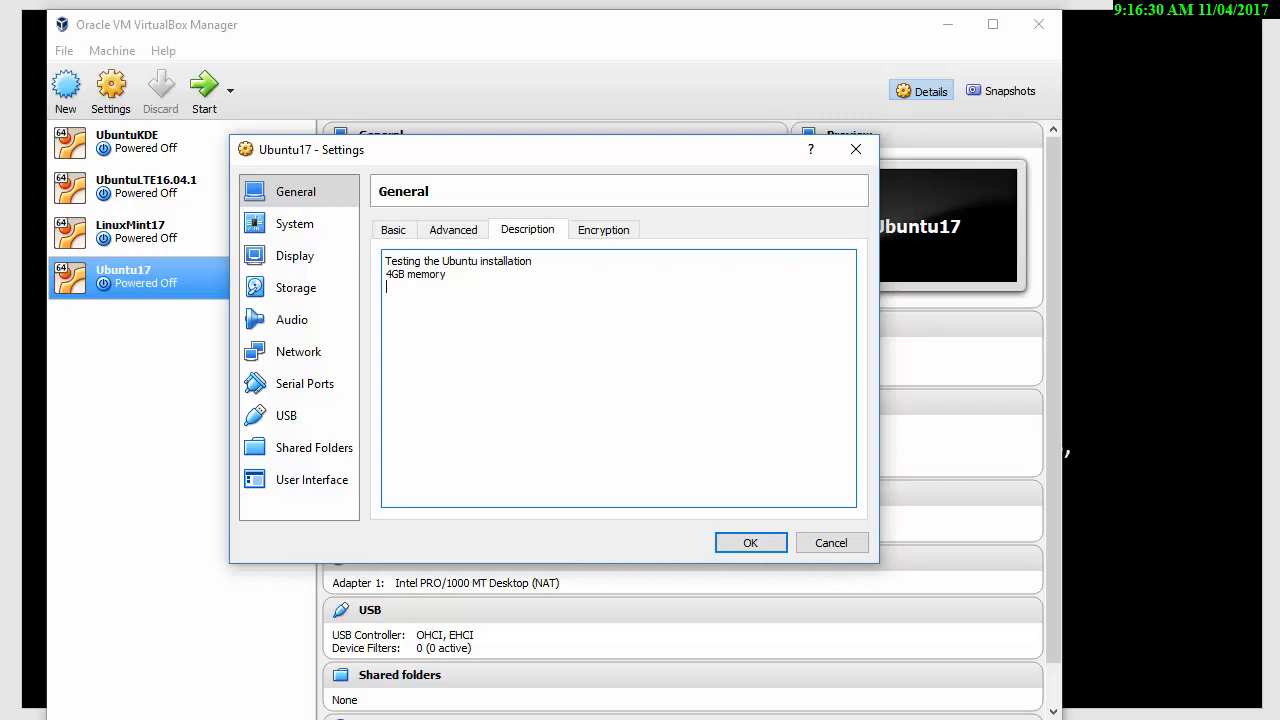
pyautogui.write('60')
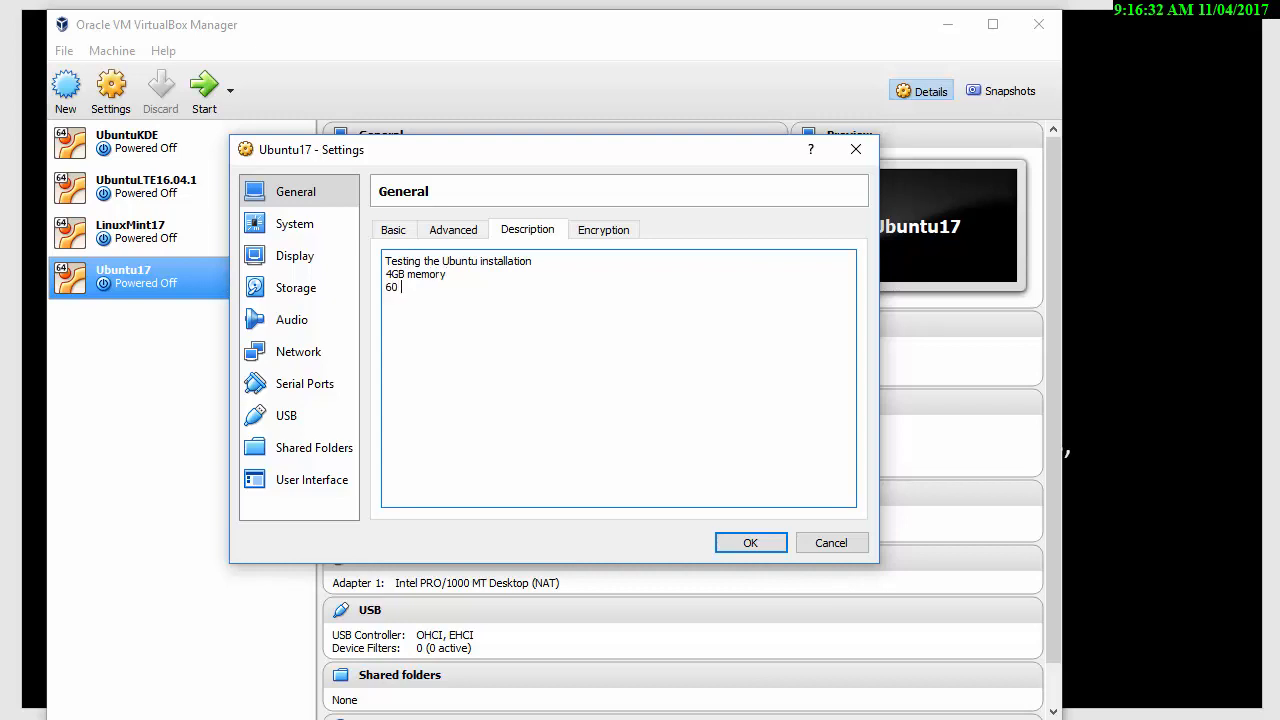
pyautogui.write('GB ha')
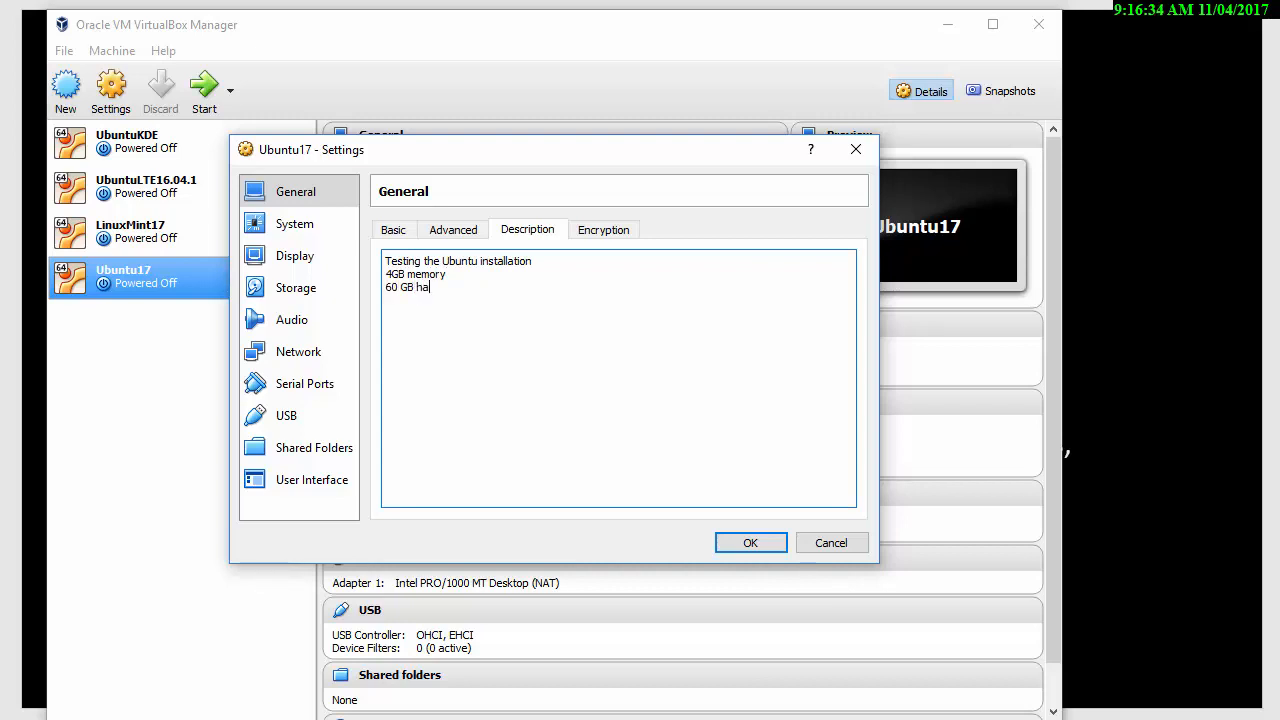
pyautogui.write('rd disk')
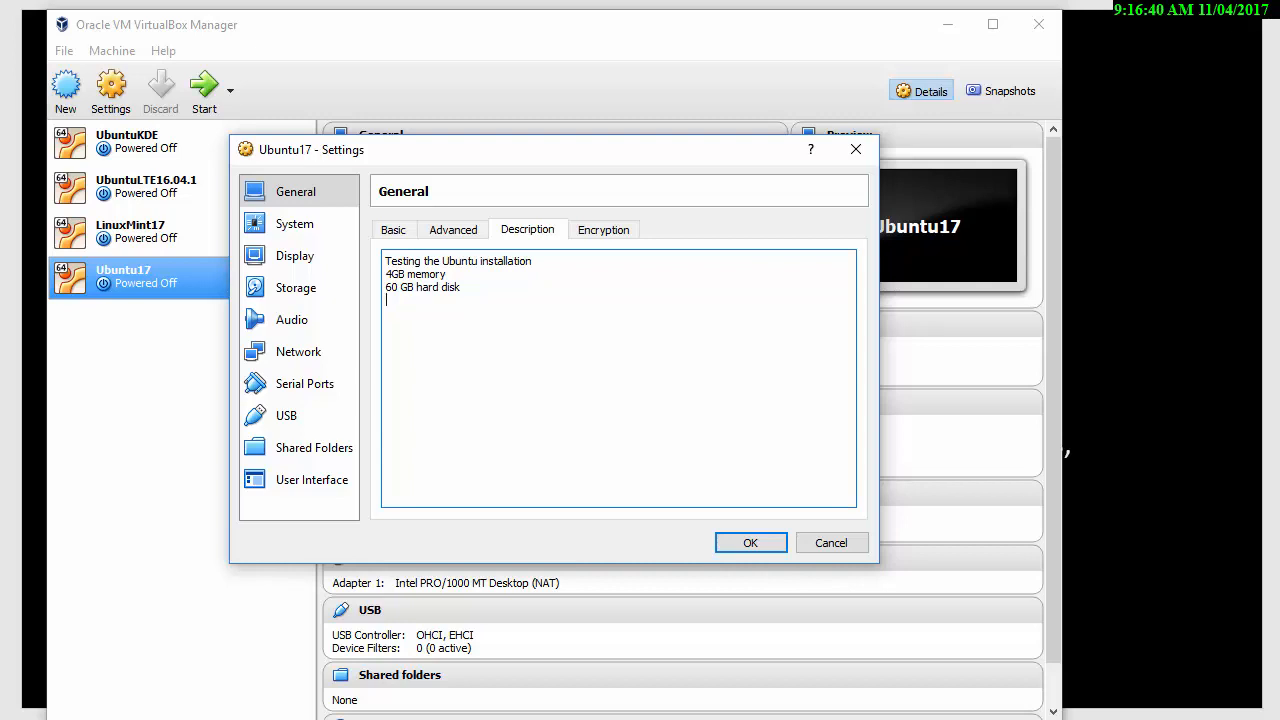
pyautogui.write('pw:')
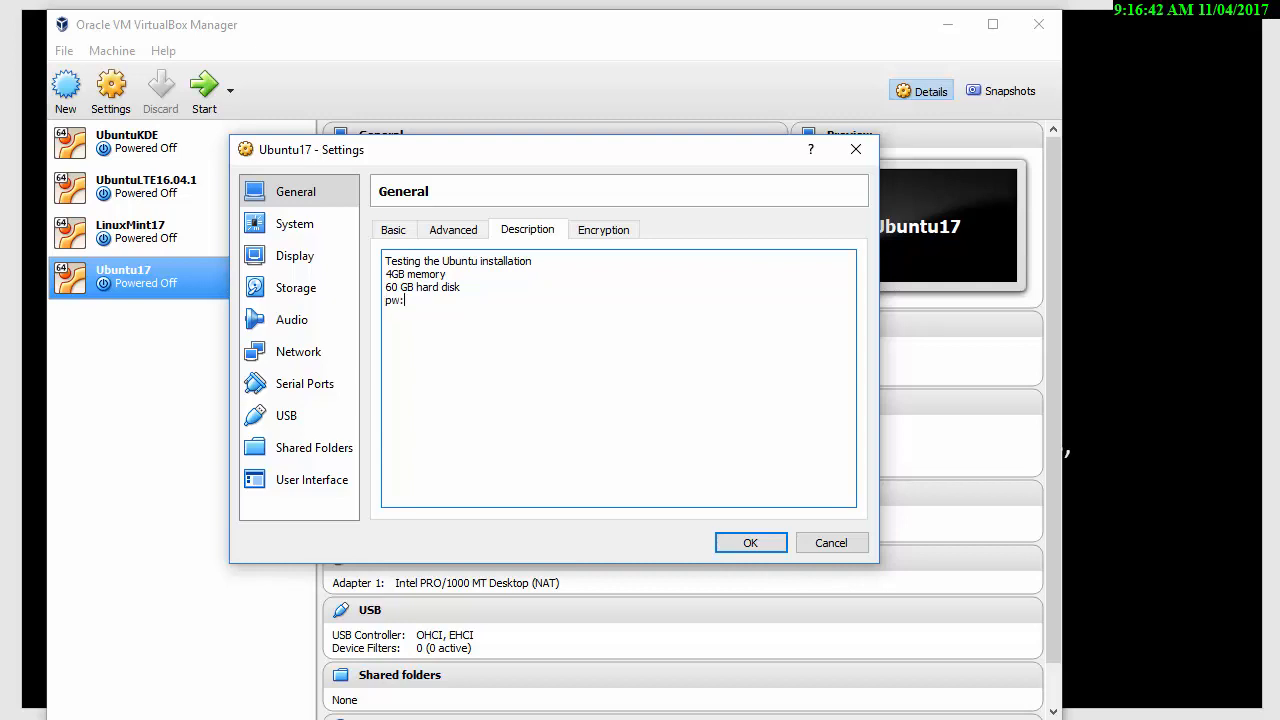
pyautogui.write('test')
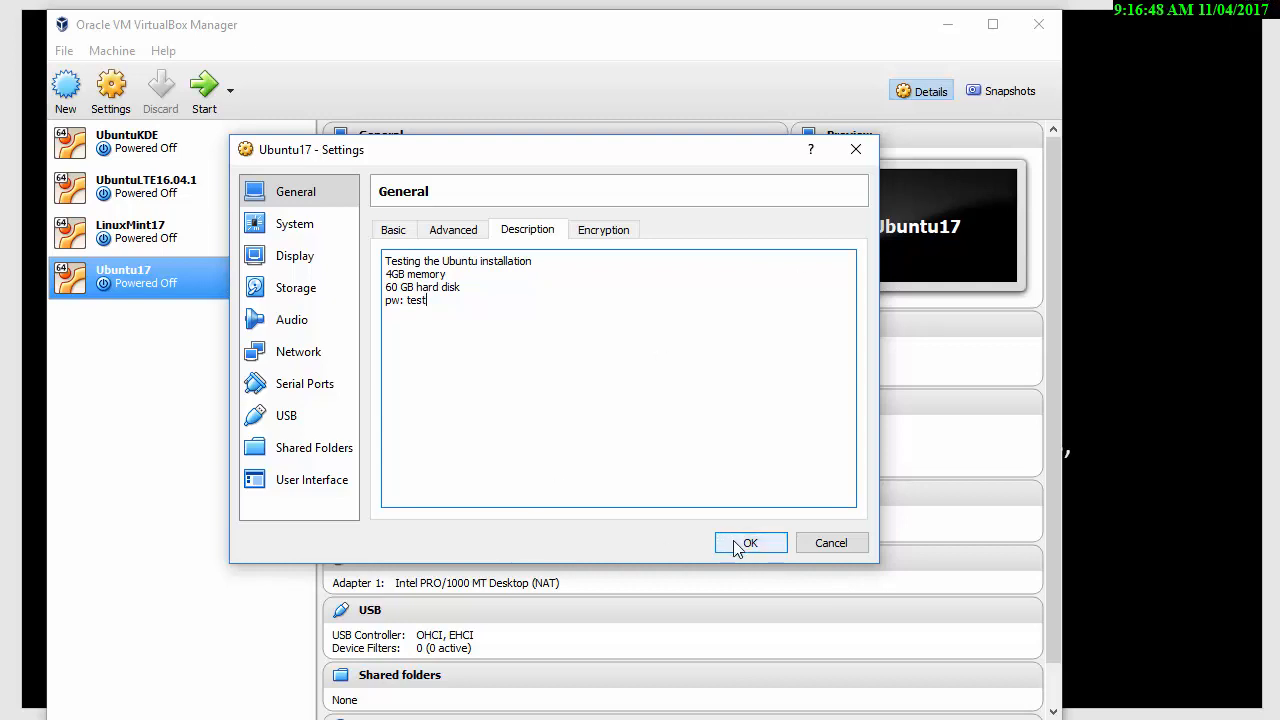
pyautogui.click(750, 543)
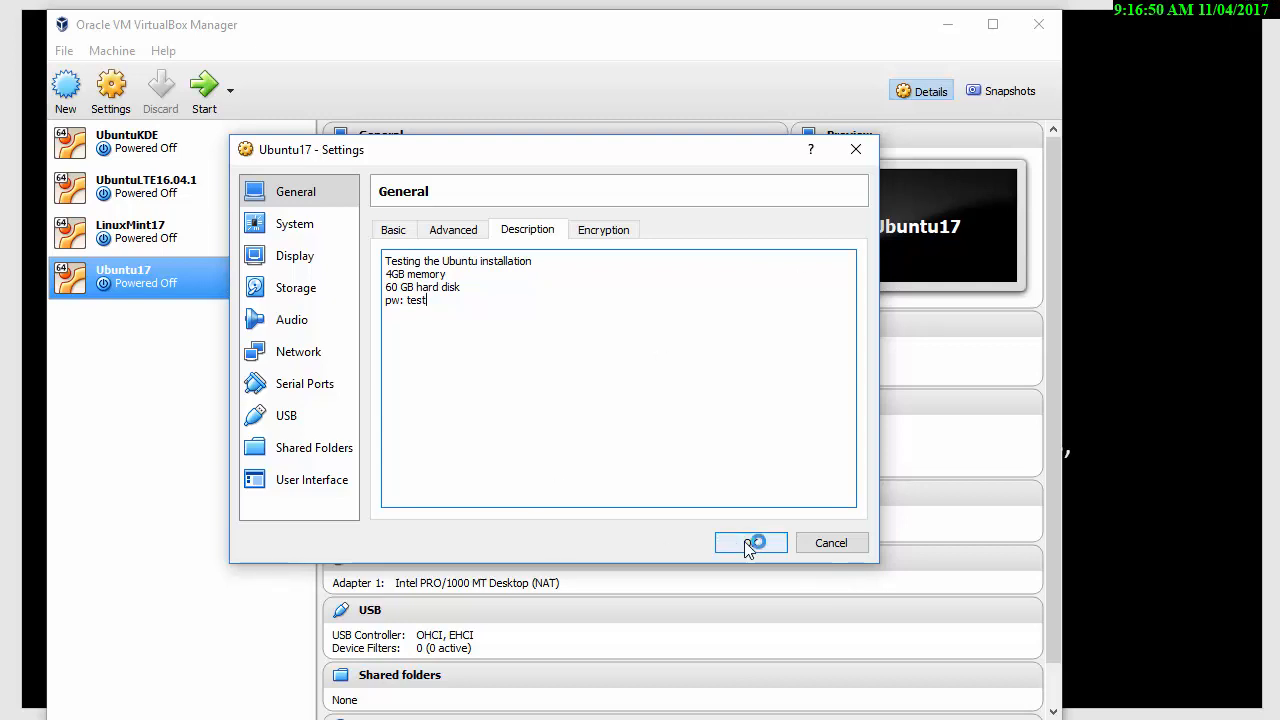
pyautogui.click(750, 543)
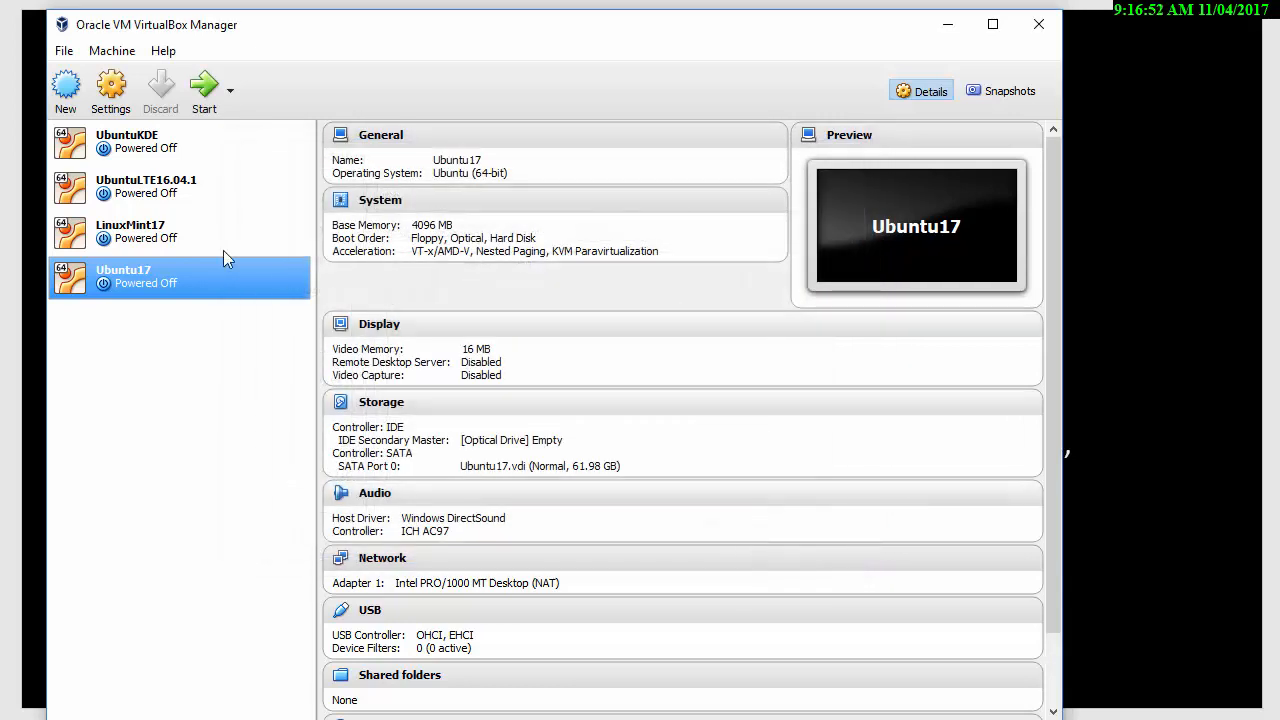
pyautogui.moveTo(203, 82)
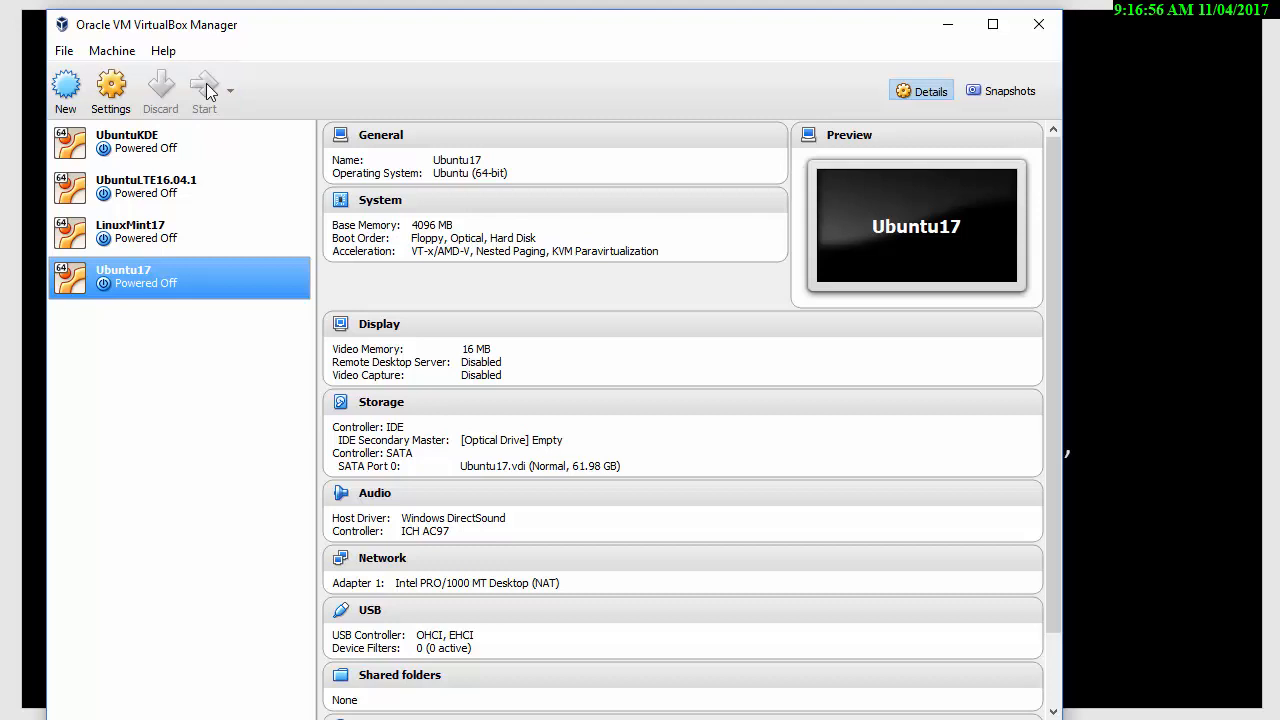
# - Start Ubuntu17 booting from the ubuntu-17.04-desktop-amd64.iso image
pyautogui.click(203, 85)
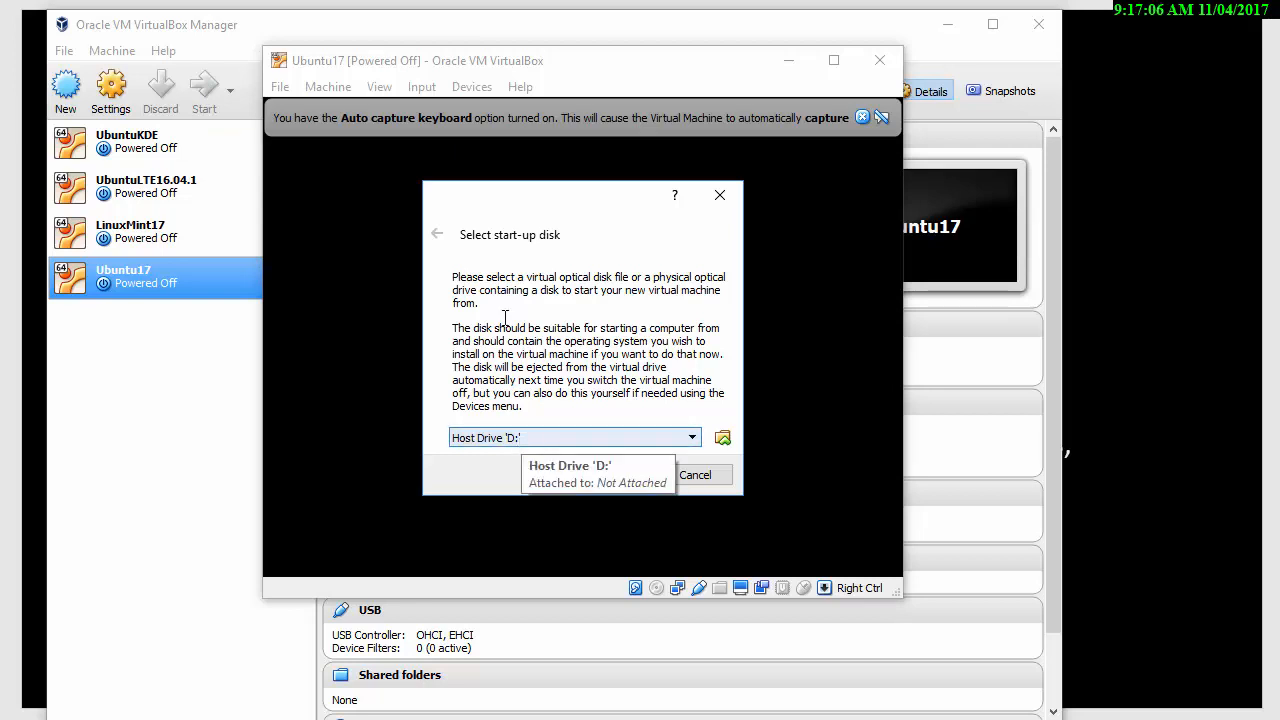
pyautogui.click(575, 437)
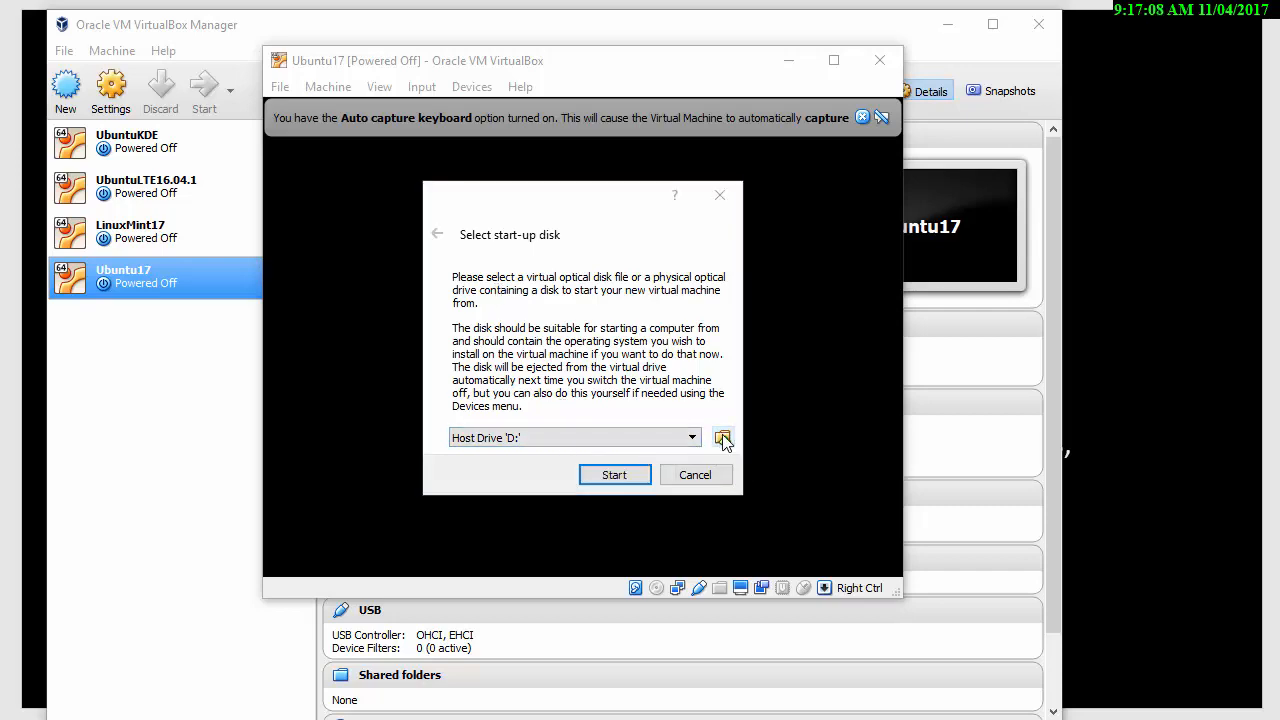
pyautogui.click(723, 438)
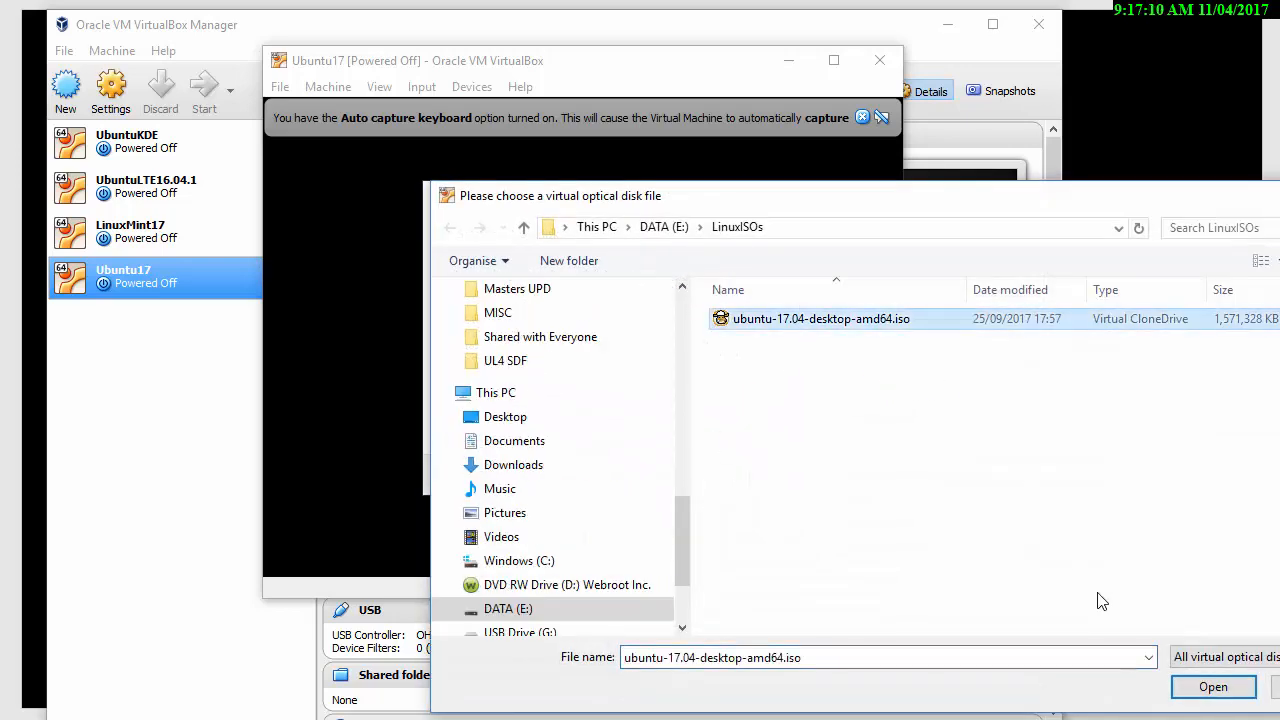
pyautogui.click(1213, 687)
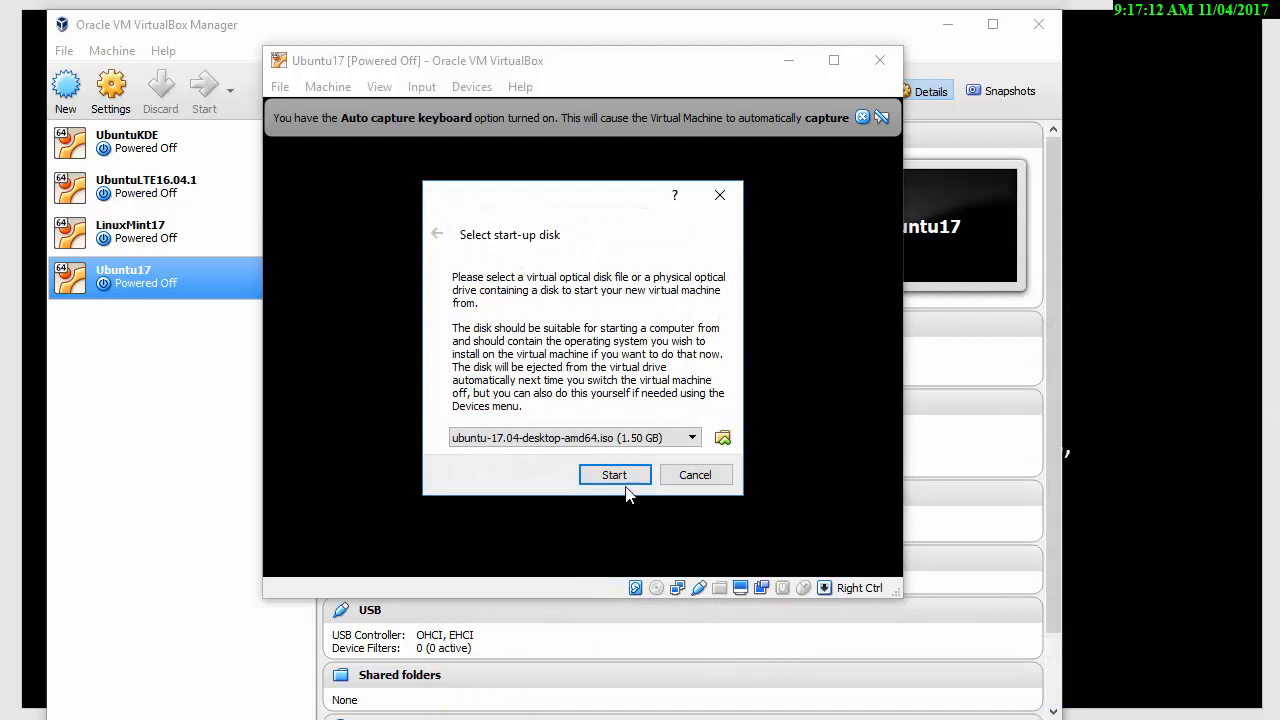
pyautogui.click(614, 474)
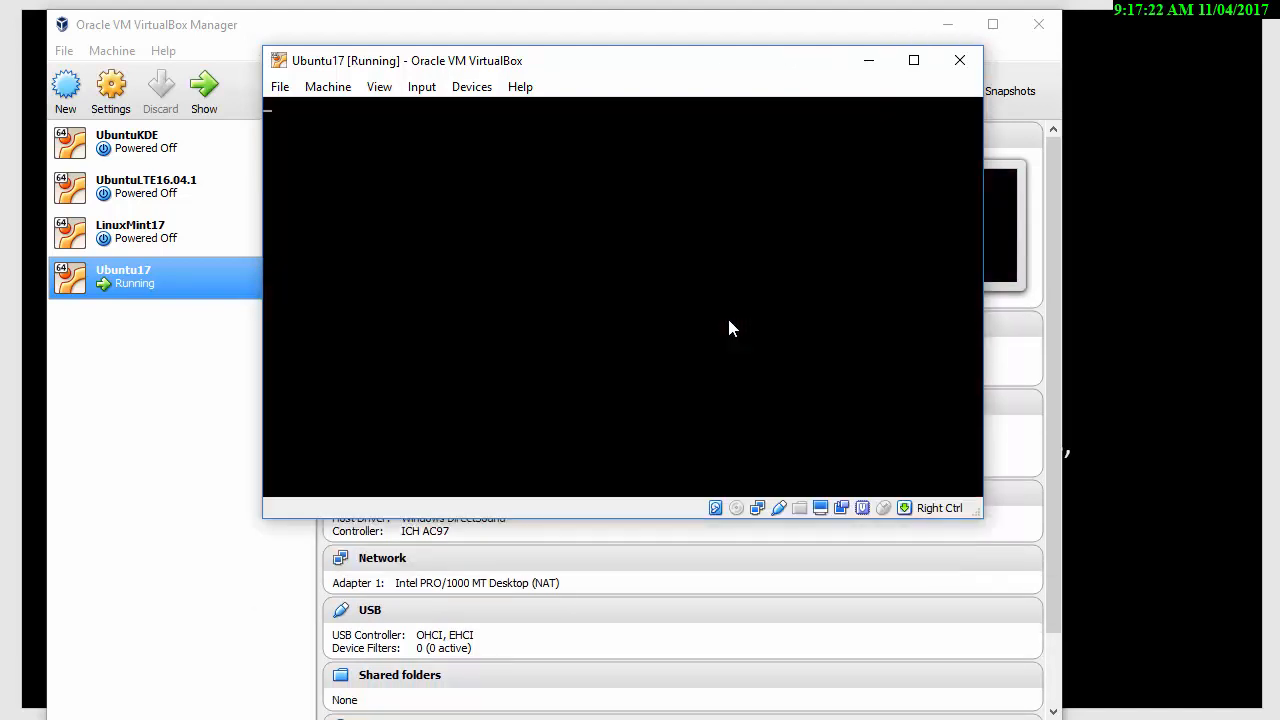
pyautogui.moveTo(760, 294)
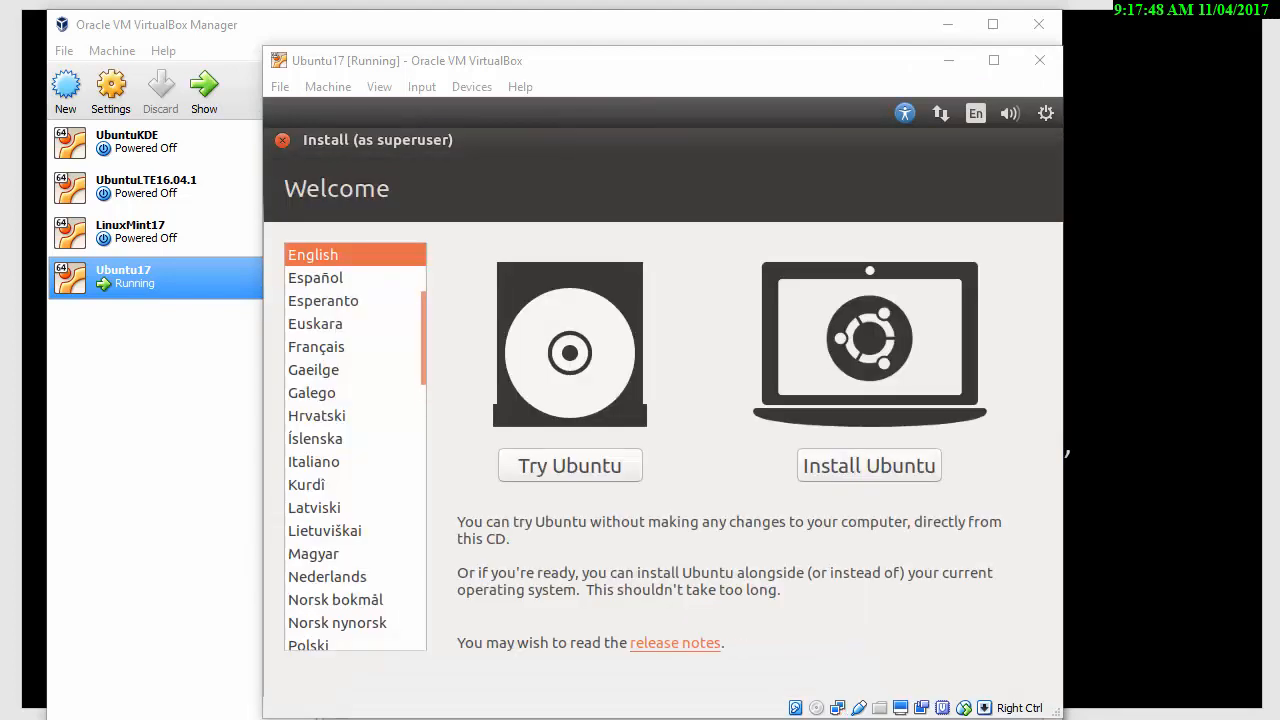
pyautogui.moveTo(878, 489)
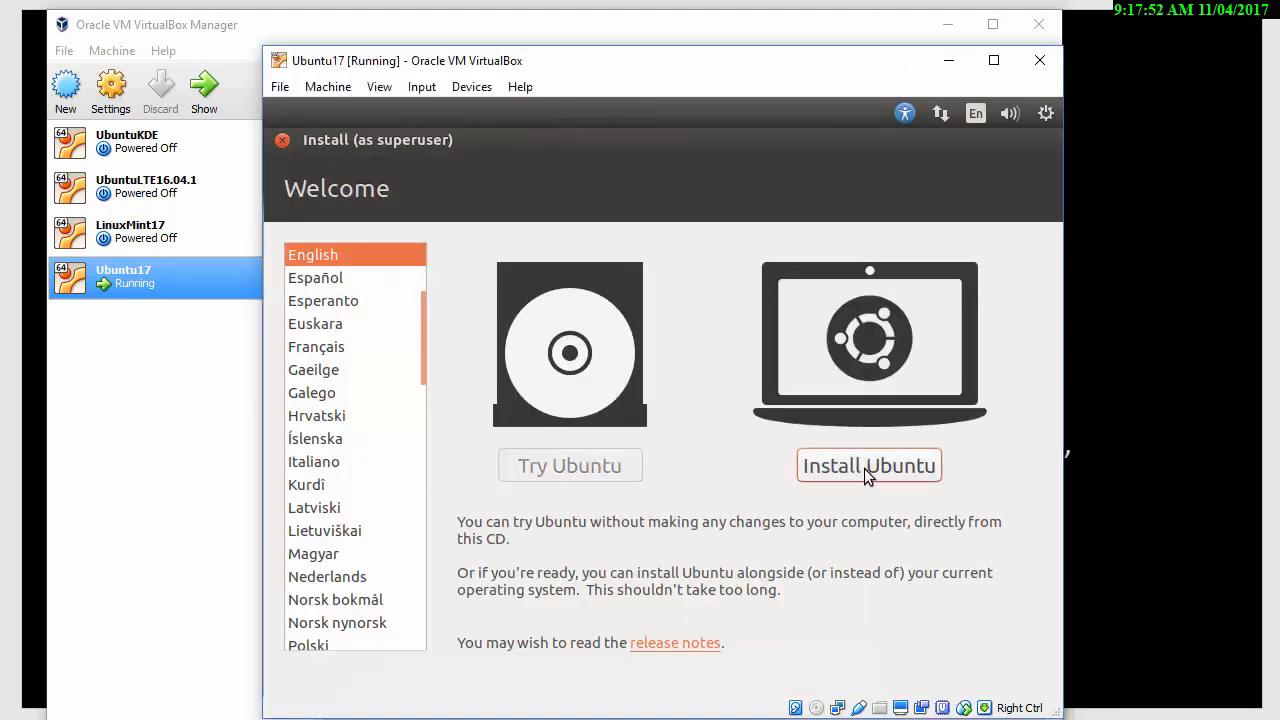
# - Choose Install Ubuntu on the installer's Welcome screen
pyautogui.click(869, 465)
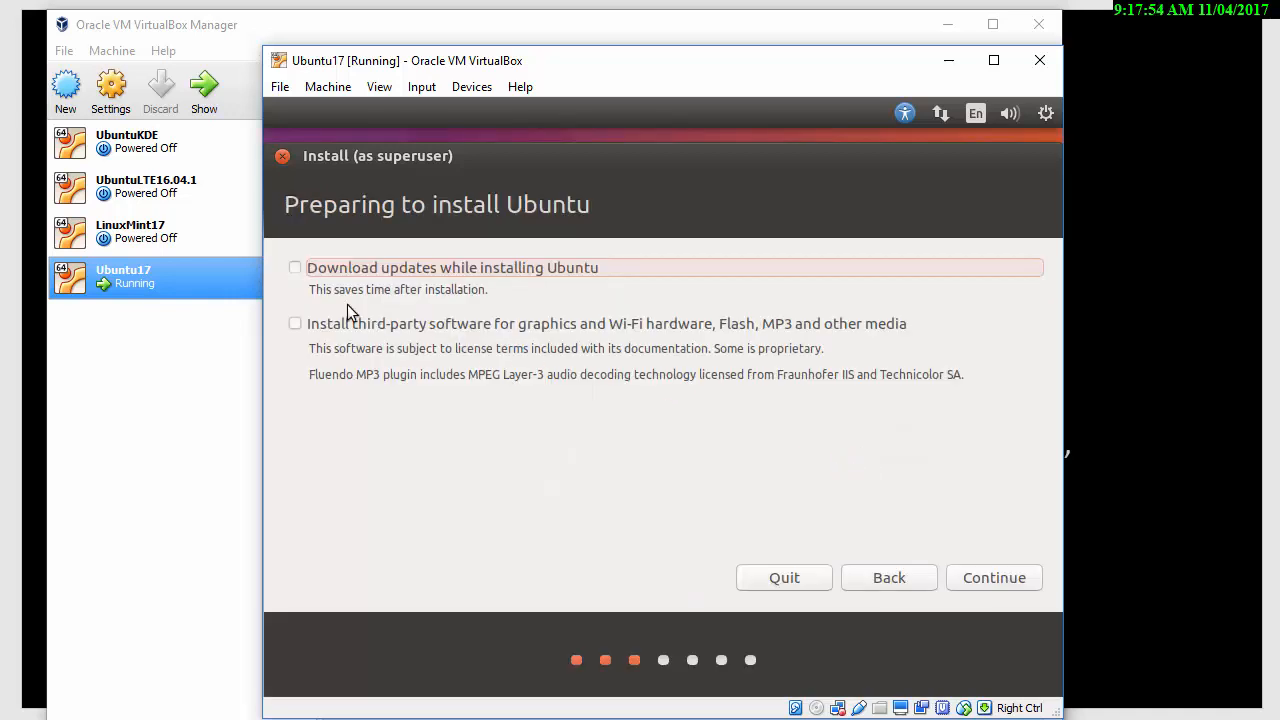
# - Enable update downloads and third-party software, then continue to Installation type
pyautogui.click(294, 267)
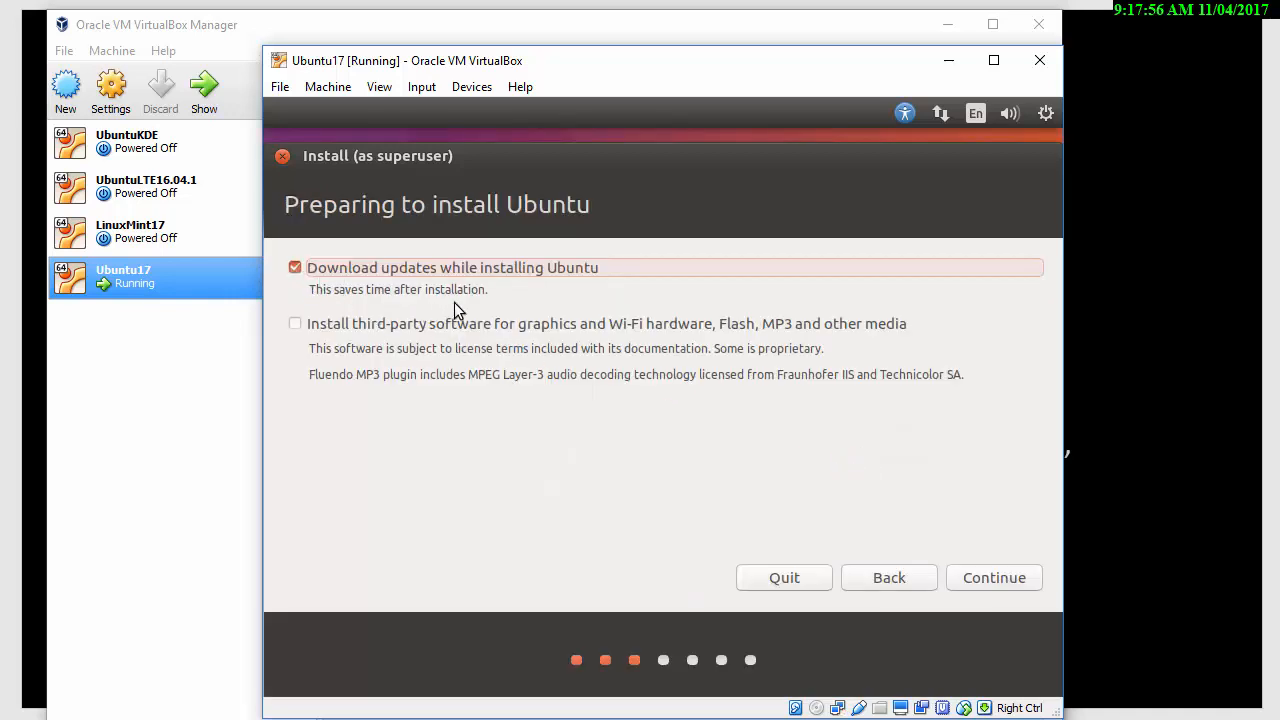
pyautogui.moveTo(482, 348)
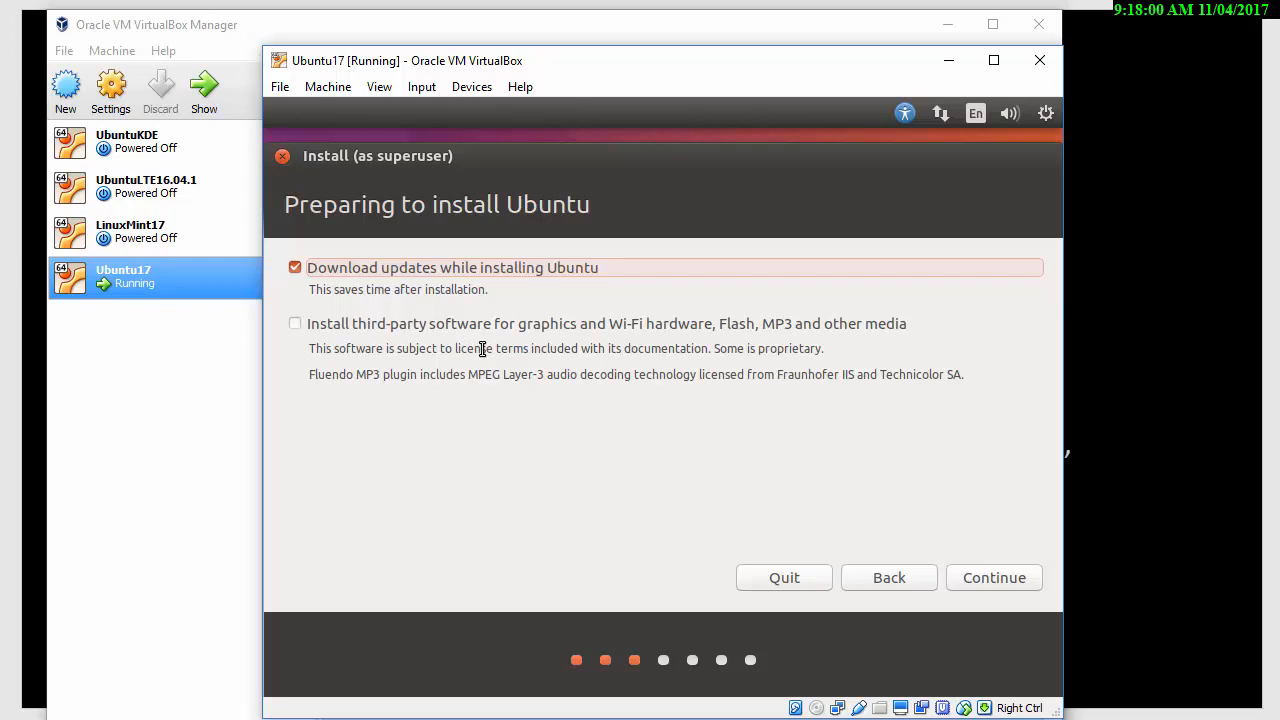
pyautogui.click(294, 323)
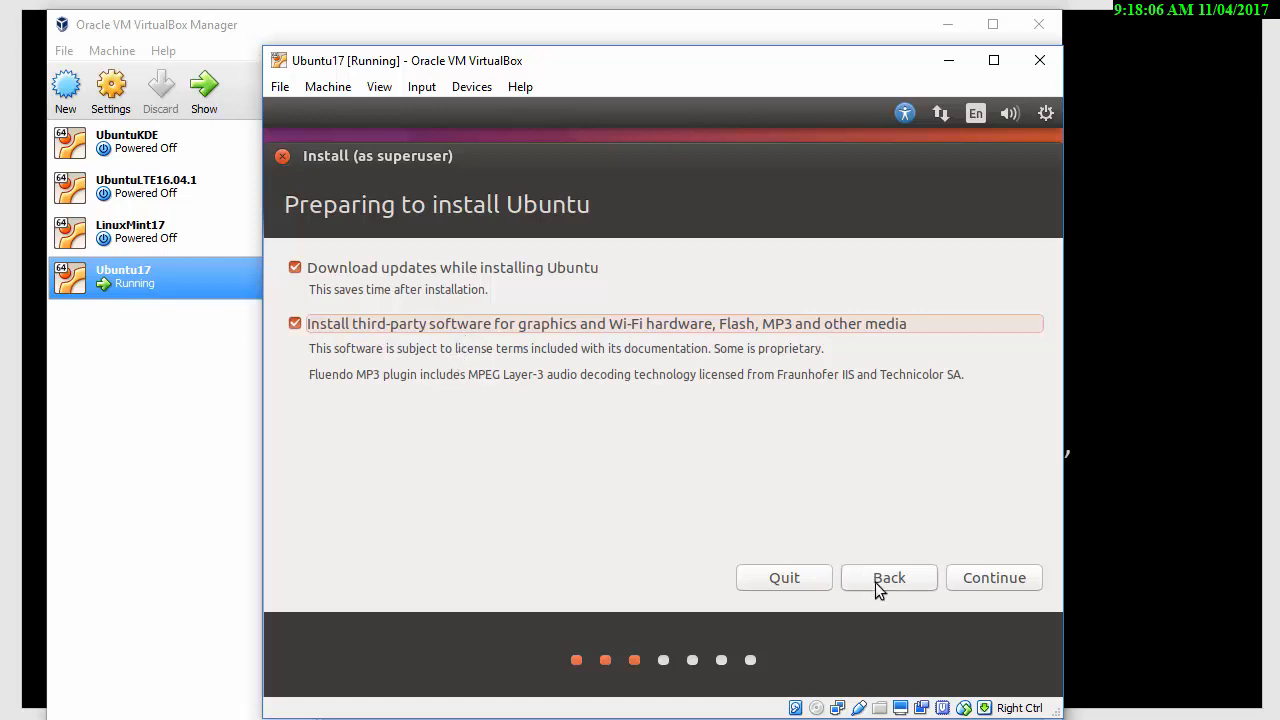
pyautogui.moveTo(977, 592)
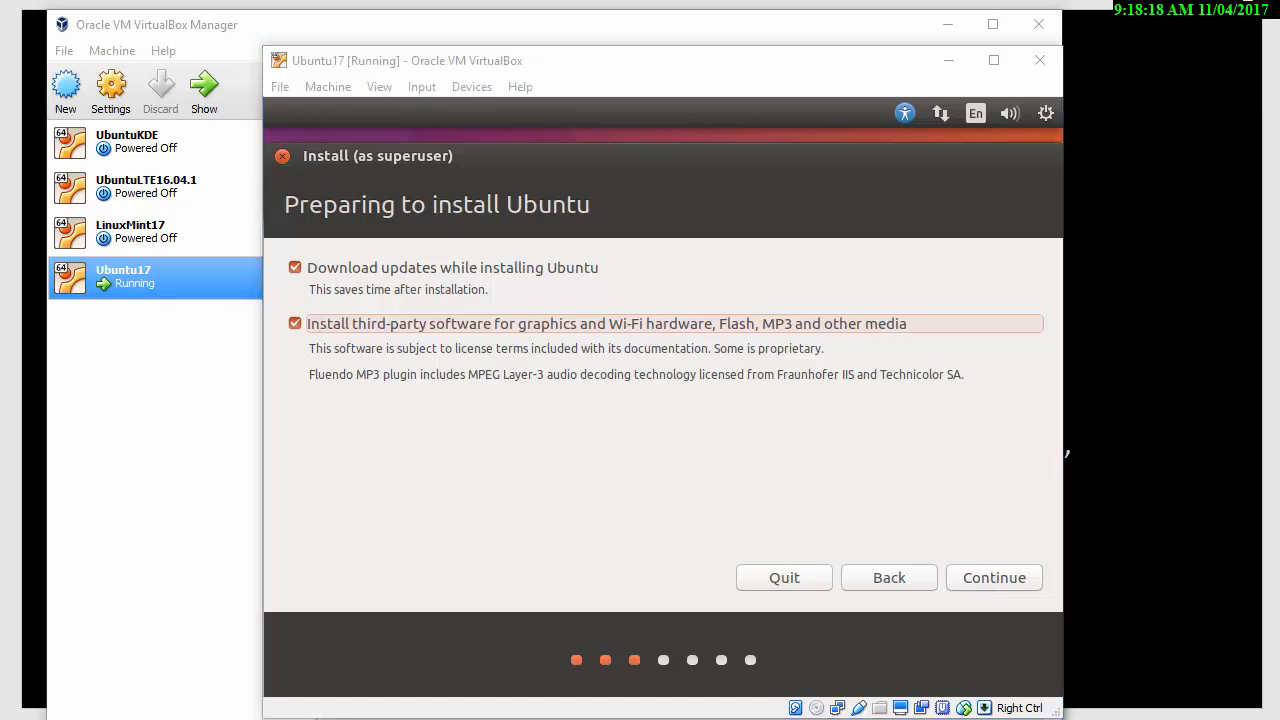
pyautogui.click(994, 577)
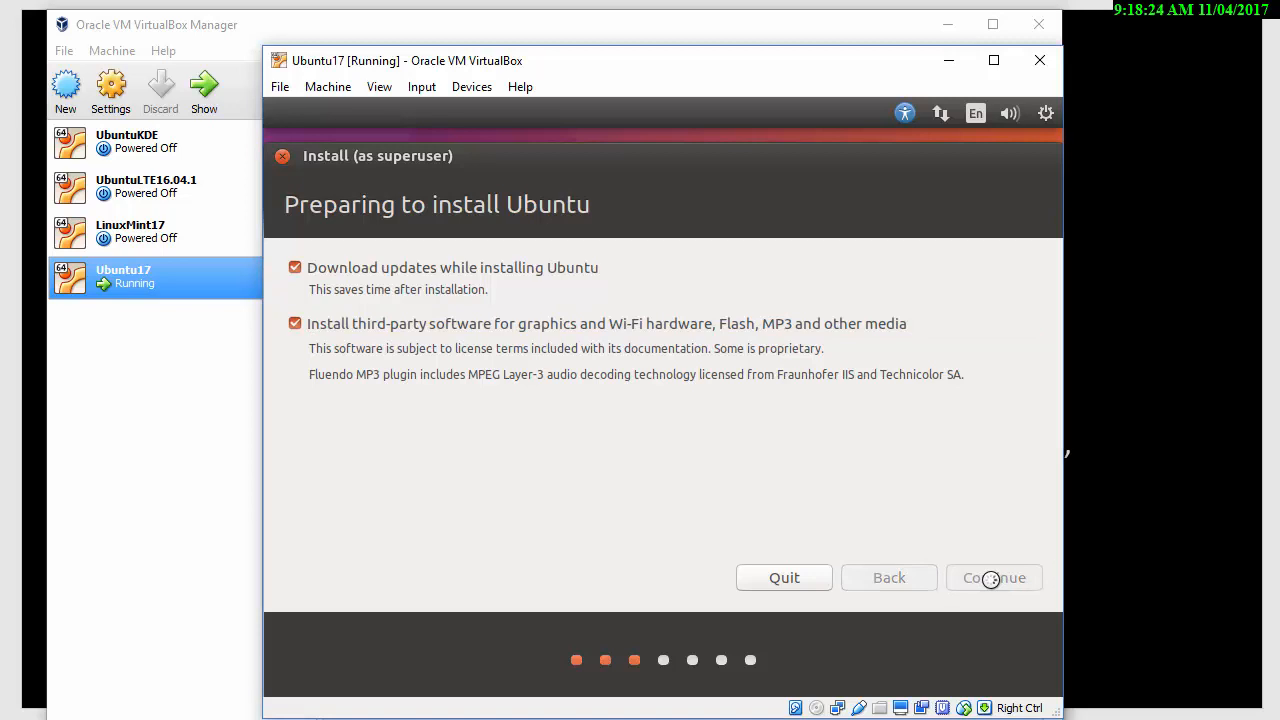
pyautogui.click(994, 577)
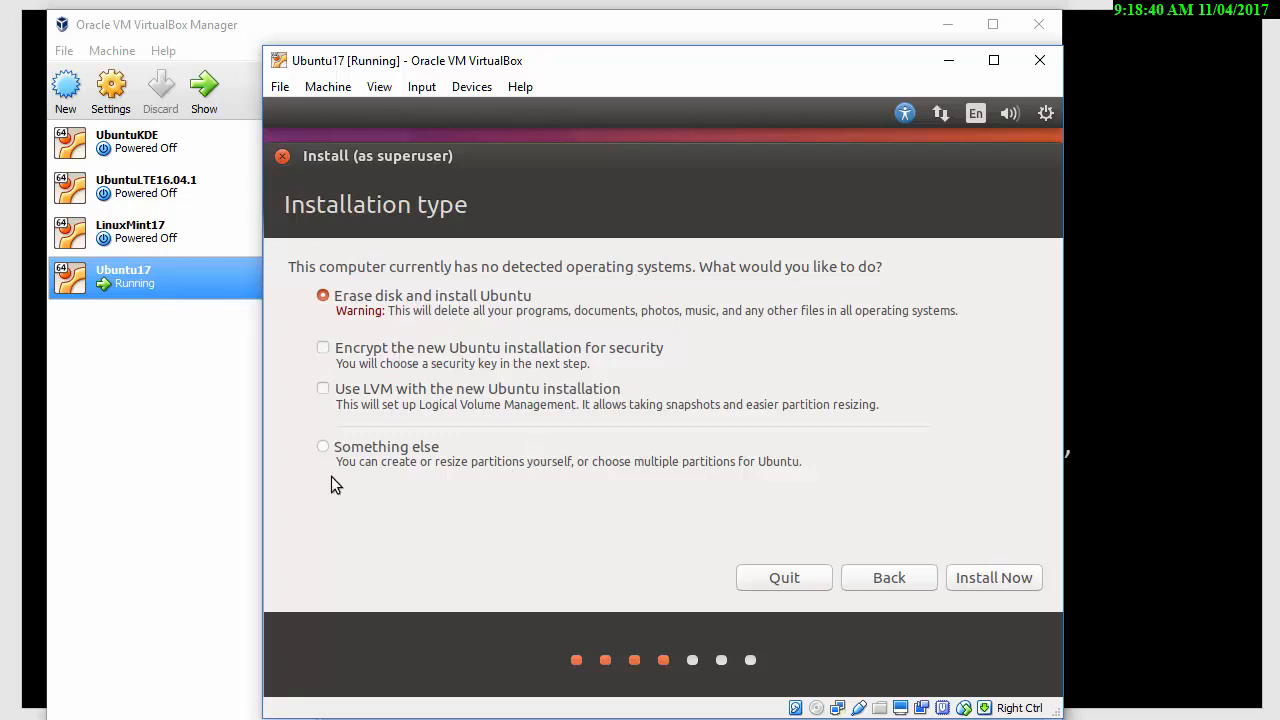
pyautogui.moveTo(595, 478)
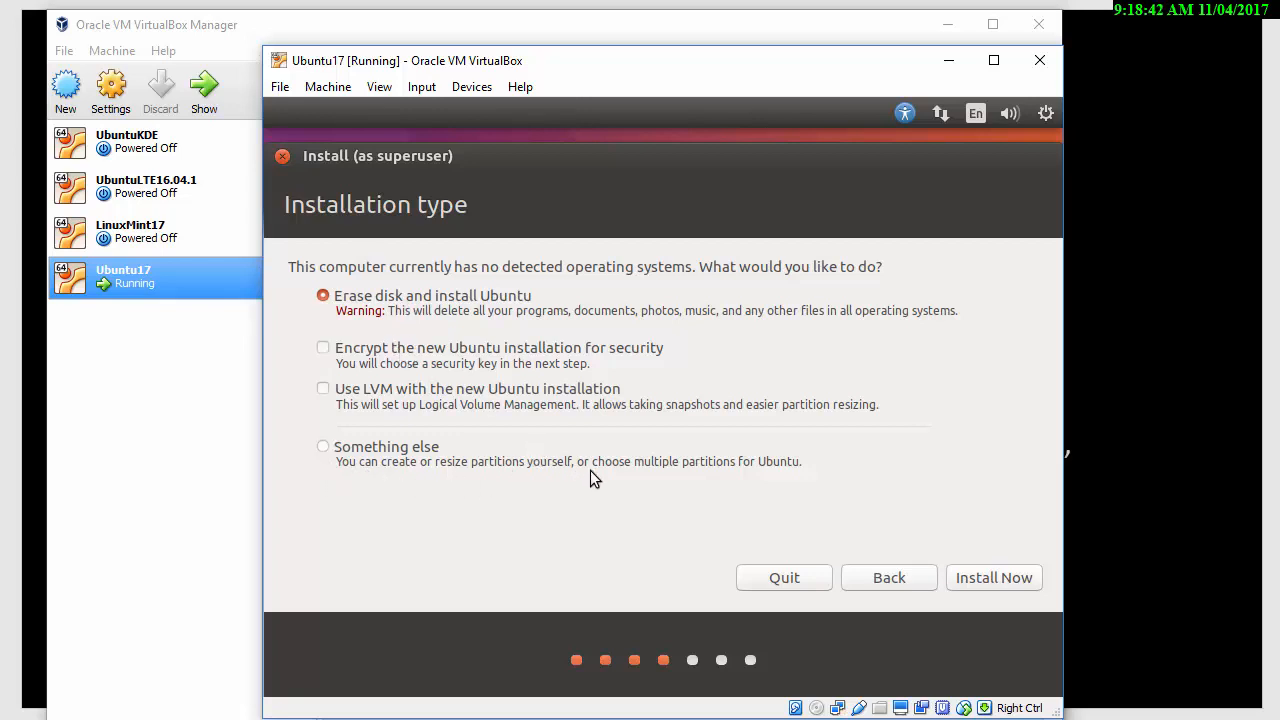
pyautogui.moveTo(640, 483)
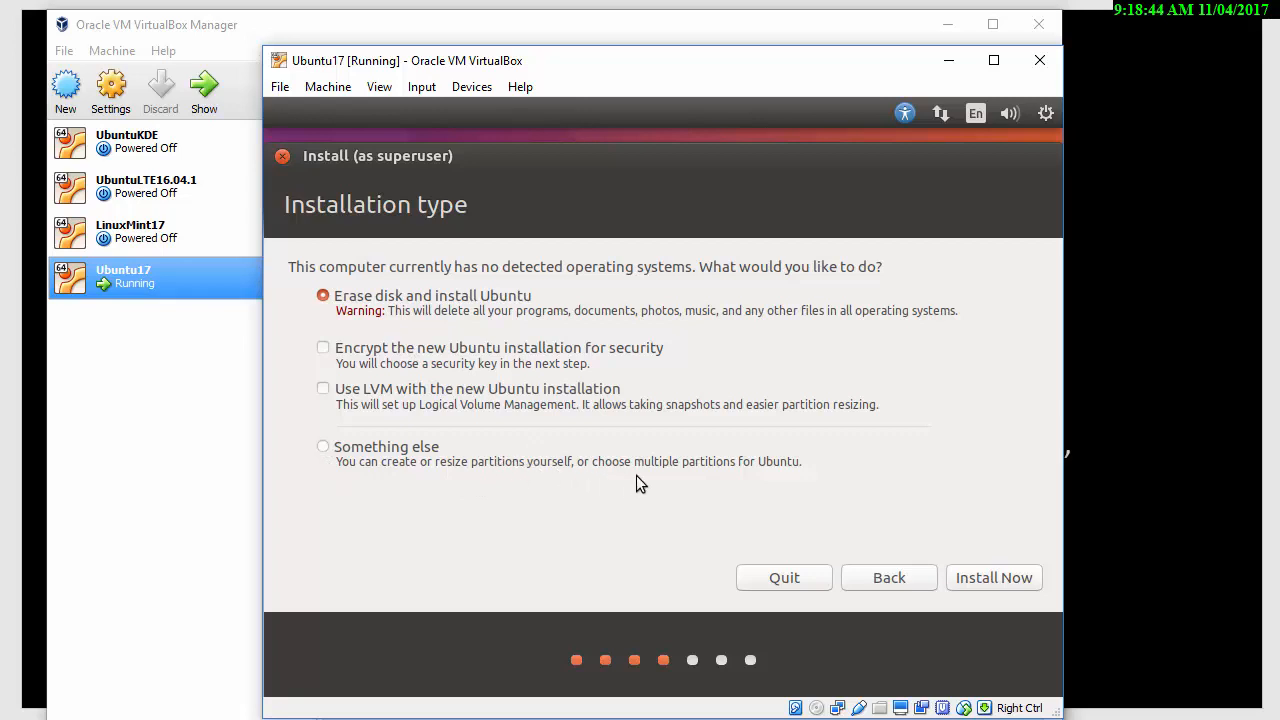
pyautogui.moveTo(637, 485)
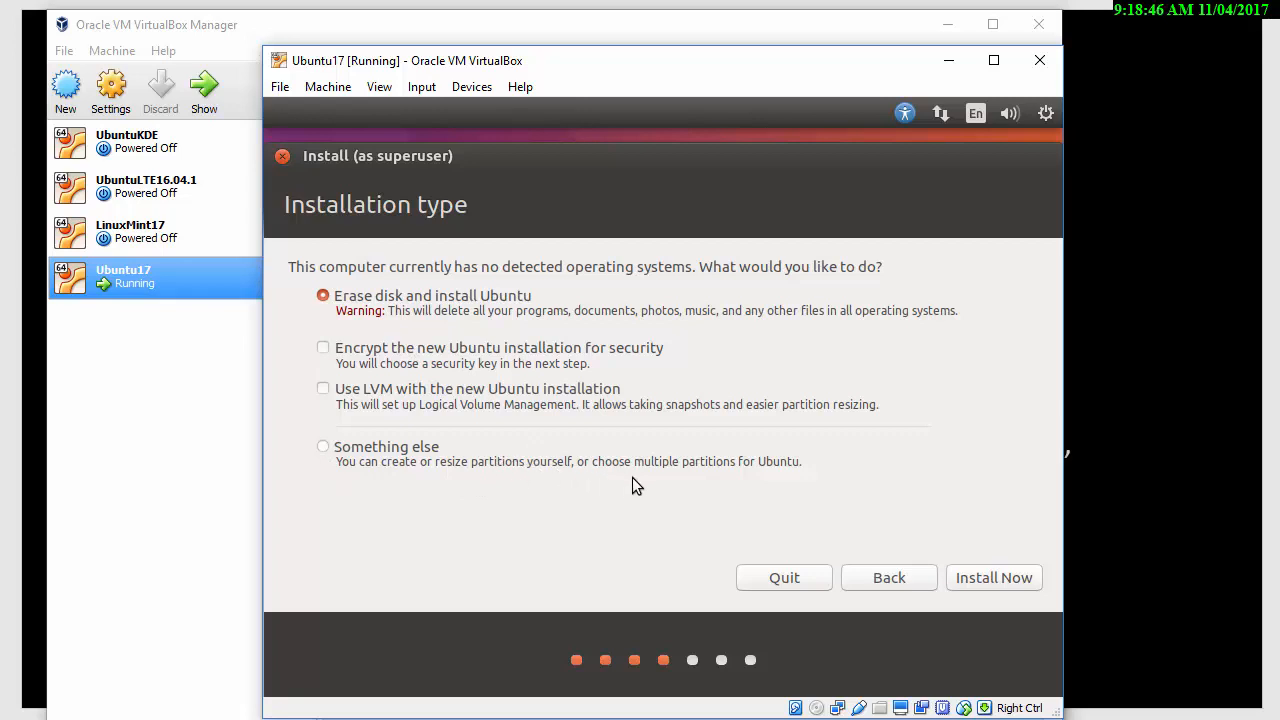
pyautogui.moveTo(632, 492)
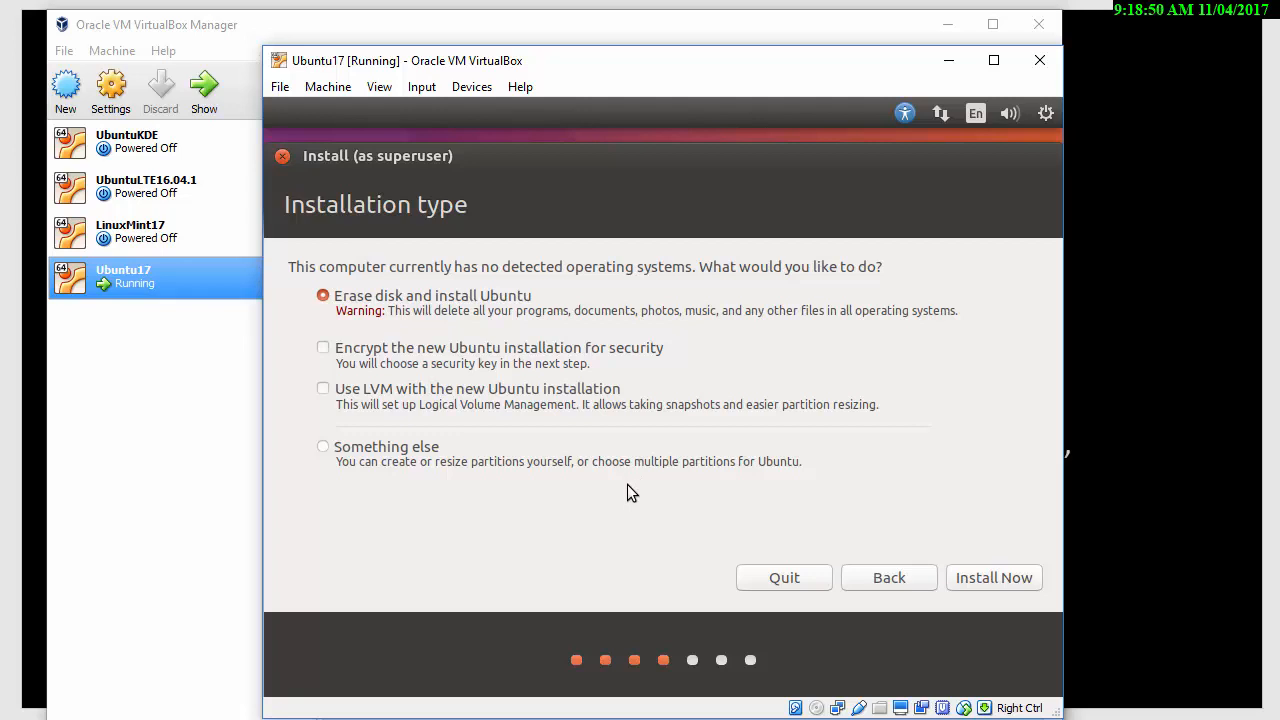
pyautogui.moveTo(530, 469)
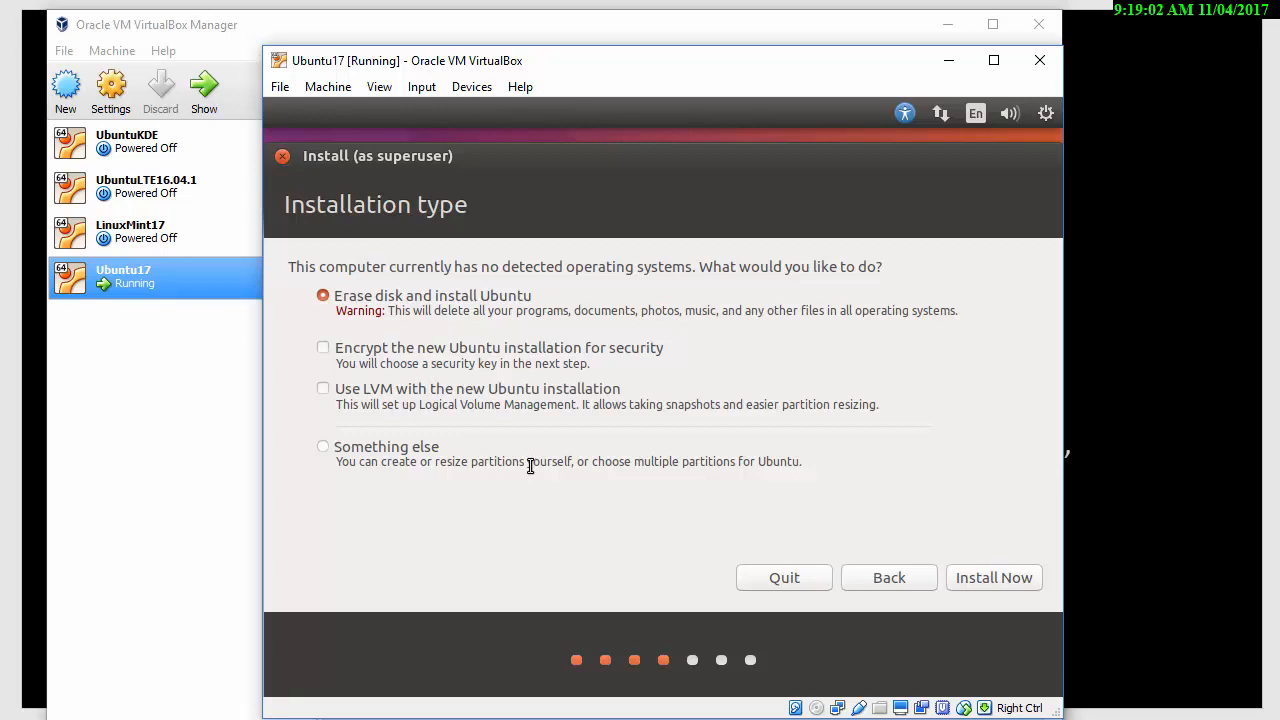
pyautogui.moveTo(878, 557)
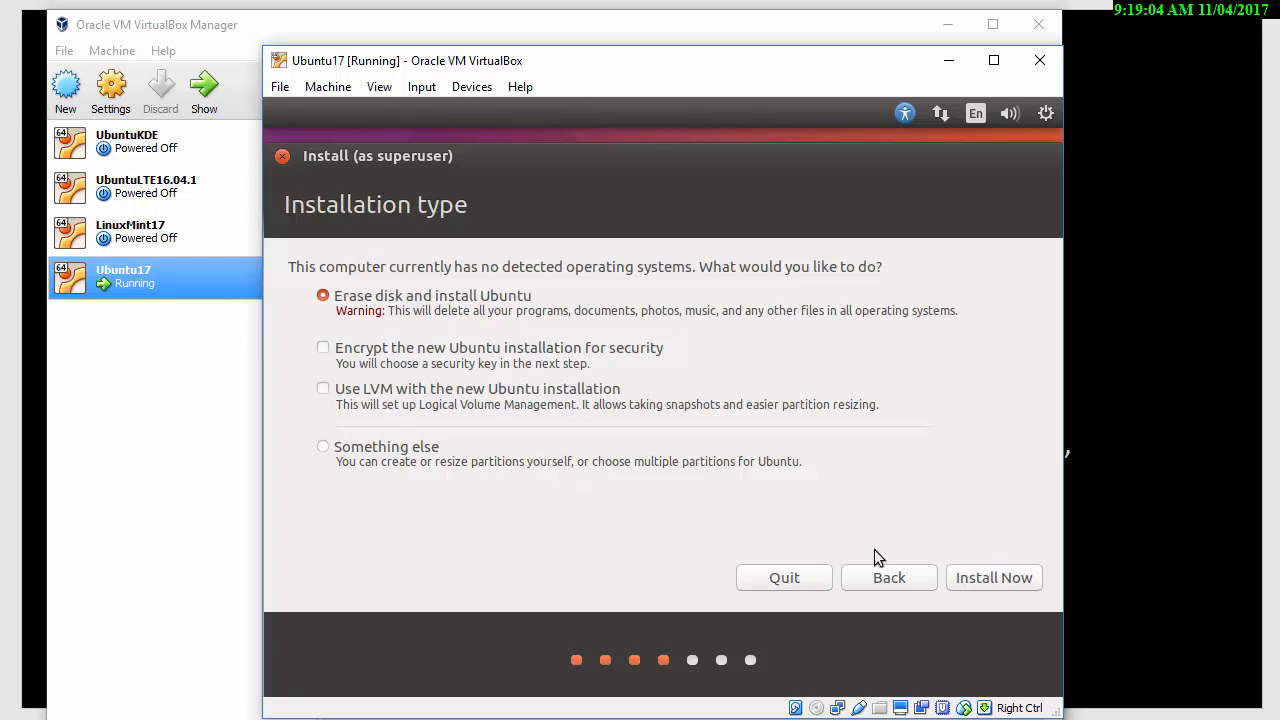
pyautogui.moveTo(953, 549)
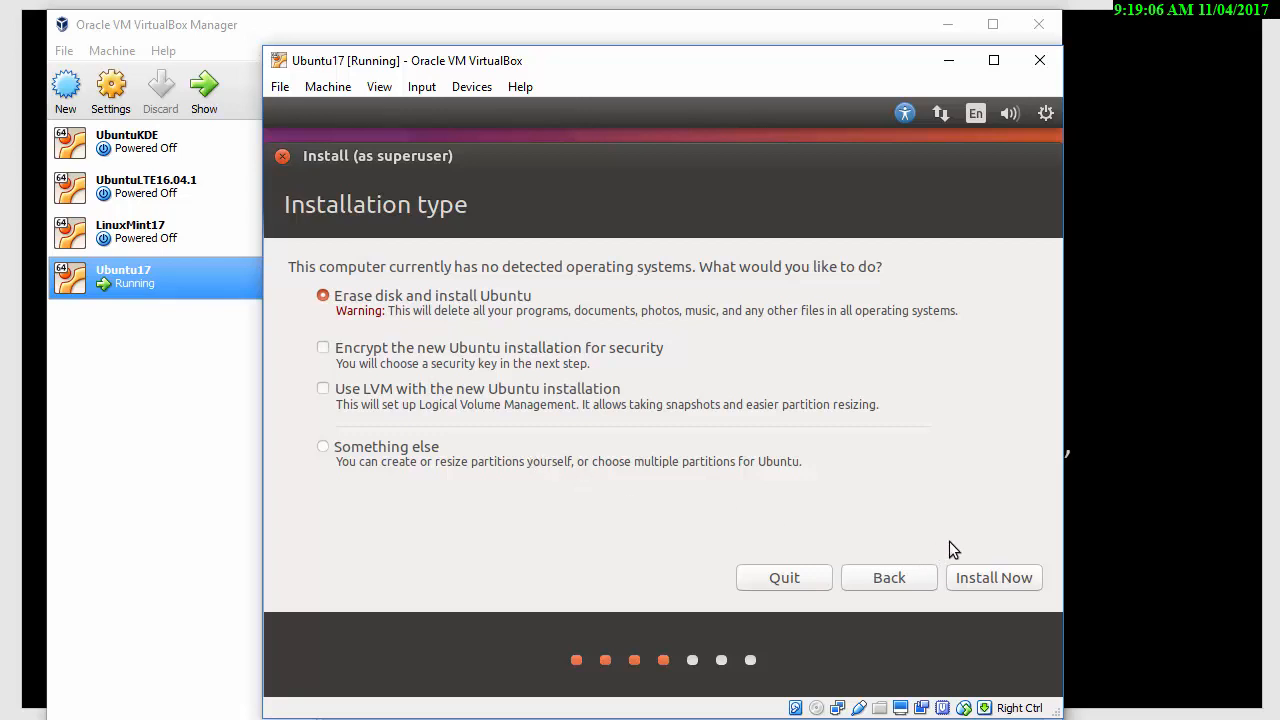
pyautogui.moveTo(835, 451)
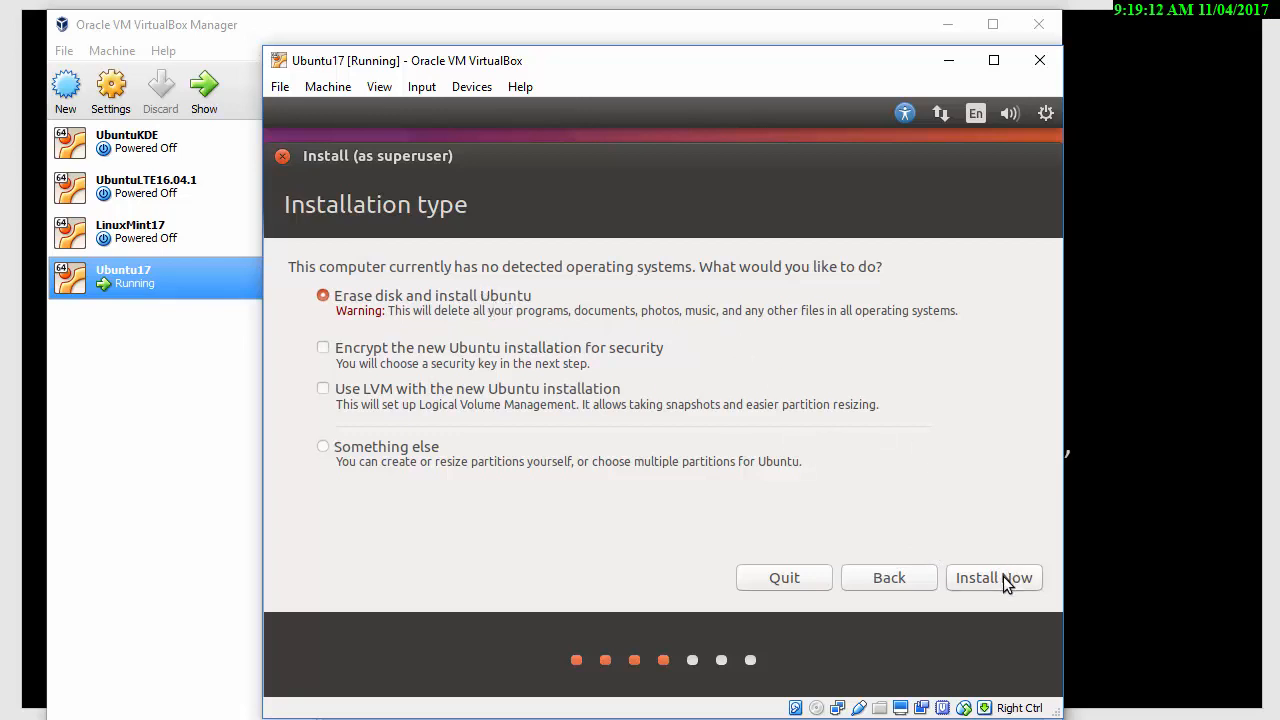
# - Start the installation with 'Erase disk and install Ubuntu' selected
pyautogui.click(994, 577)
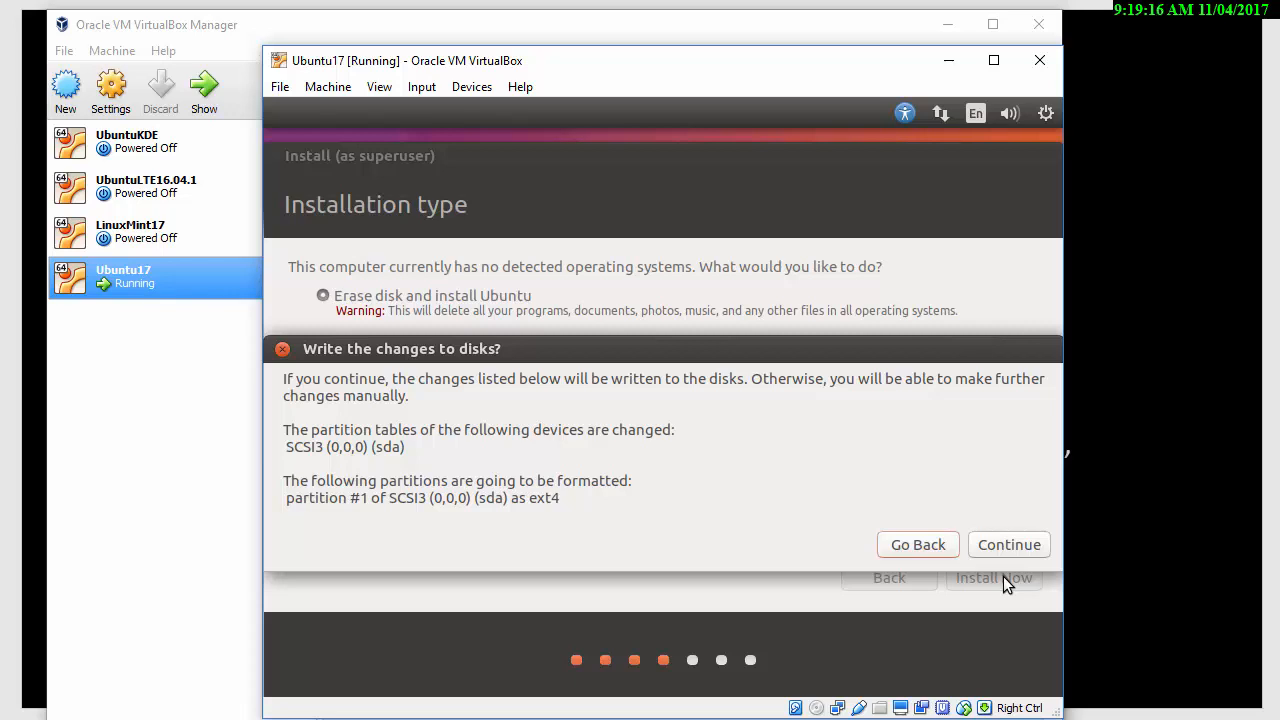
pyautogui.moveTo(1001, 556)
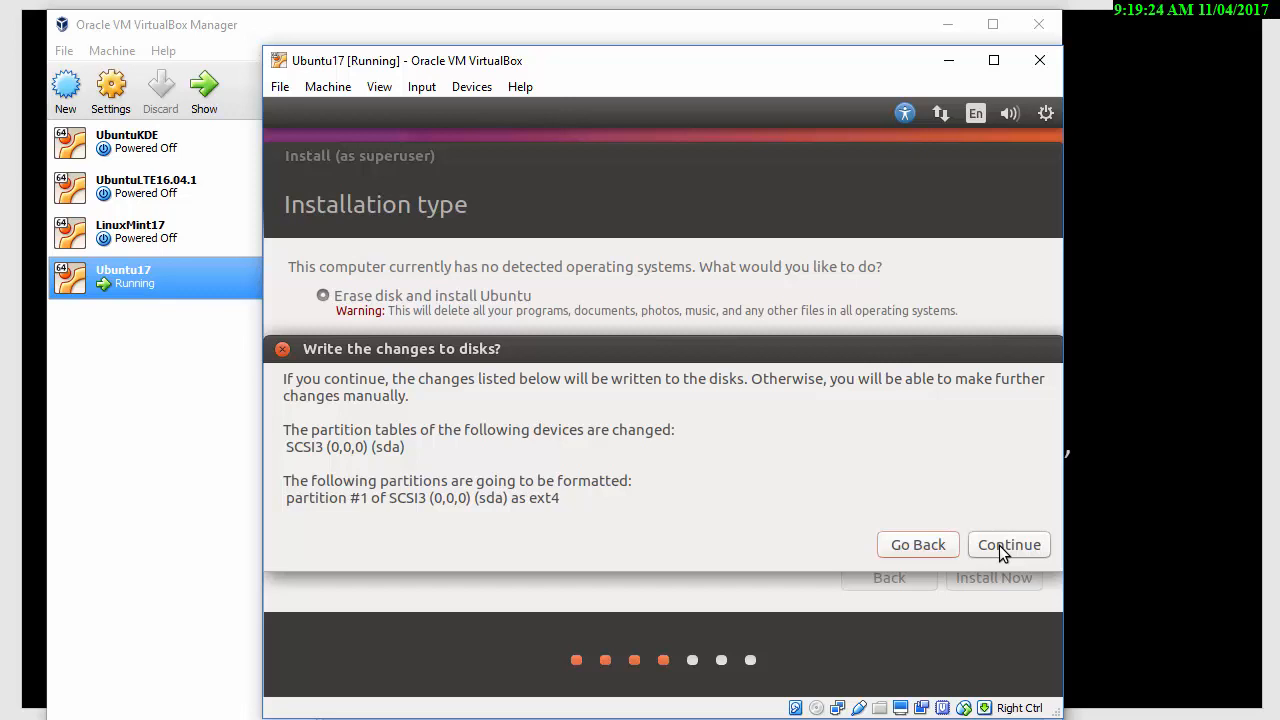
# - Confirm writing partition changes, then accept London time zone and English (UK) keyboard
pyautogui.click(1008, 544)
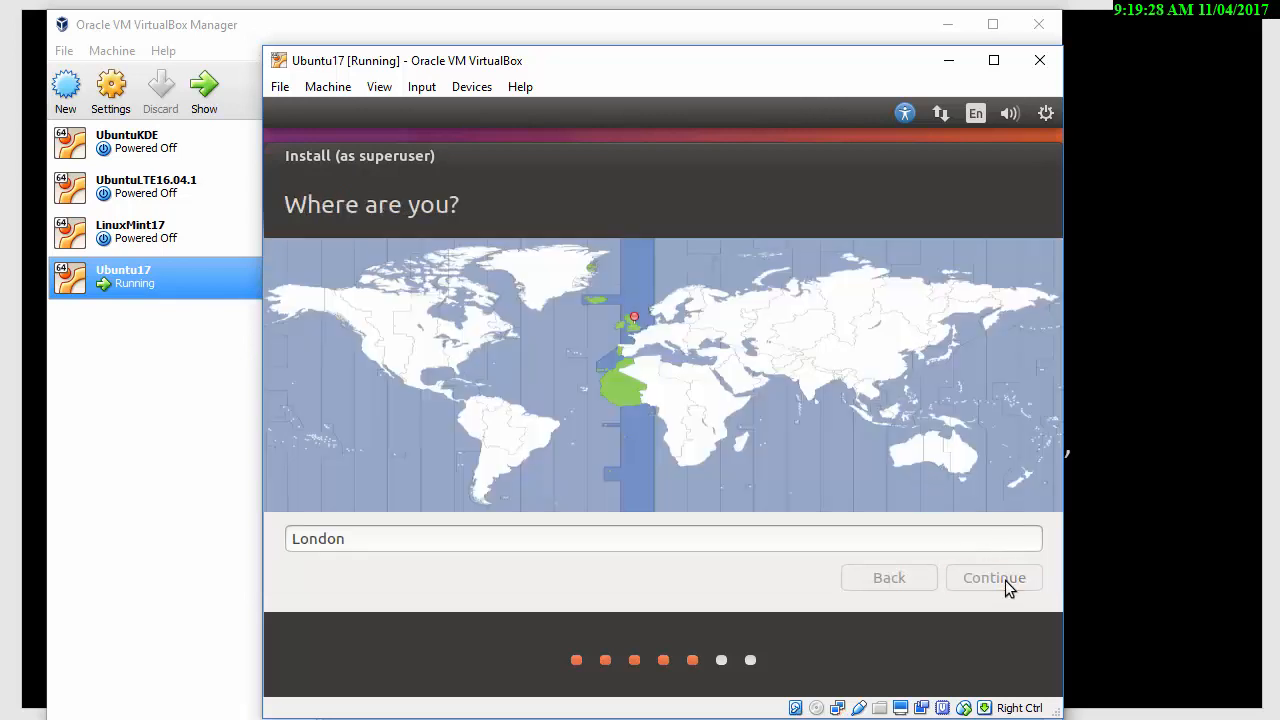
pyautogui.click(994, 577)
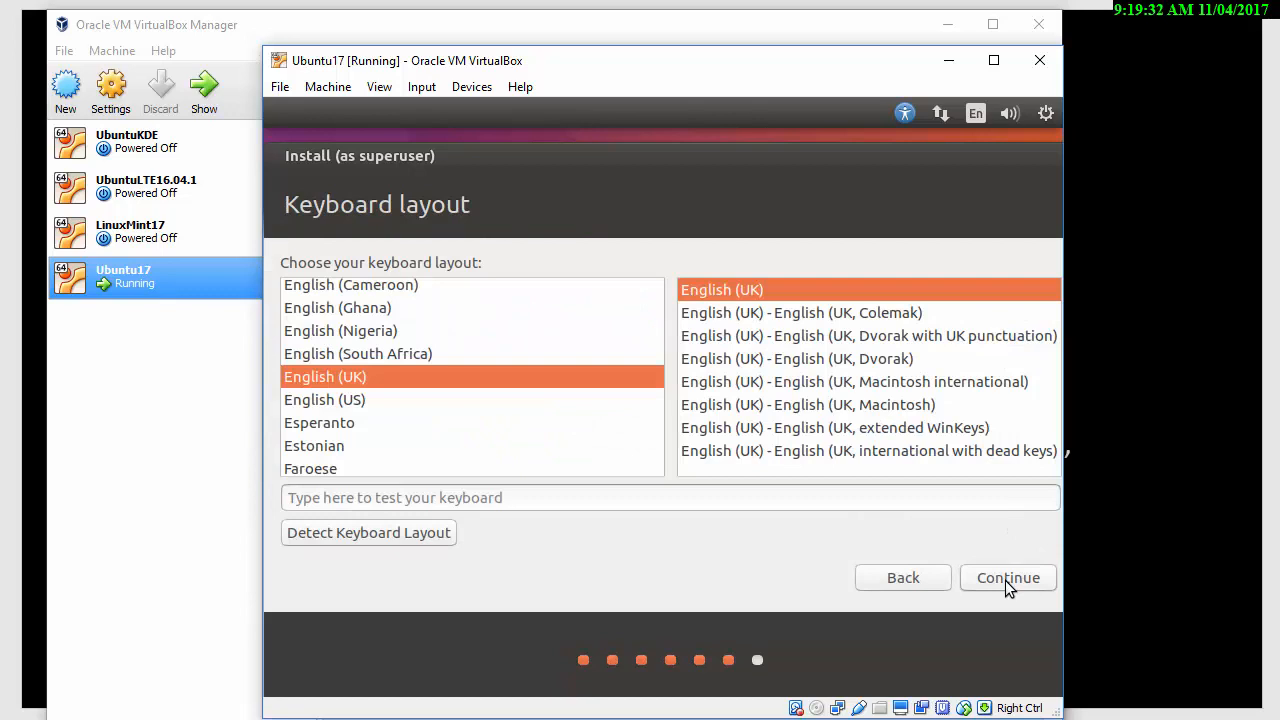
pyautogui.click(1008, 577)
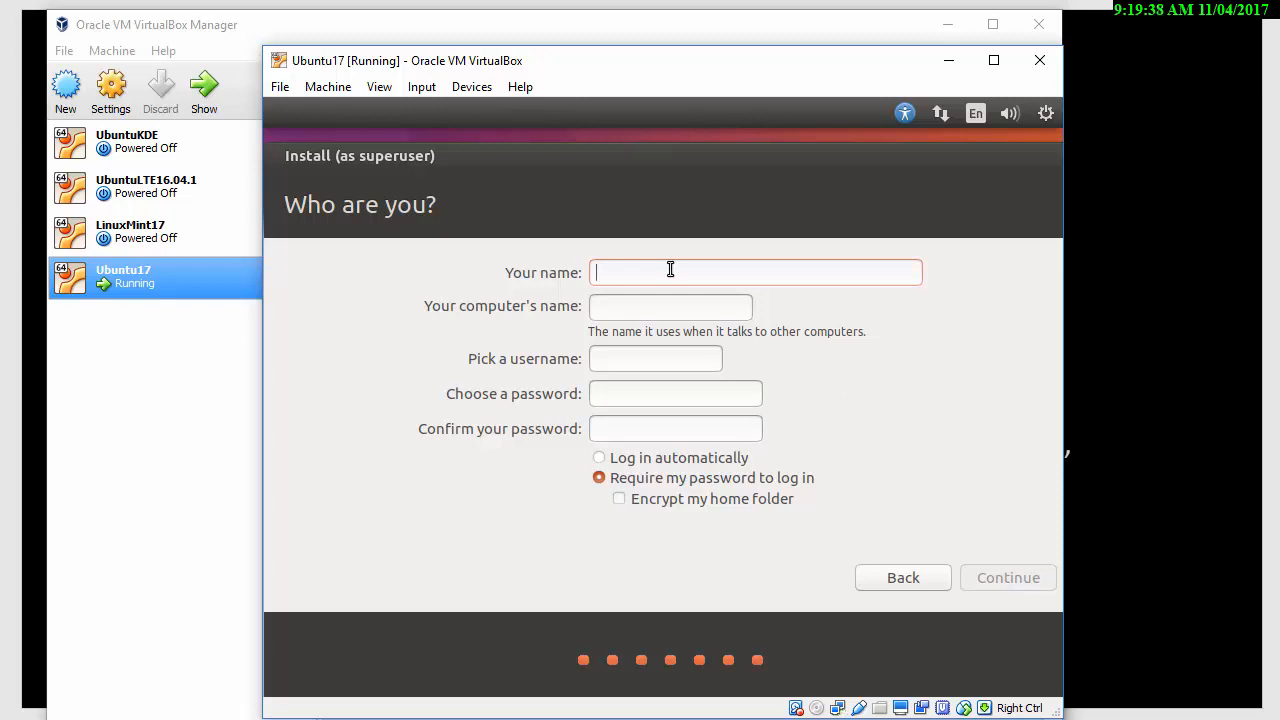
# - Create the 'student' account with a password and continue the installation
pyautogui.write('student')
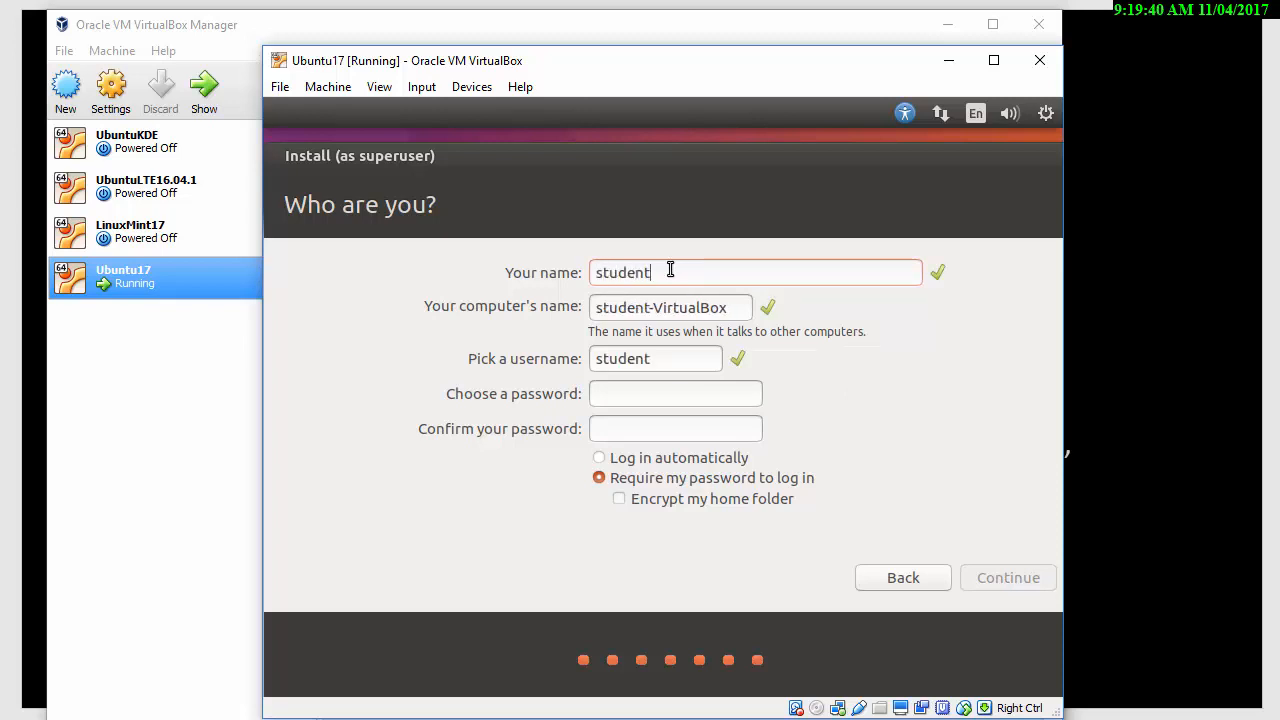
pyautogui.click(675, 393)
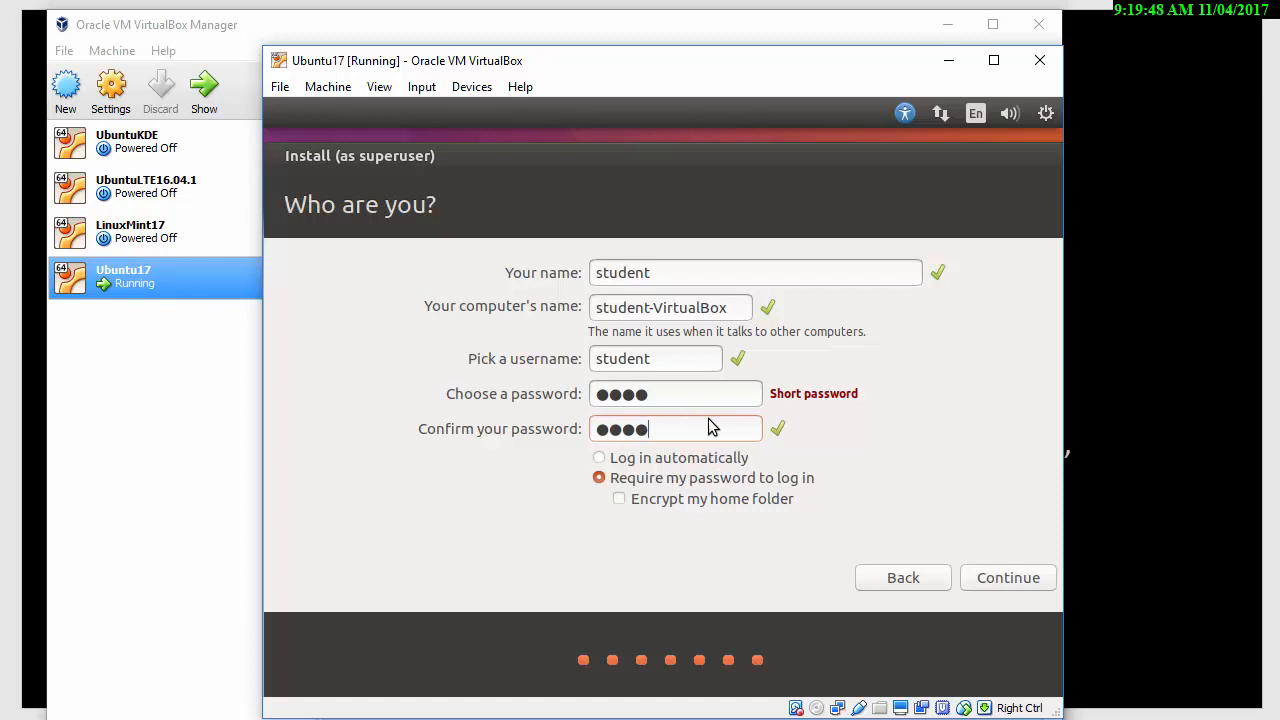
pyautogui.moveTo(690, 411)
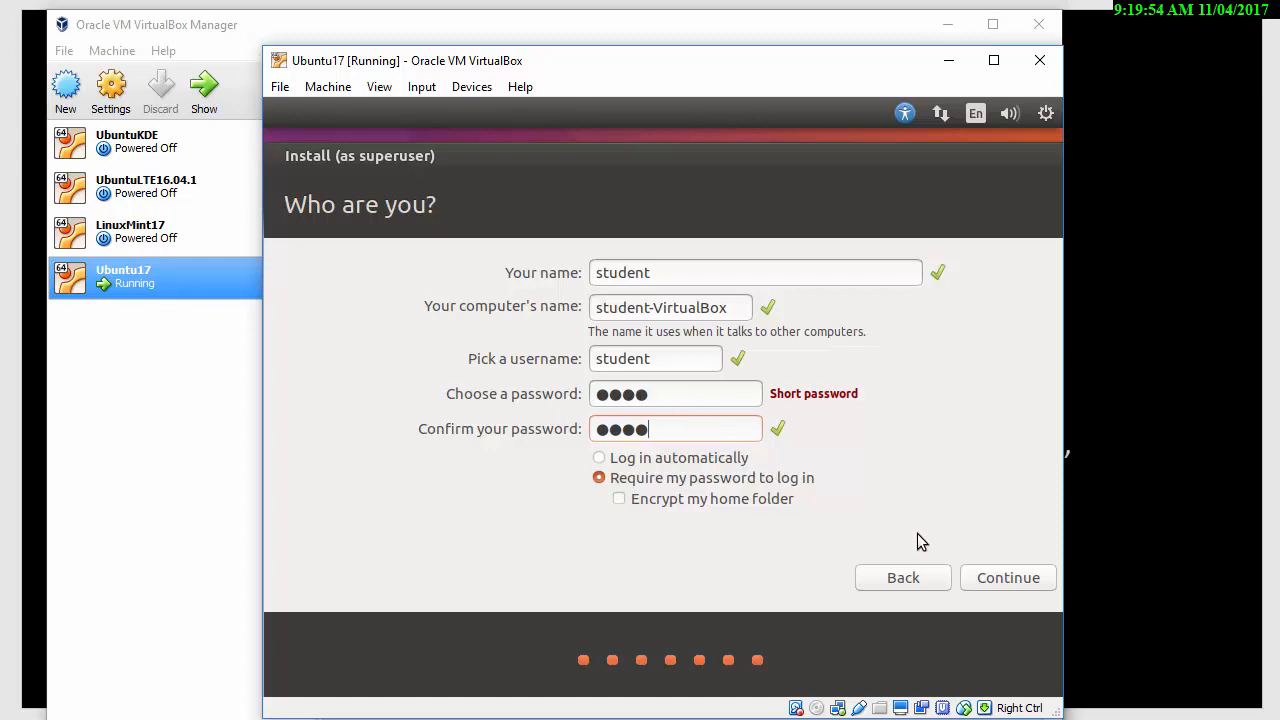
pyautogui.moveTo(740, 500)
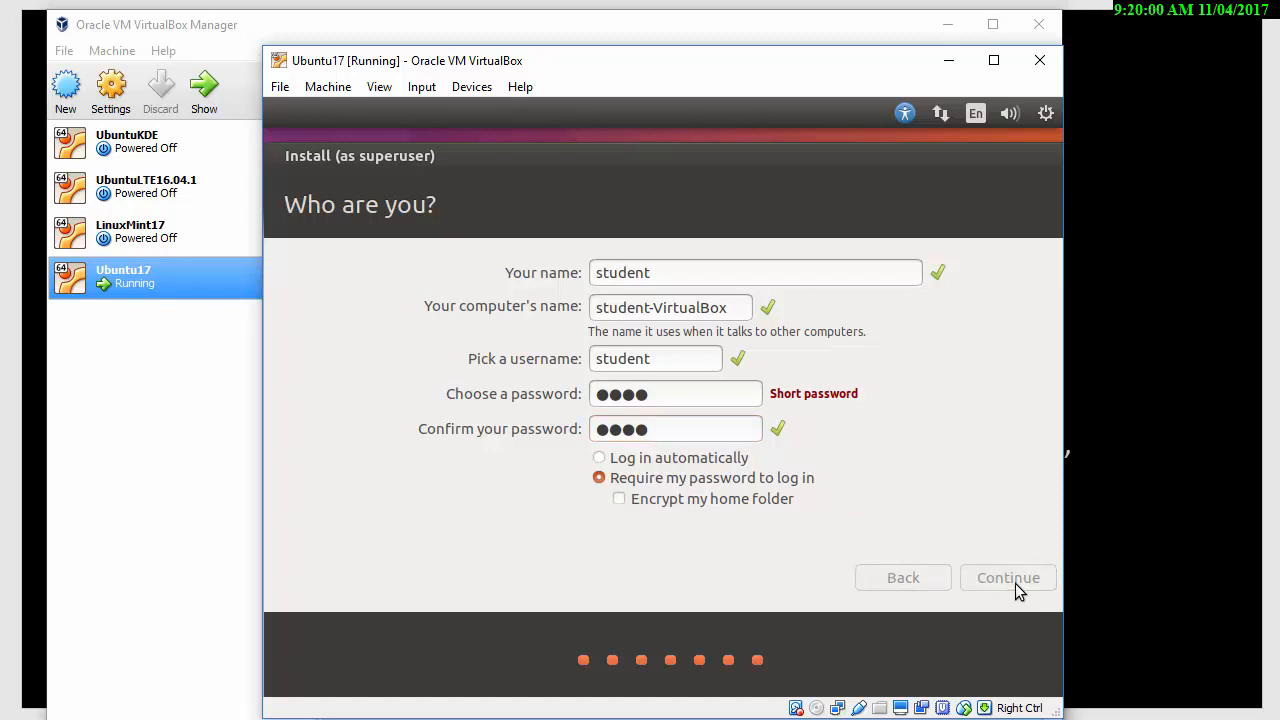
pyautogui.click(1008, 577)
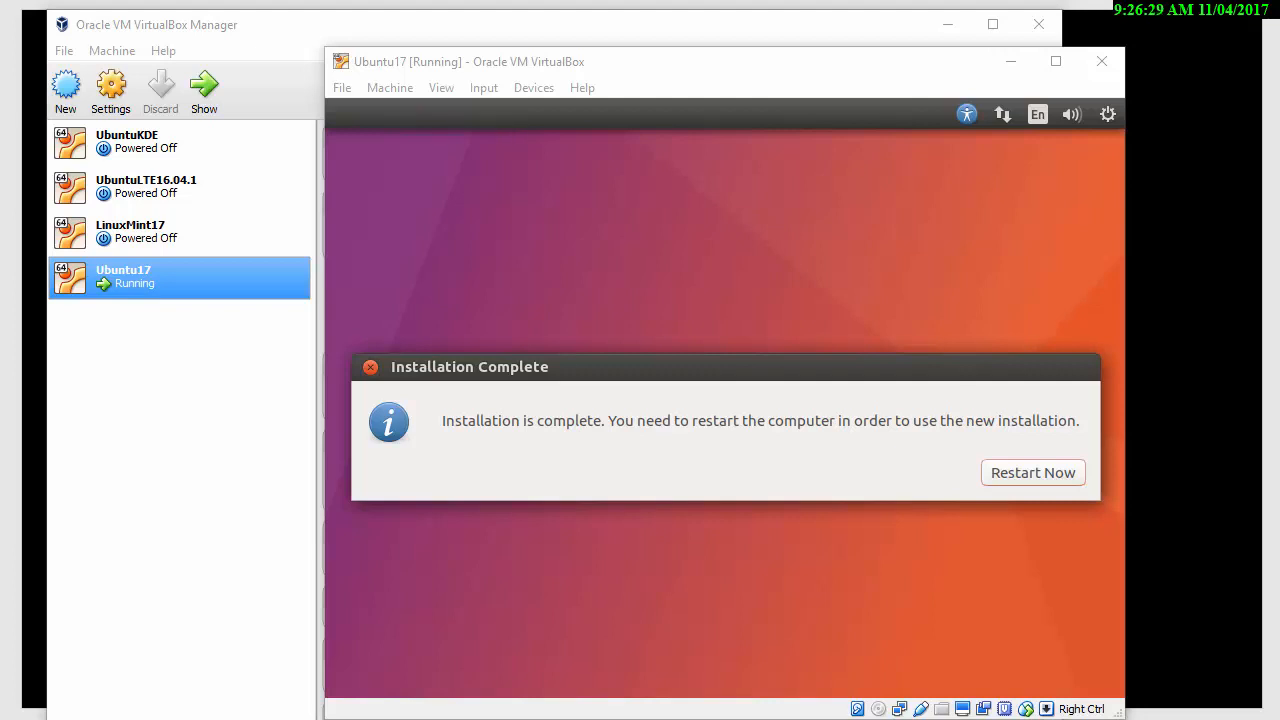
# - Restart into the newly installed system from the Installation Complete dialog
pyautogui.click(1032, 472)
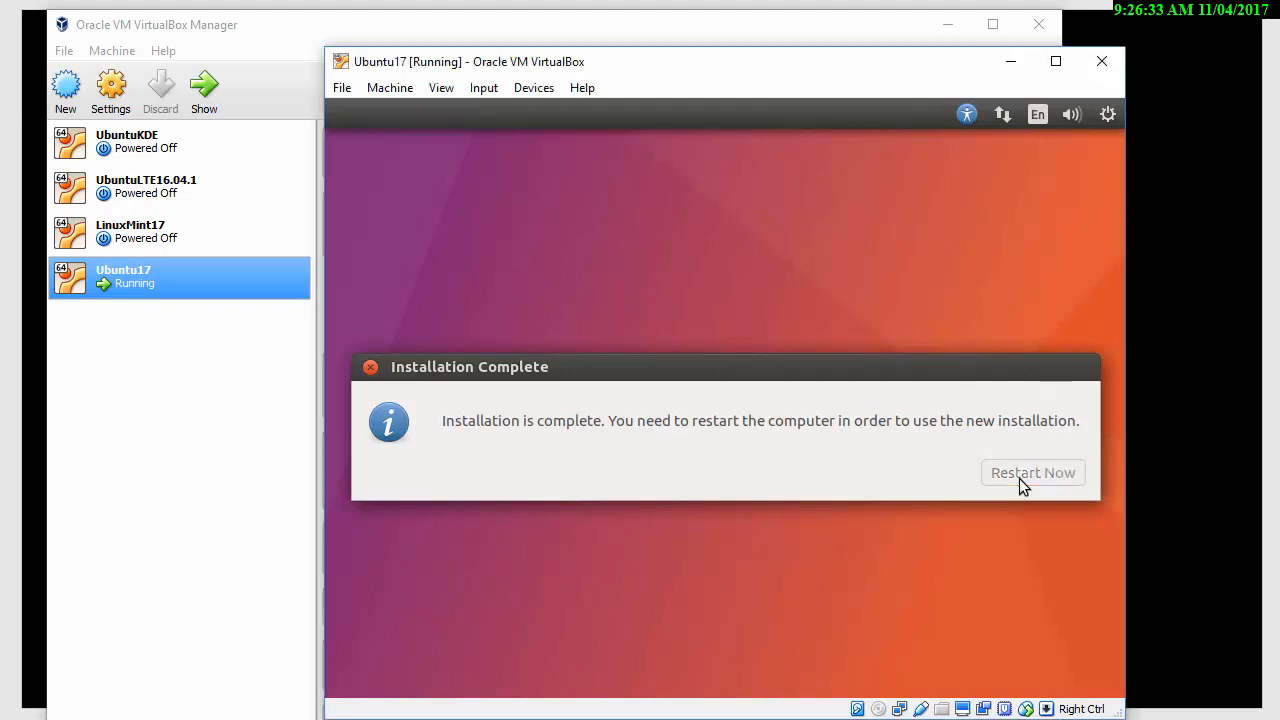
# - Let the VM reboot and choose the student account at the login greeter
pyautogui.click(1033, 472)
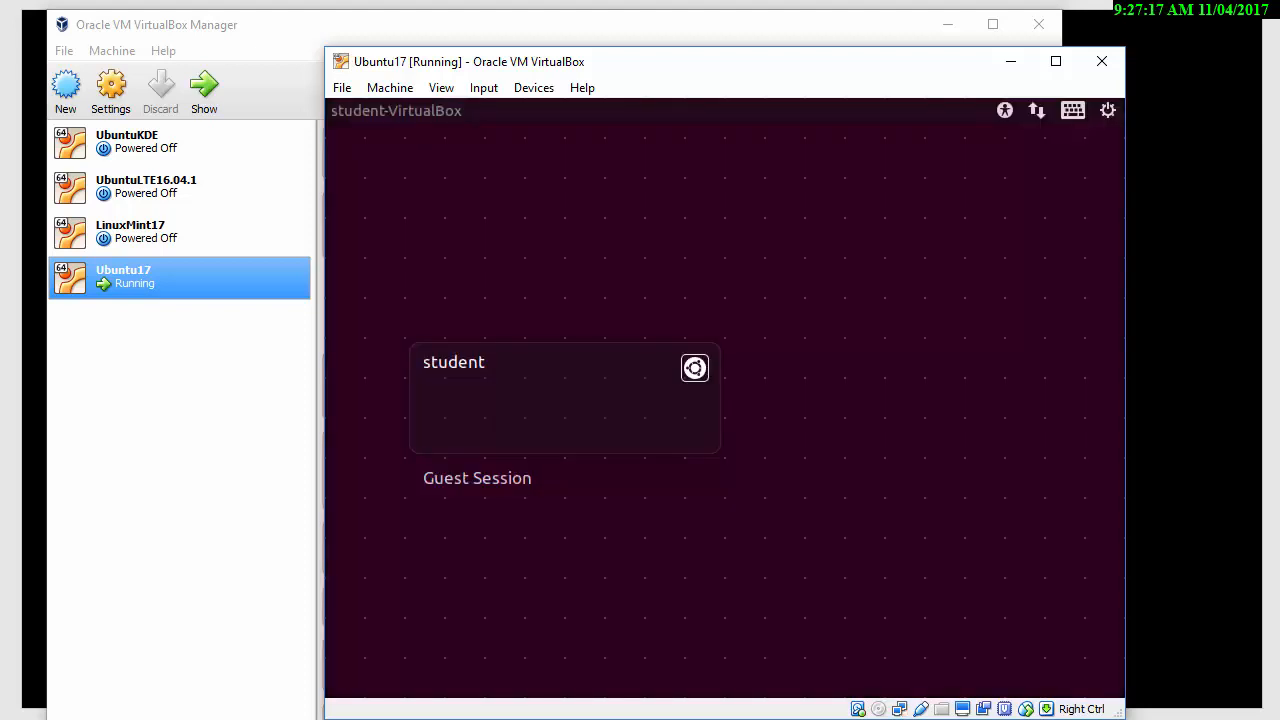
pyautogui.click(453, 362)
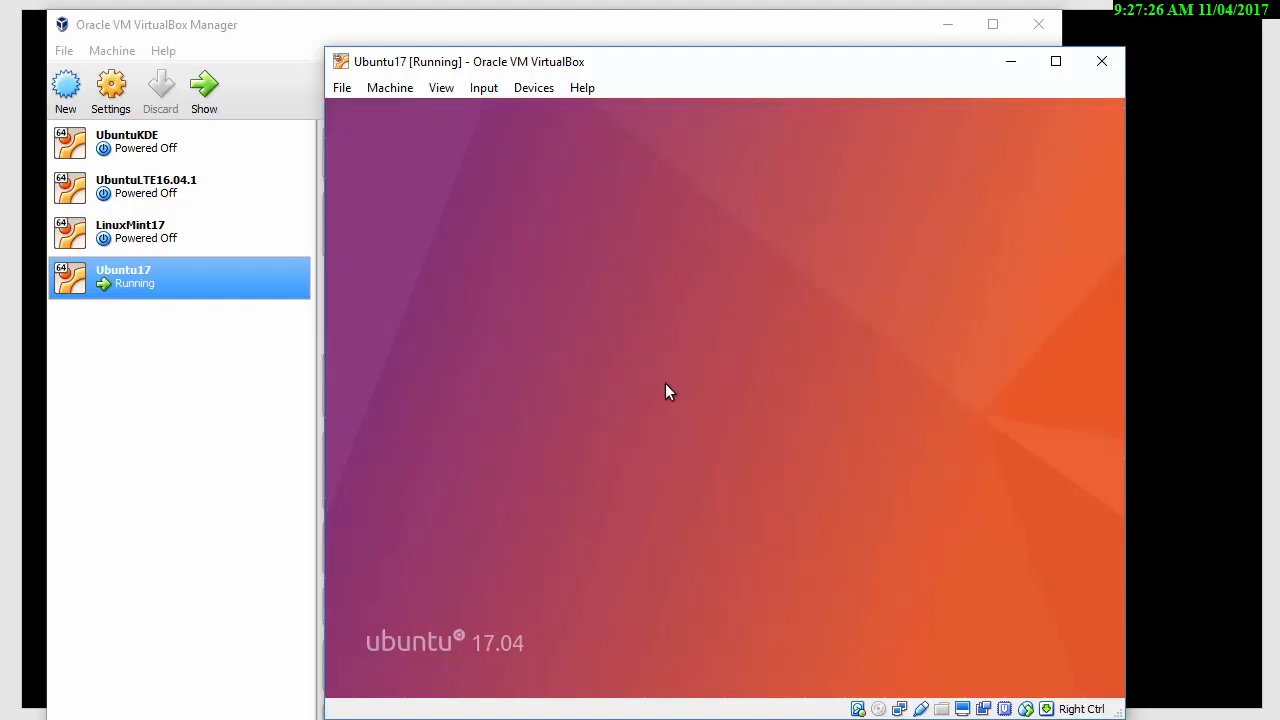
pyautogui.moveTo(663, 390)
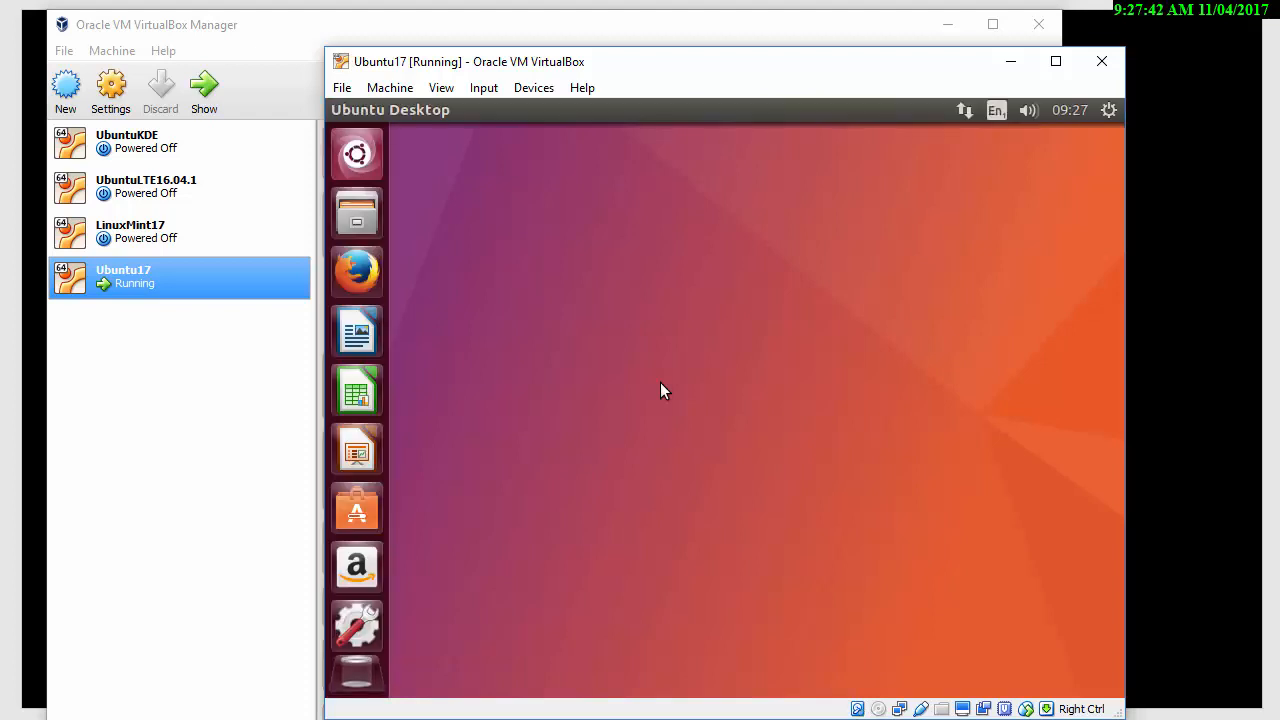
# - Choose Shut Down… from the system gear menu to restart the VM
pyautogui.click(1108, 110)
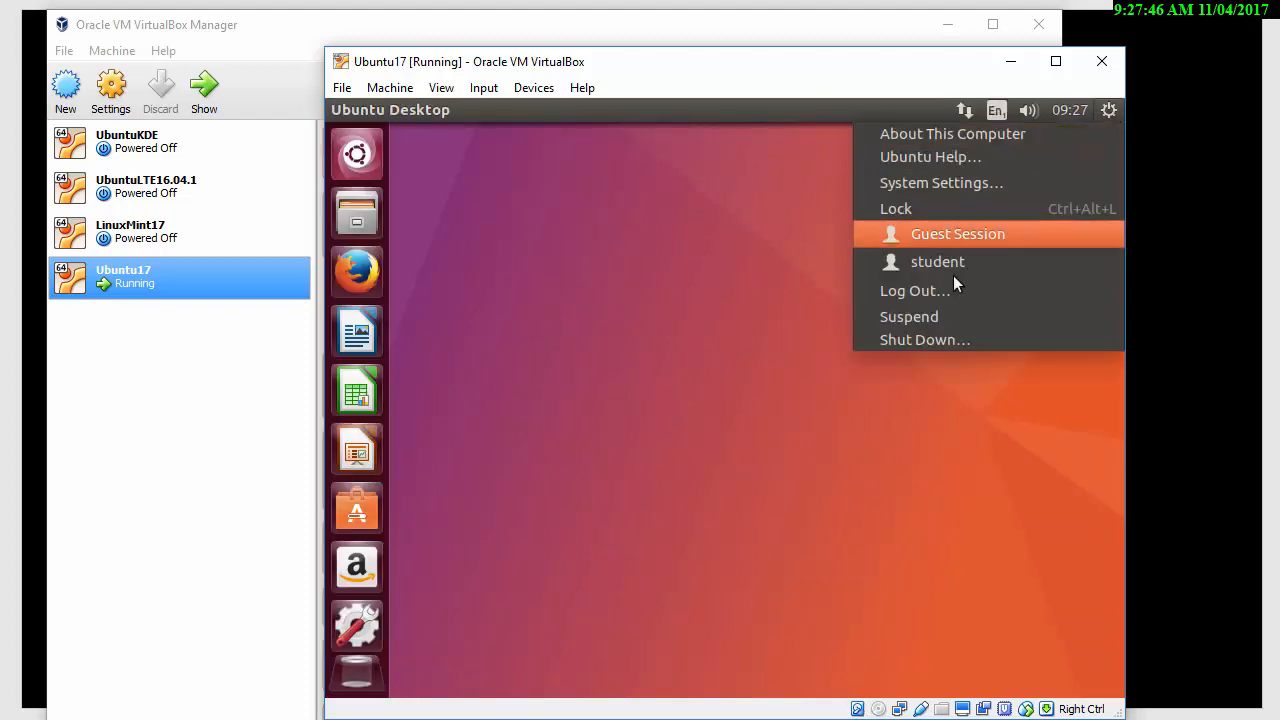
pyautogui.moveTo(941, 340)
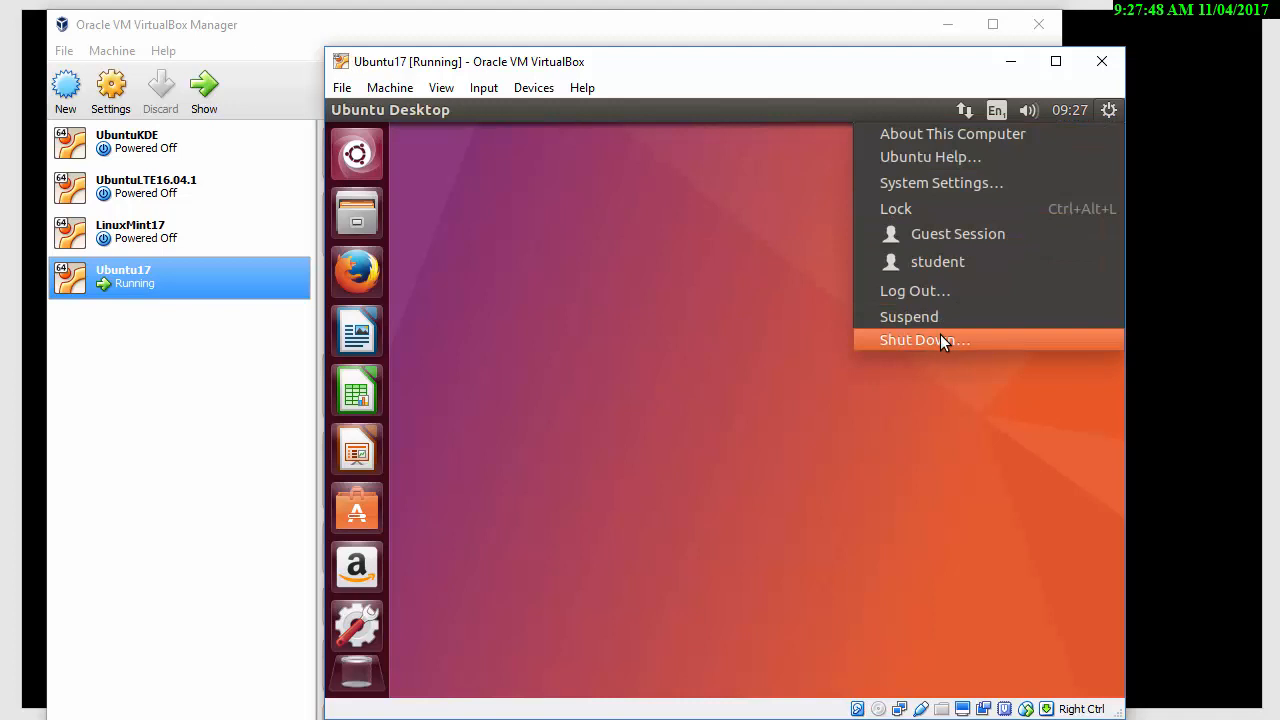
pyautogui.click(924, 340)
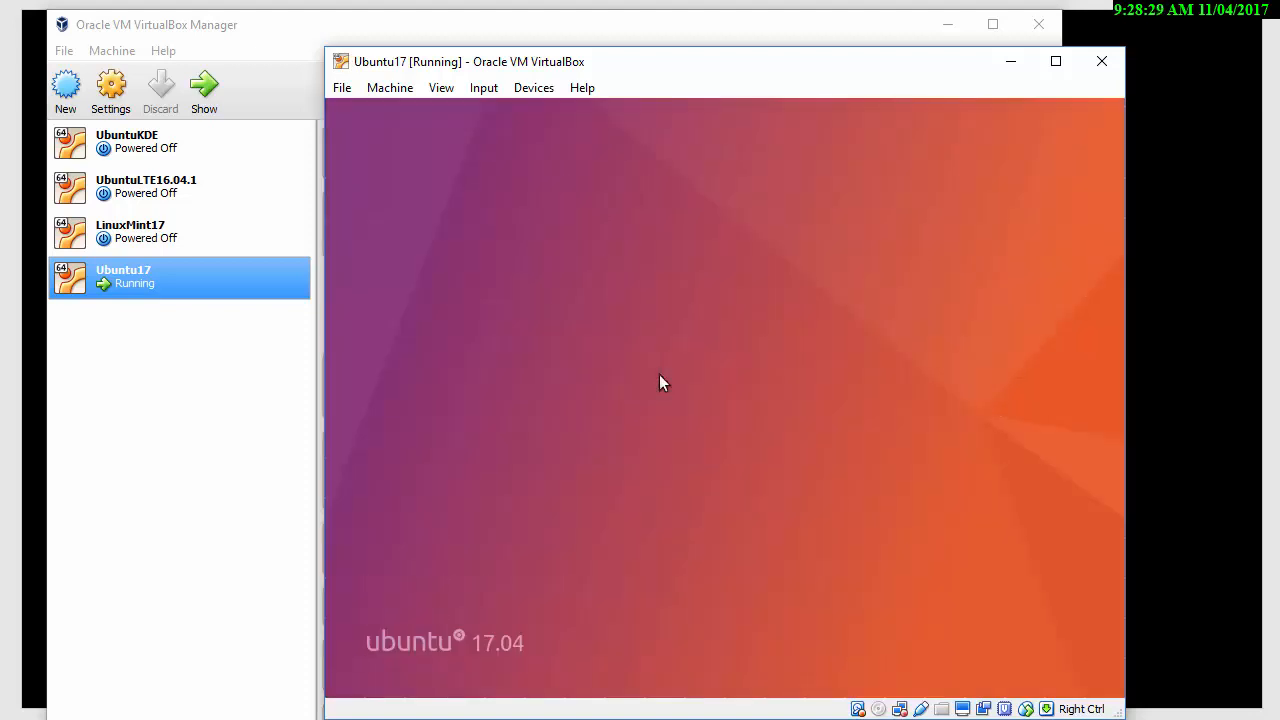
pyautogui.moveTo(837, 320)
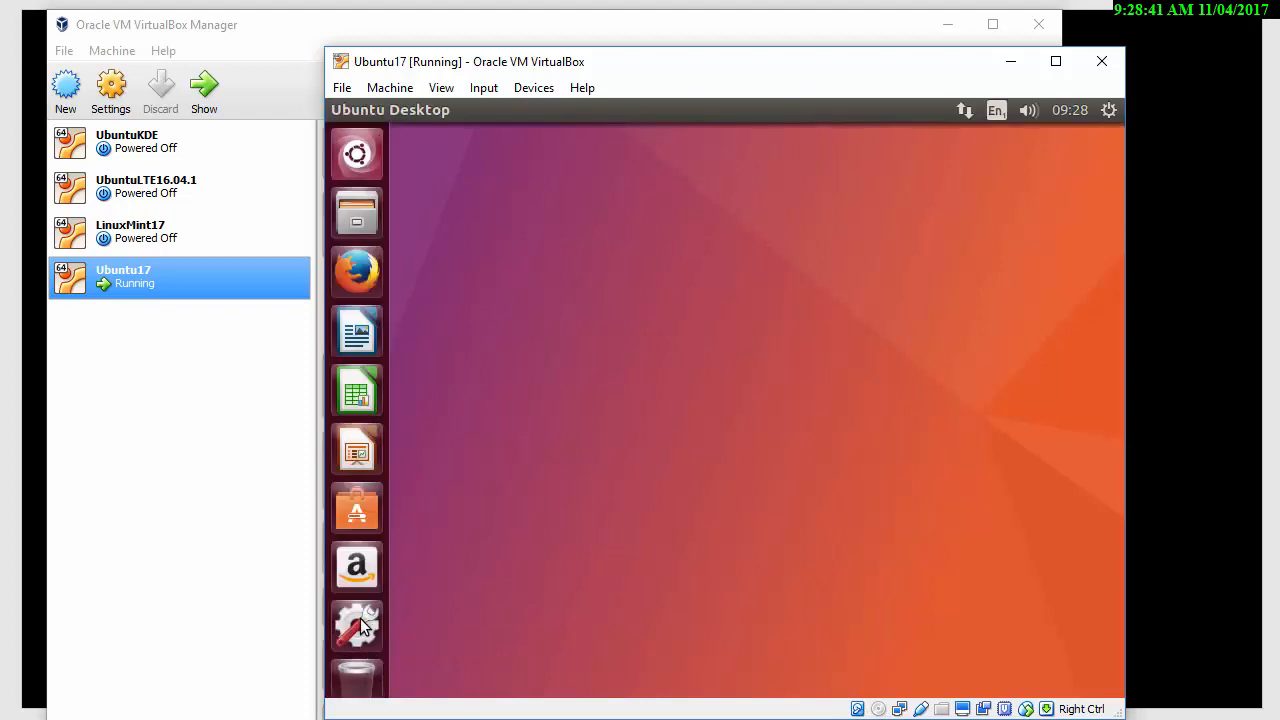
pyautogui.moveTo(372, 213)
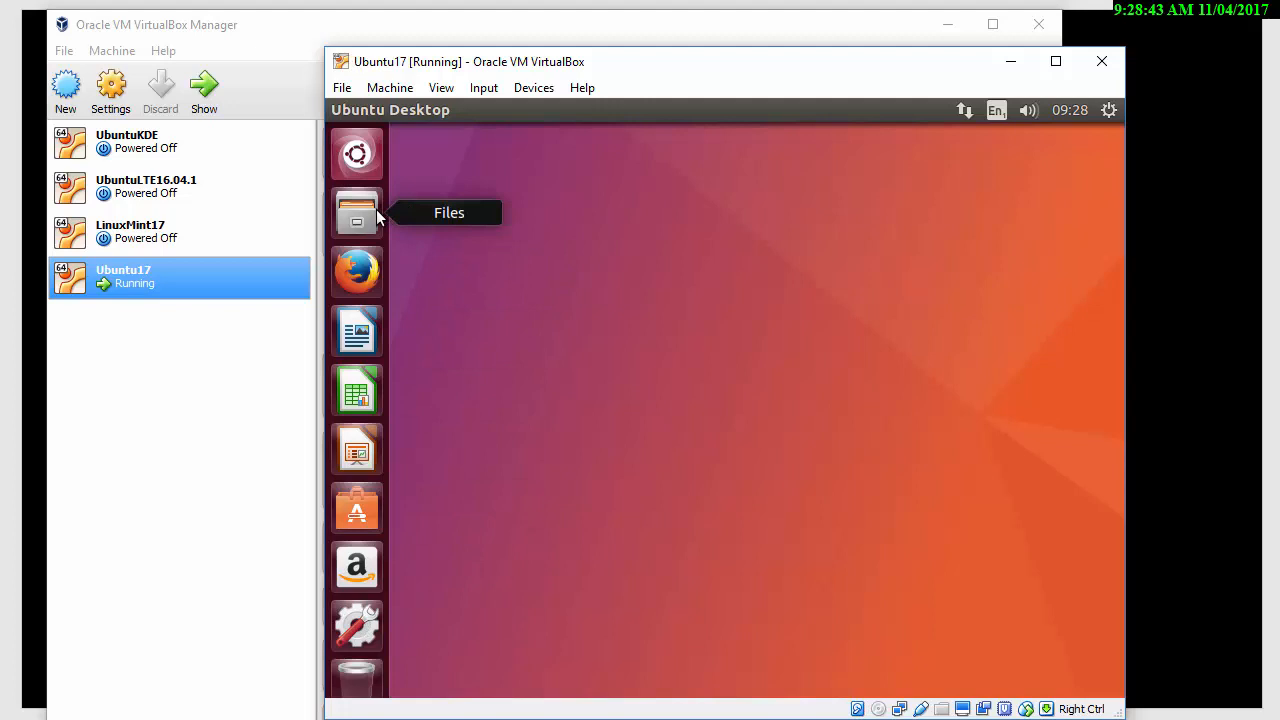
pyautogui.moveTo(331, 390)
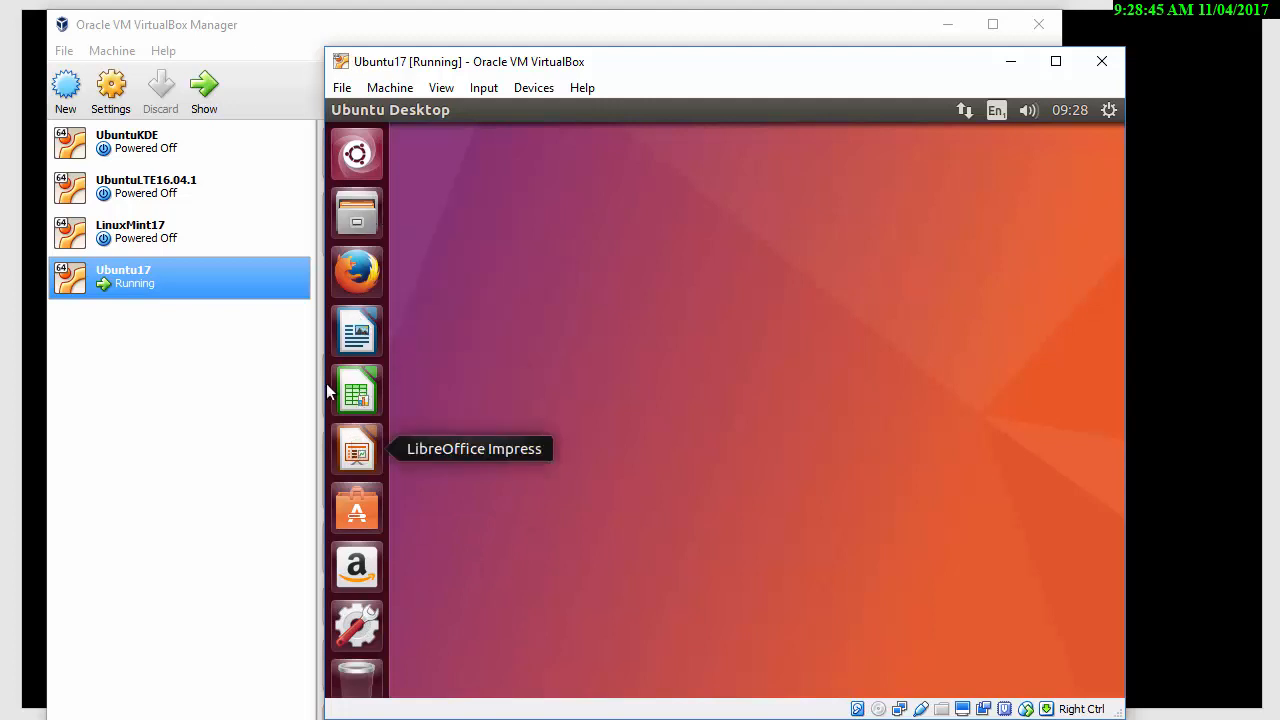
pyautogui.moveTo(356, 347)
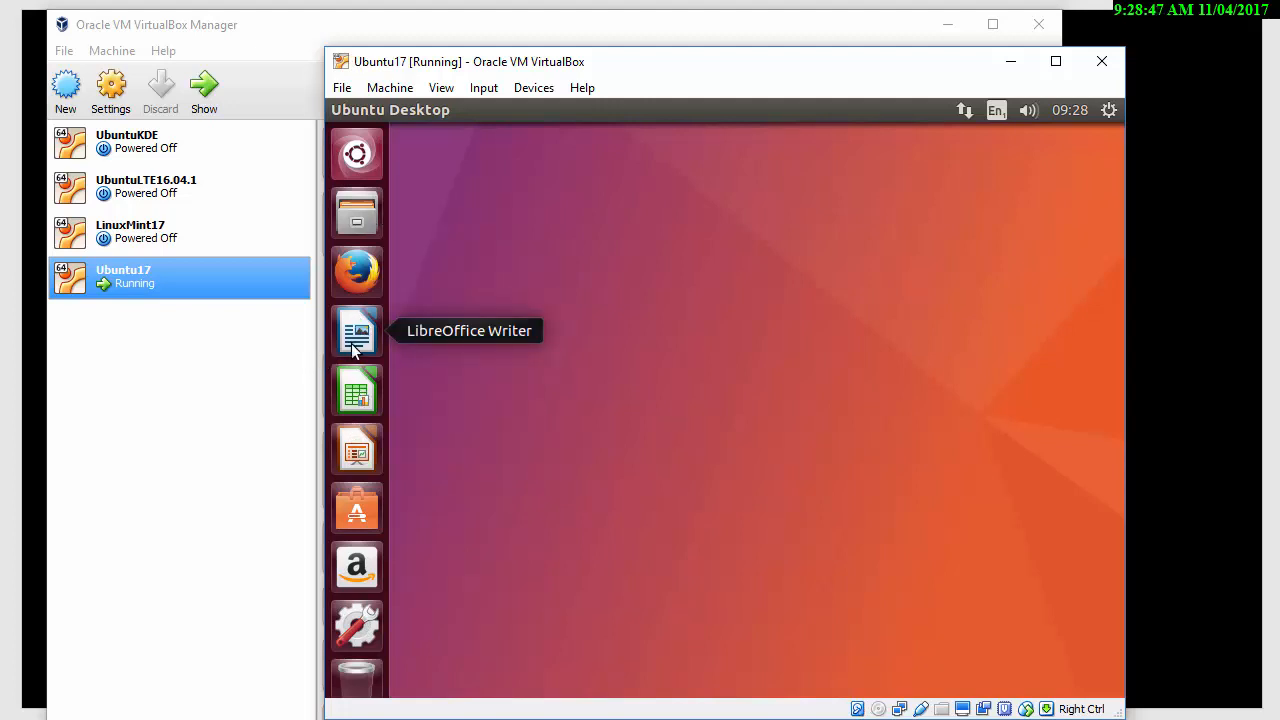
pyautogui.moveTo(356, 390)
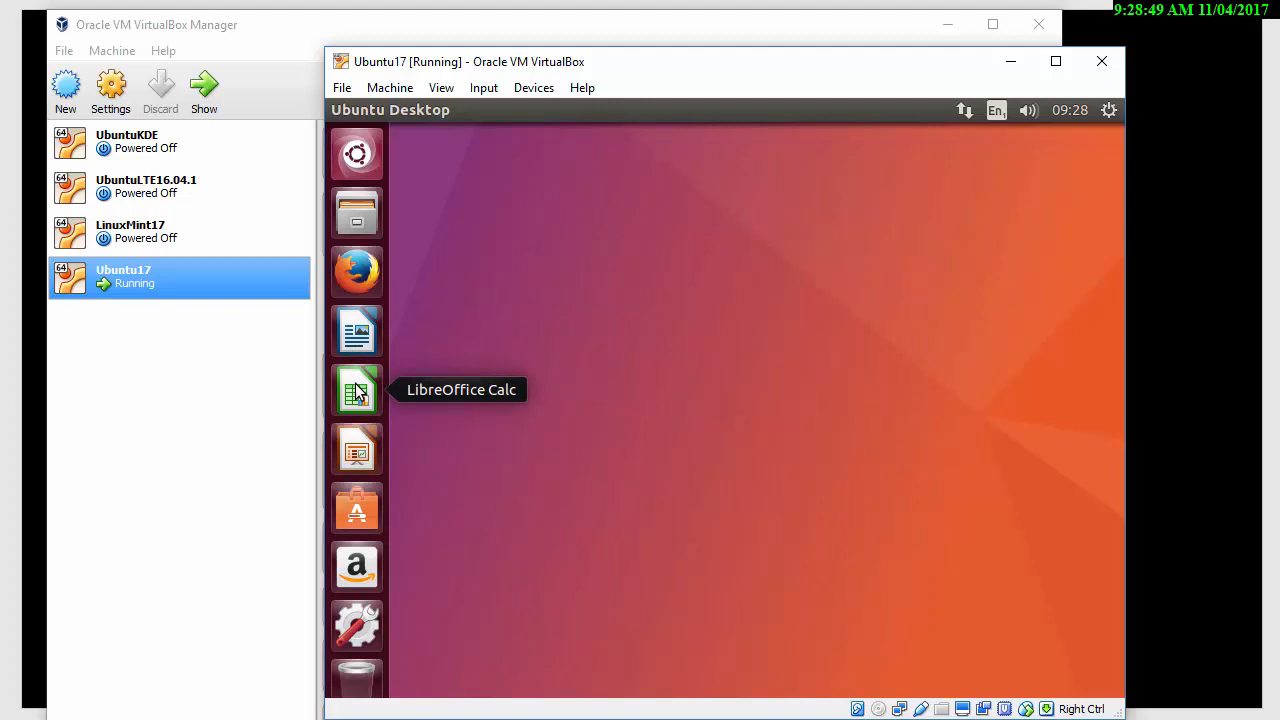
pyautogui.moveTo(366, 450)
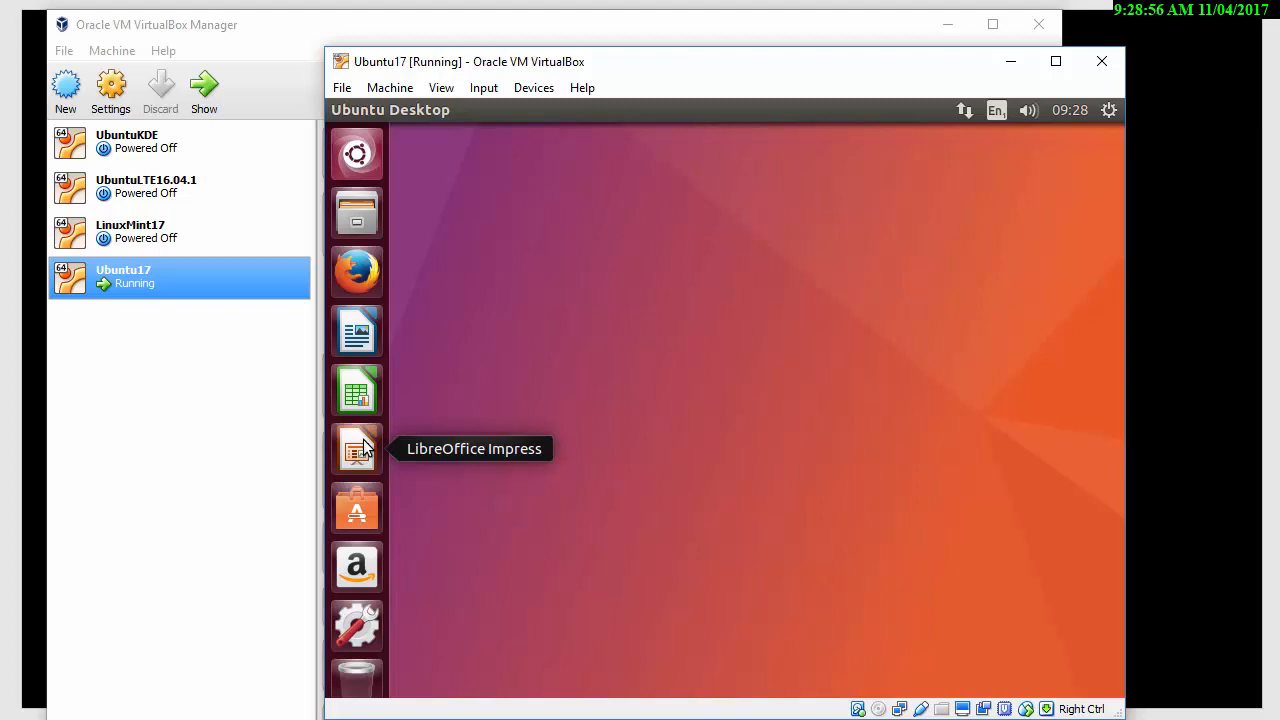
# - Launch Ubuntu Software from the Unity launcher
pyautogui.click(357, 507)
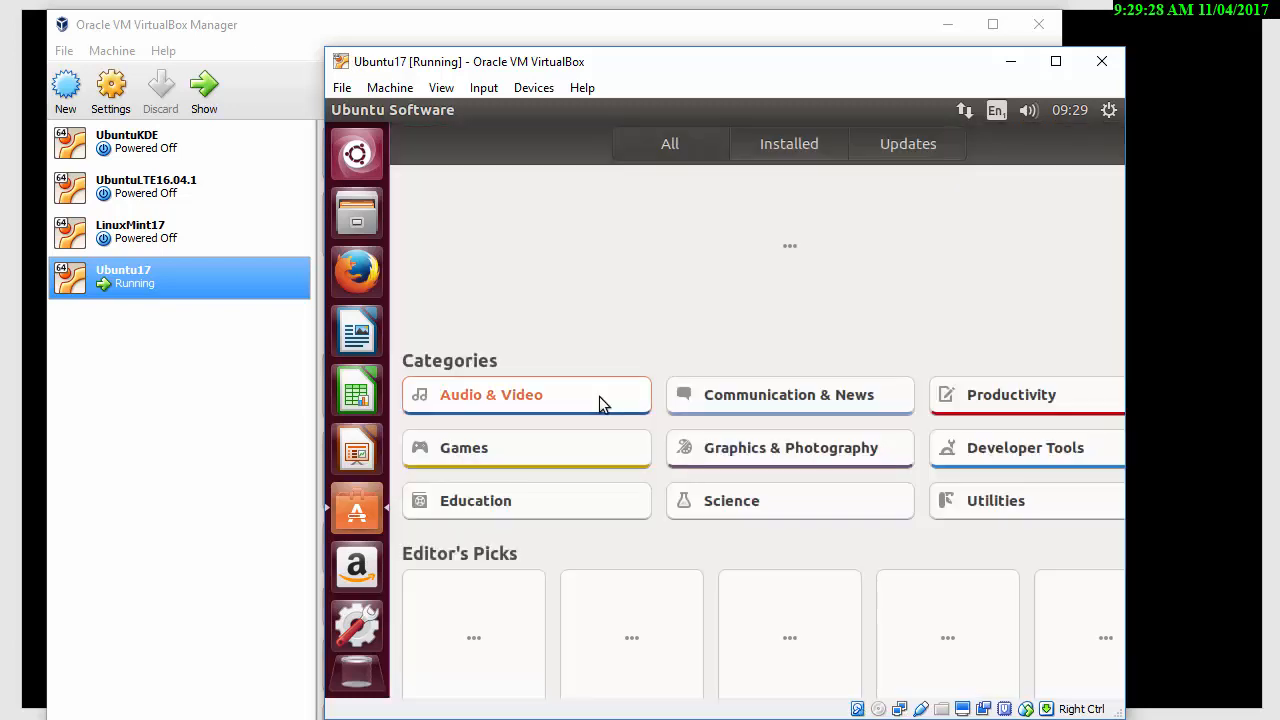
# - Browse the Audio & Video apps, then bring up the Dash search from the launcher
pyautogui.click(526, 394)
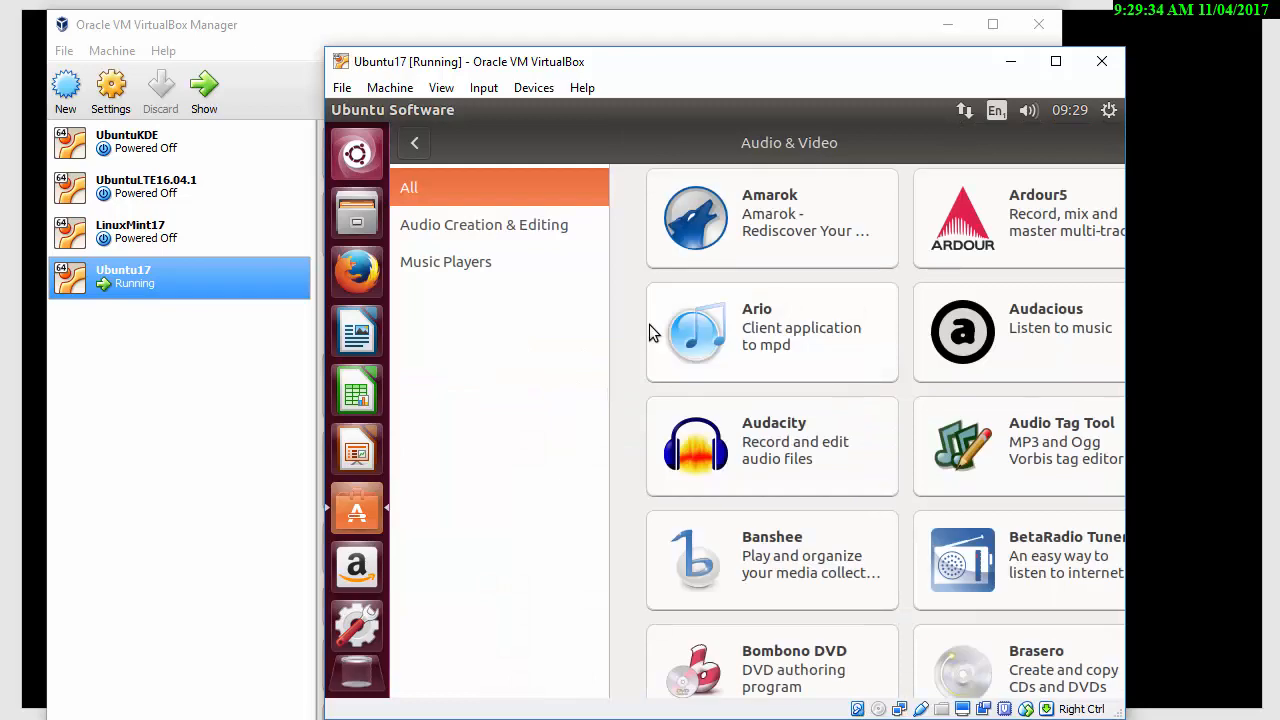
pyautogui.scroll(-3)
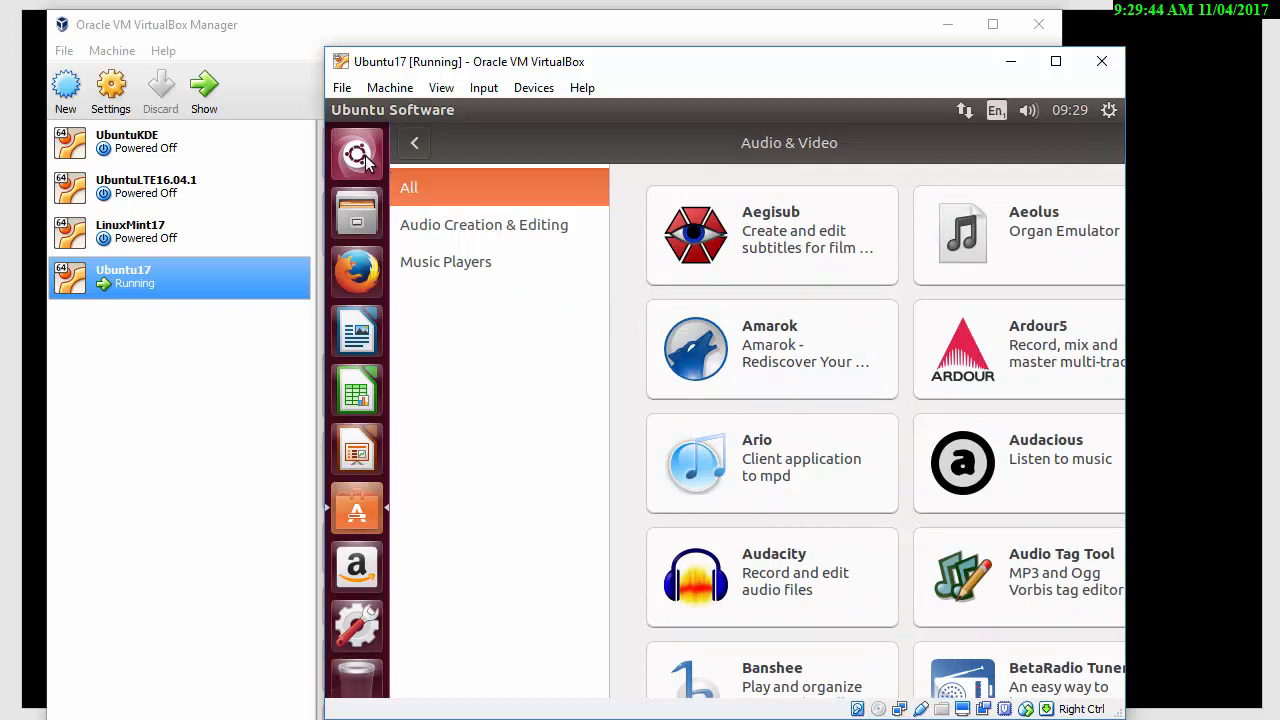
pyautogui.click(356, 154)
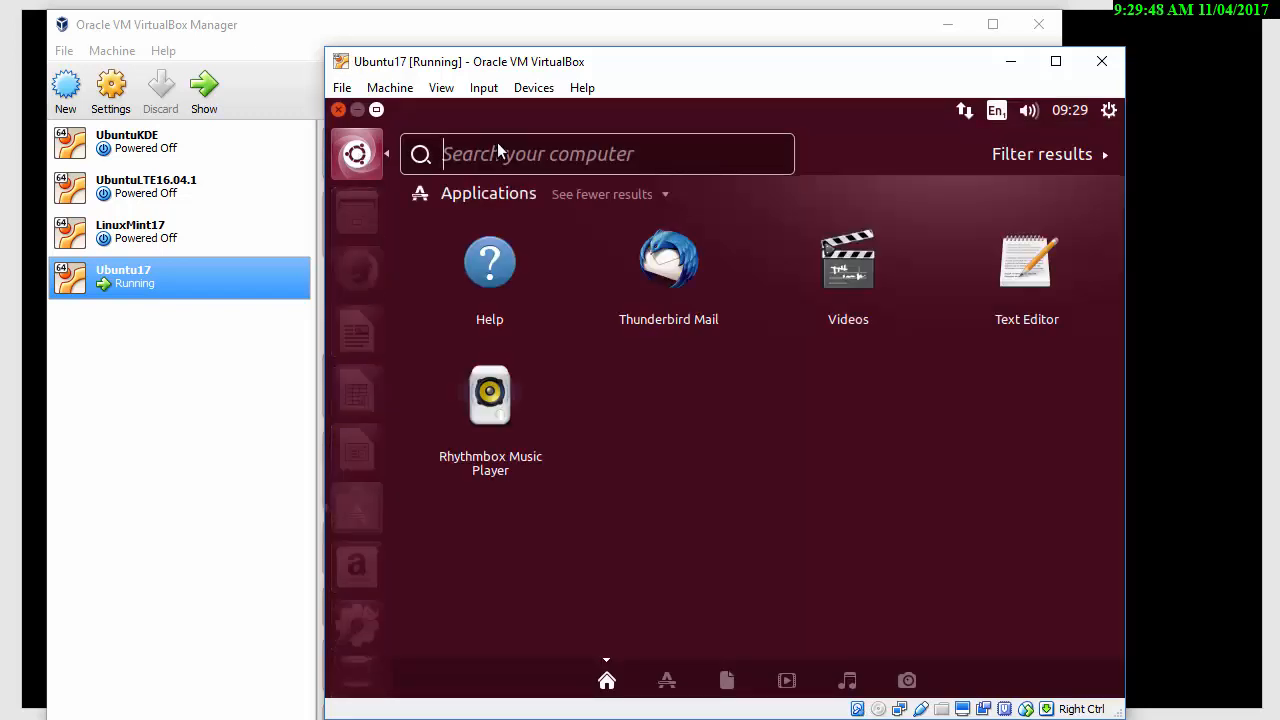
# - Open Terminal via Dash search 'te' and run sudo apt-get update and upgrade
pyautogui.write('te')
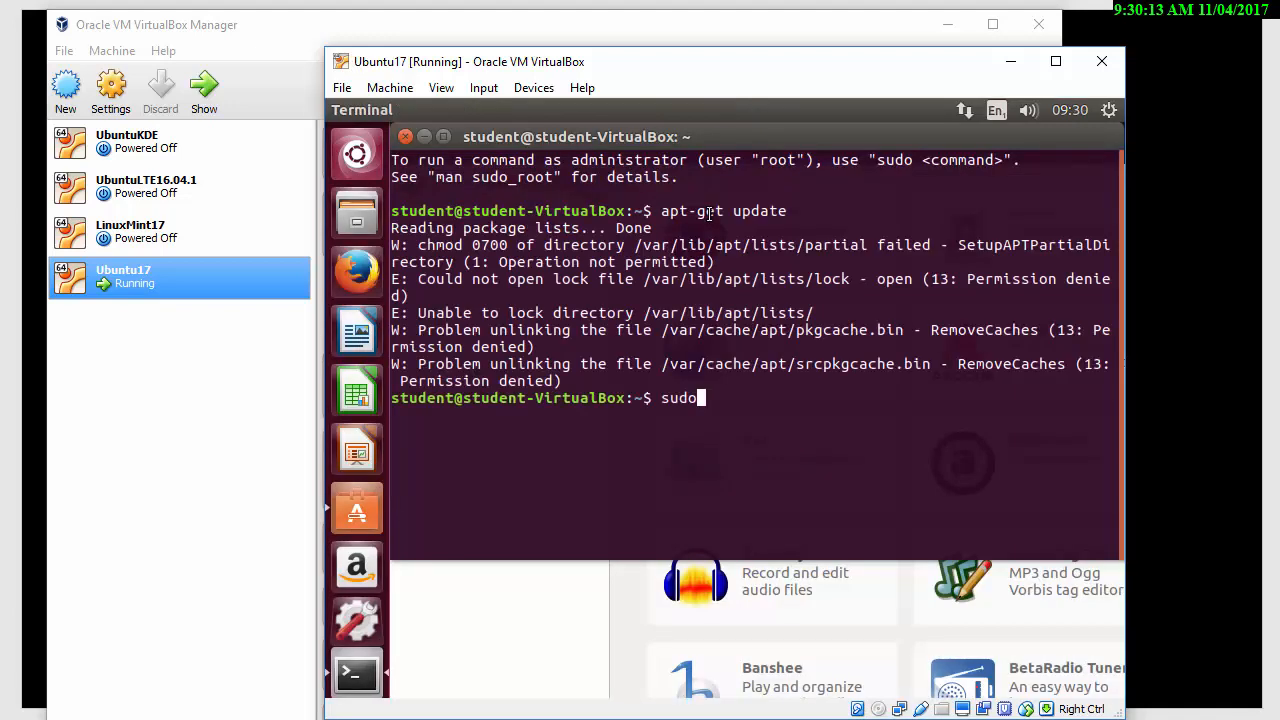
pyautogui.write('ap')
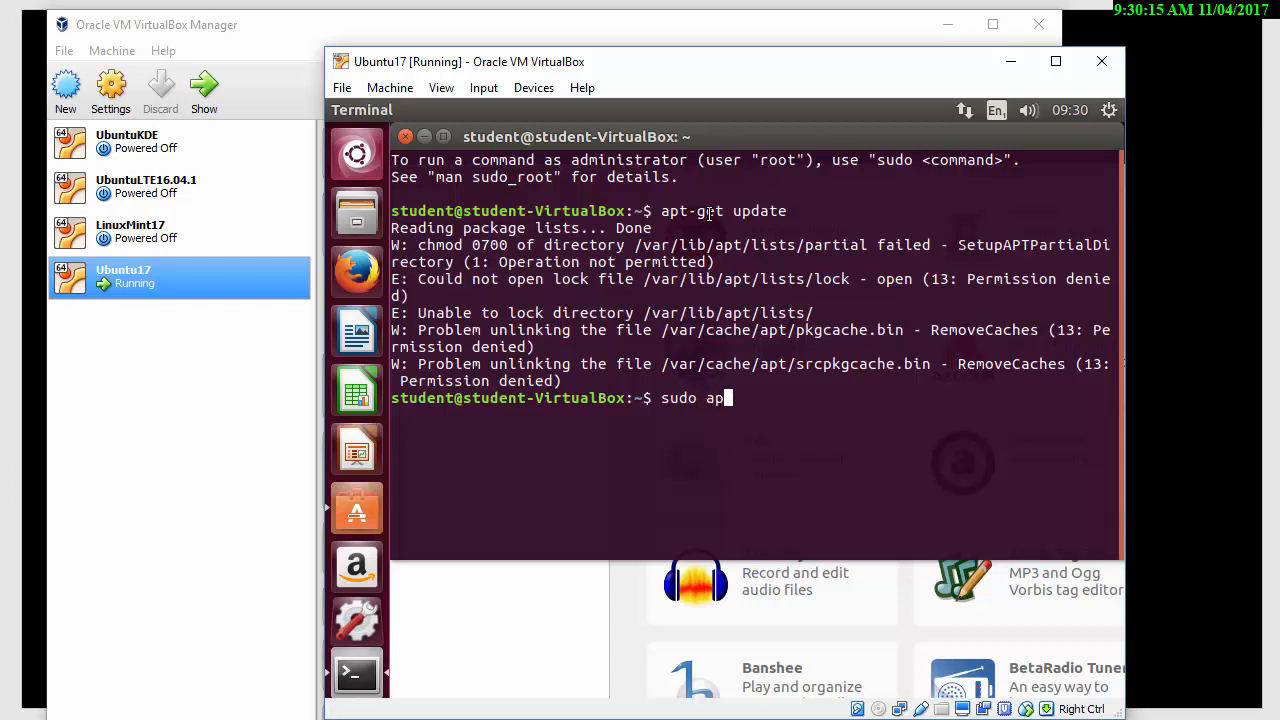
pyautogui.write('t-get update')
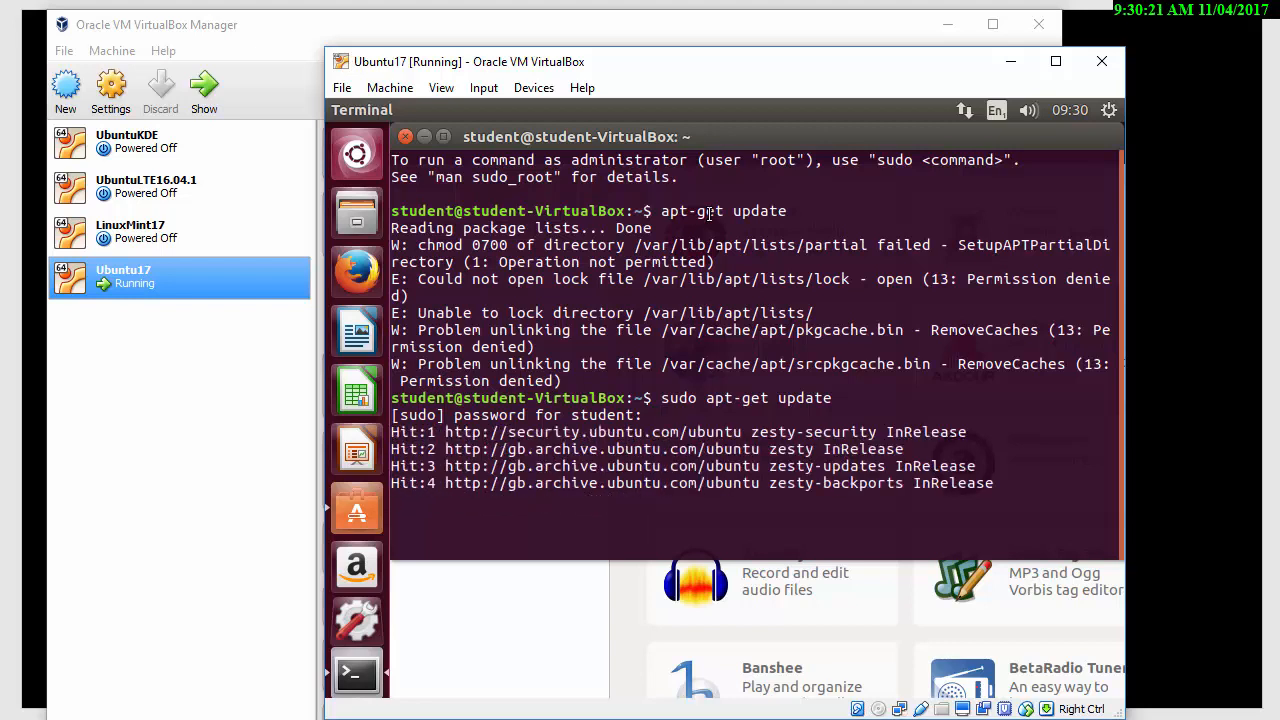
pyautogui.press('Return')
pyautogui.write('y')
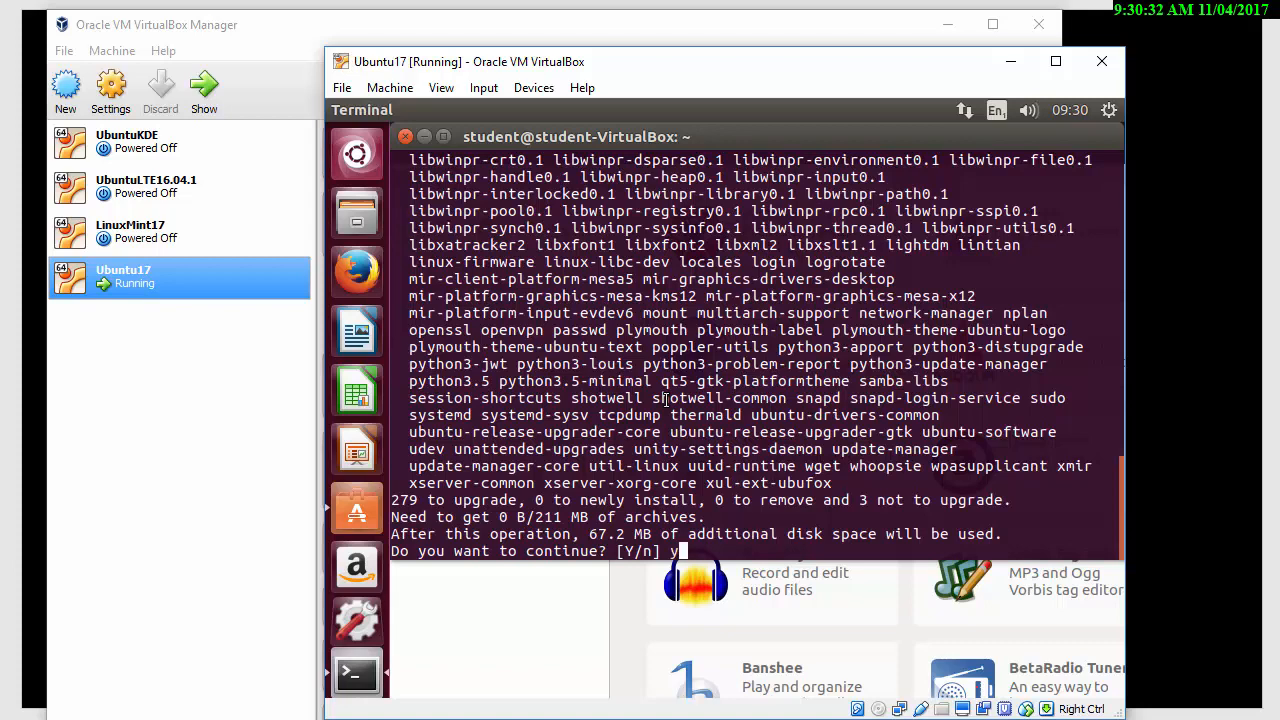
# - Confirm the 279-package upgrade and let apt finish installing them
pyautogui.press('Return')
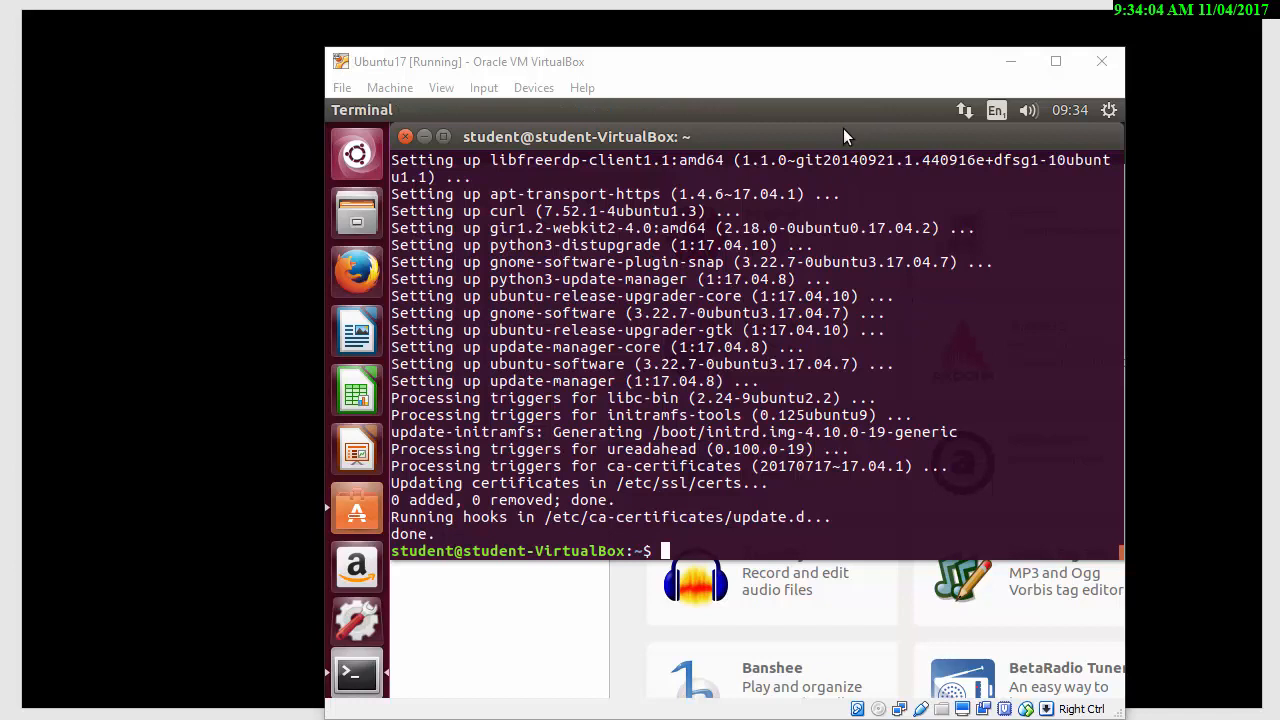
# - Run whereis python in the Terminal to locate all Python installations
pyautogui.write('ytho')
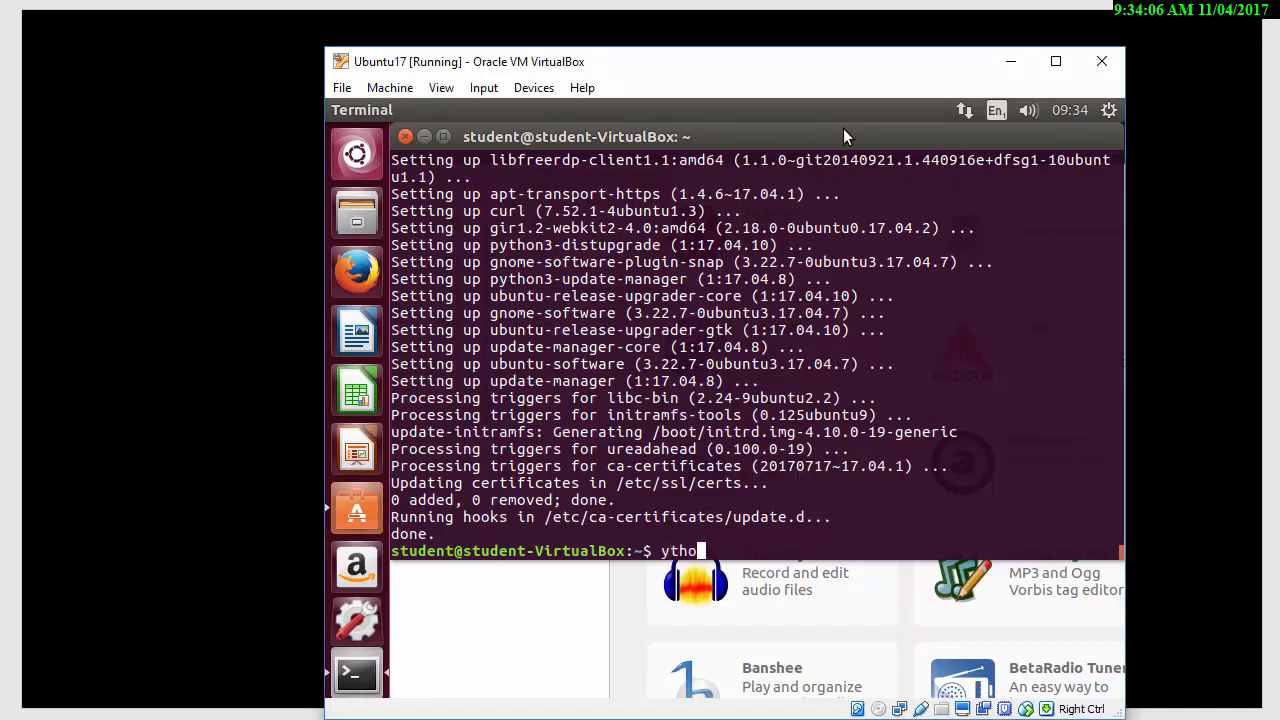
pyautogui.write('whereis p')
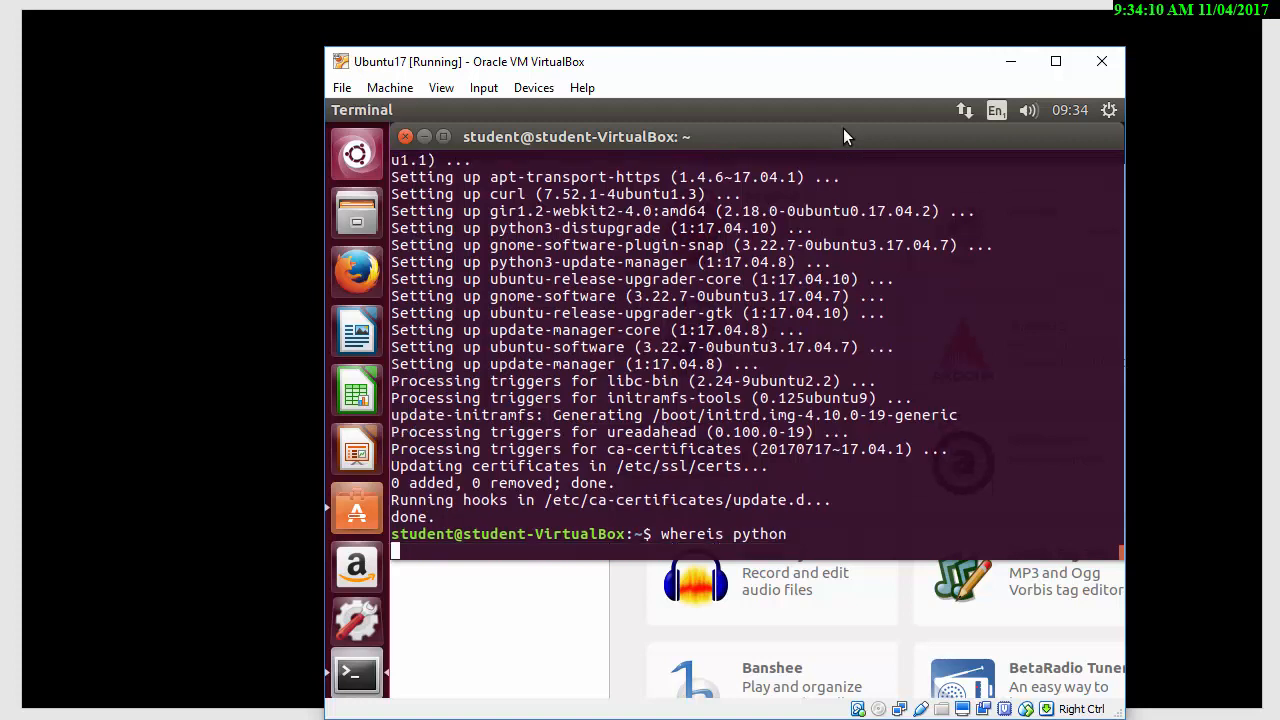
pyautogui.press('Return')
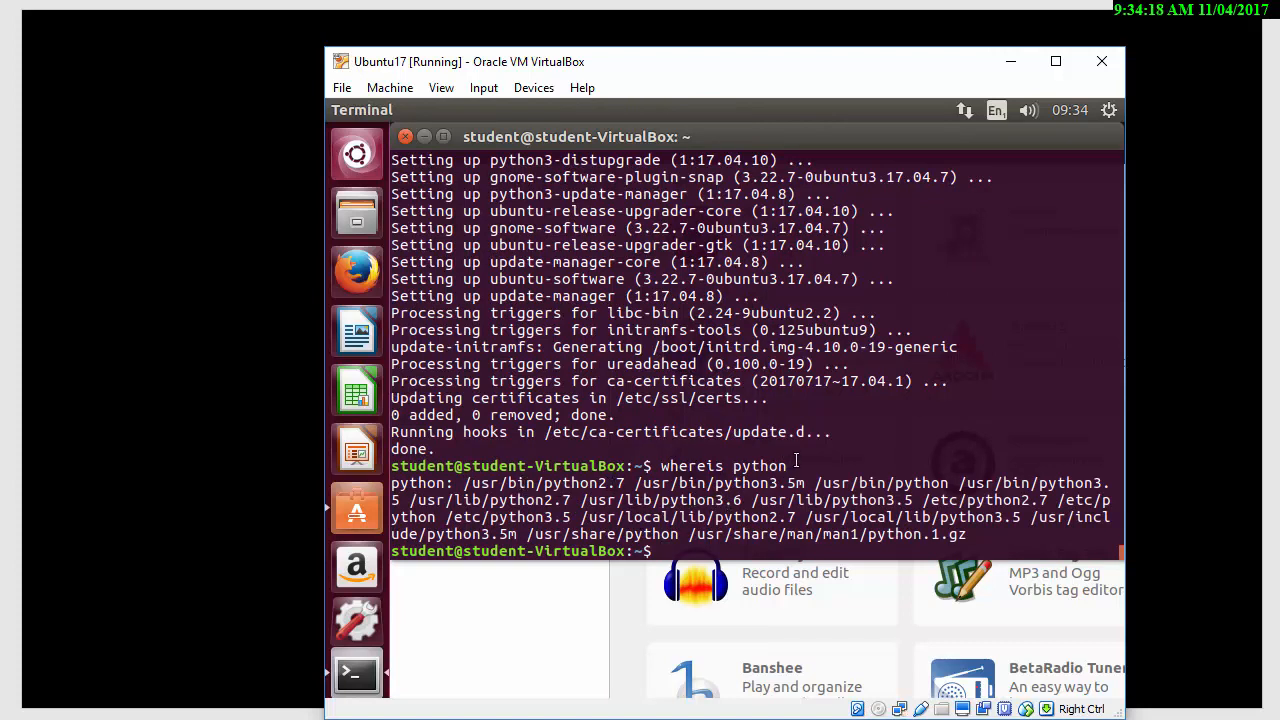
pyautogui.moveTo(833, 449)
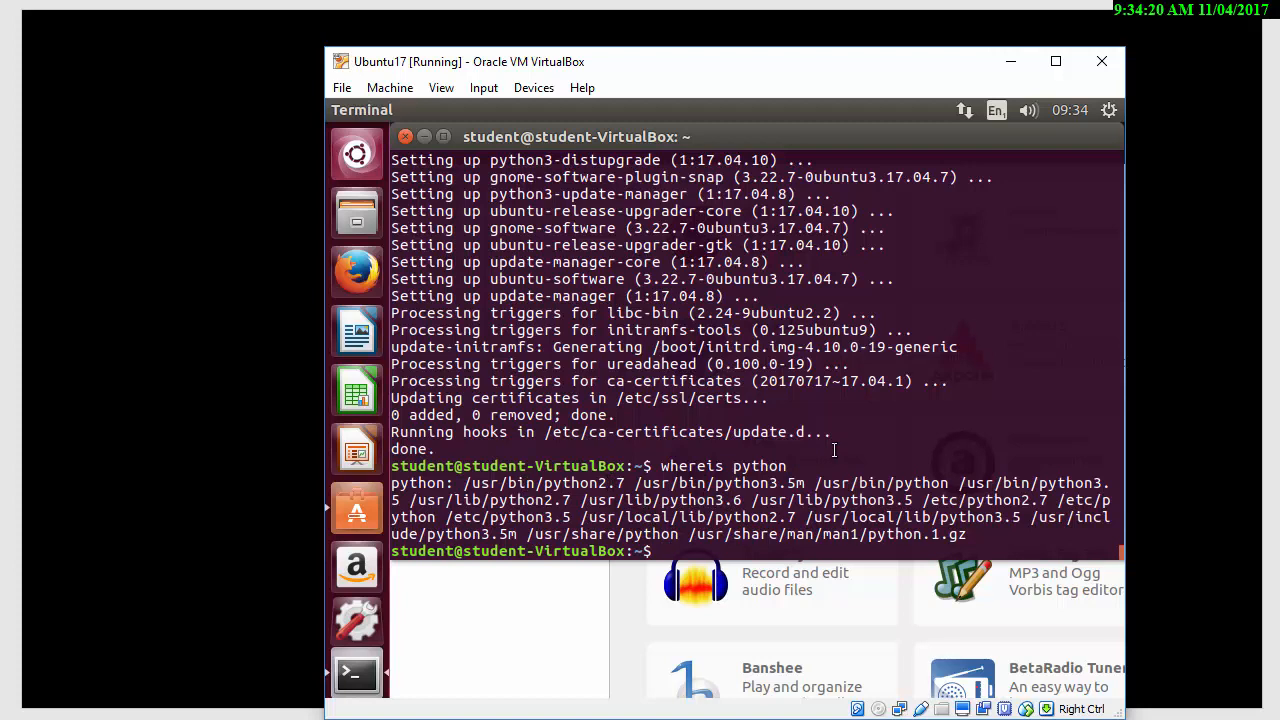
# - Change to /usr/bin and list entries with ls -l | grep python, showing python2.7 and python3.5
pyautogui.write('cd /u')
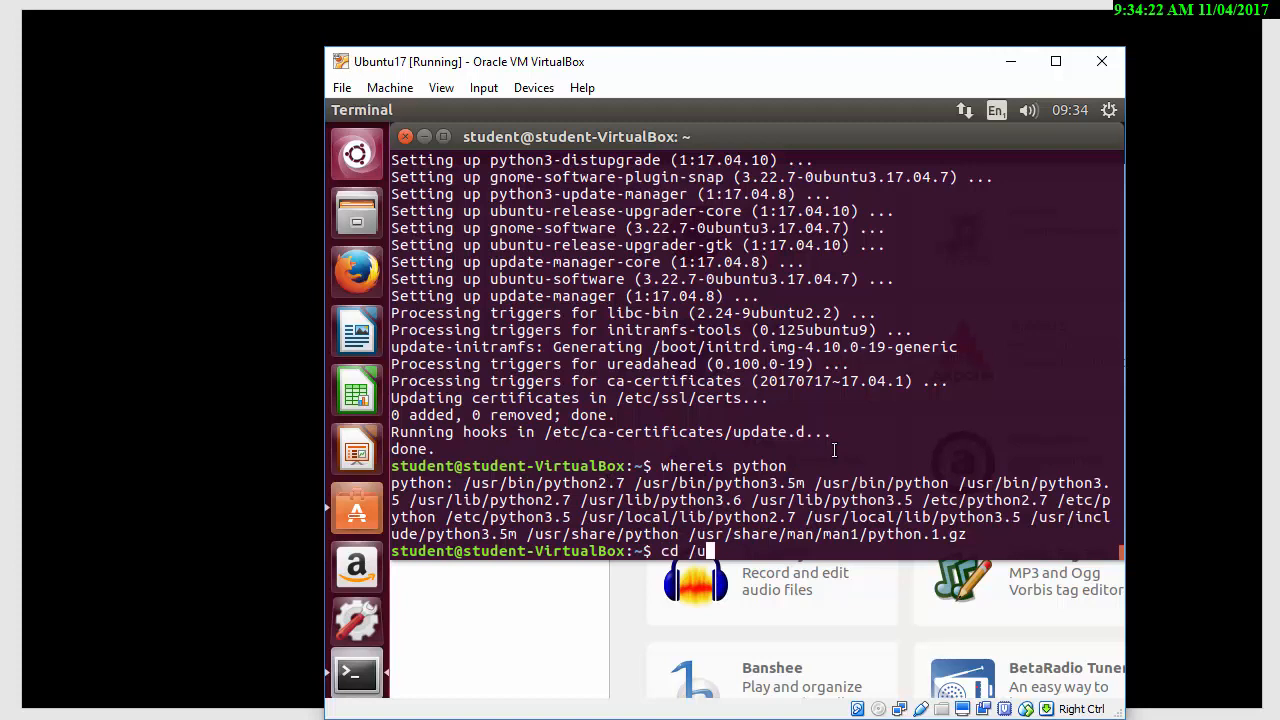
pyautogui.write('sr/bin')
pyautogui.write('ls -l')
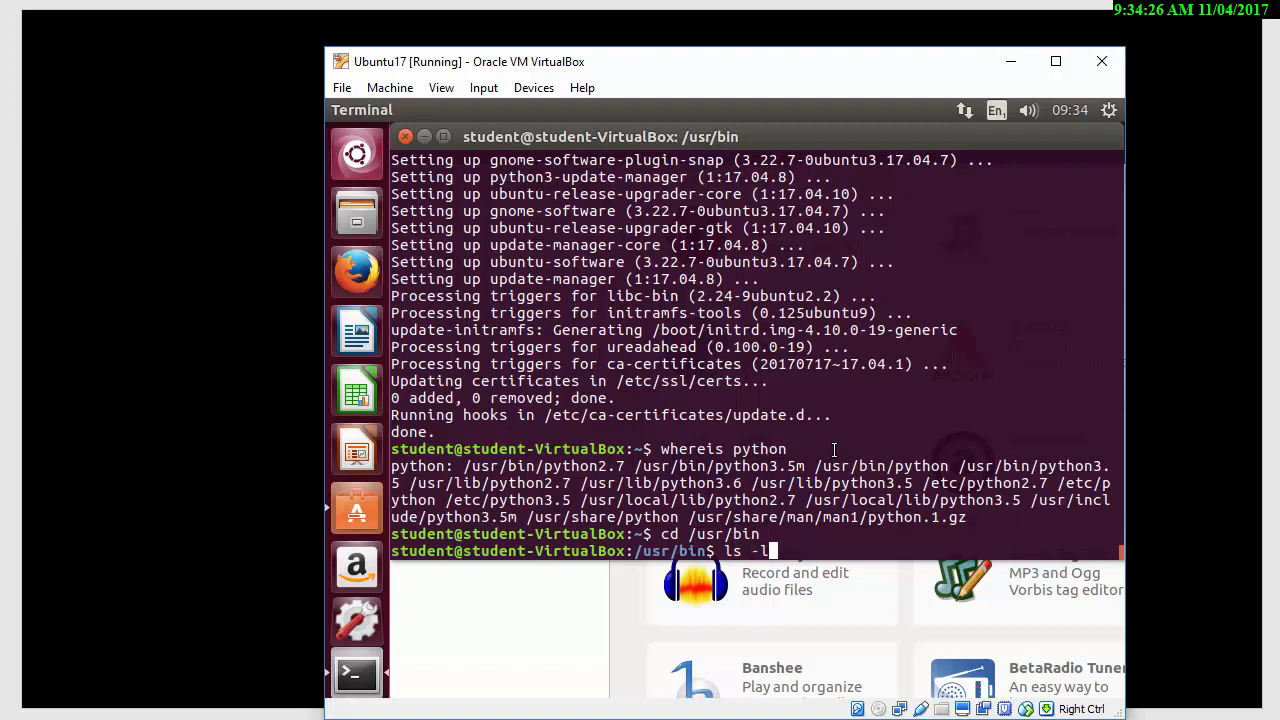
pyautogui.write('| grep pyth')
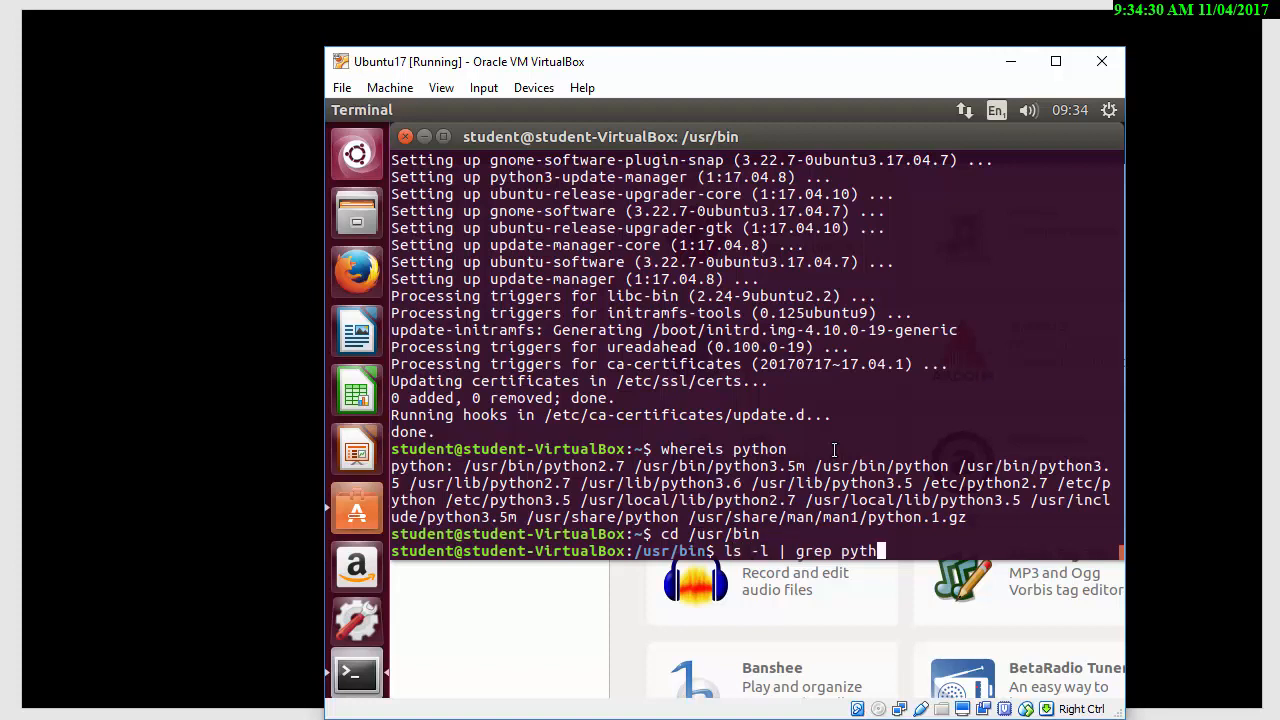
pyautogui.write('on')
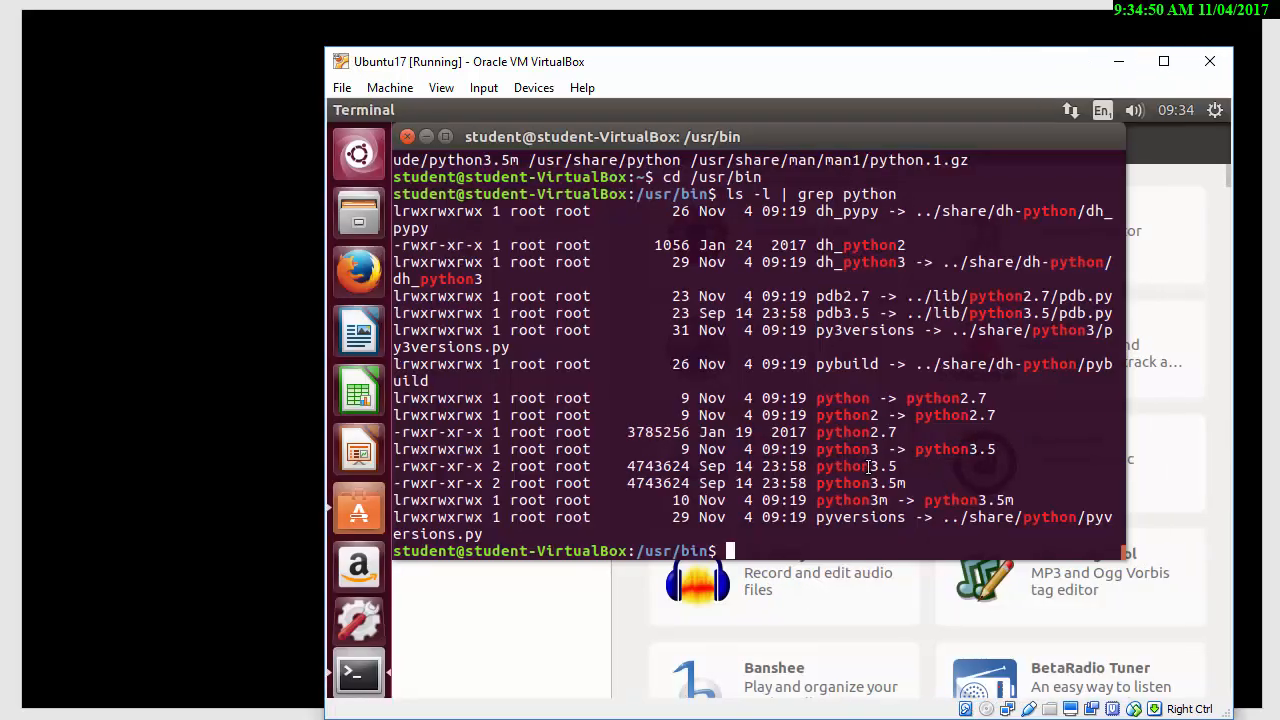
pyautogui.doubleClick(883, 466)
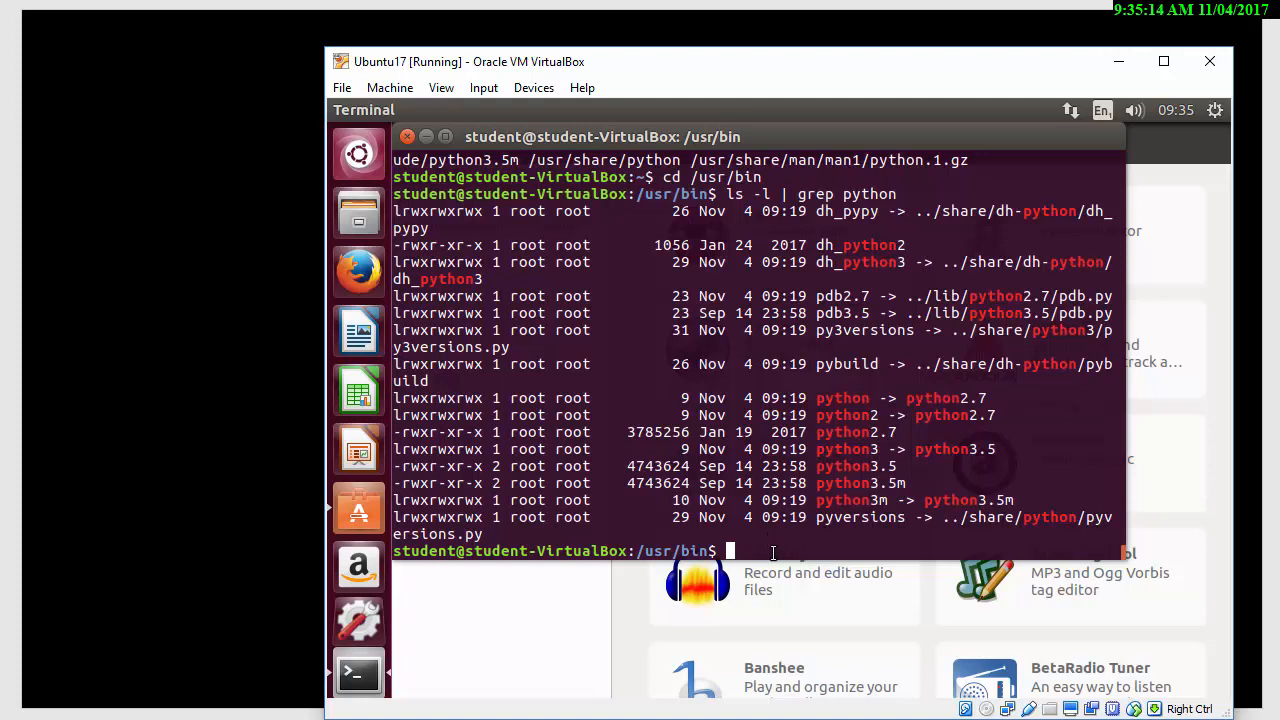
pyautogui.moveTo(778, 551)
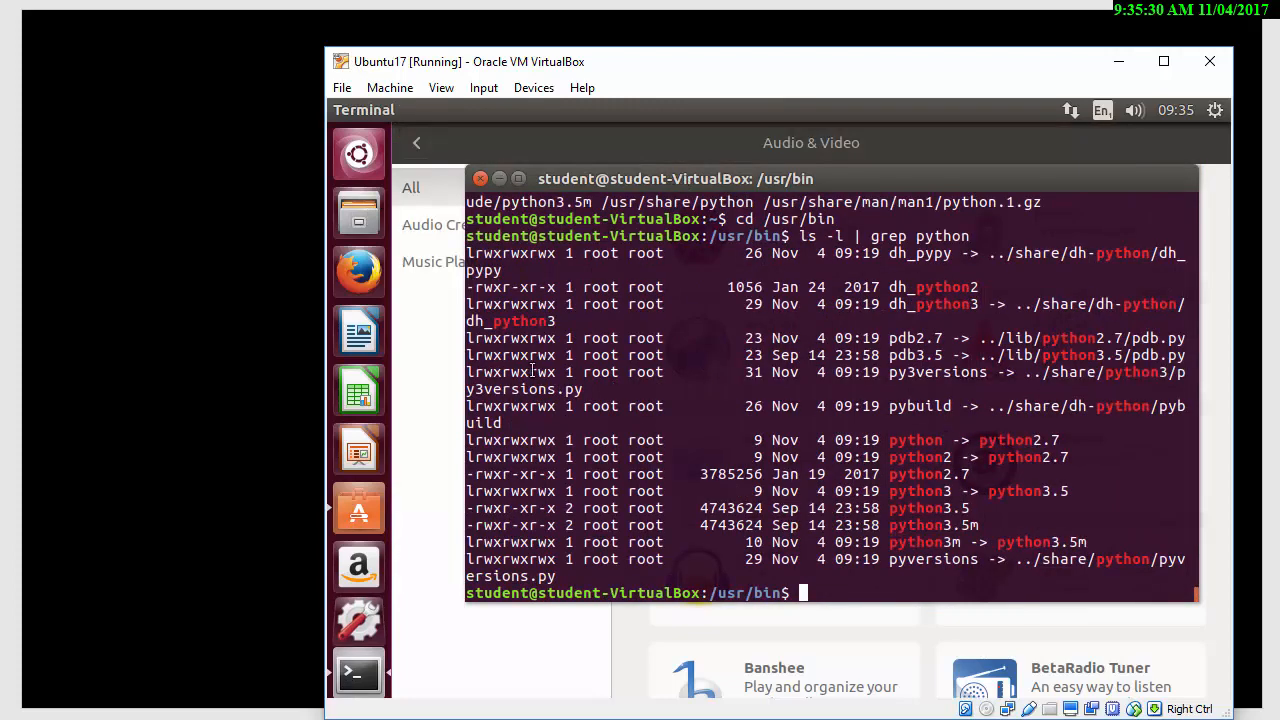
pyautogui.moveTo(410, 334)
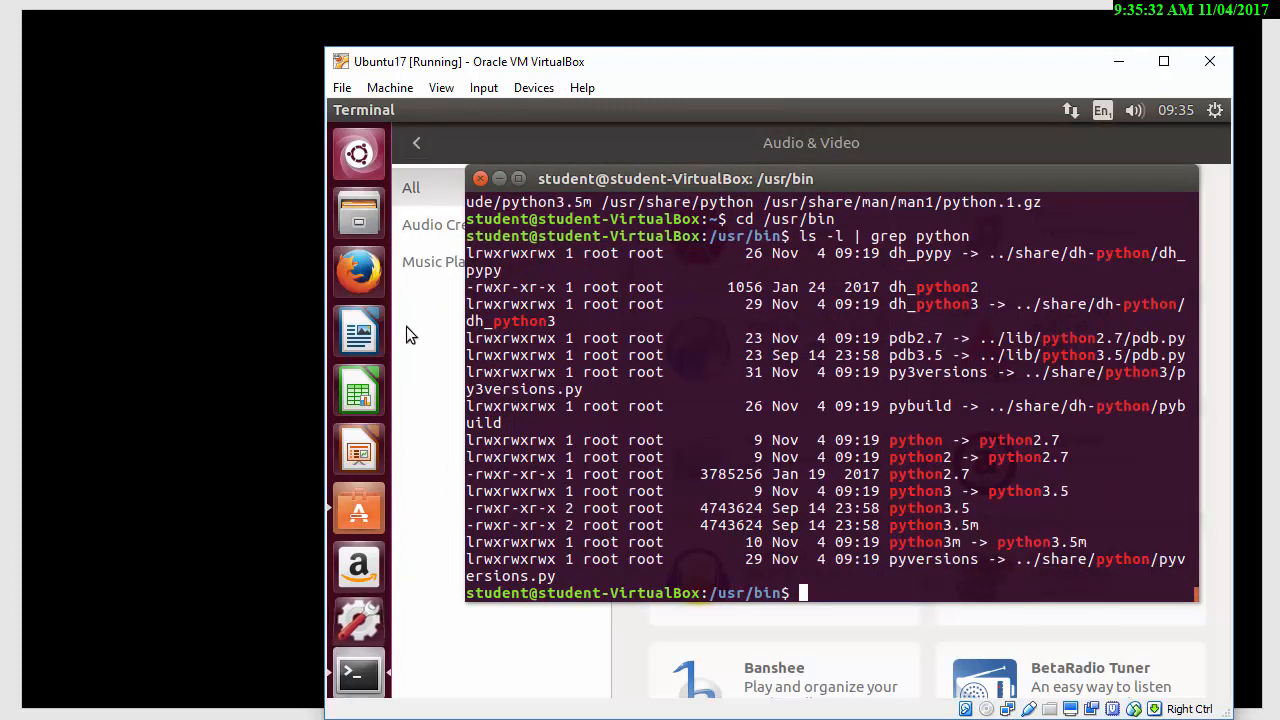
# - Search the Ubuntu Dash for IDLE, which returns no IDLE application
pyautogui.write('ter')
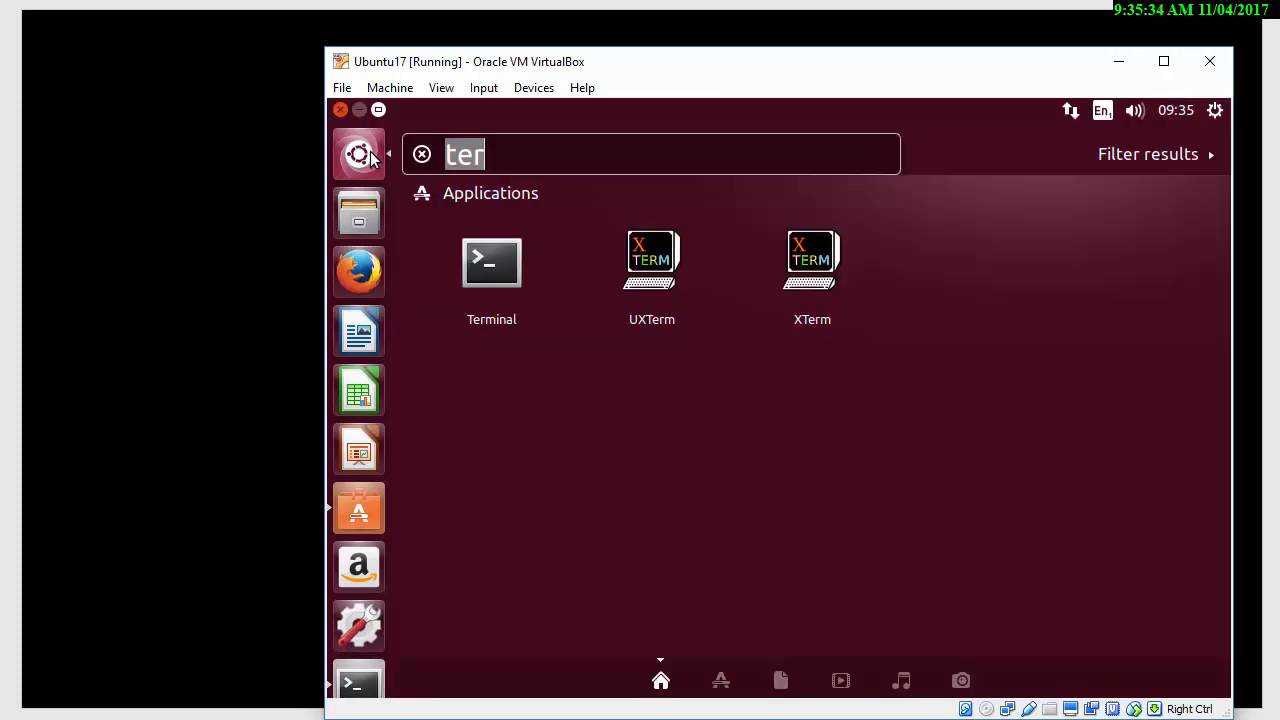
pyautogui.click(421, 154)
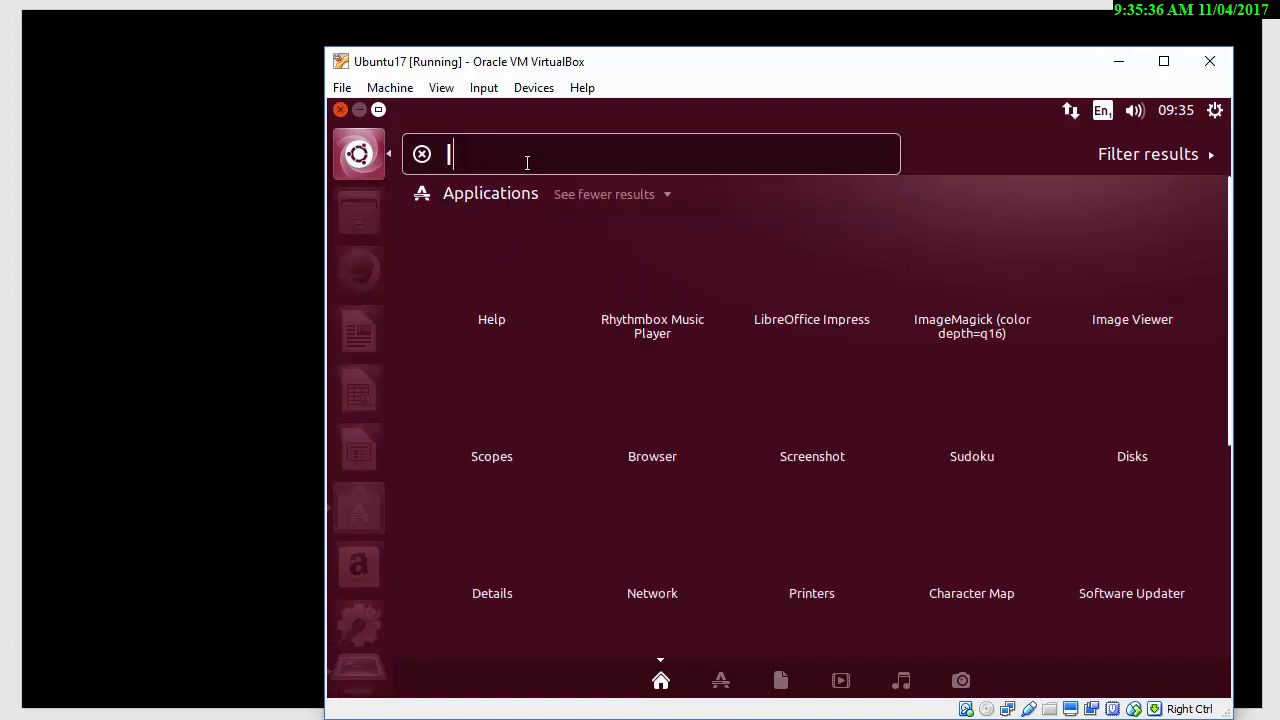
pyautogui.write('IDLE')
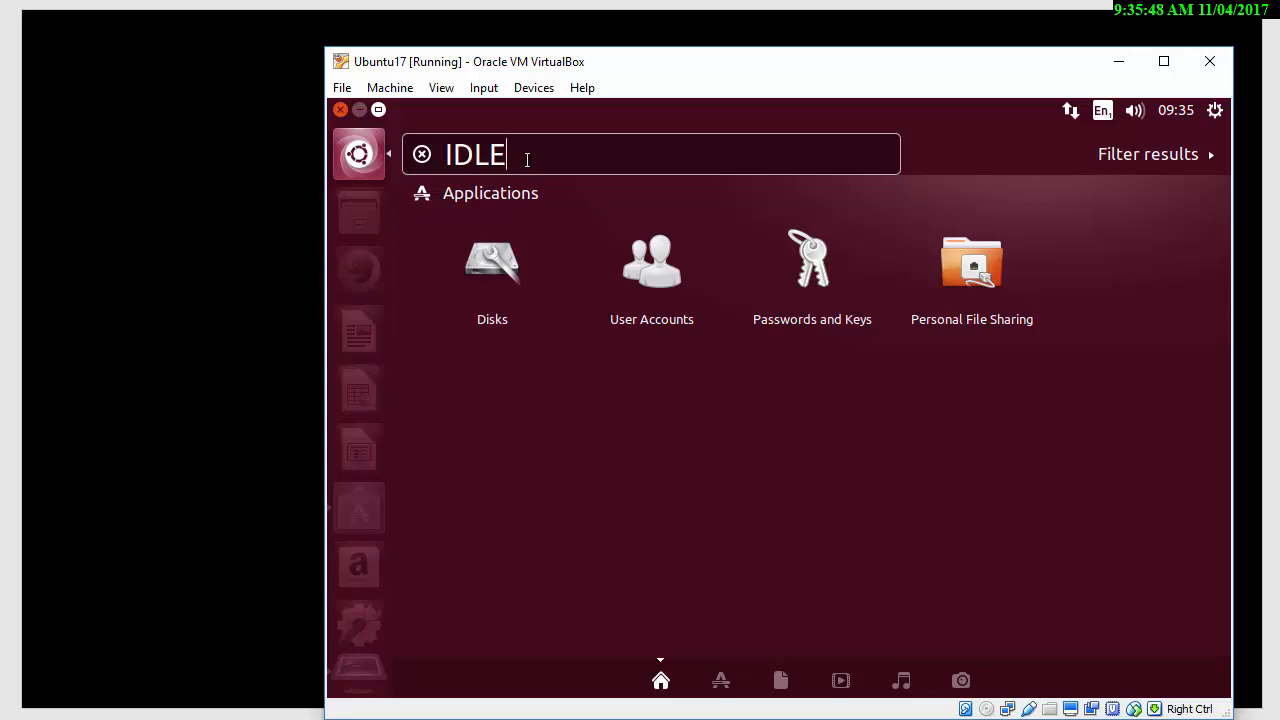
pyautogui.moveTo(1134, 102)
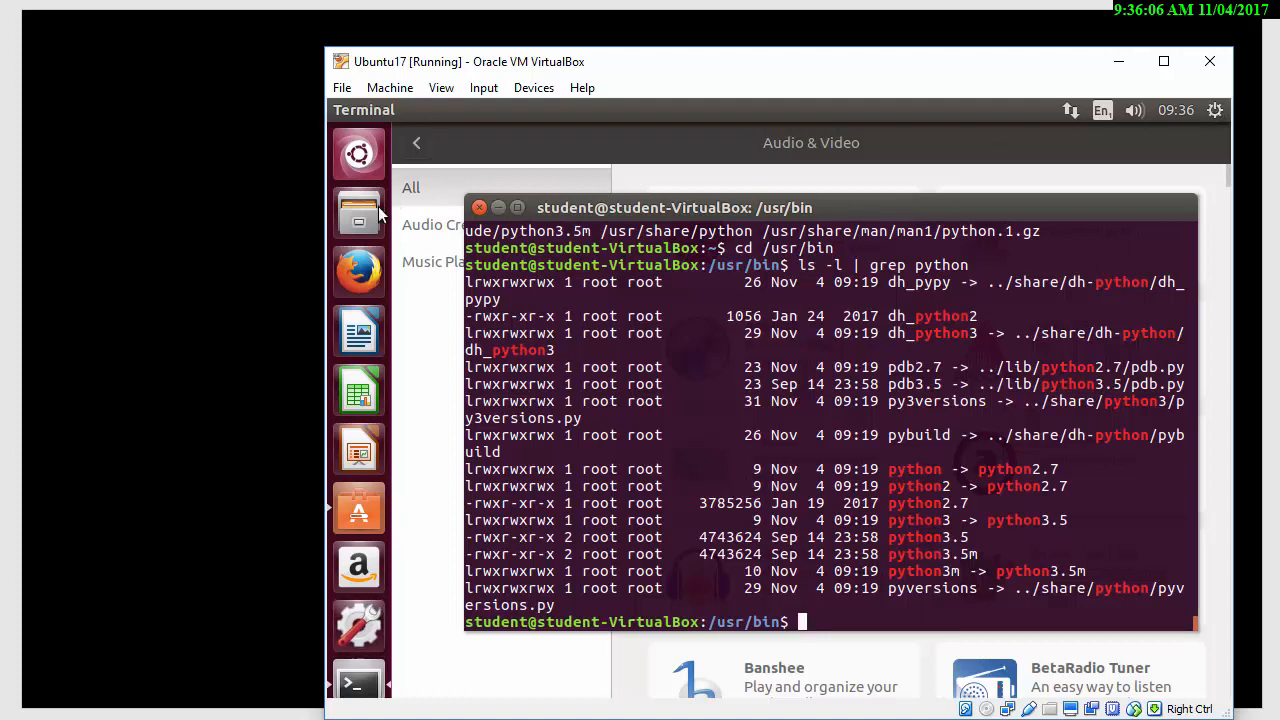
pyautogui.moveTo(358, 625)
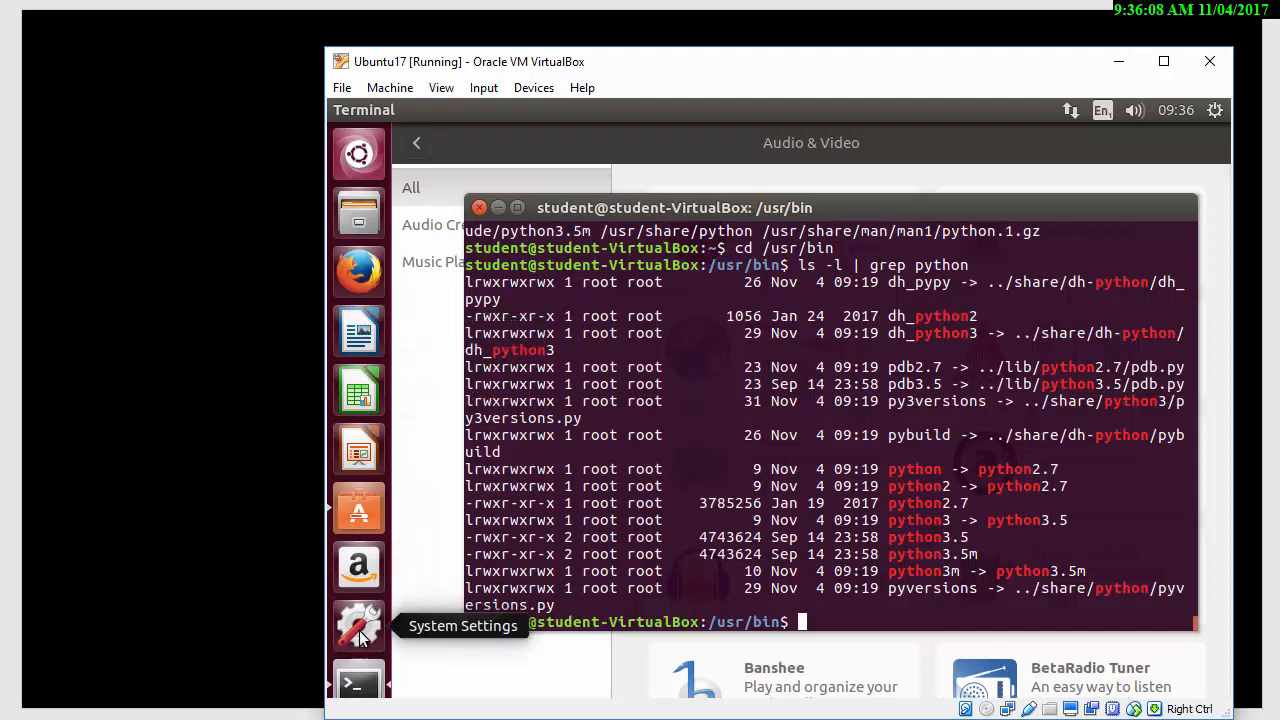